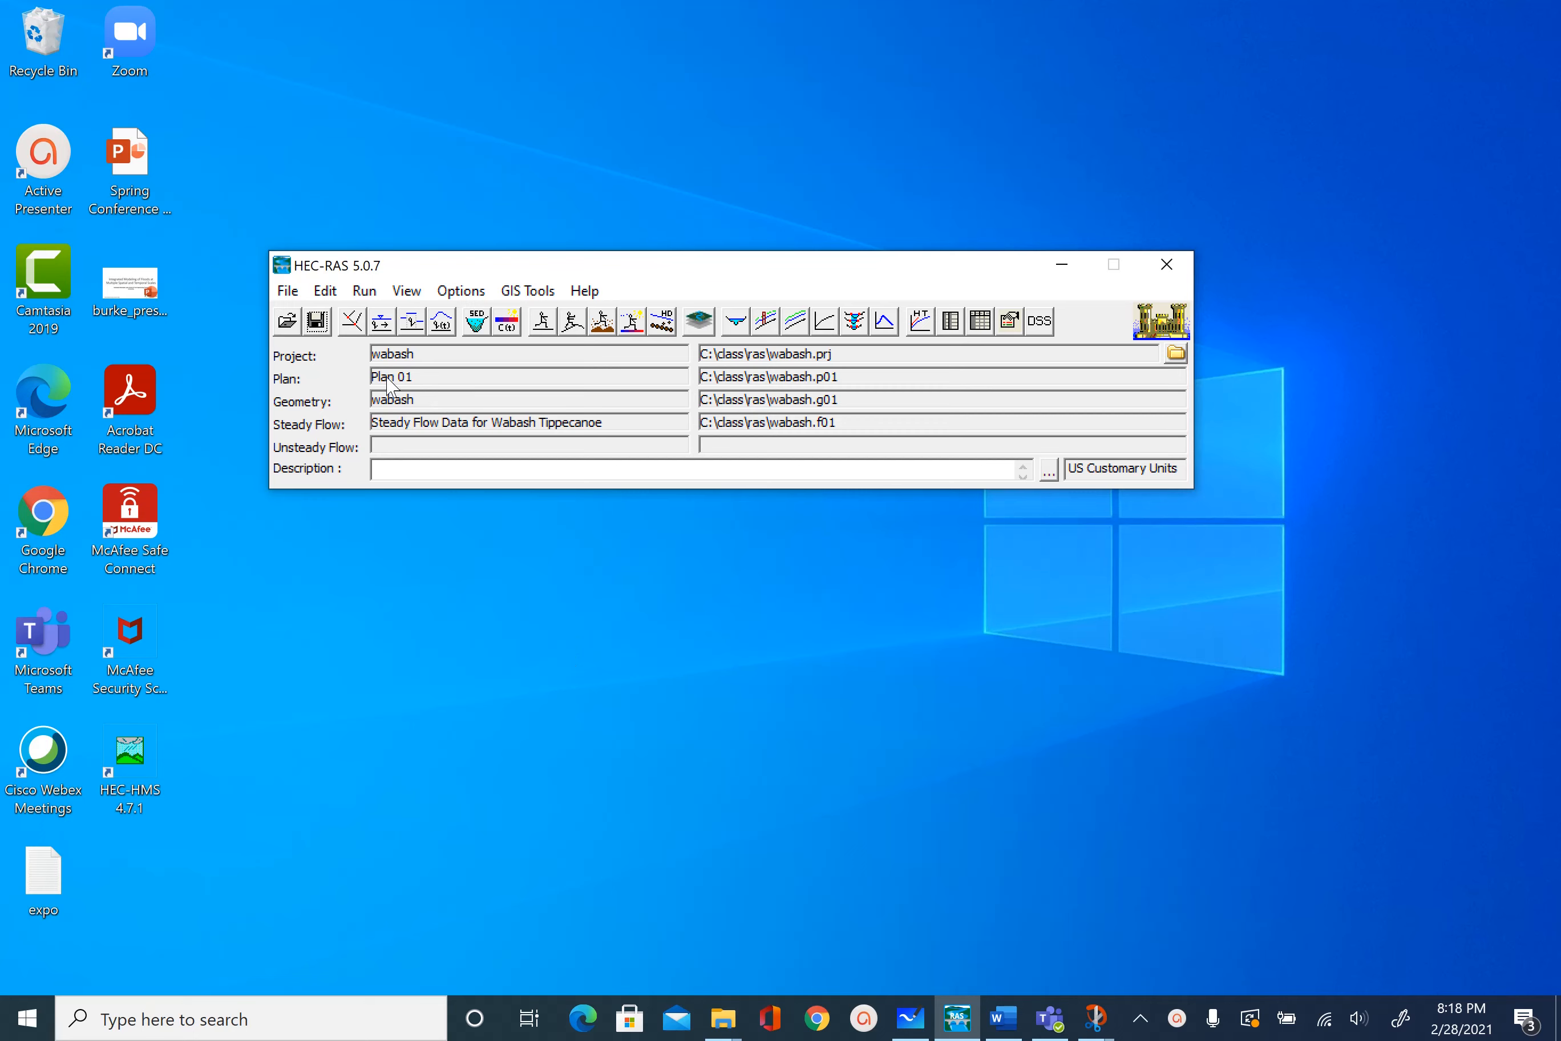
mouse_move(477, 399)
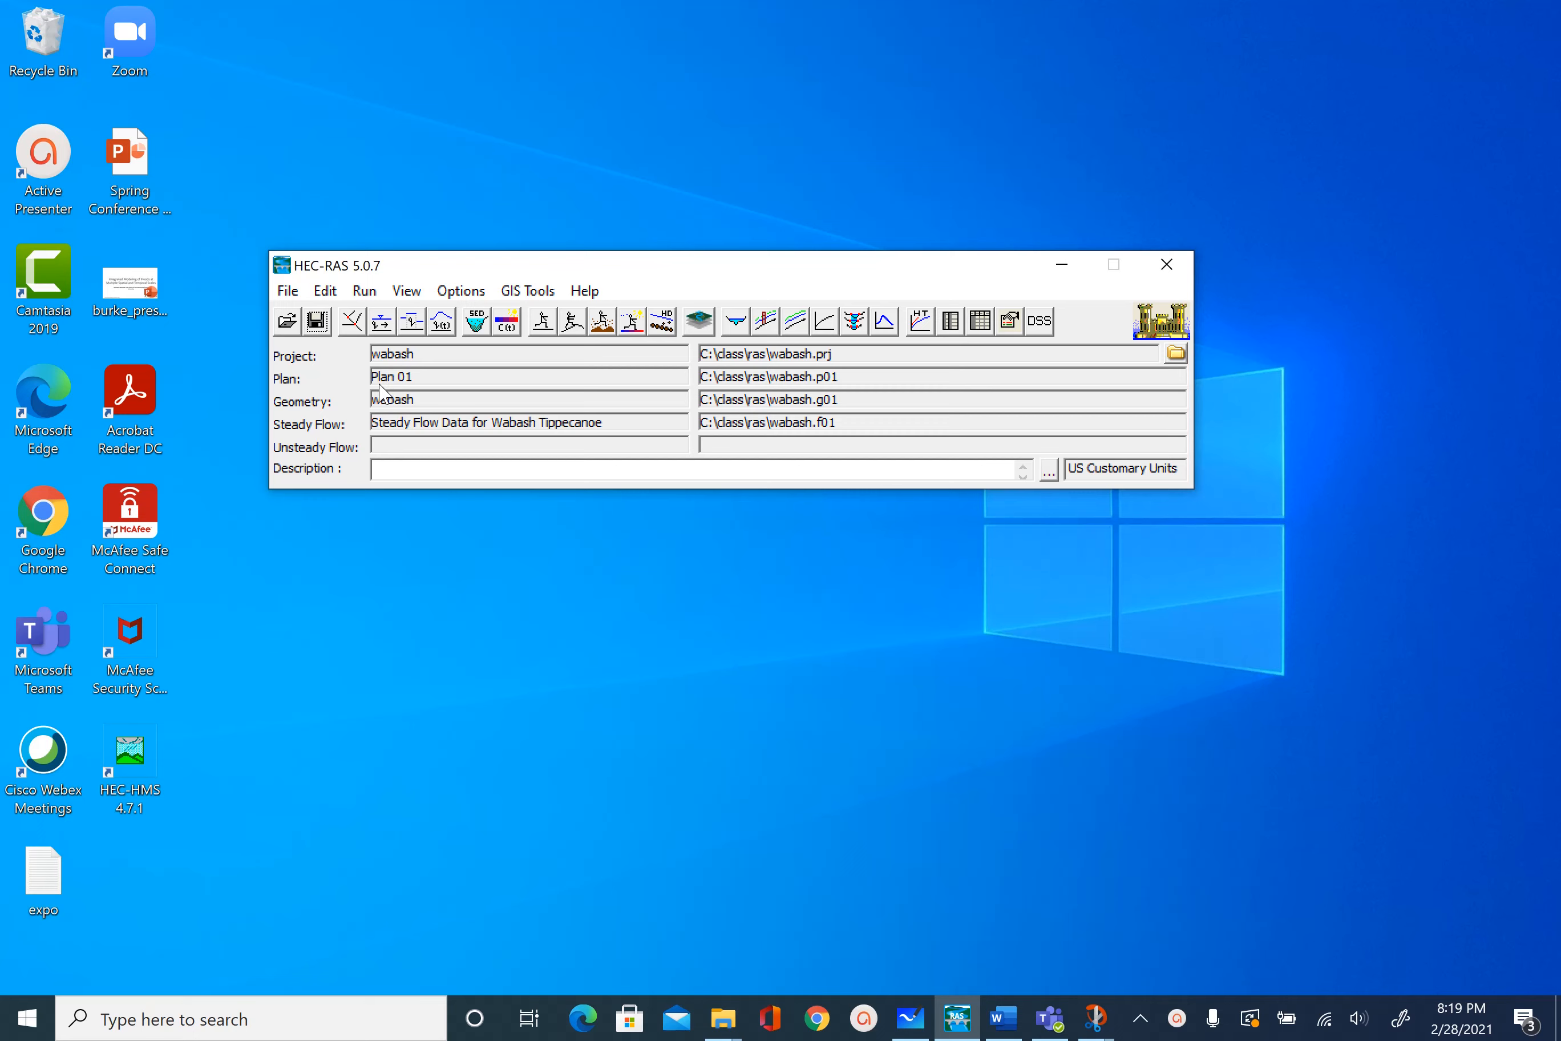
mouse_move(411, 384)
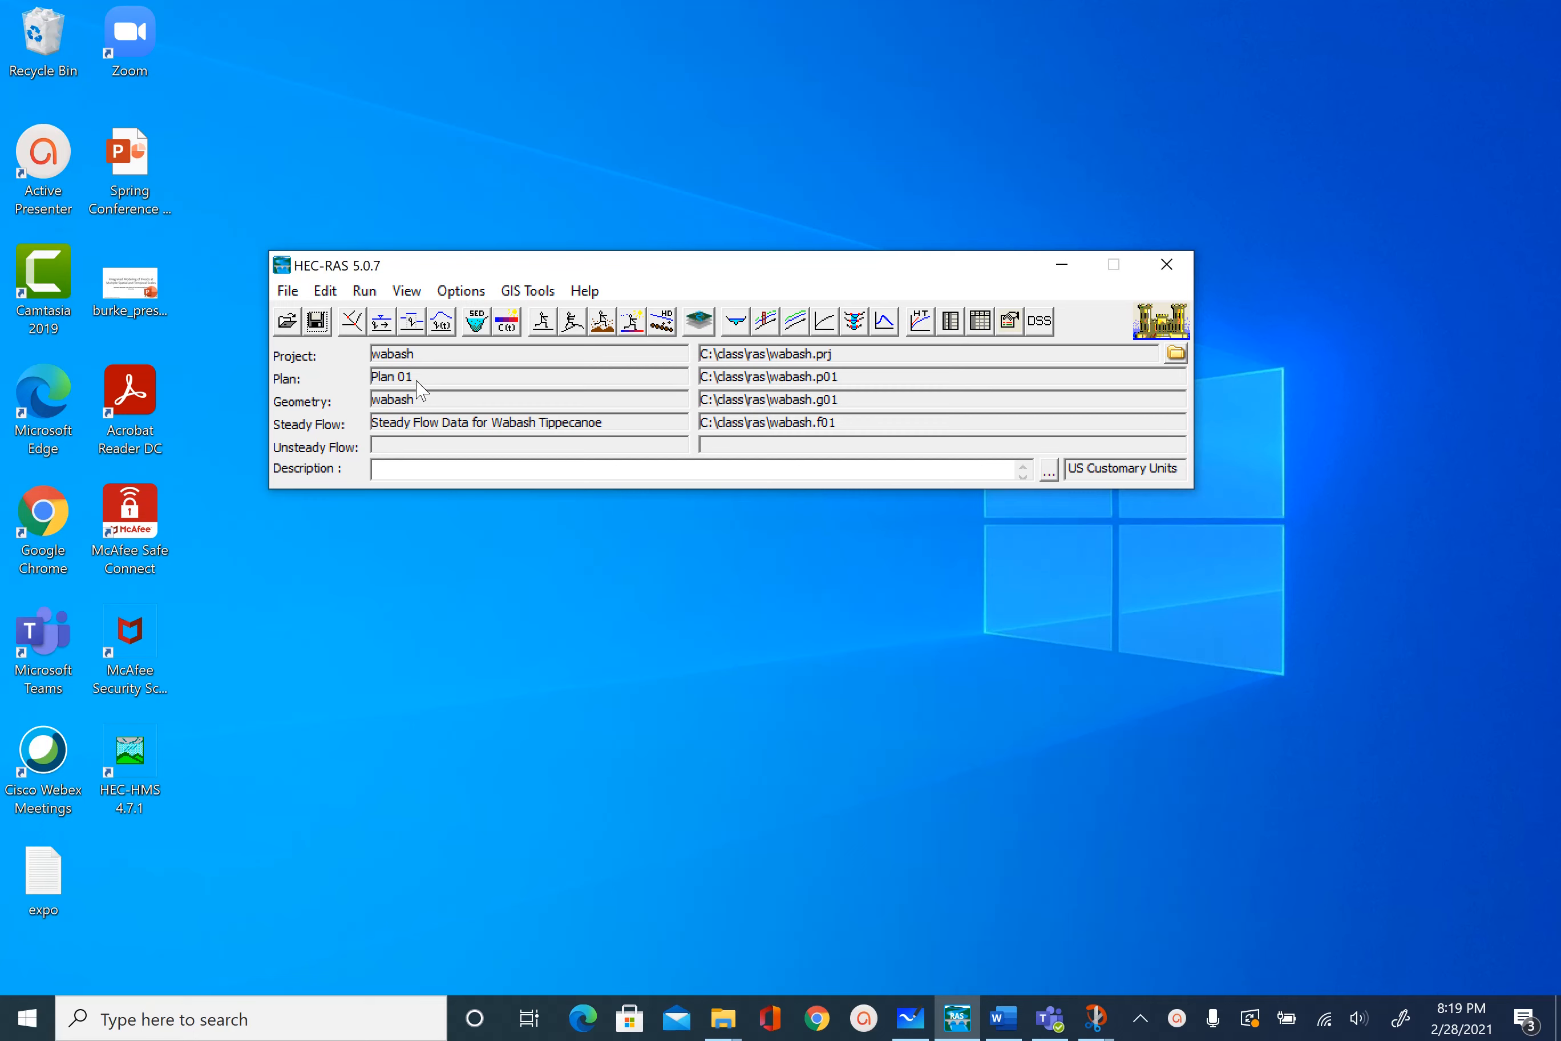
mouse_move(413, 399)
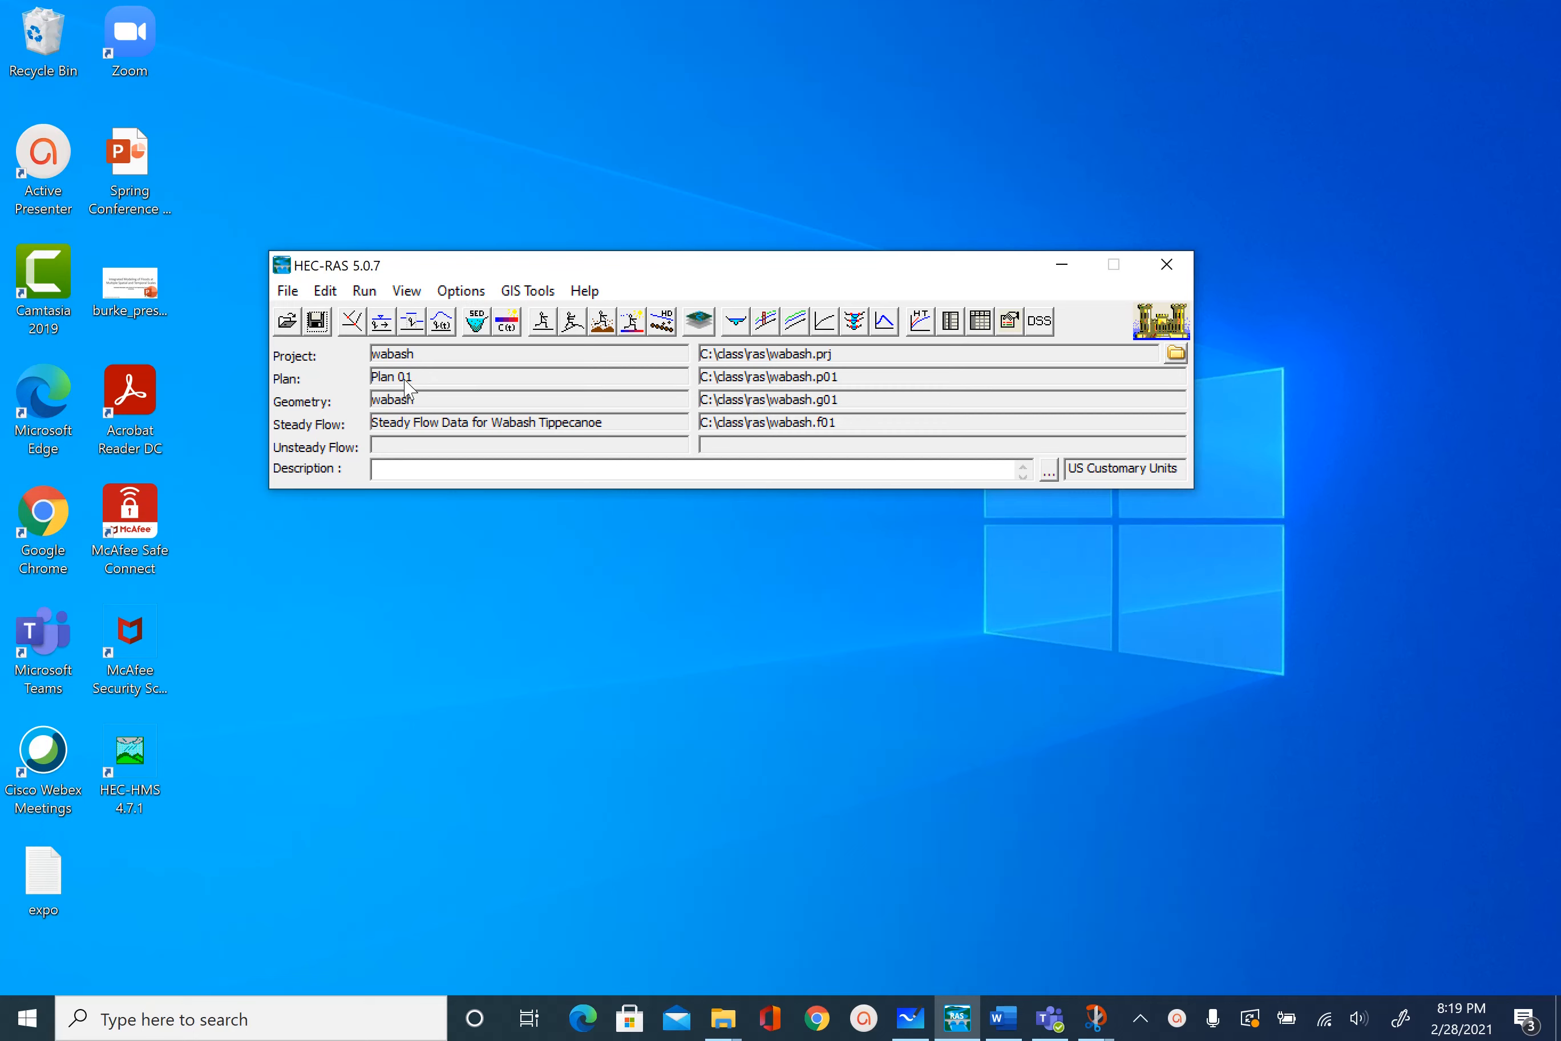
mouse_move(416, 382)
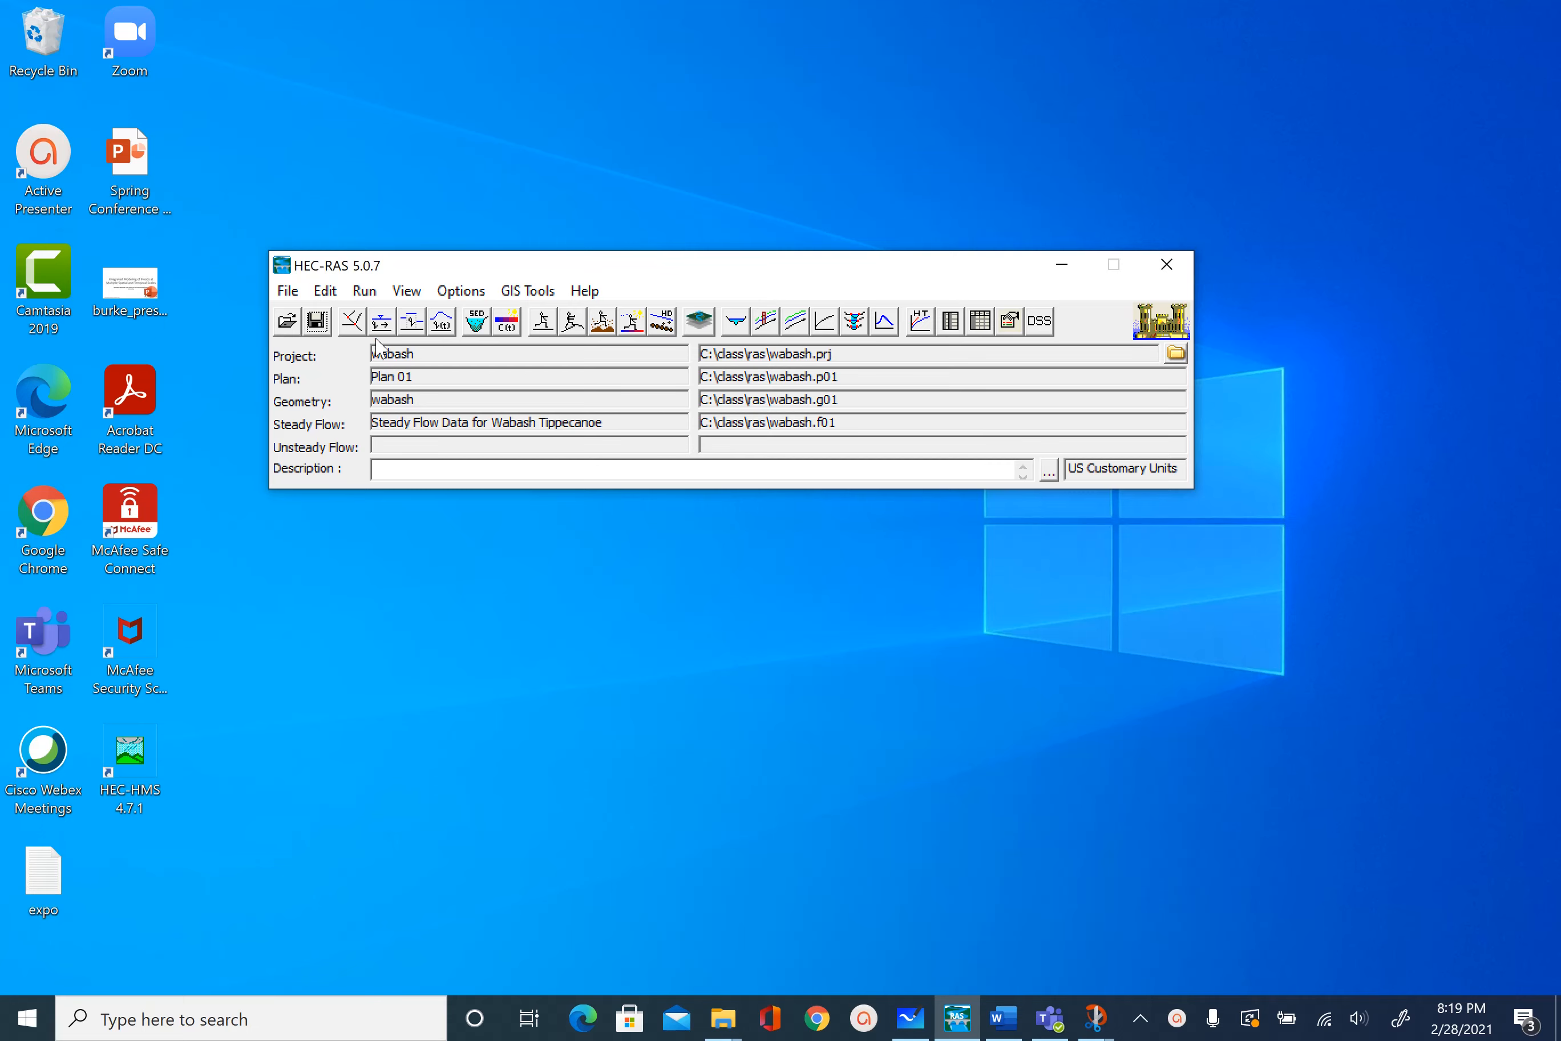
mouse_move(352, 332)
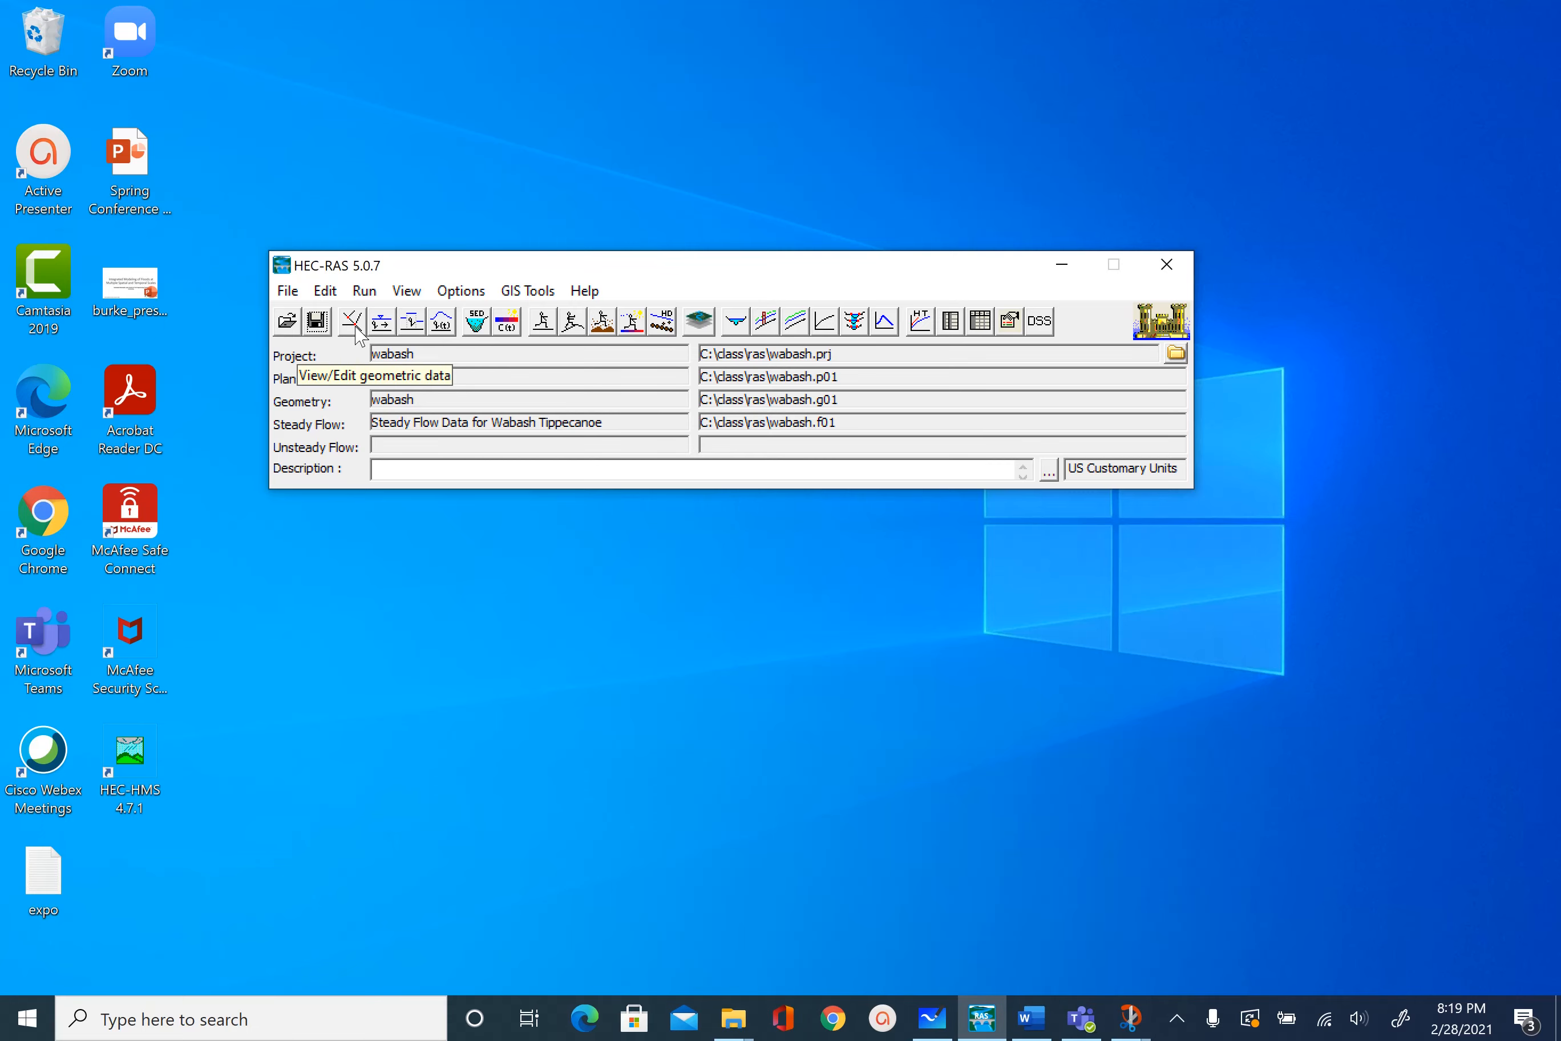
- Show the Tippecanoe Tributary cross sections in the editor, stepping through stations 7436 and 2679 back to 4108
click(350, 322)
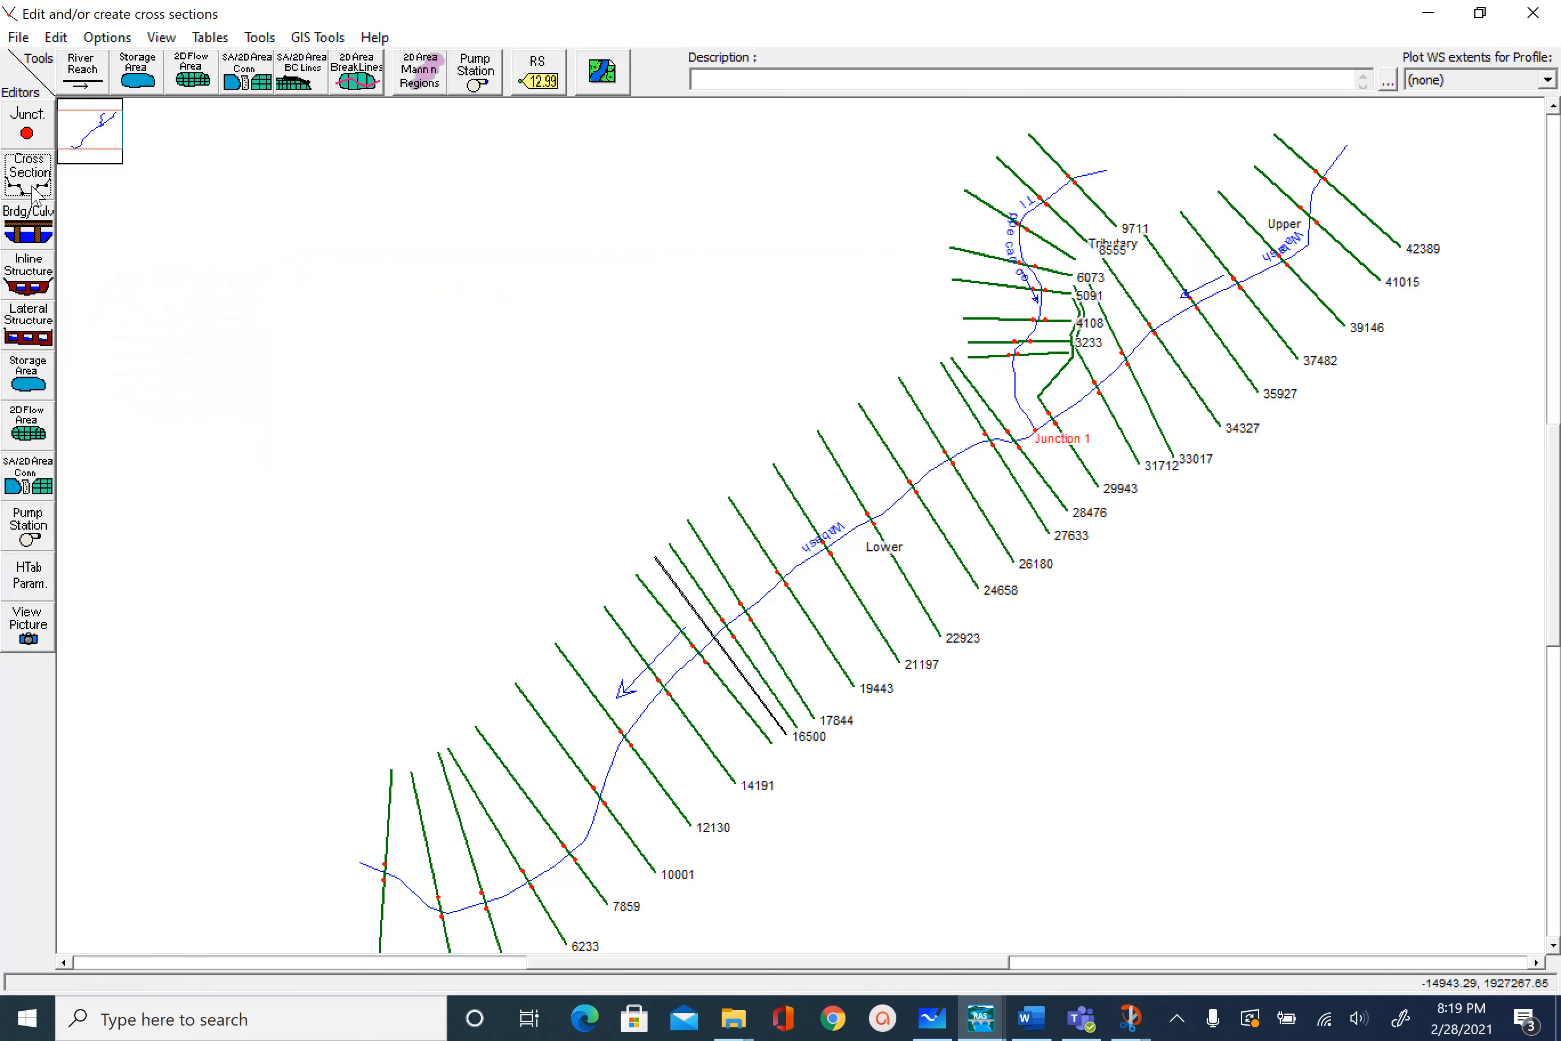
click(28, 175)
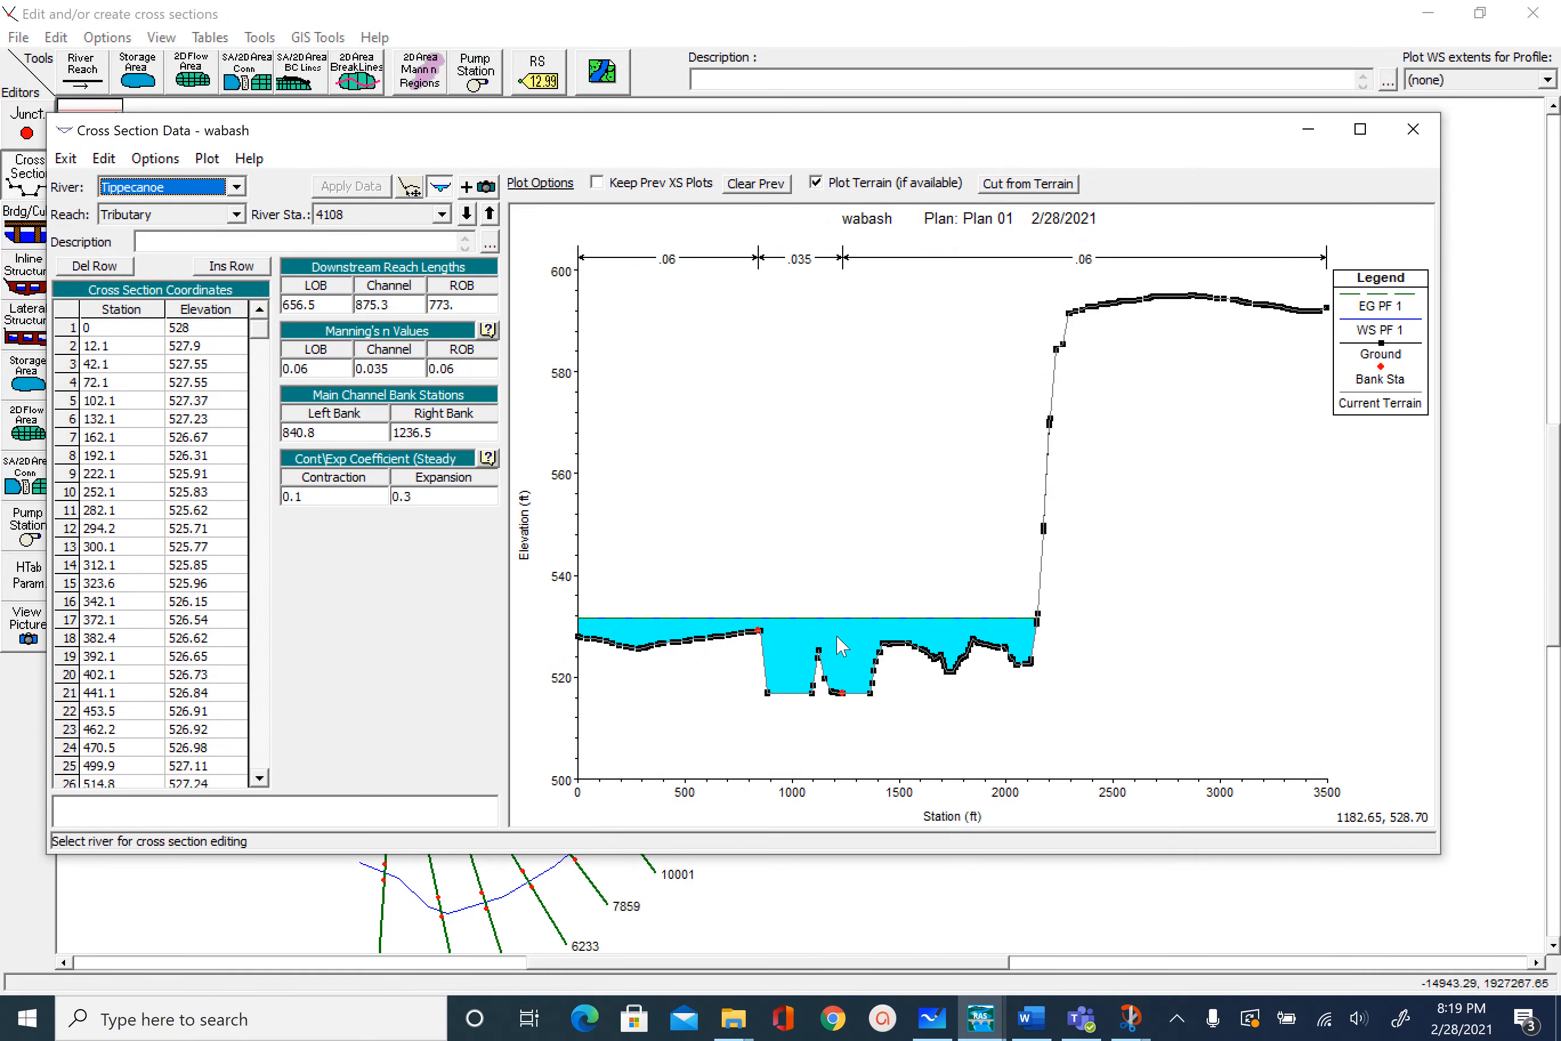
mouse_move(819, 625)
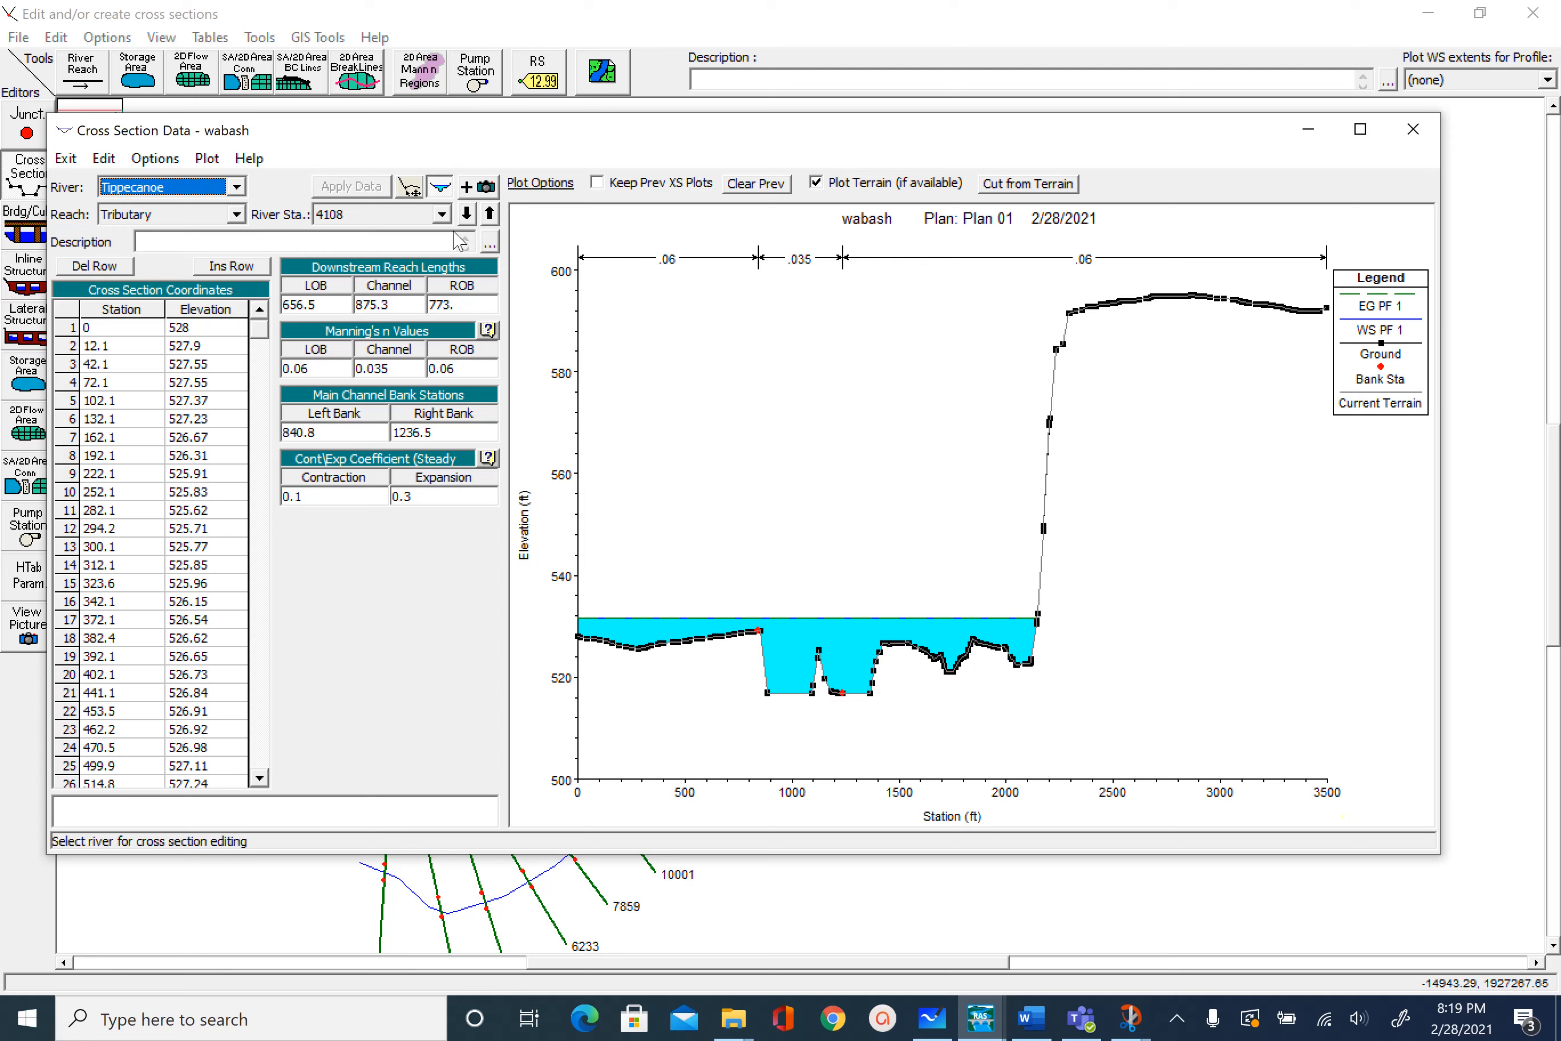
click(489, 214)
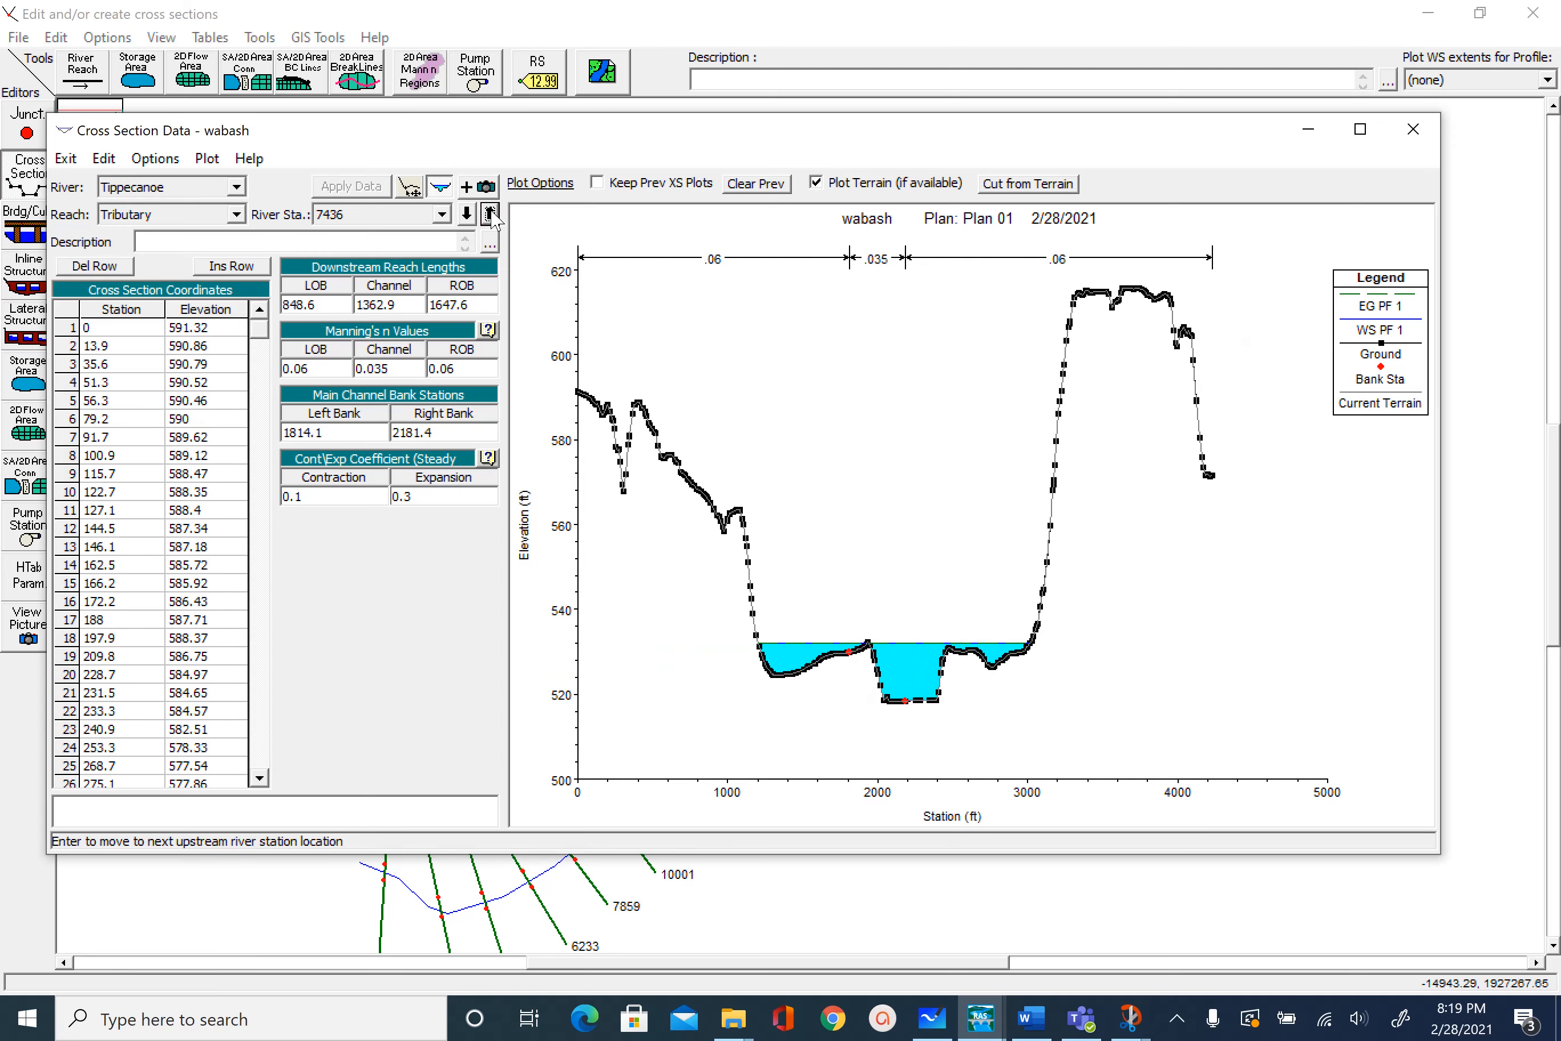
click(488, 214)
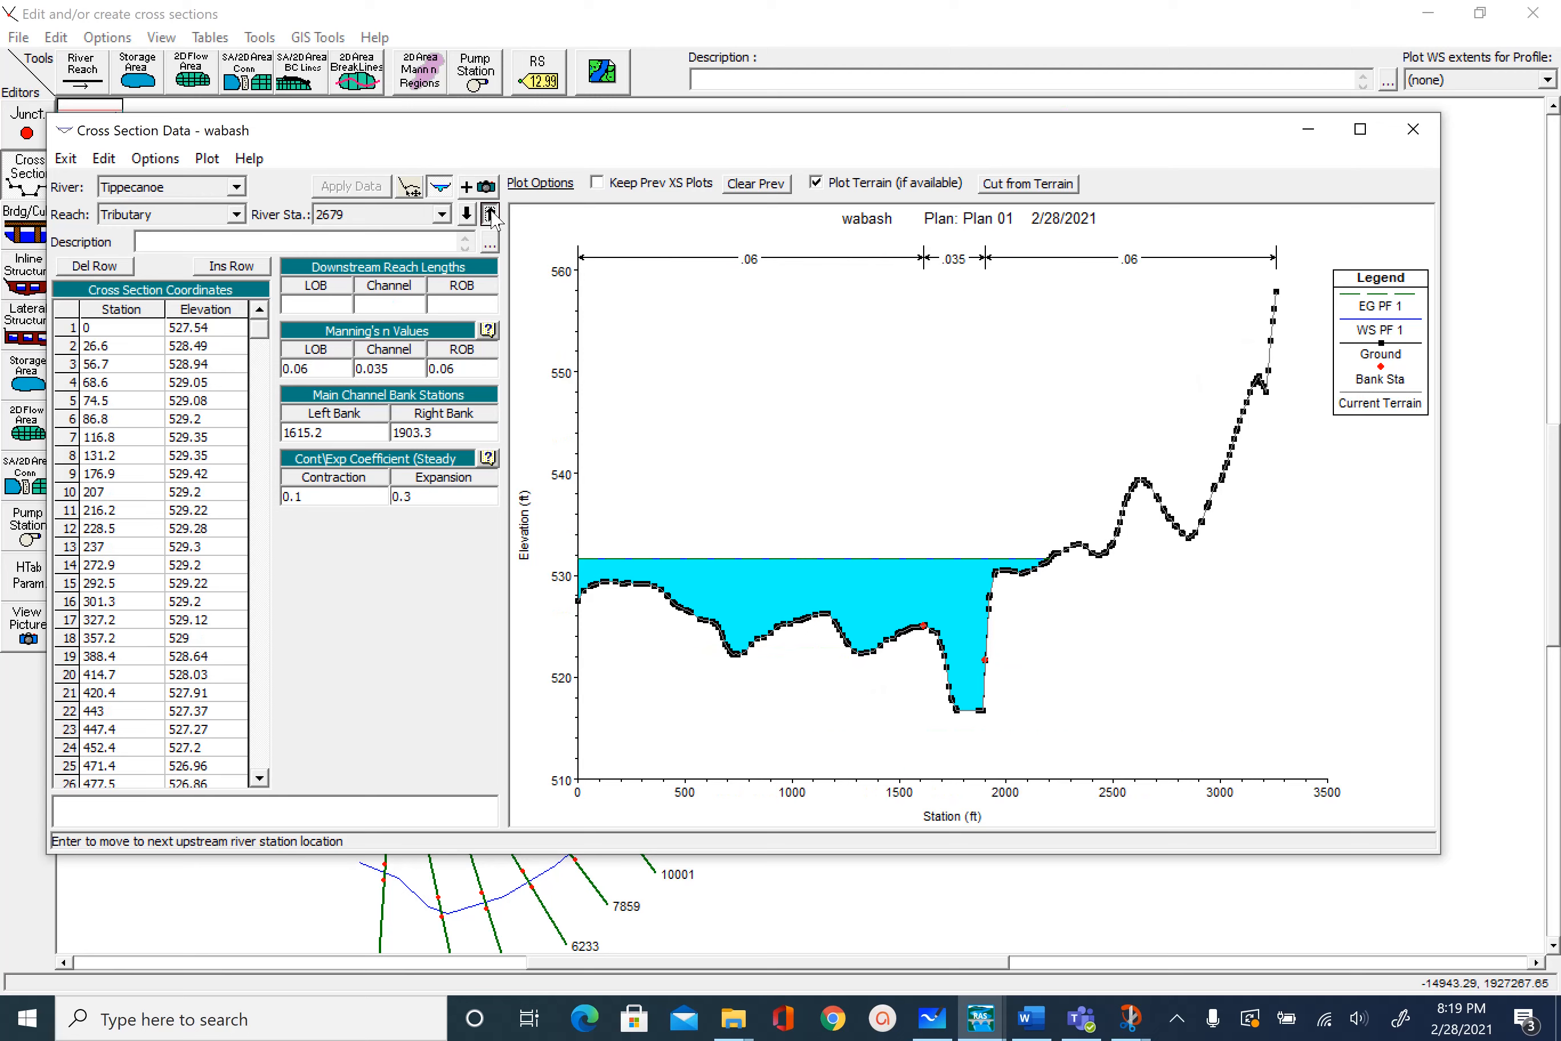
click(488, 215)
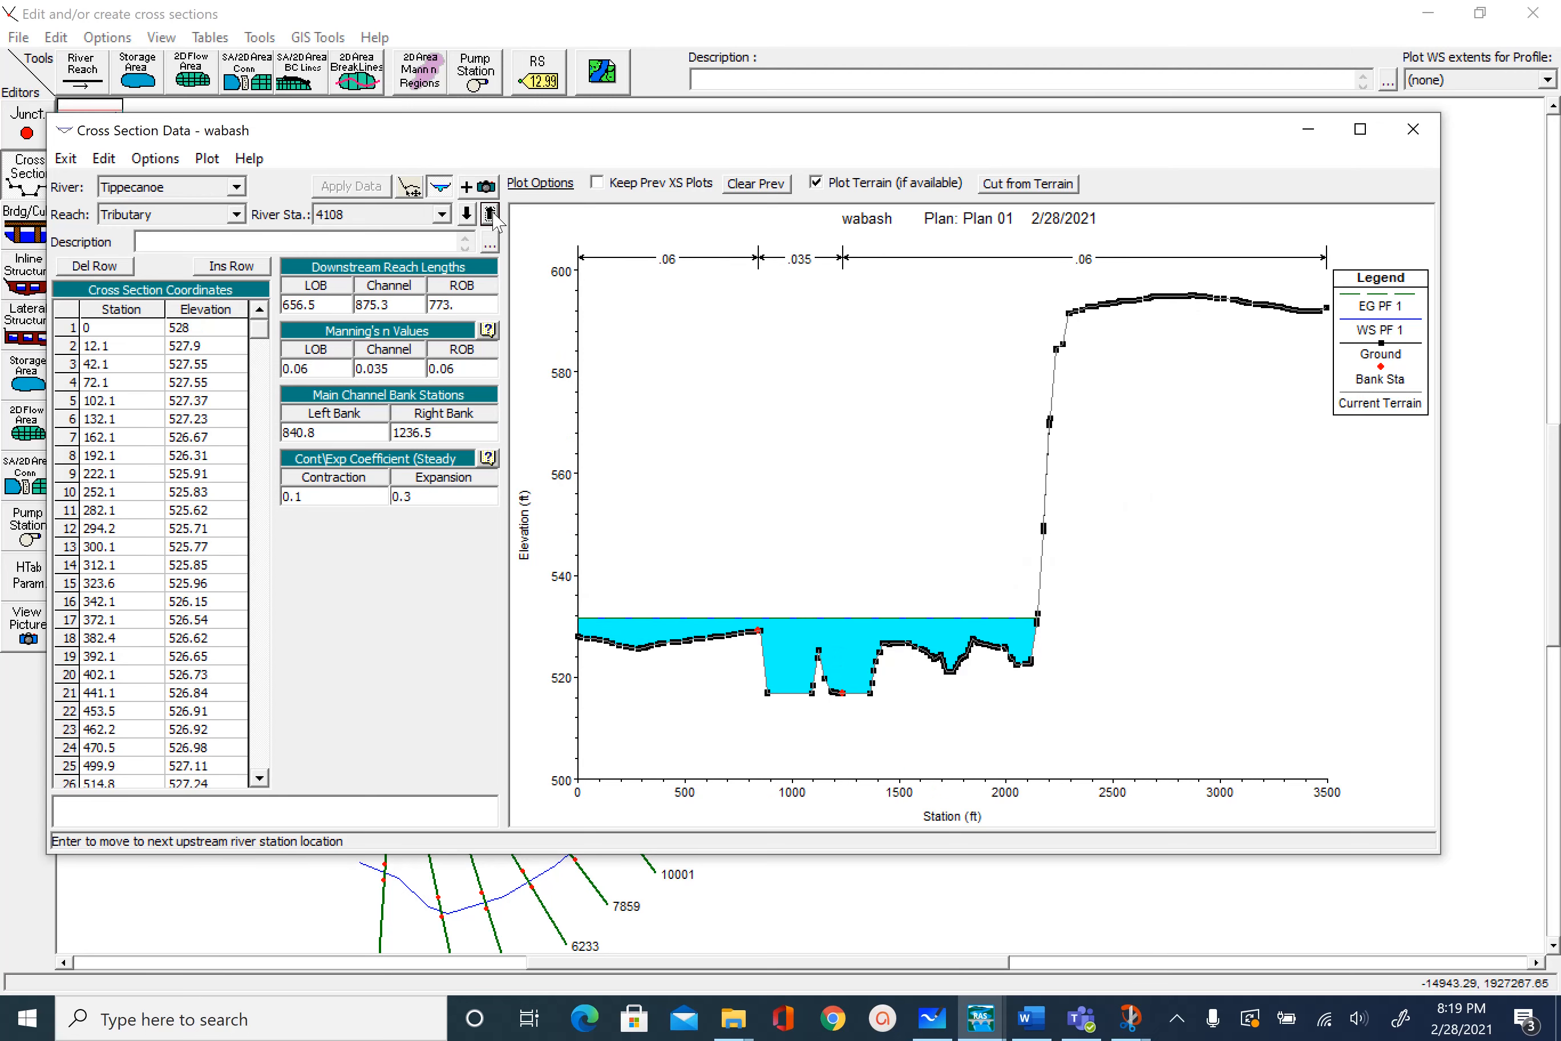
mouse_move(993, 245)
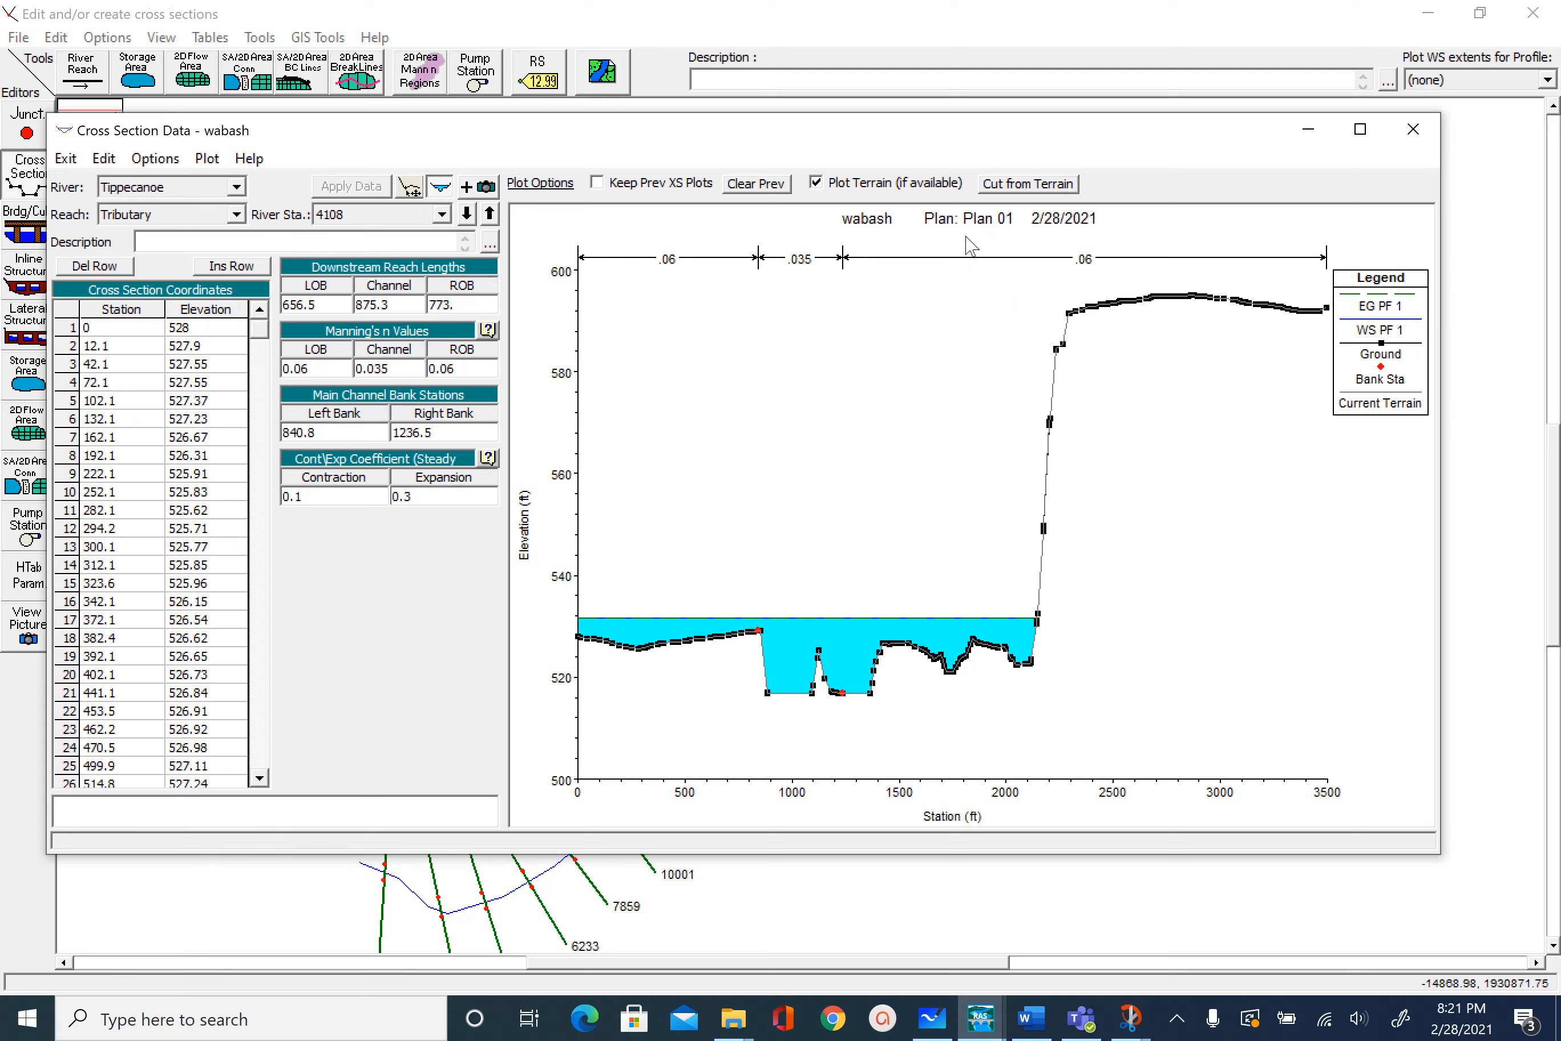
mouse_move(945, 243)
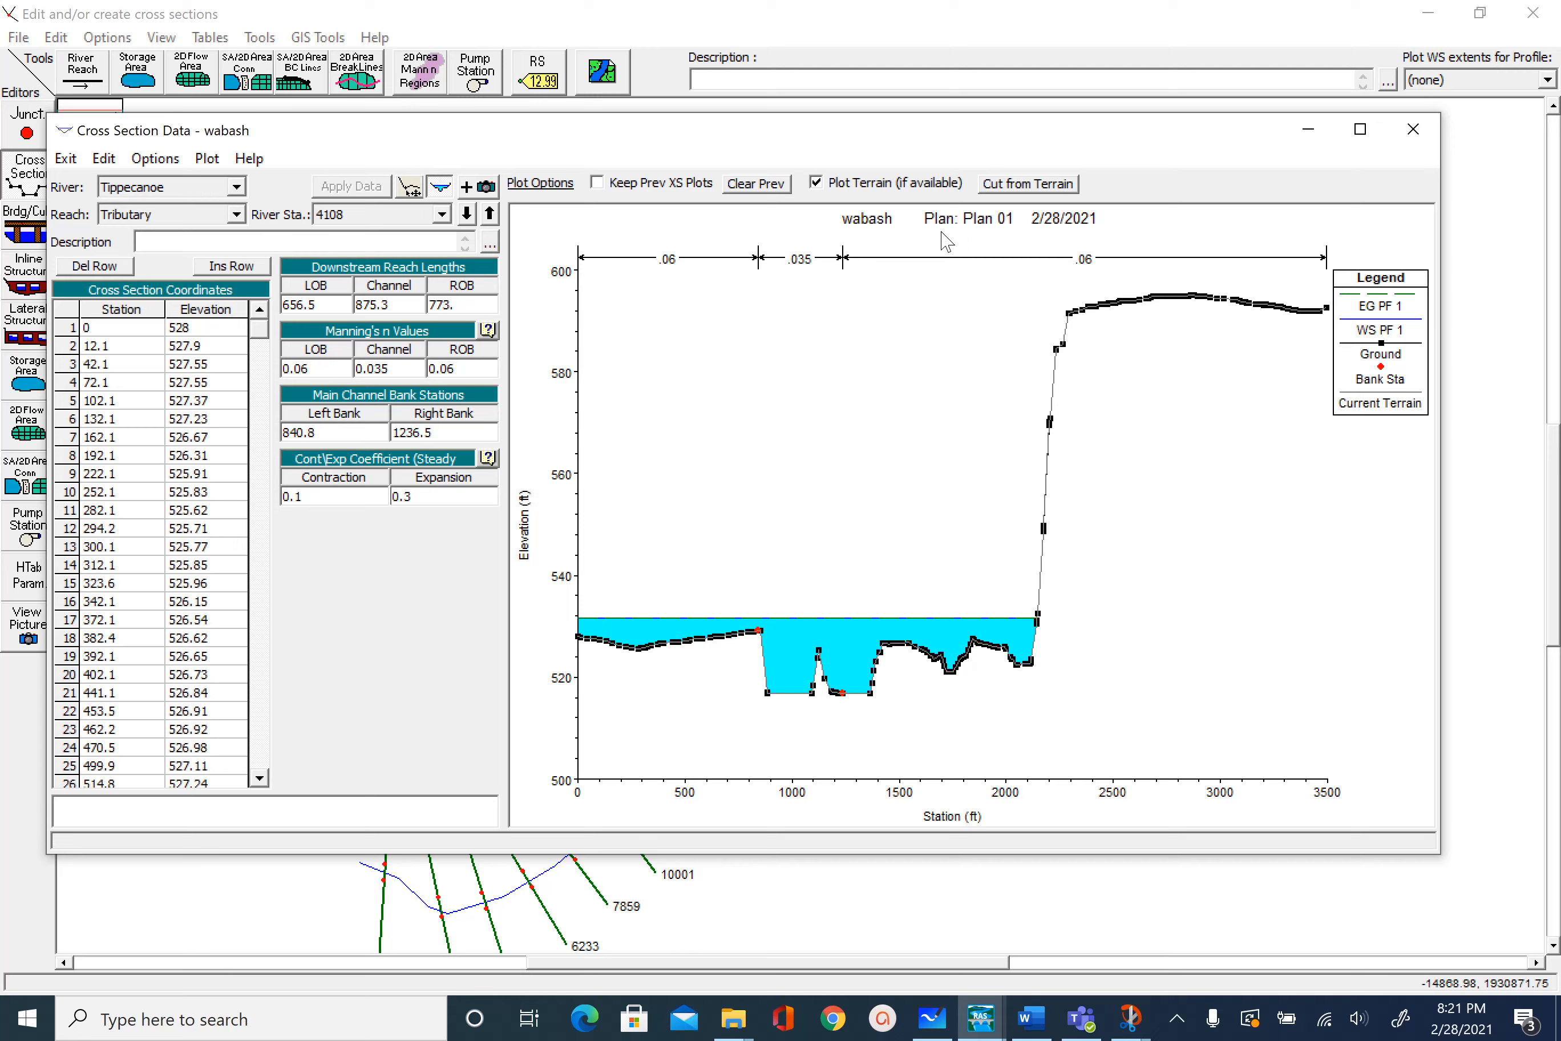
mouse_move(1382, 331)
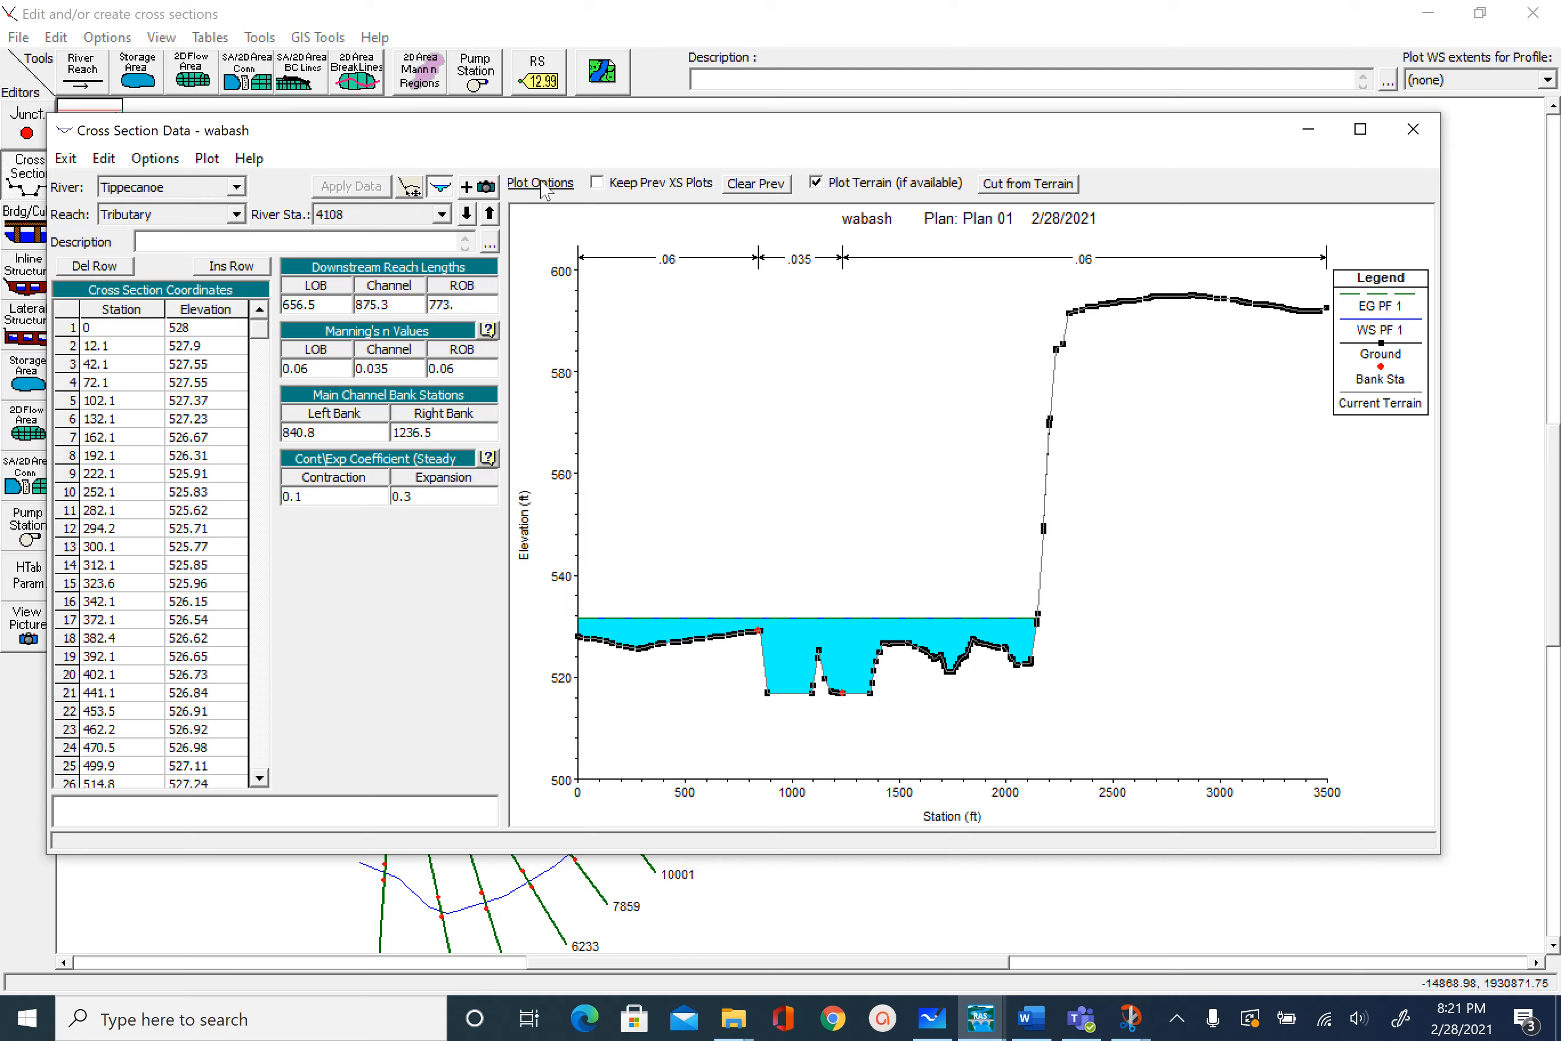
- Add profiles PF 2 and PF 3 alongside PF 1 in the cross-section plot's profile options
click(539, 183)
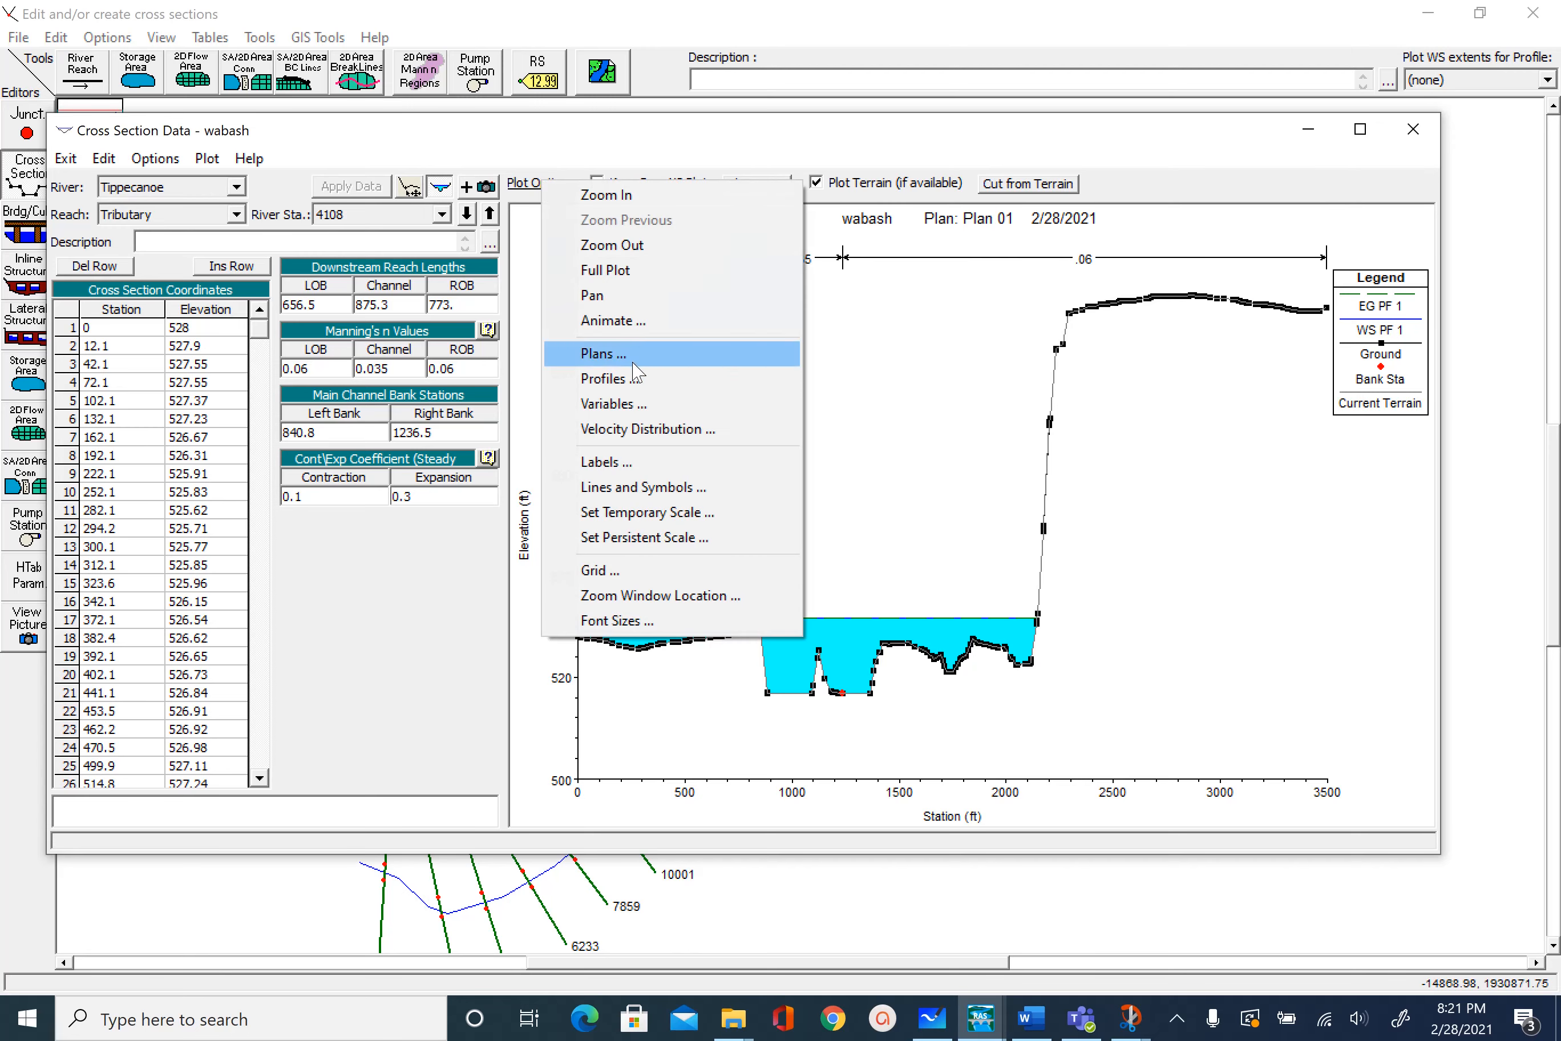
click(603, 379)
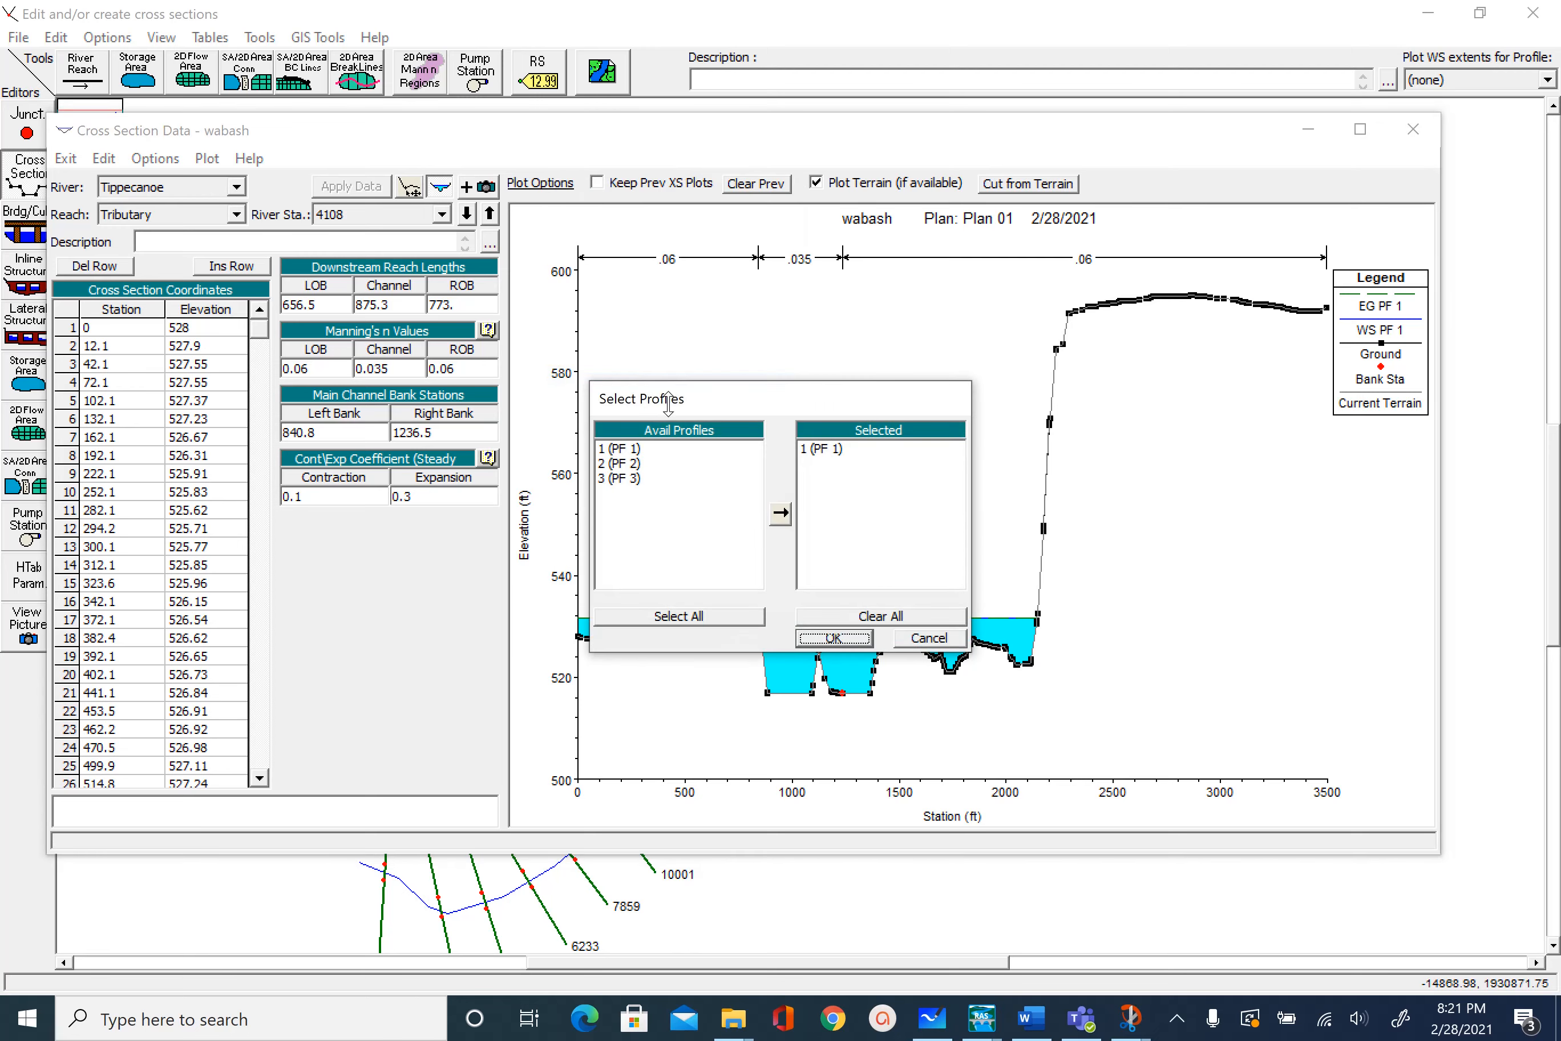
click(822, 448)
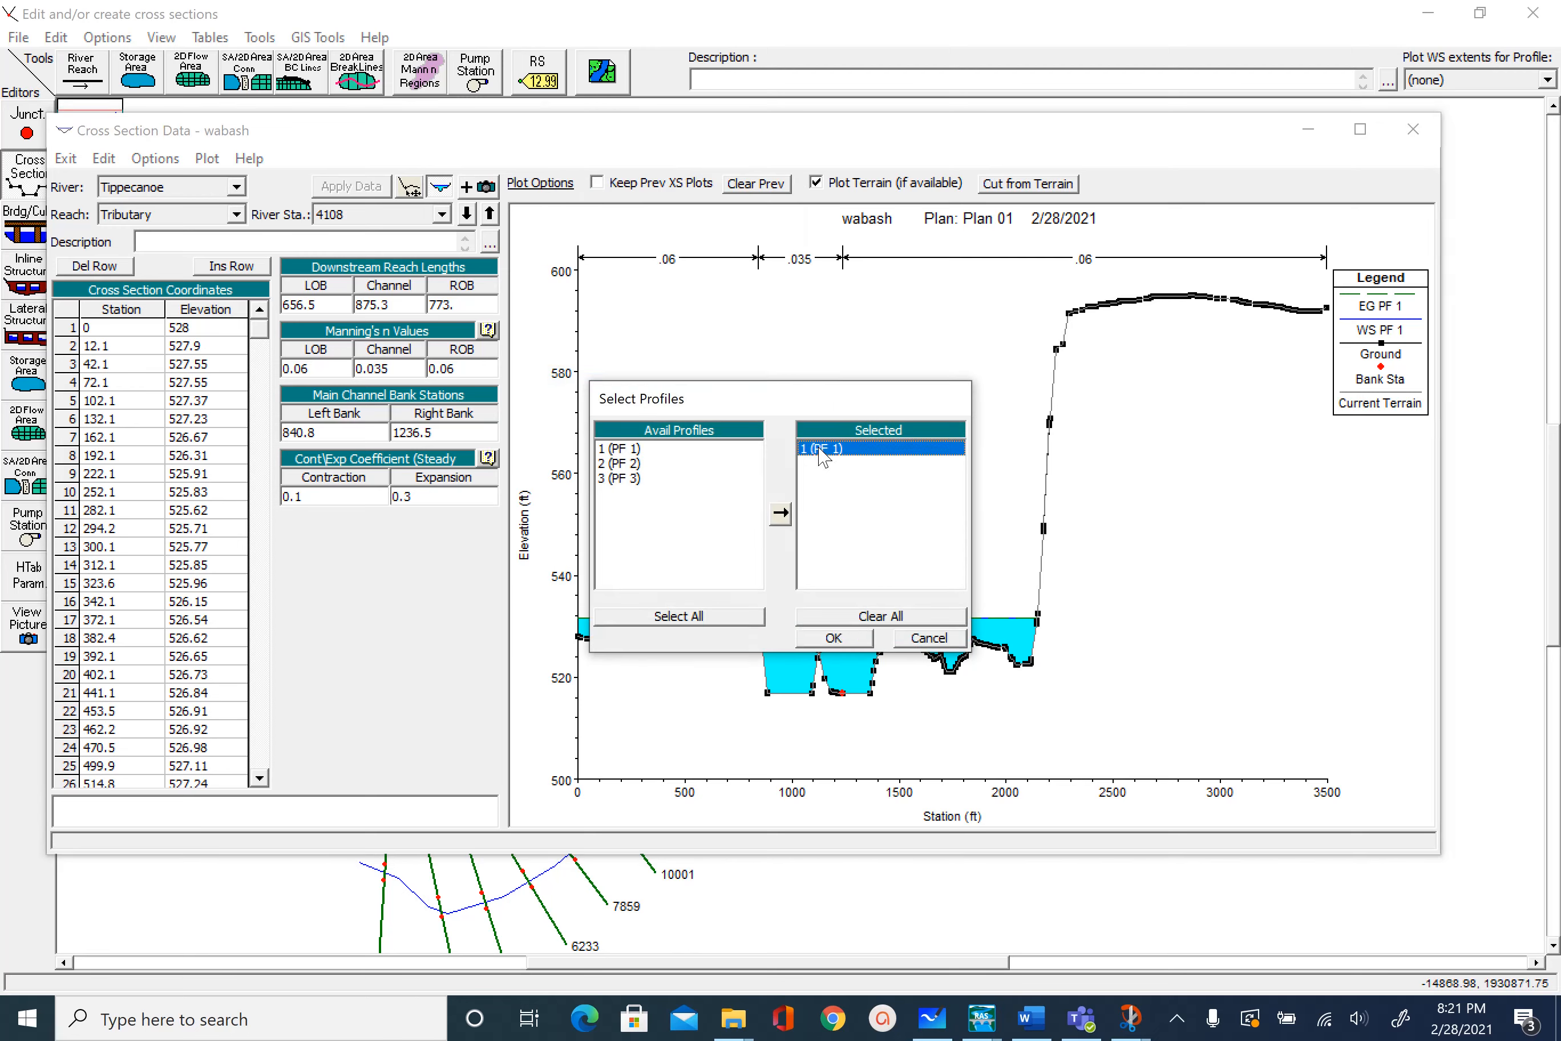
click(619, 463)
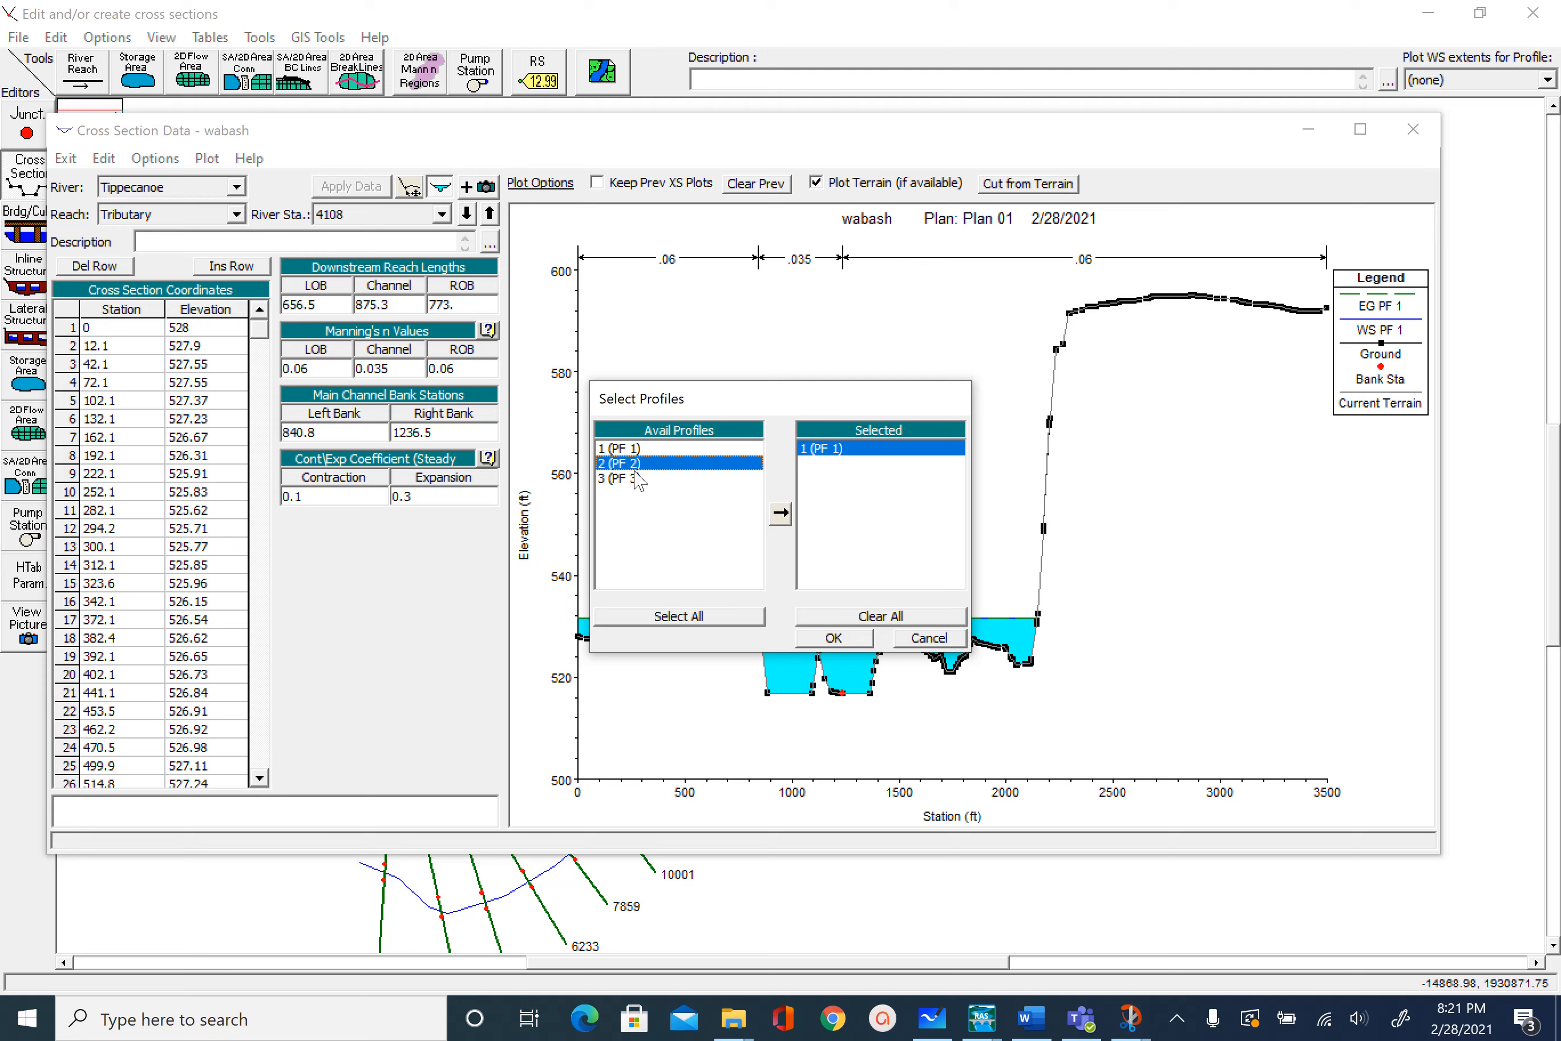
click(618, 478)
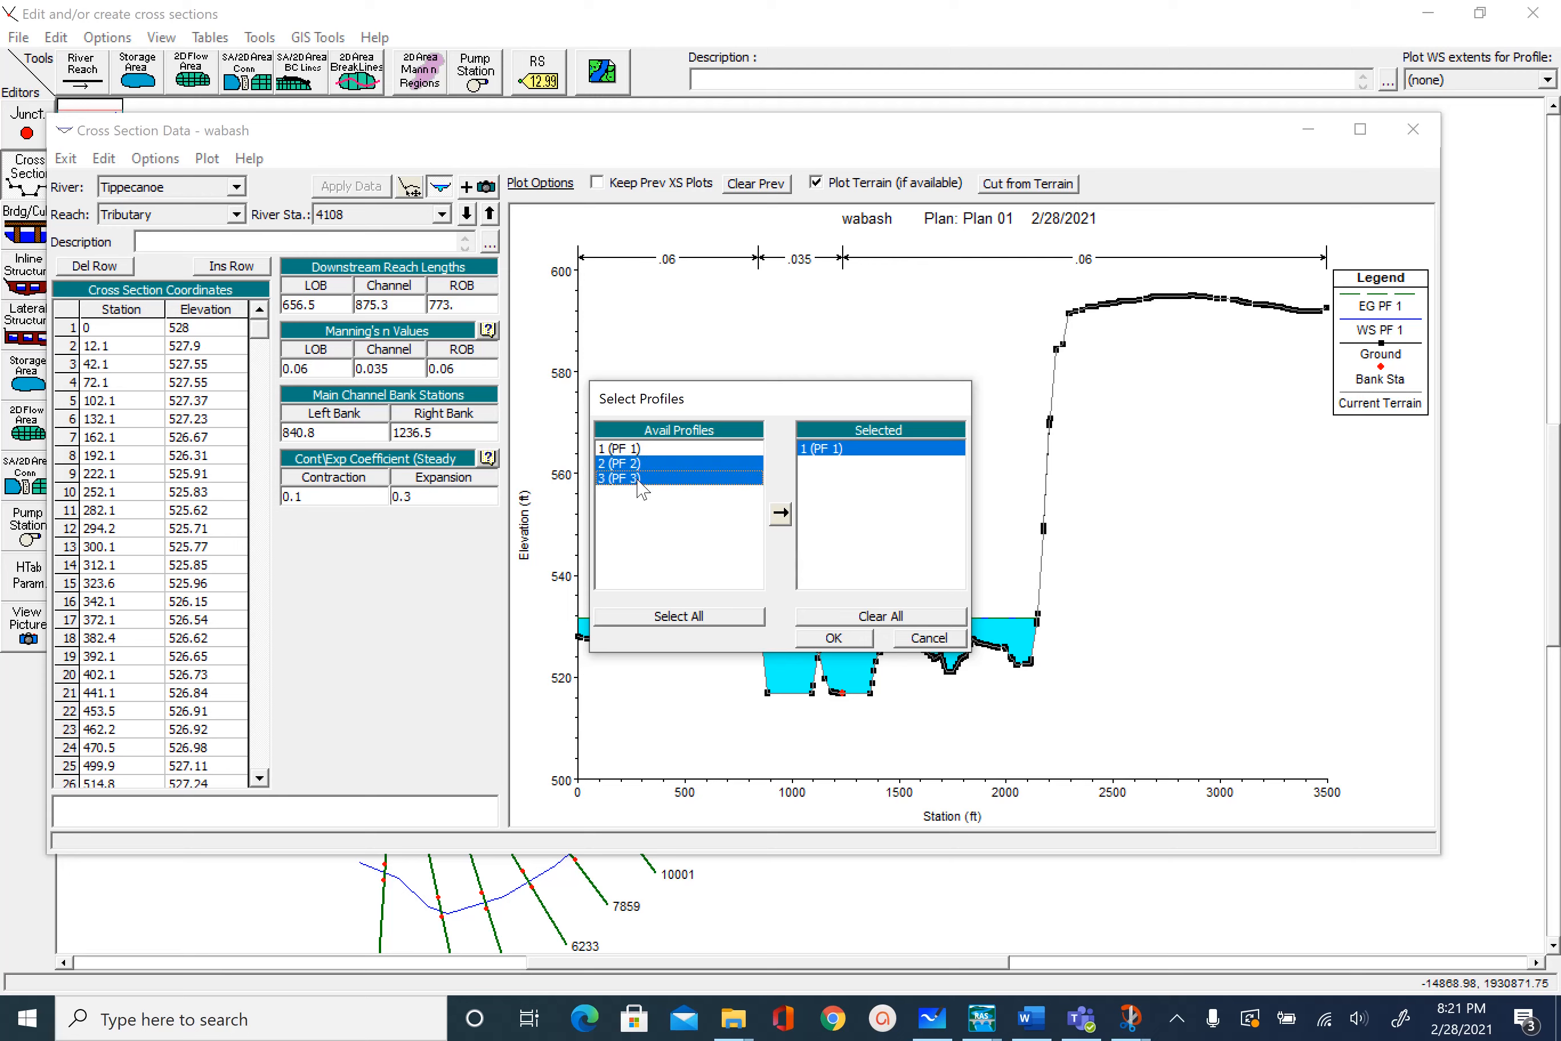
click(779, 514)
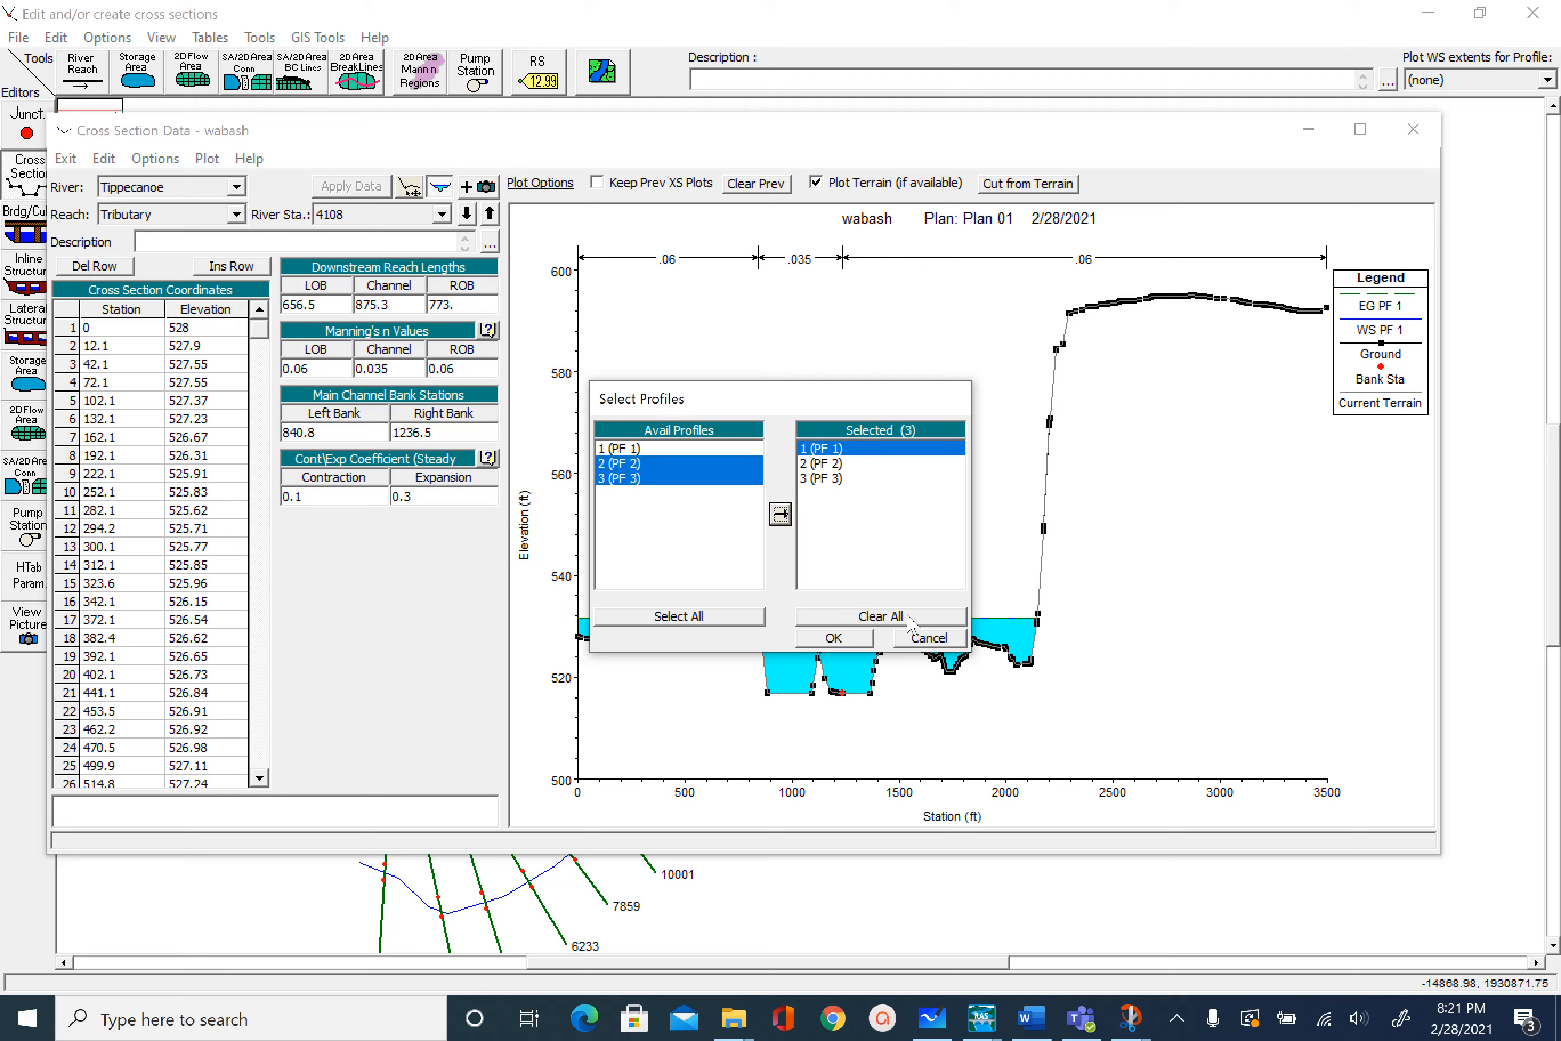
click(834, 638)
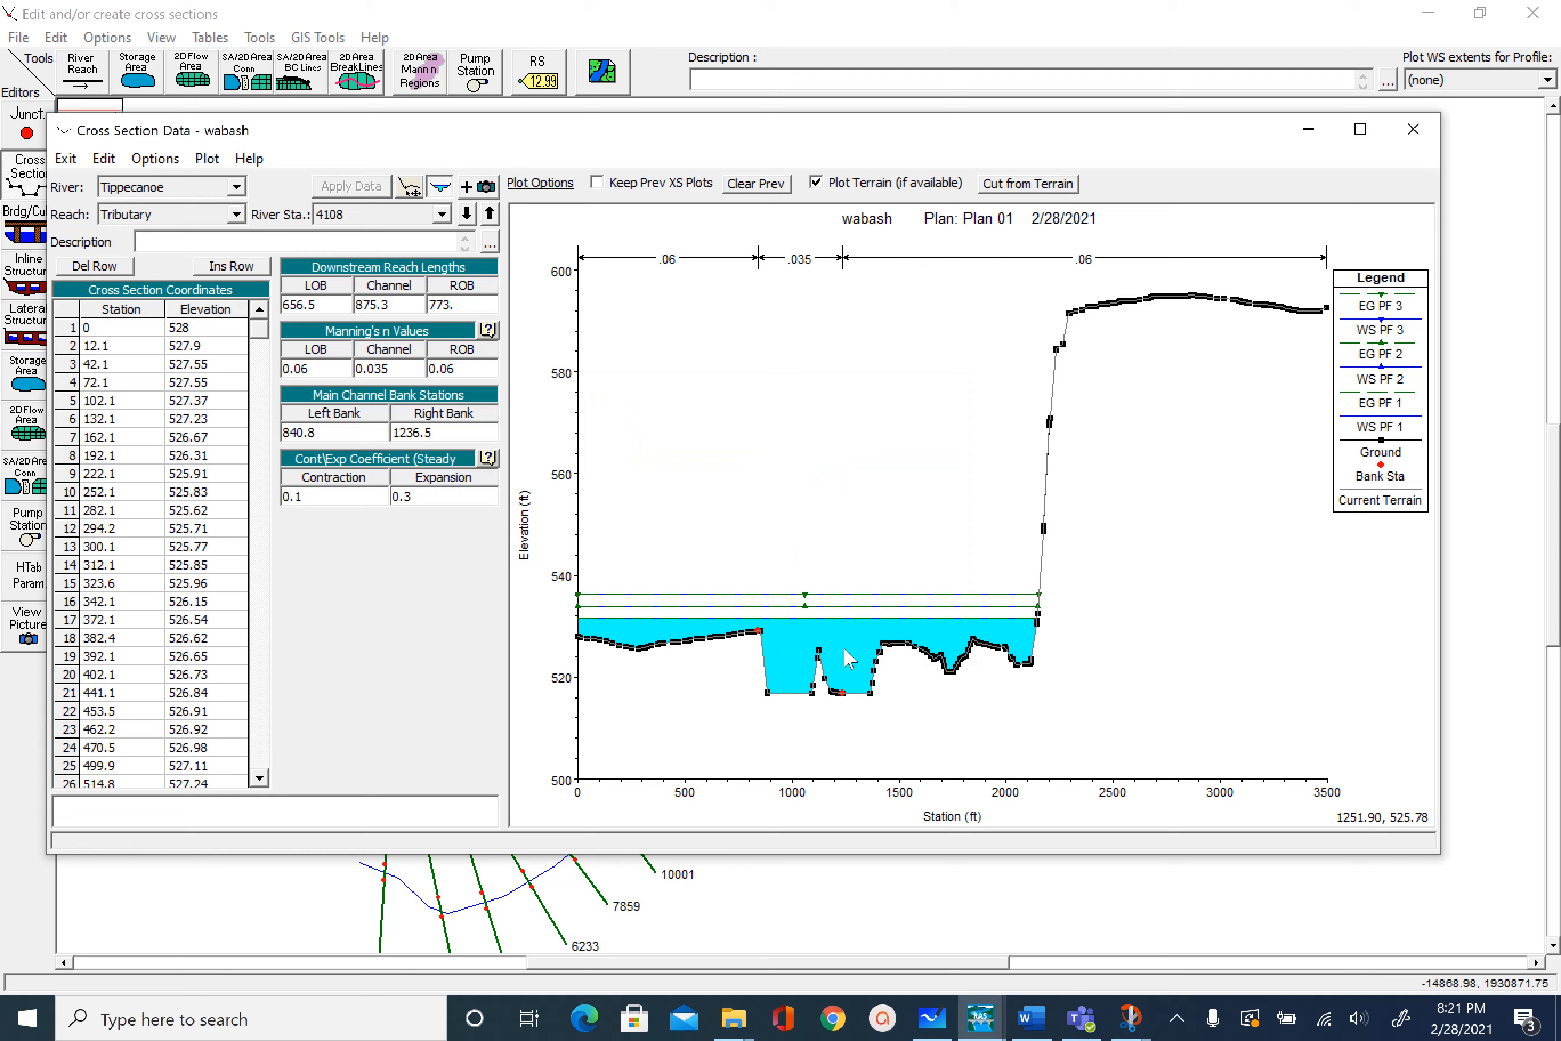
mouse_move(801, 616)
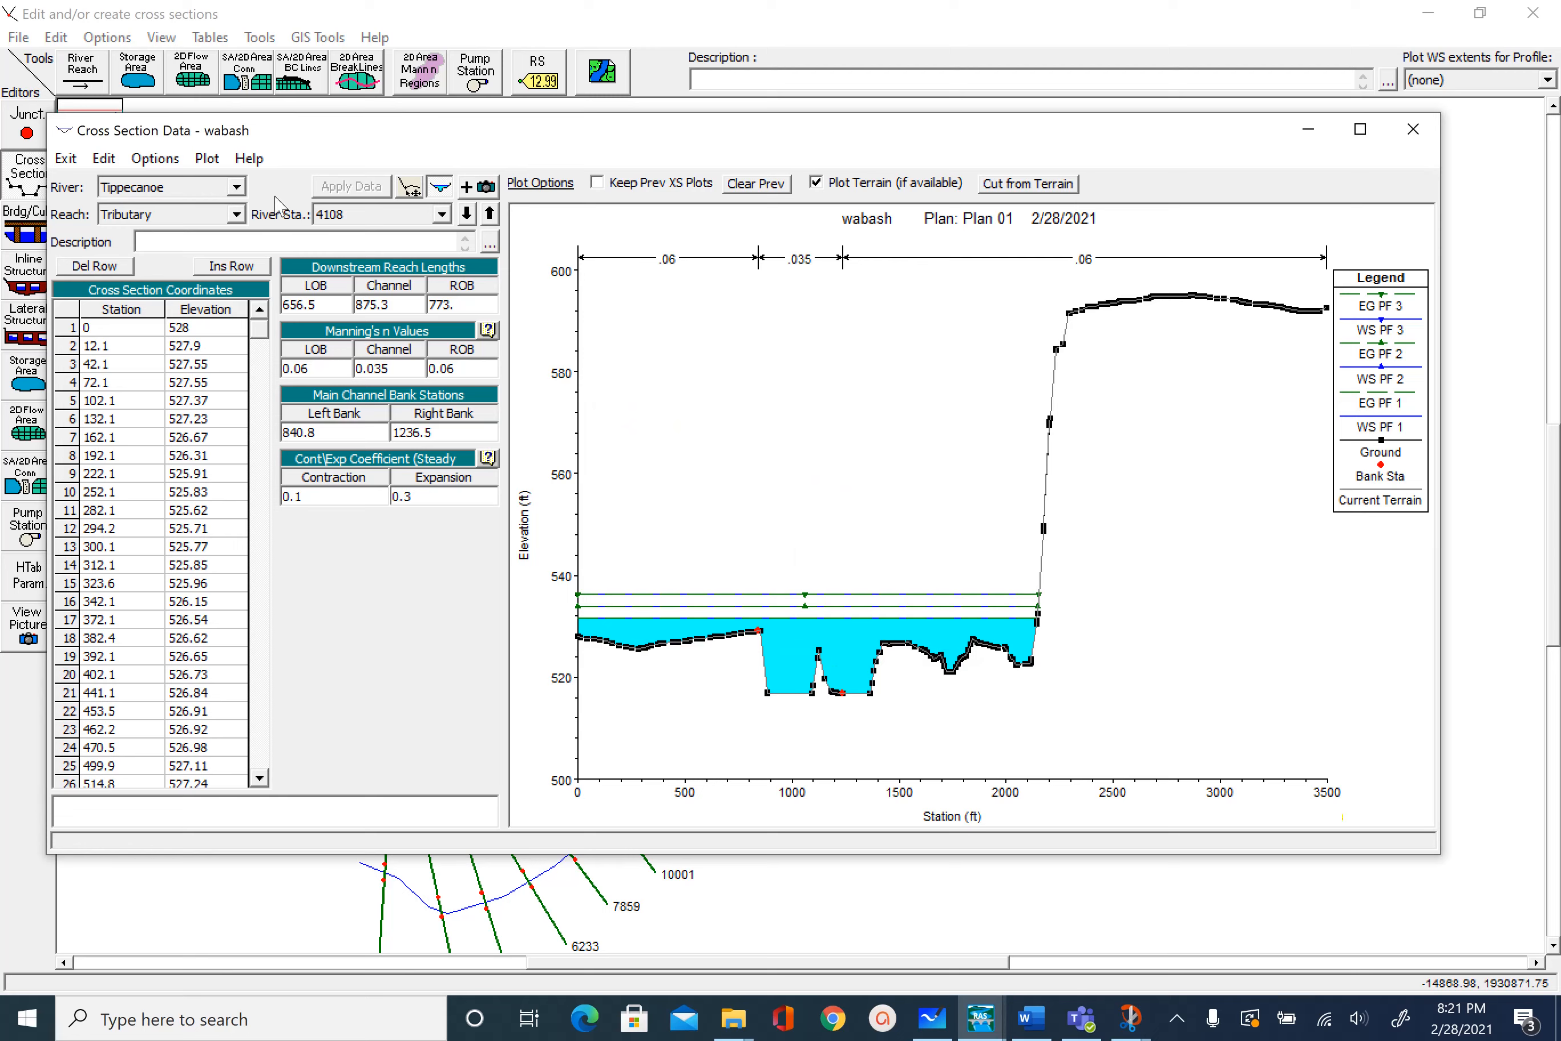
- Step upstream through stations 8555 and 5091 with all three profiles plotted
click(488, 213)
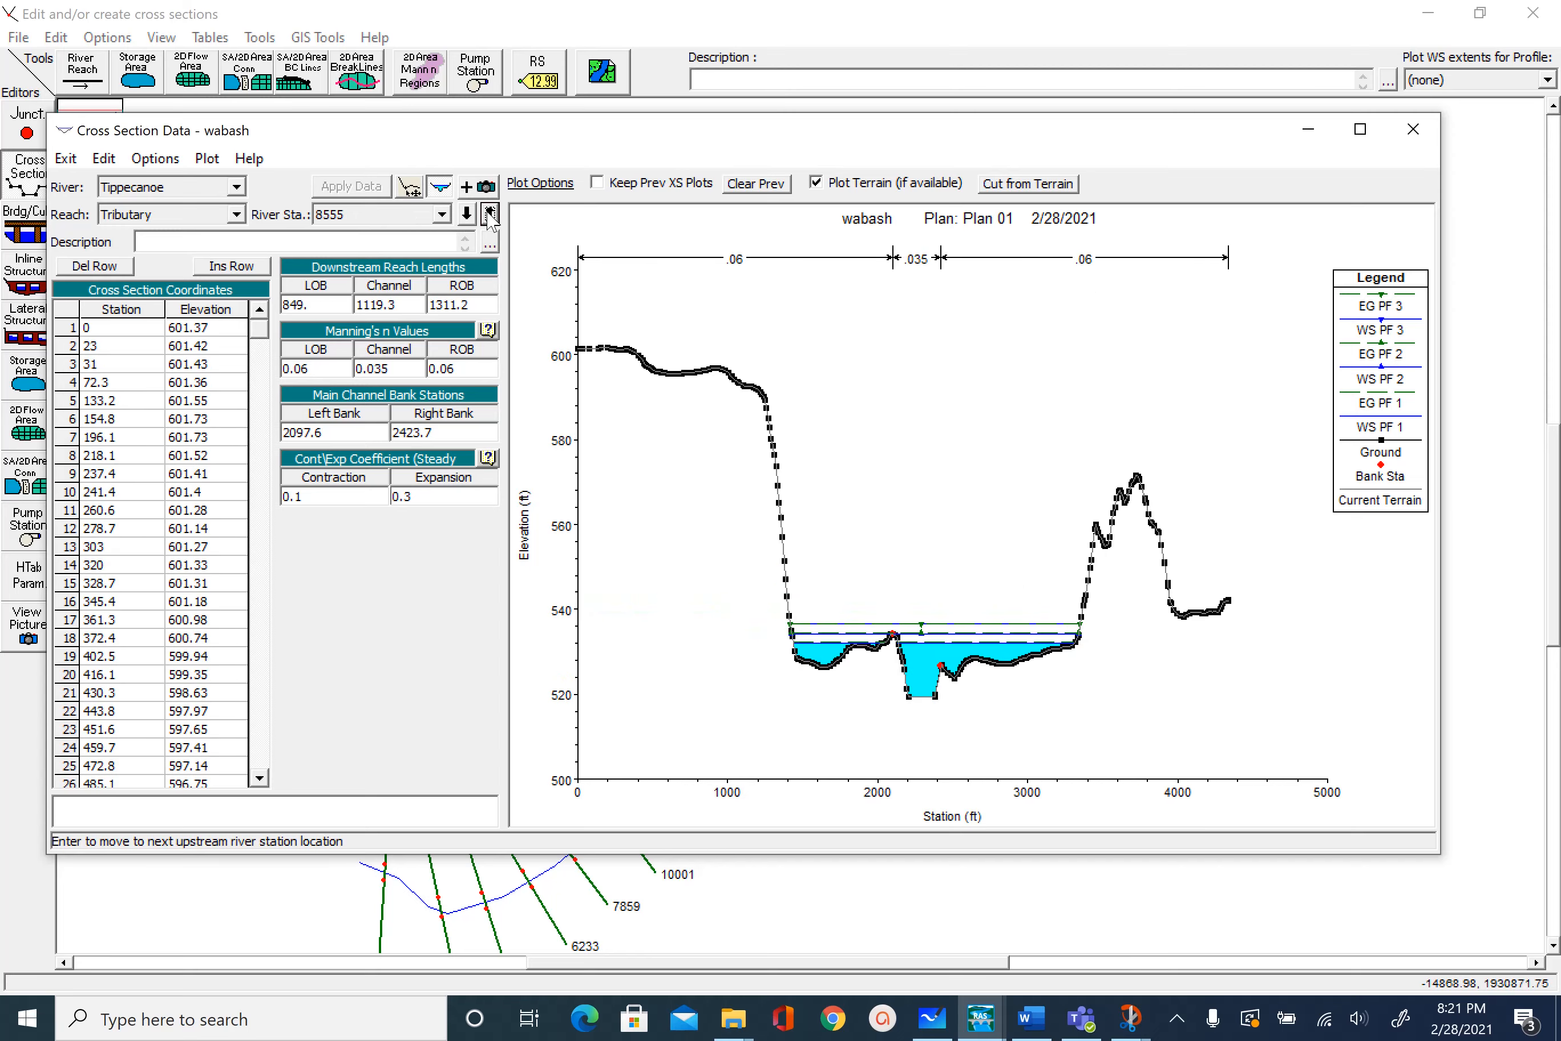
click(488, 214)
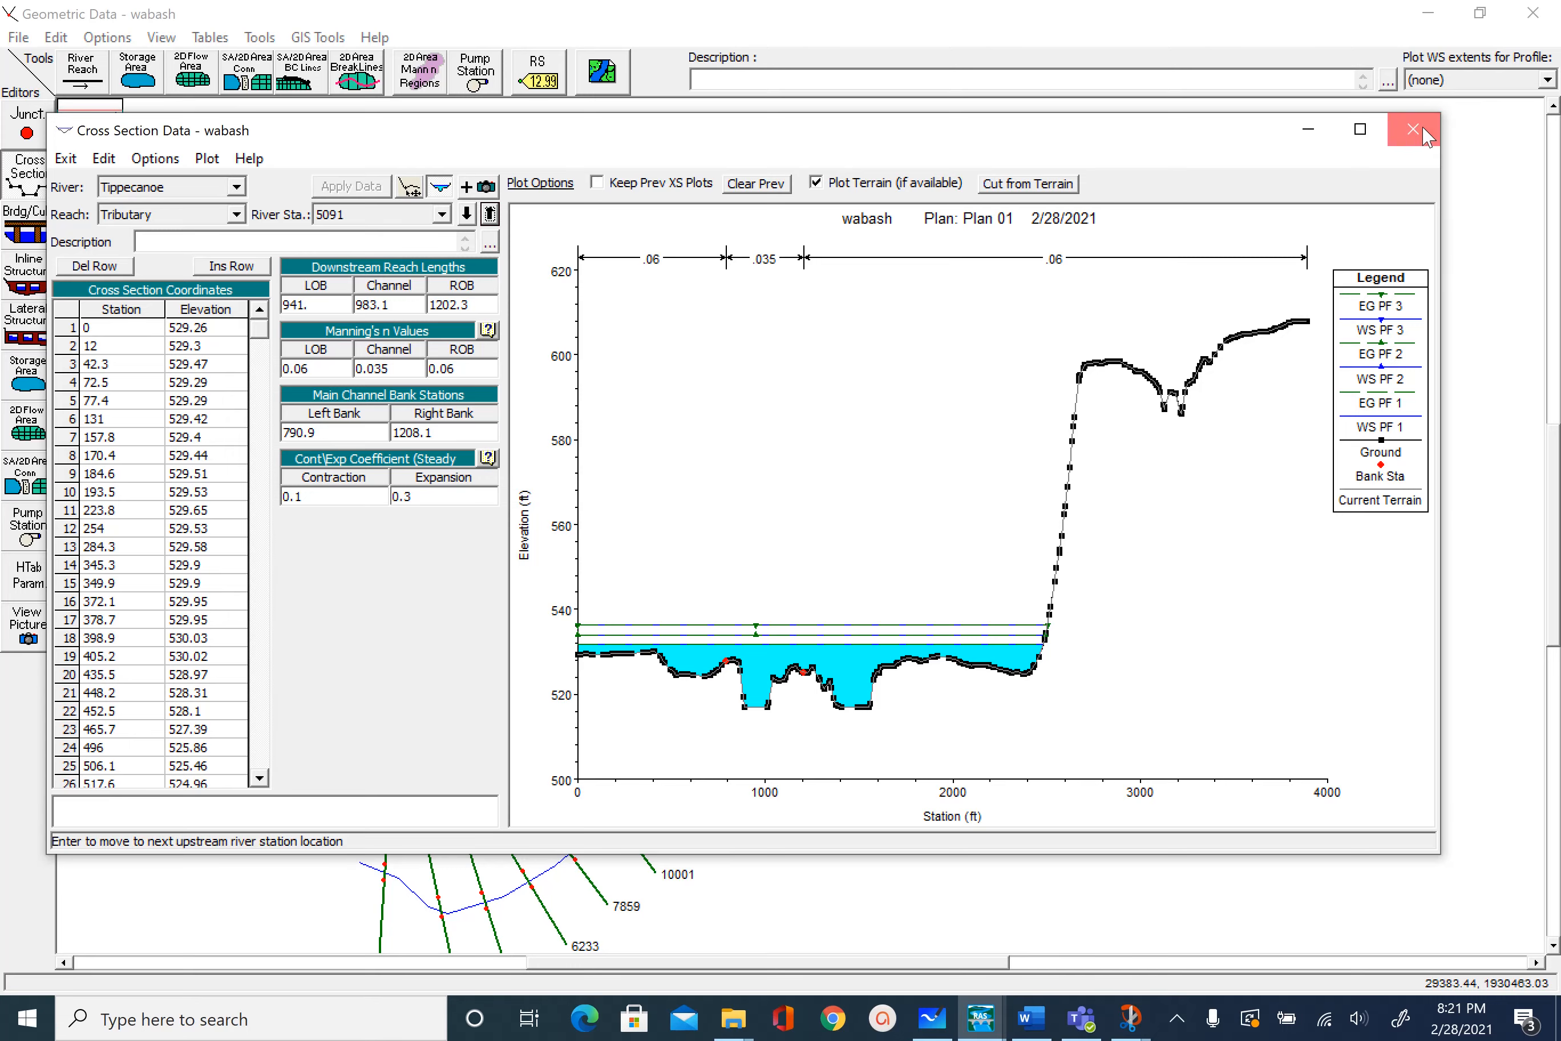
- Close the editor and schematic, view the cross-section results plot at stations 5091 and 2679, then close it
click(1412, 129)
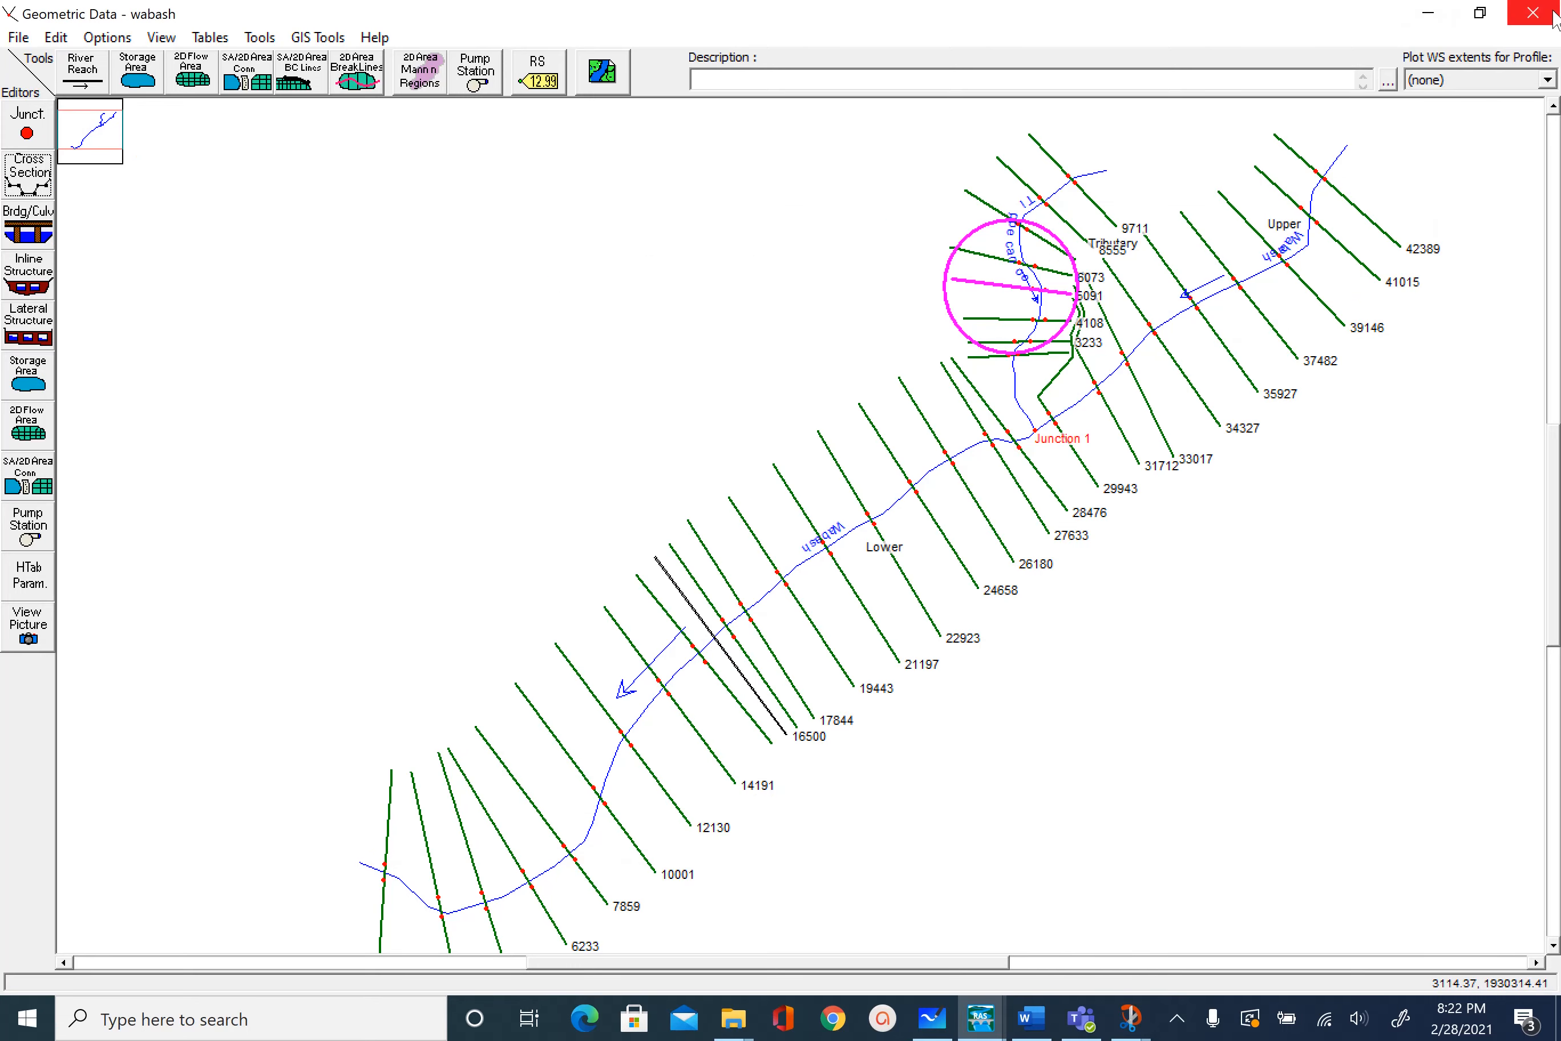
click(1528, 12)
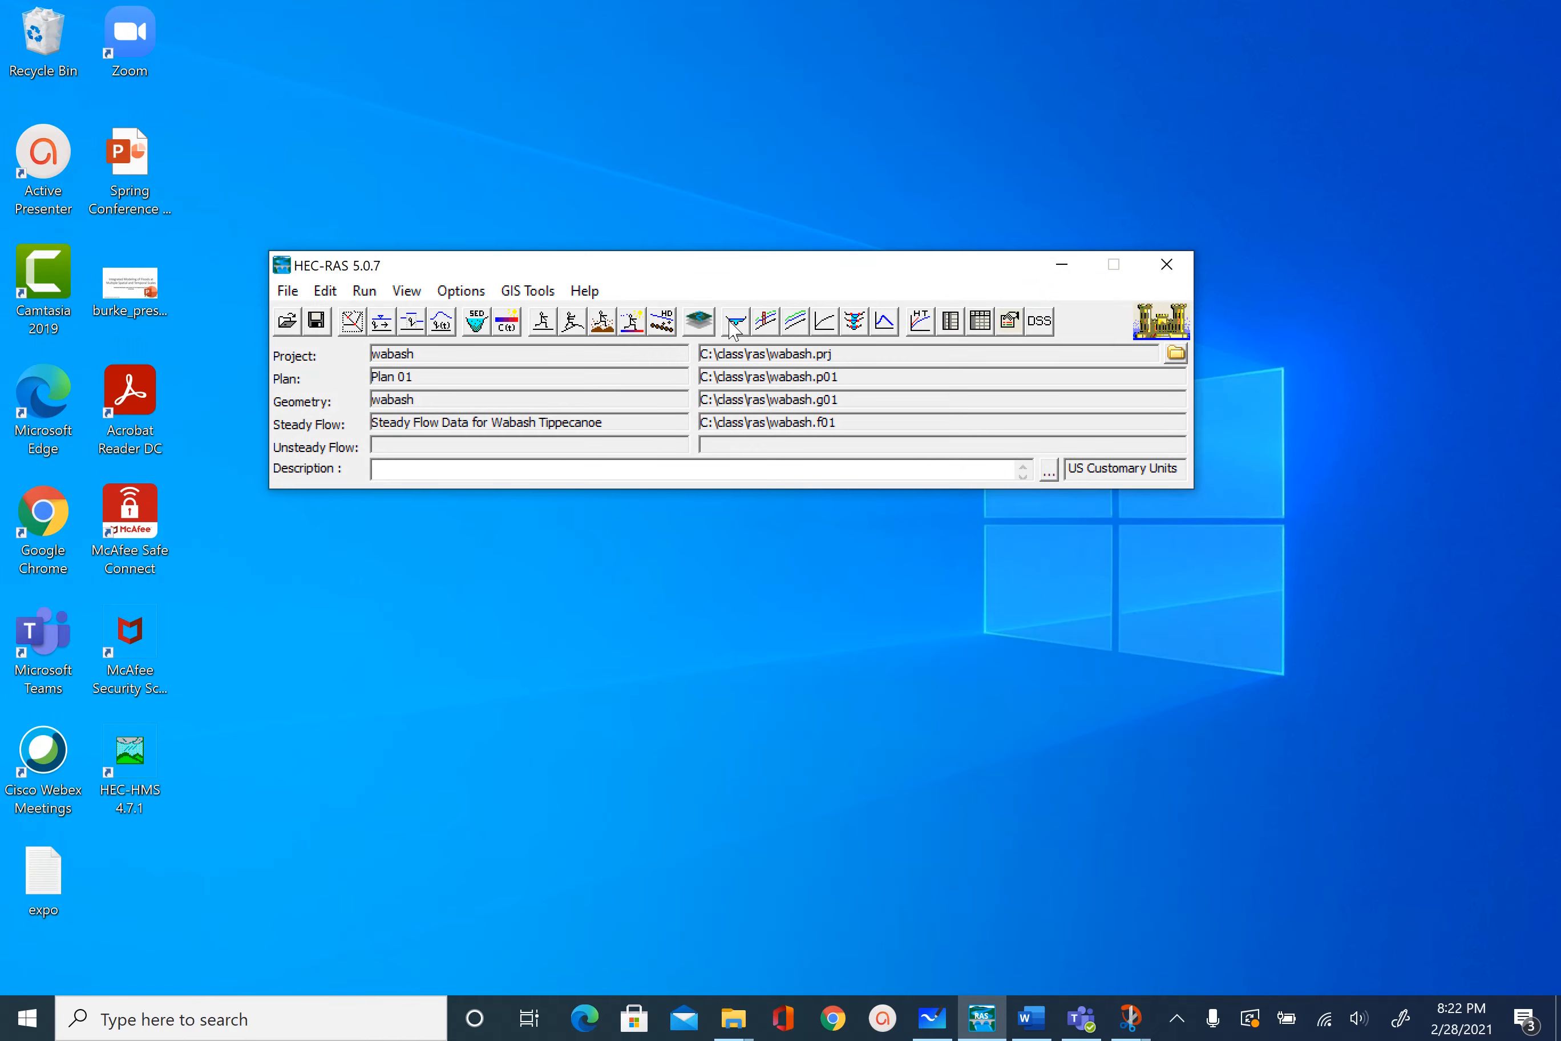
click(735, 320)
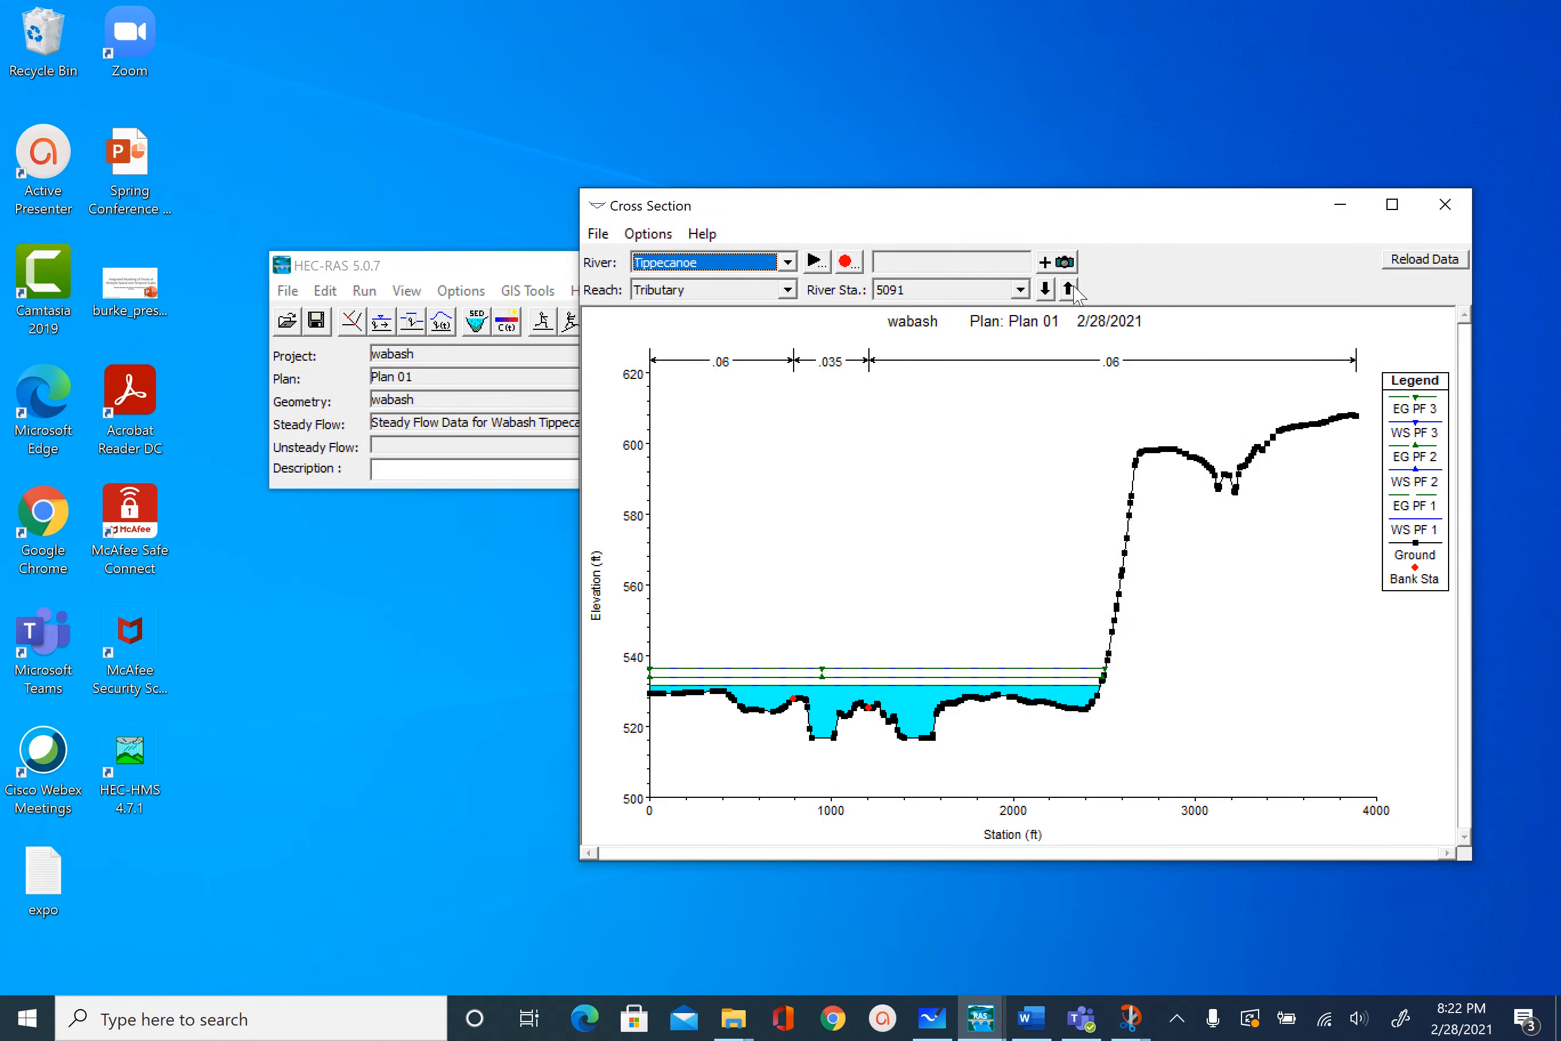
click(1066, 289)
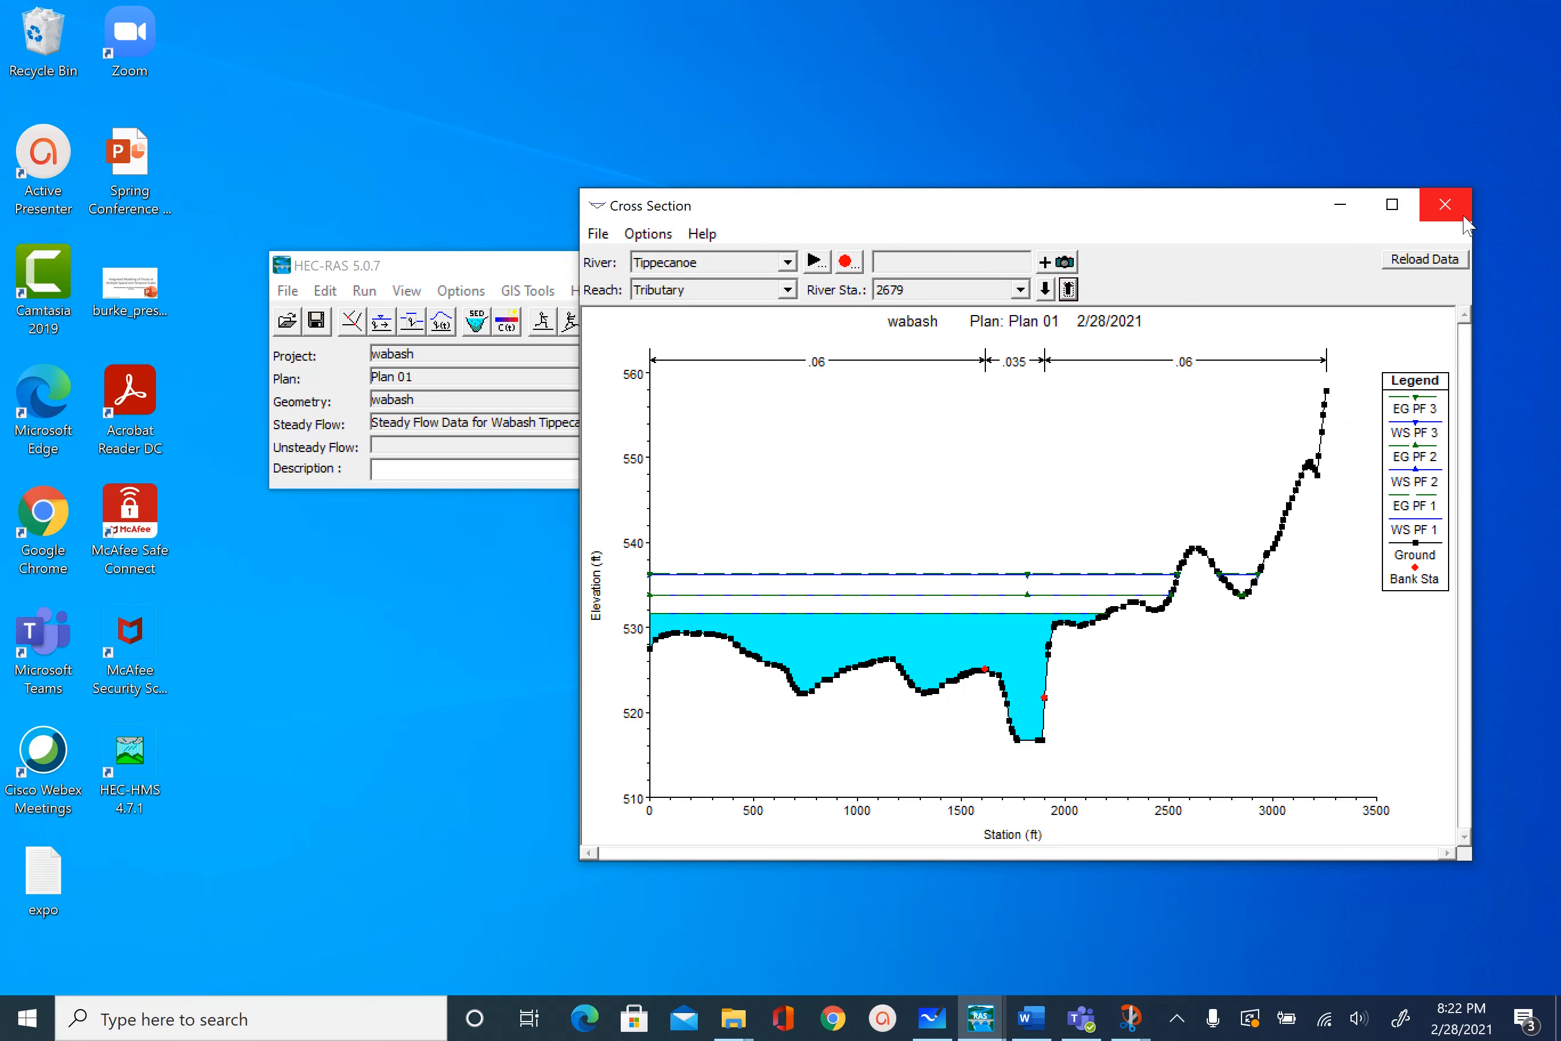
click(1445, 204)
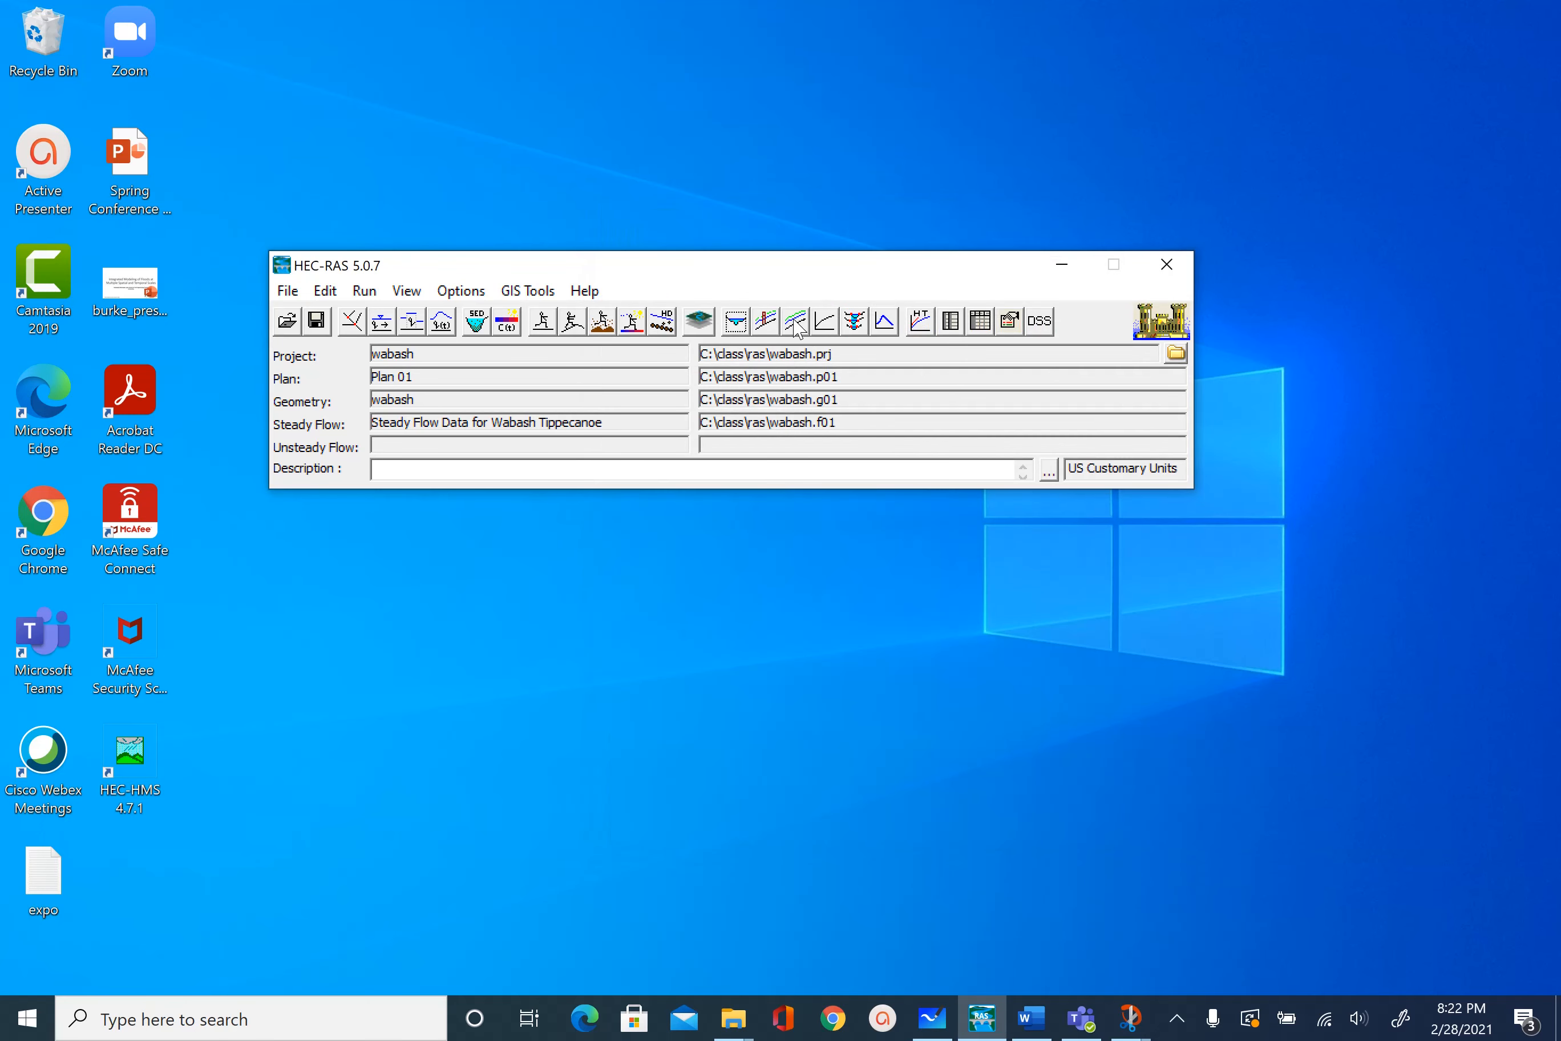
mouse_move(796, 327)
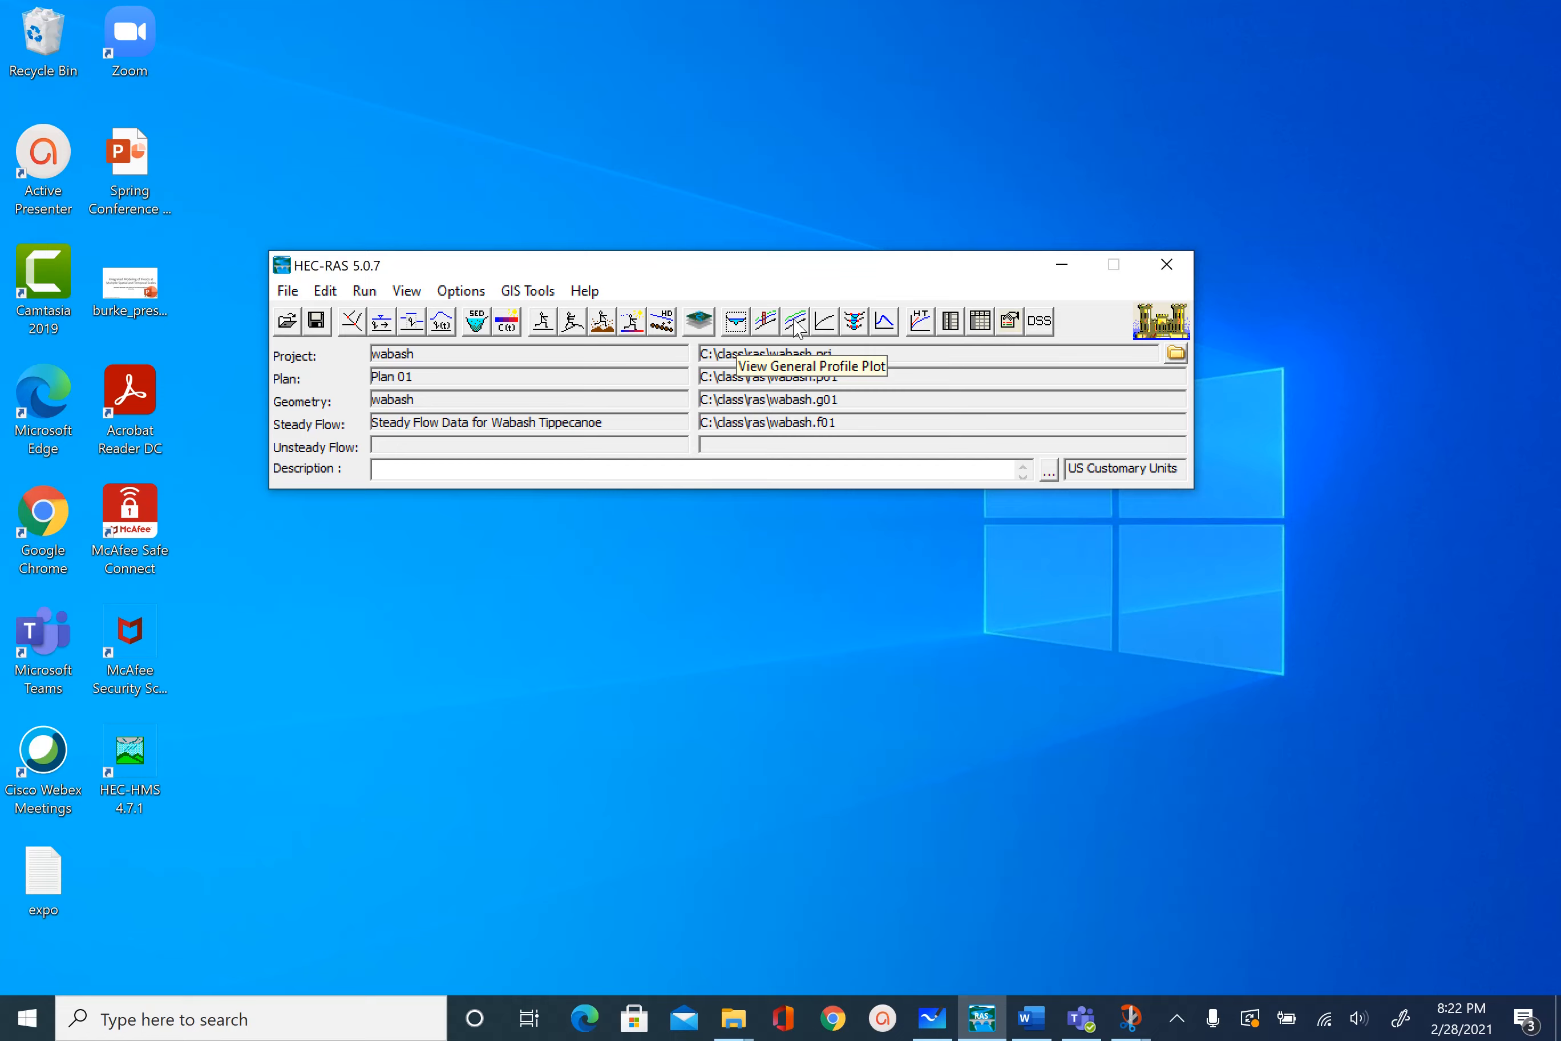
- View the velocity profile plot, toggle Wabash Lower and Tippecanoe reaches, and remove PF 3 and PF 2
click(795, 321)
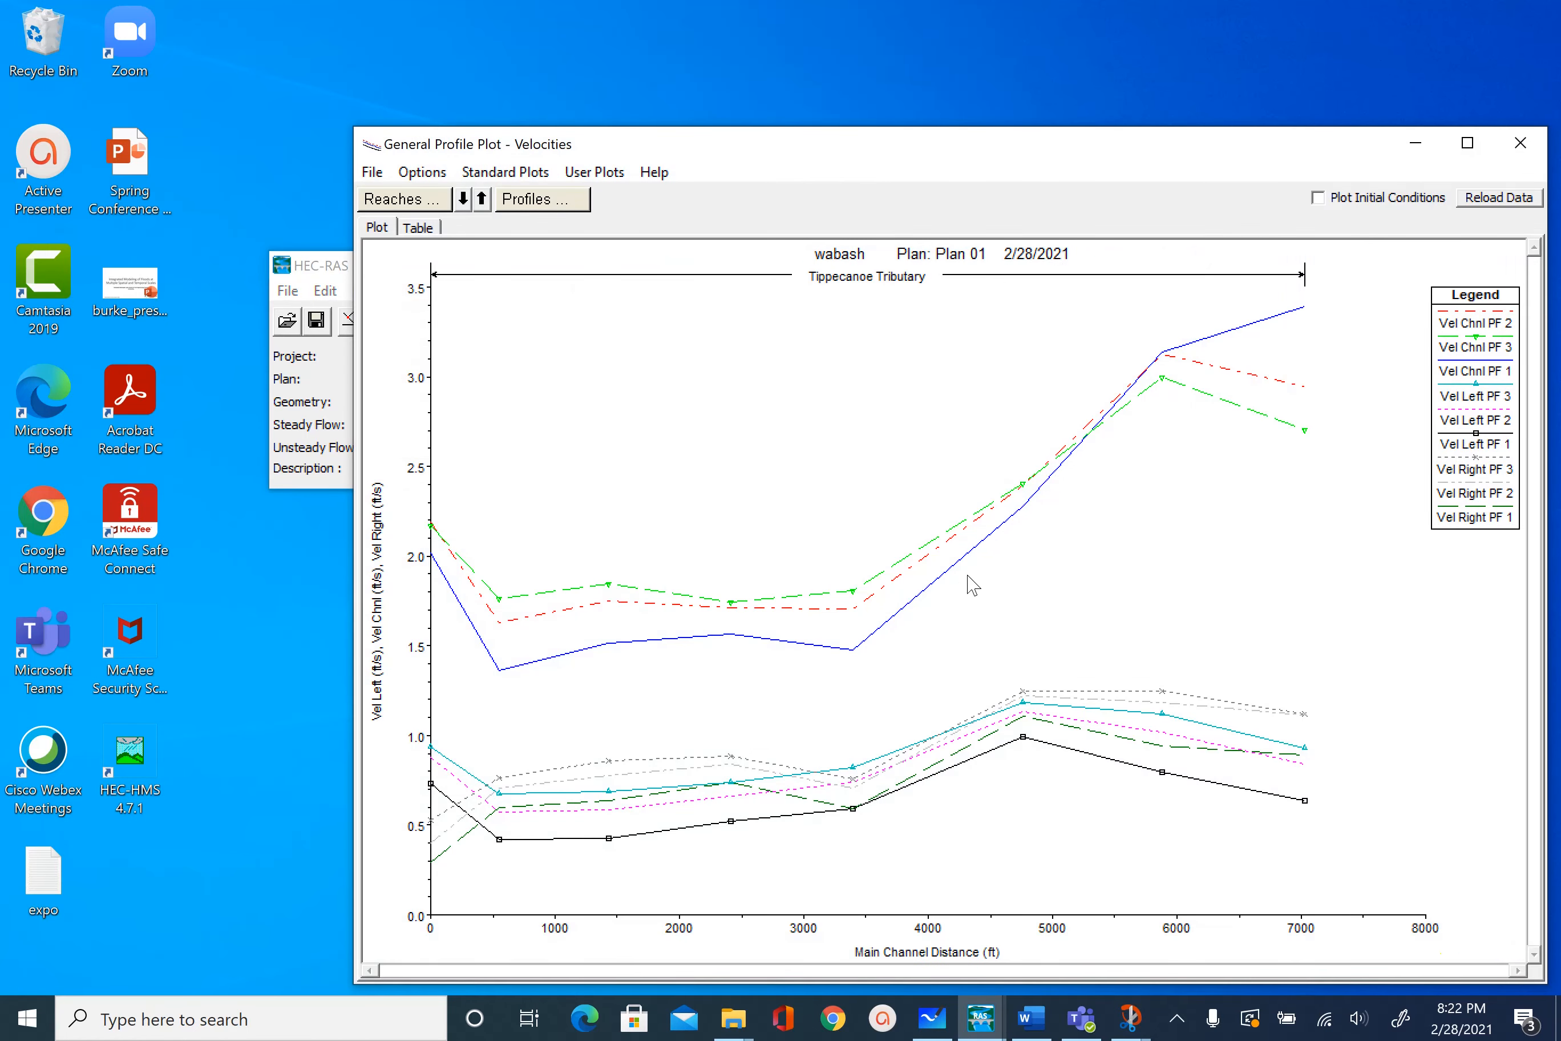
mouse_move(354, 608)
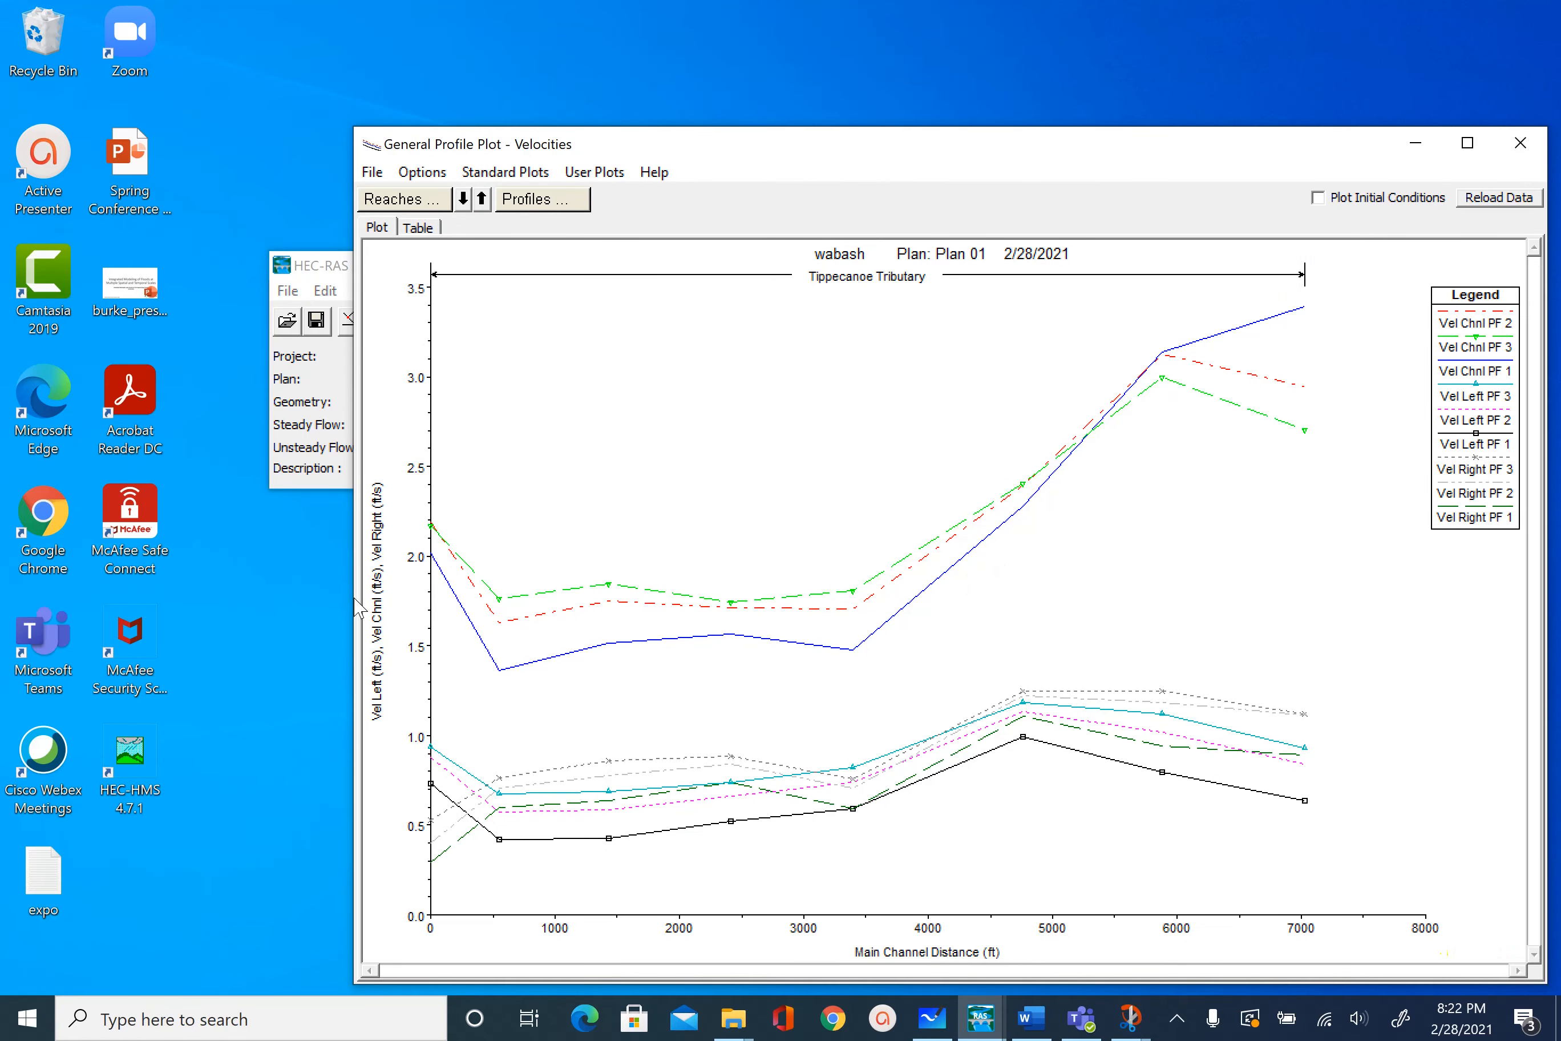
mouse_move(129, 614)
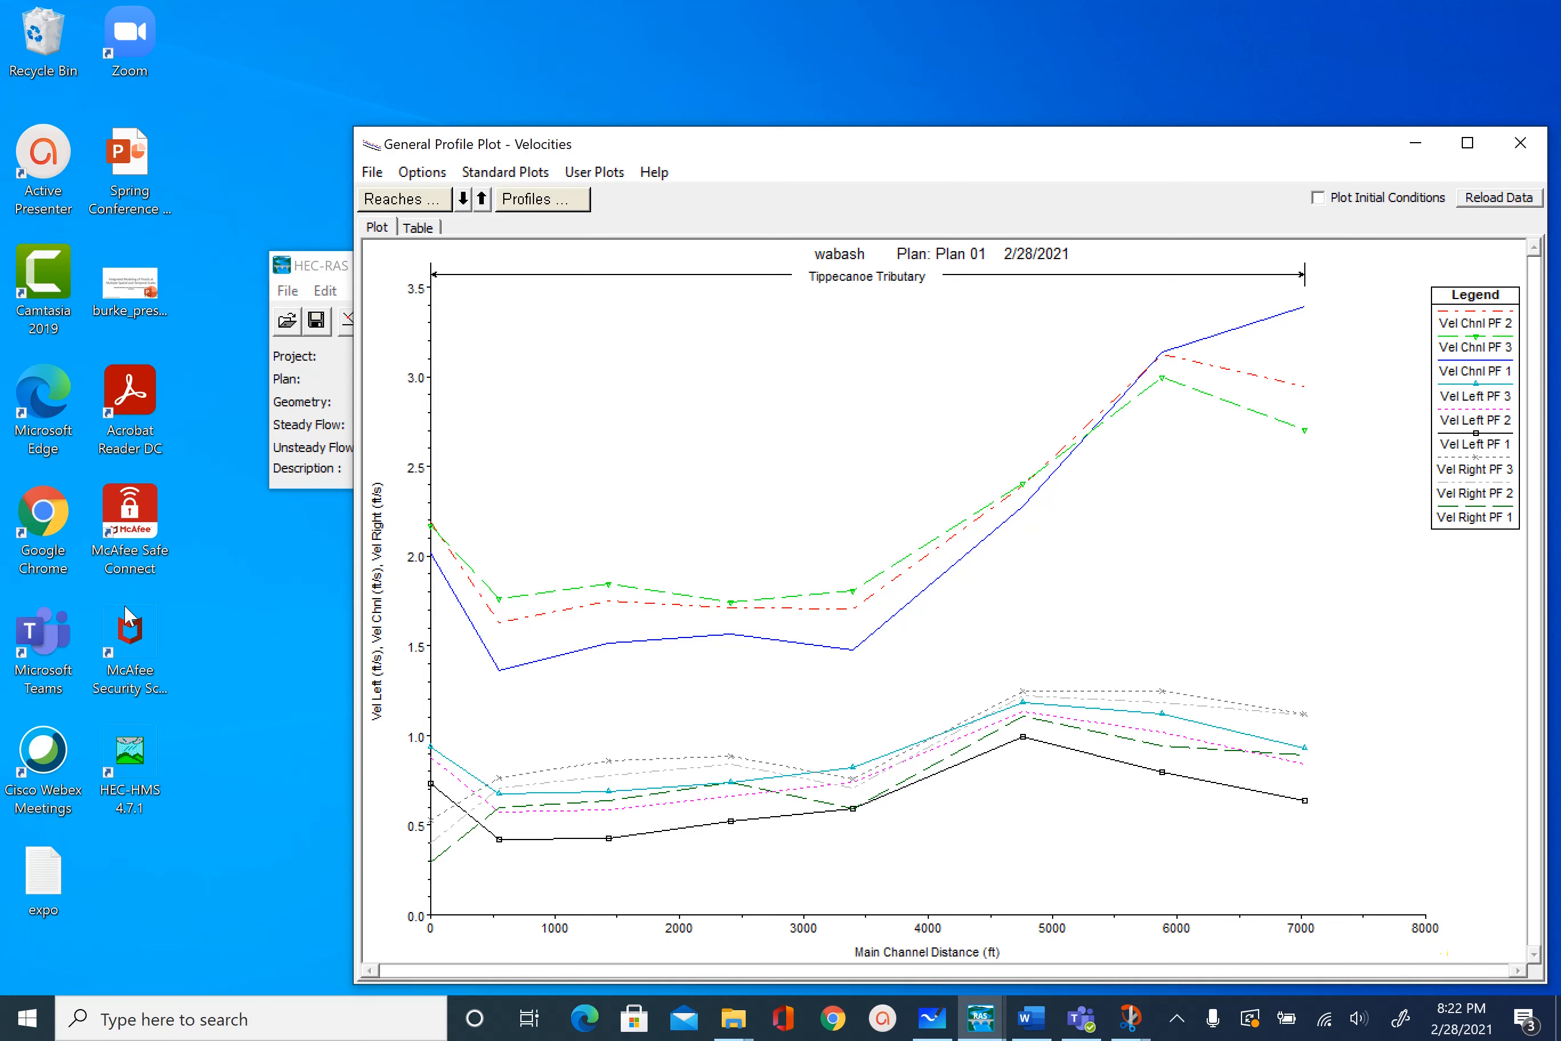
mouse_move(899, 283)
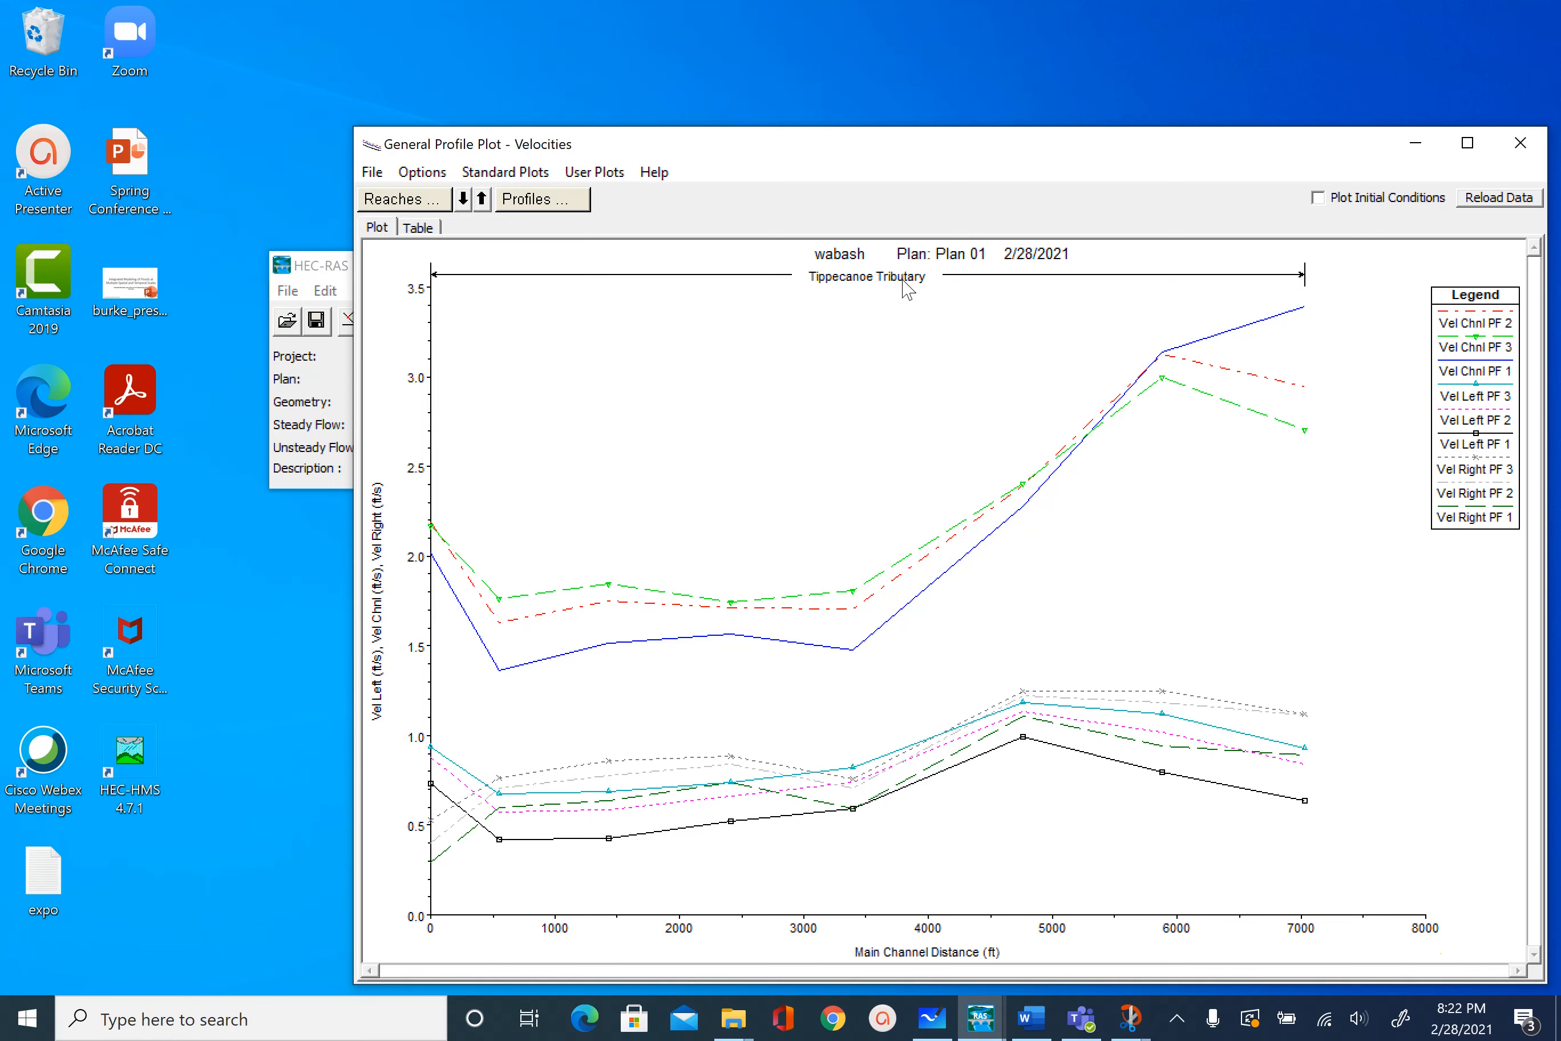
mouse_move(865, 303)
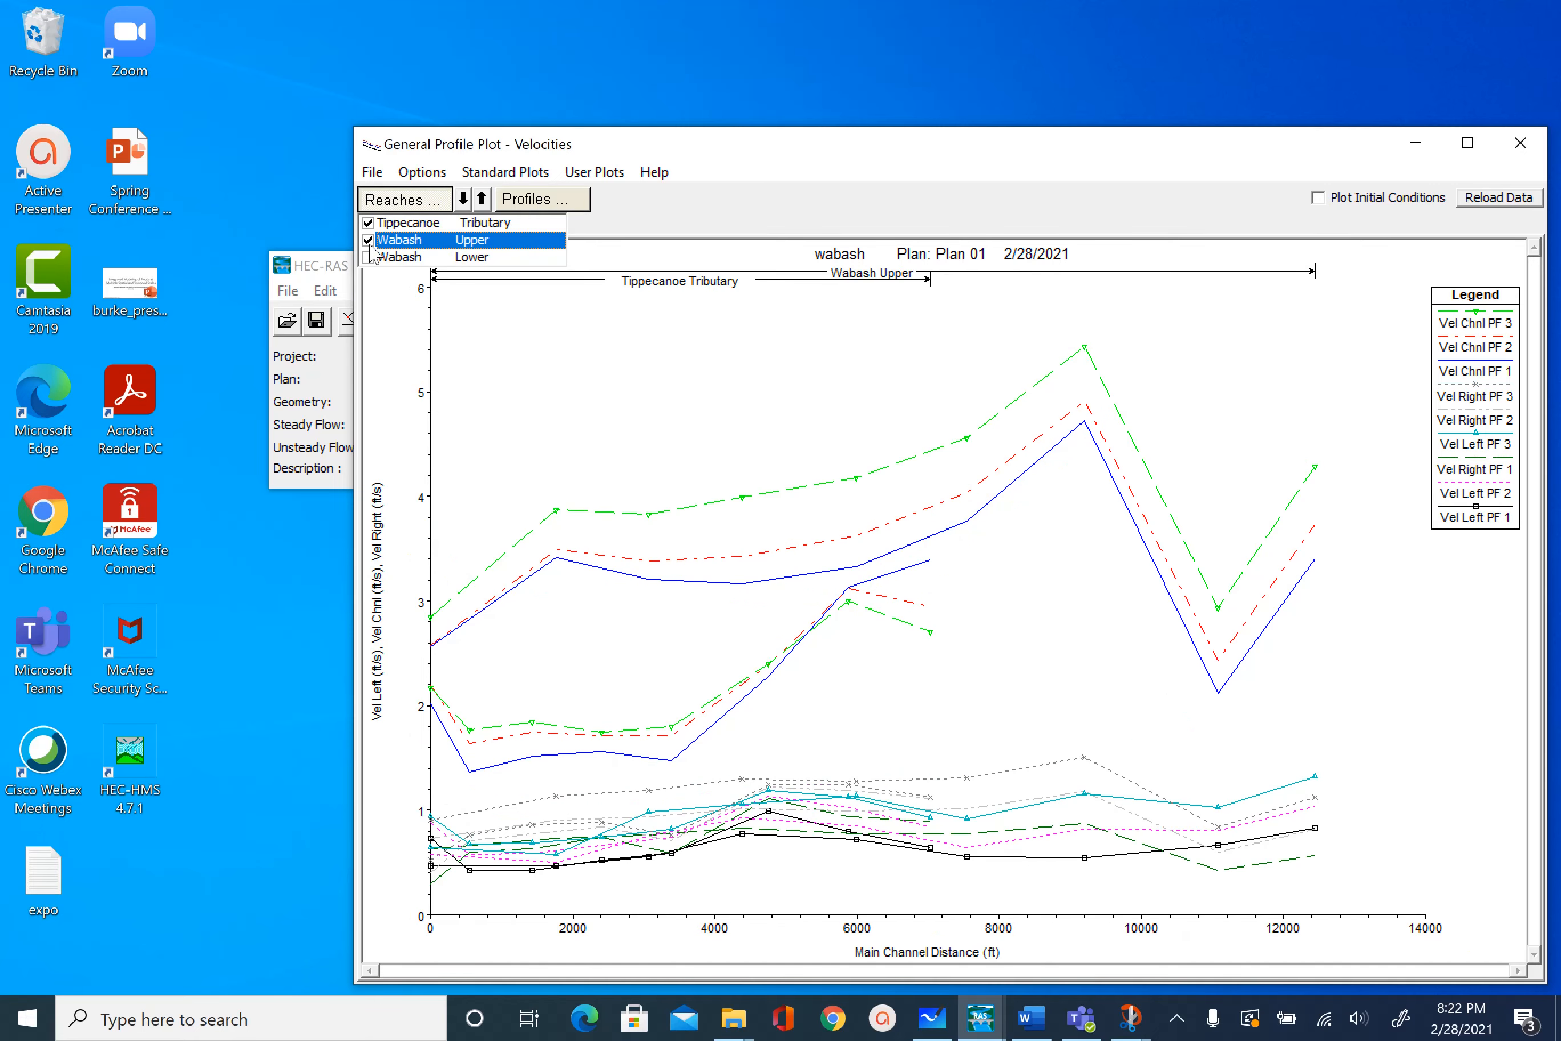
click(367, 256)
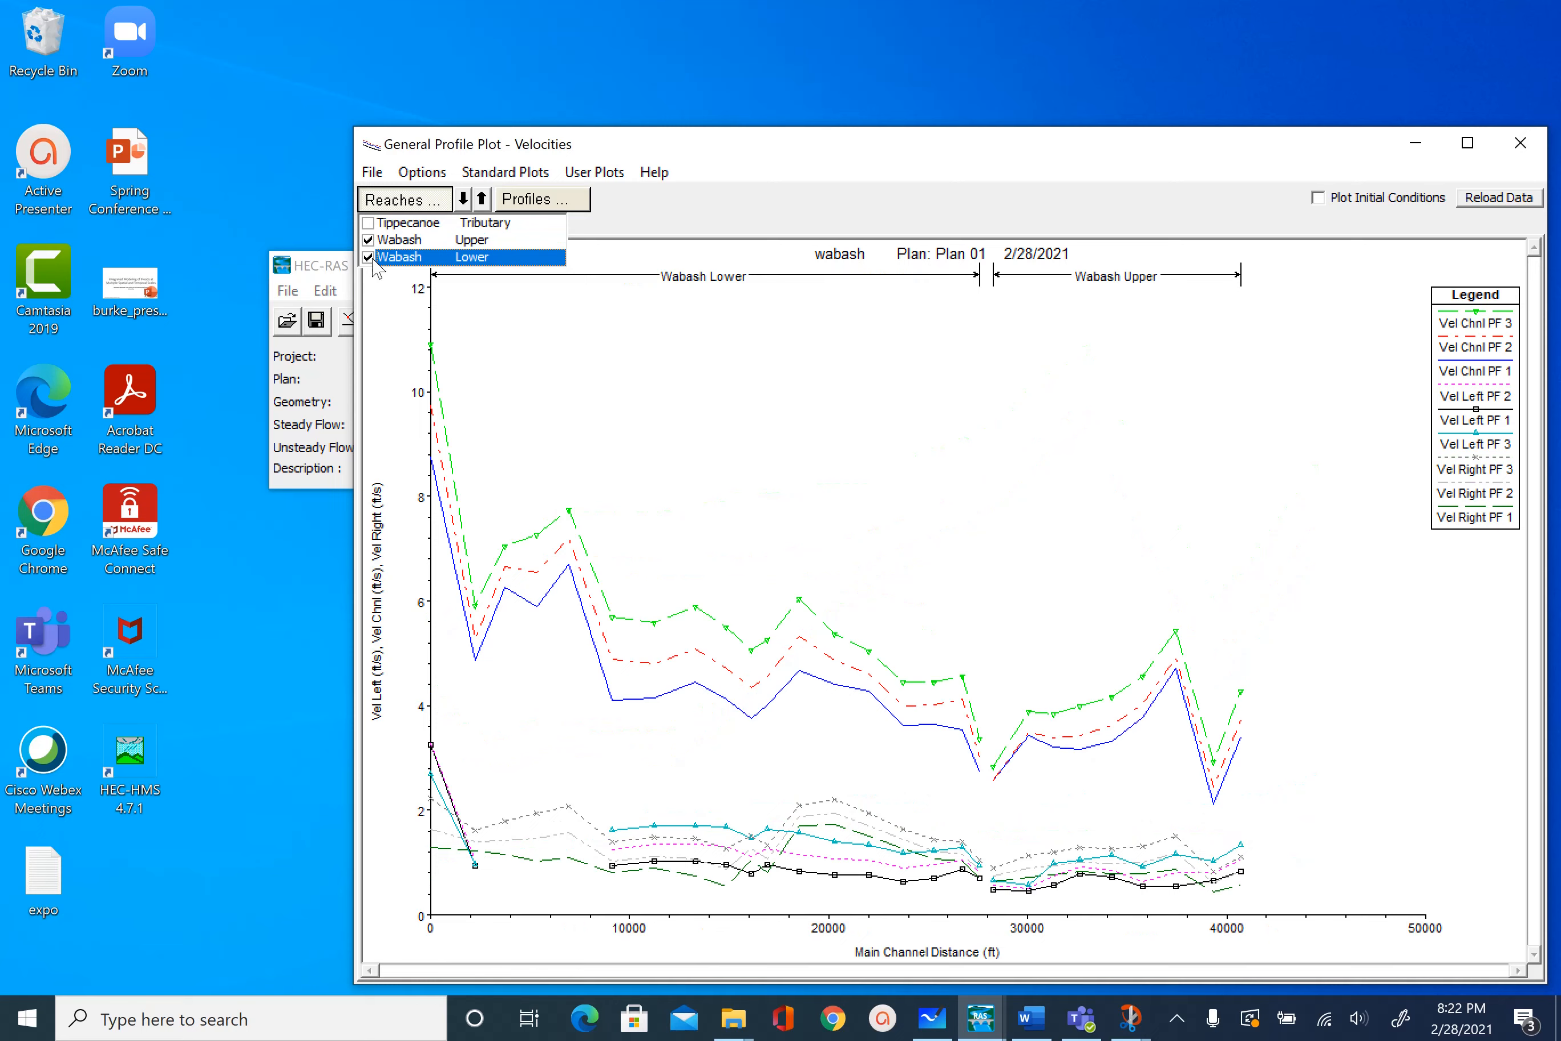
click(367, 223)
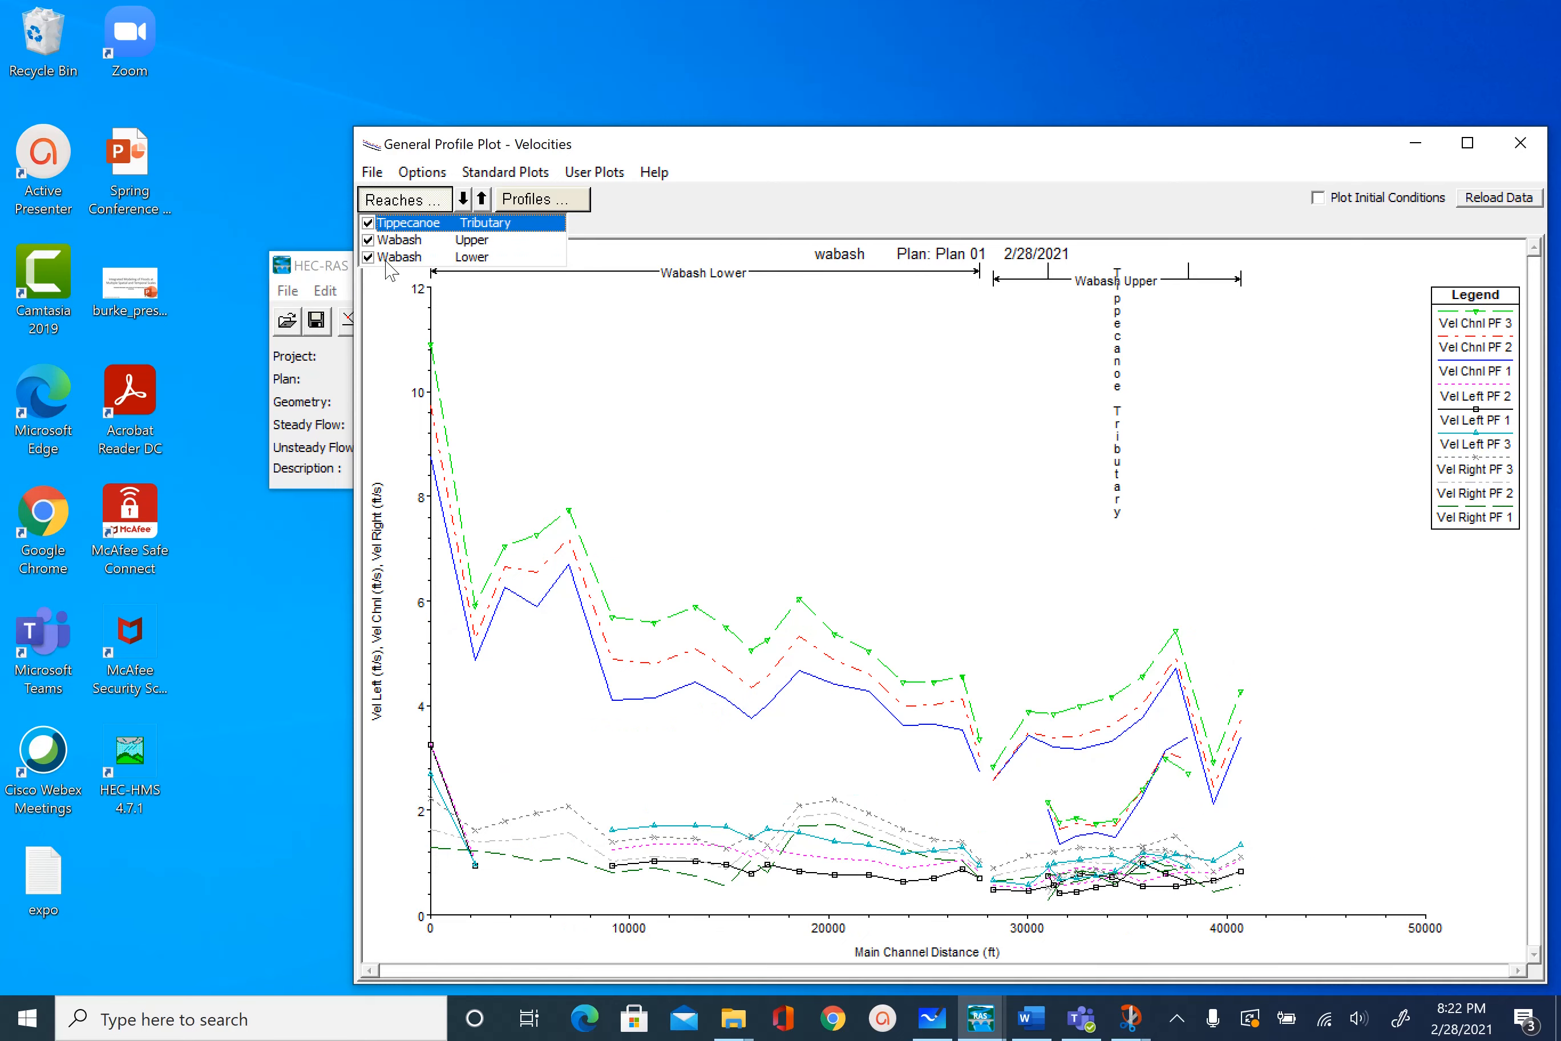
mouse_move(717, 710)
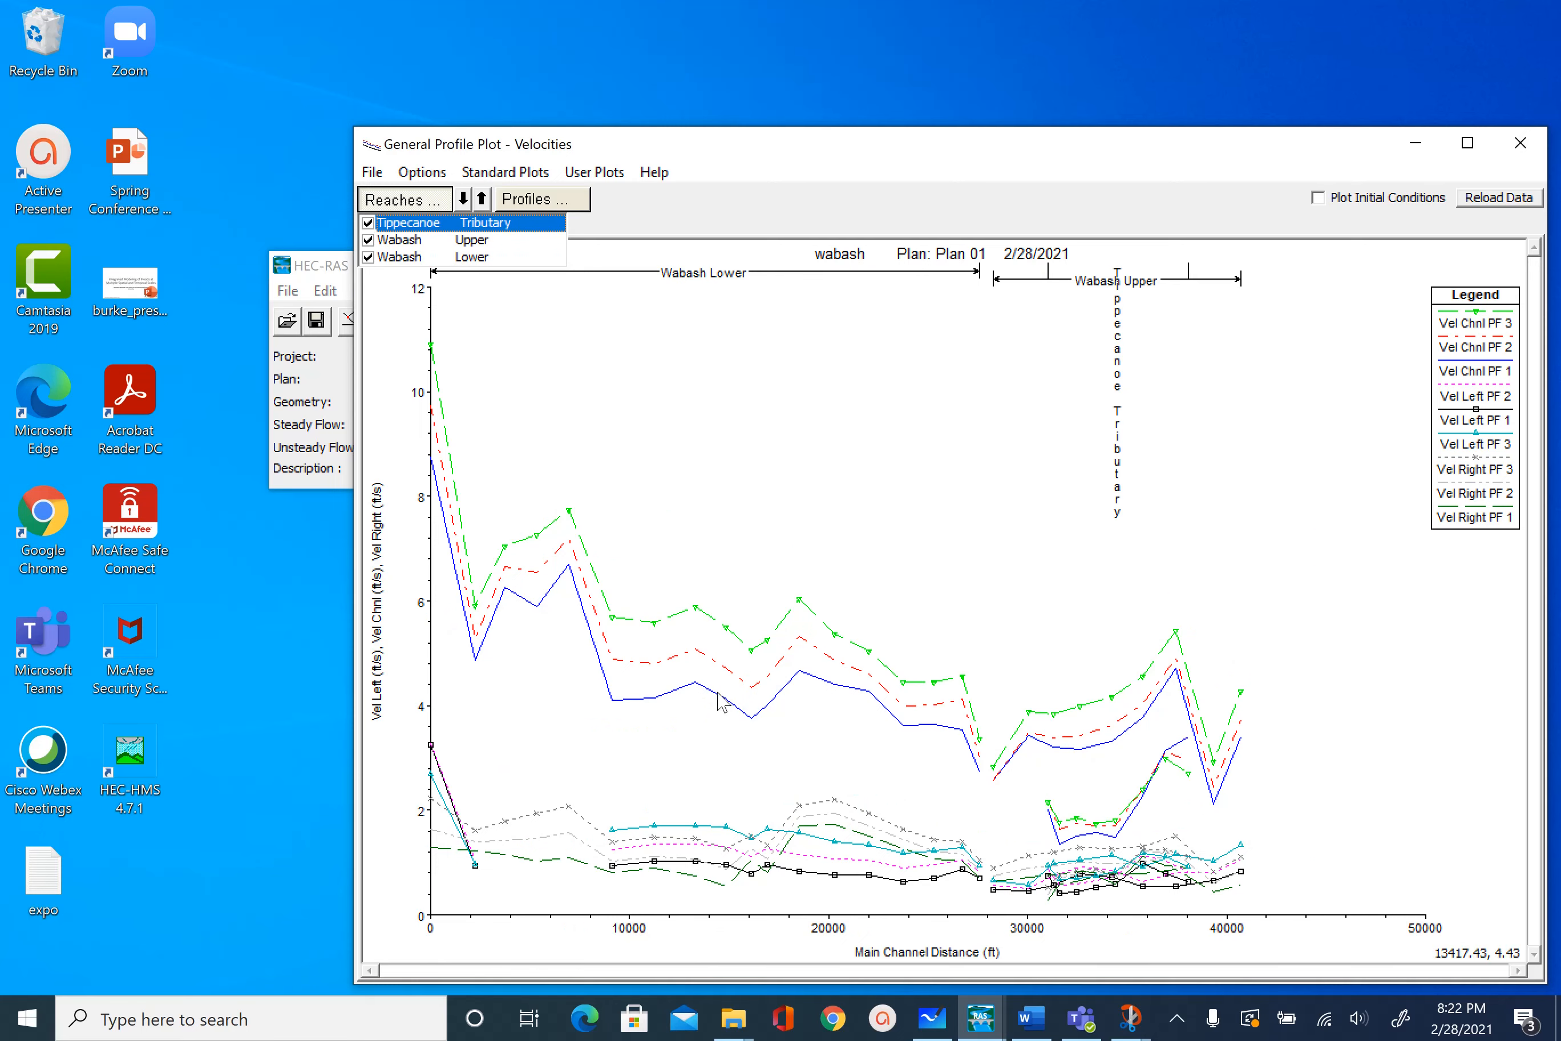
click(543, 200)
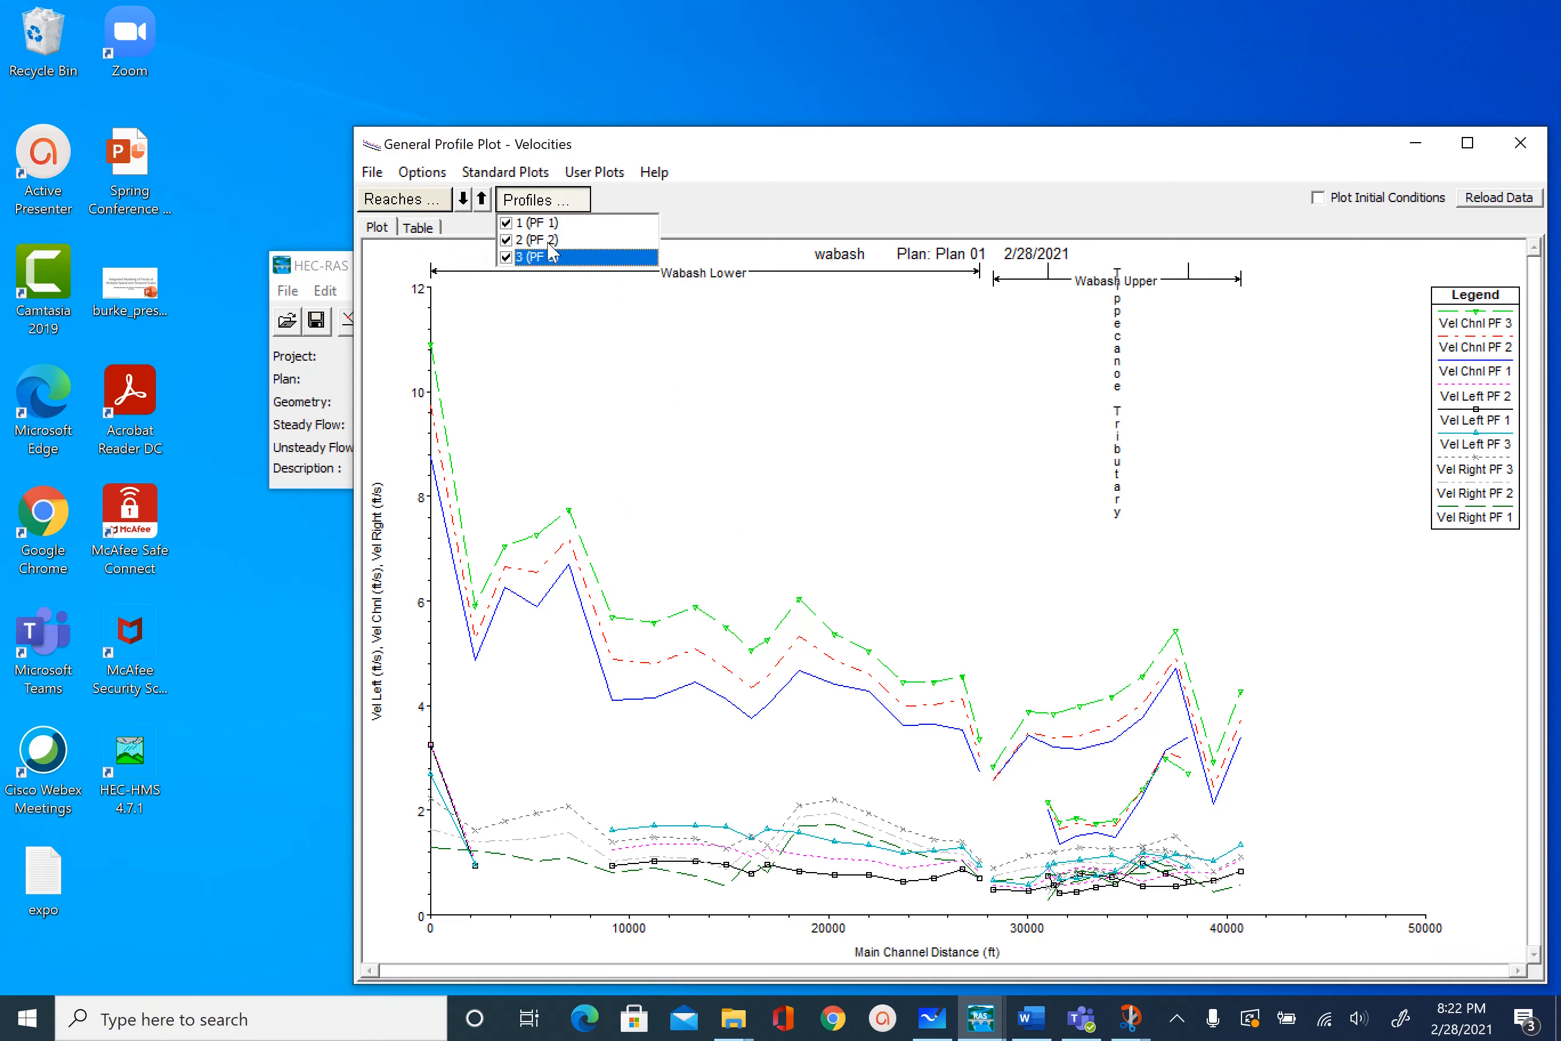
click(505, 257)
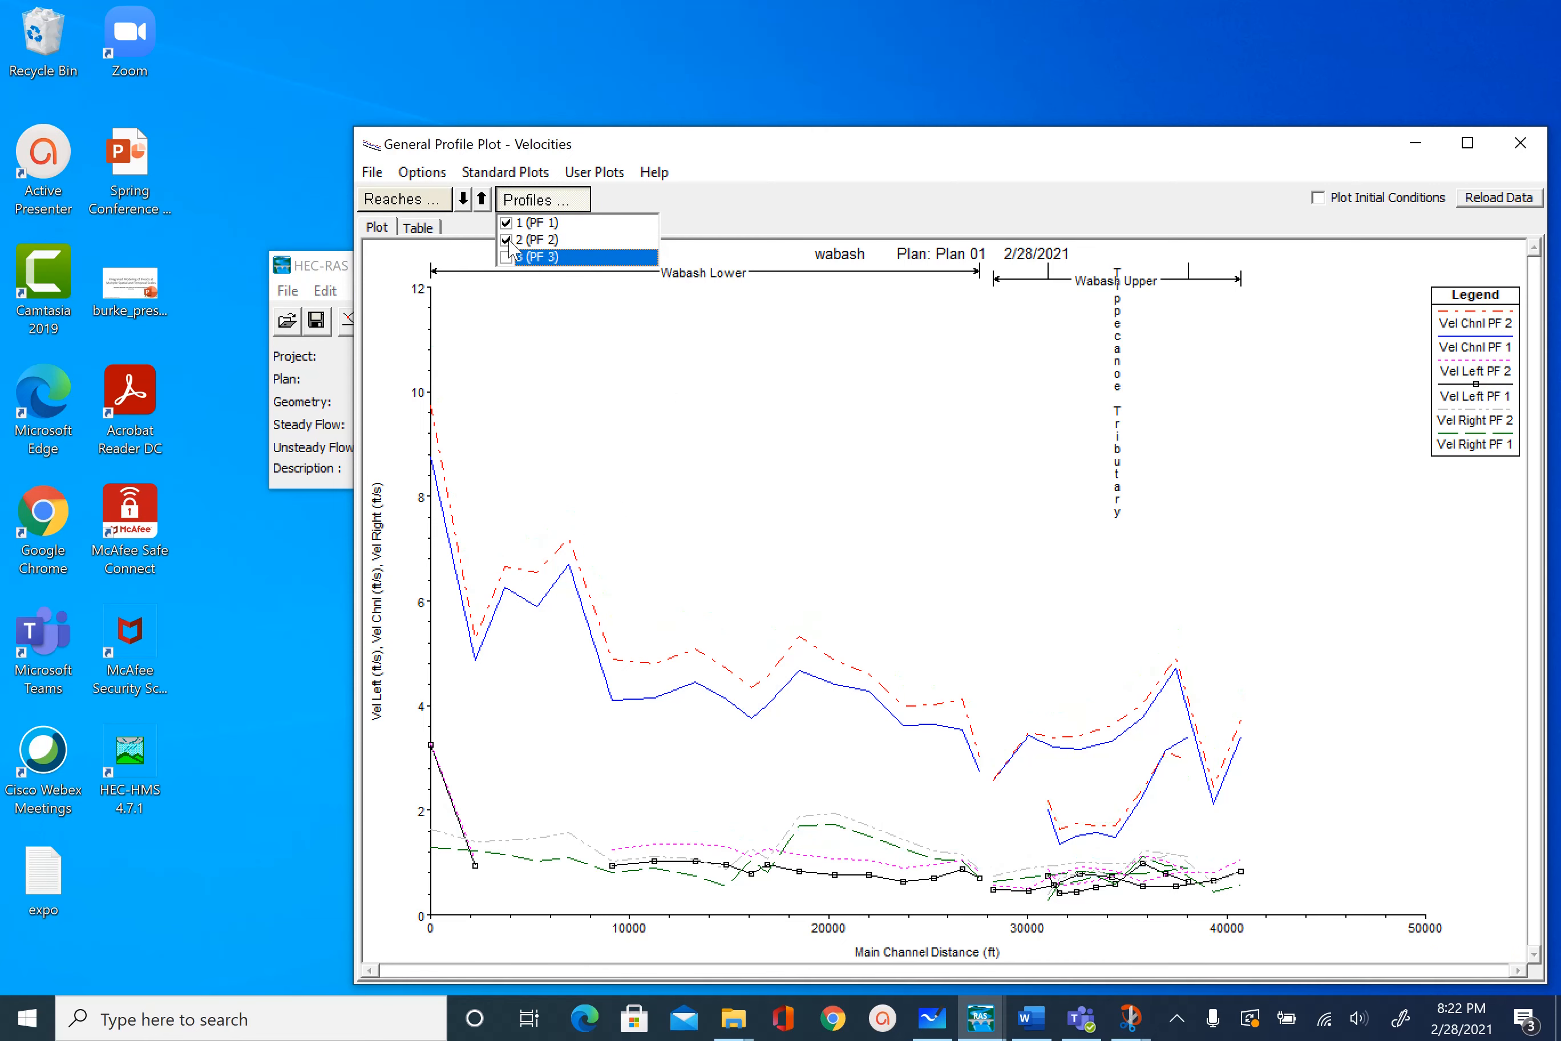
click(506, 240)
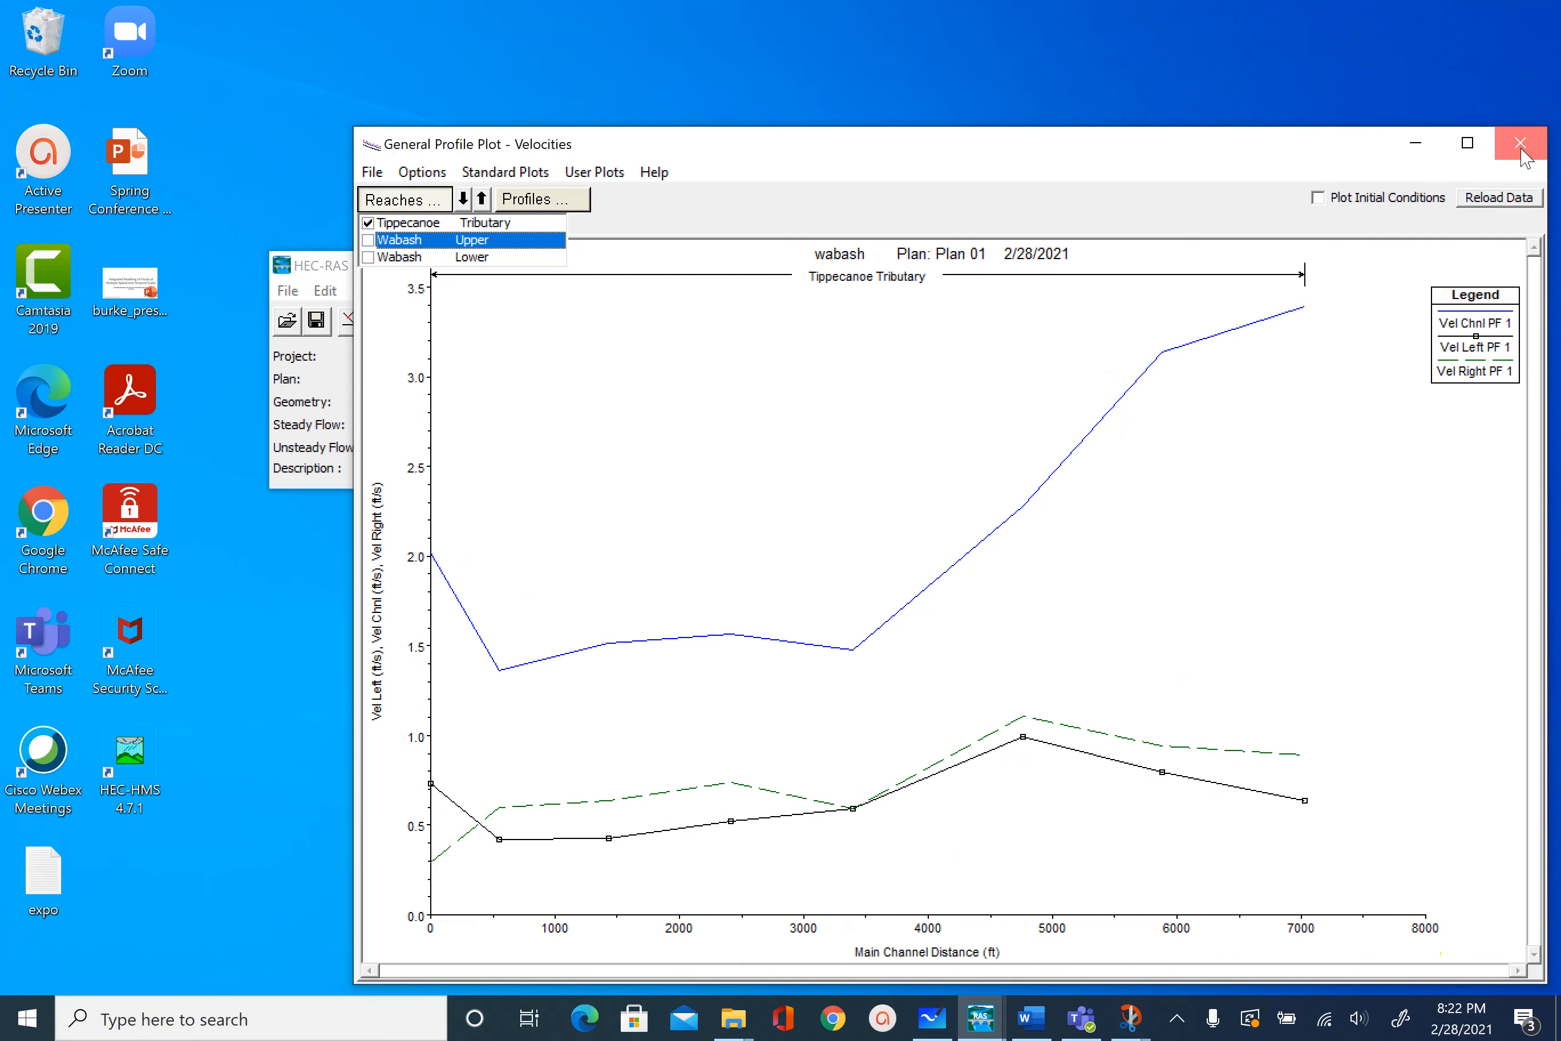
- Switch to the water-surface profile plot and compare PF 1, PF 2 and PF 3 in turn
click(1521, 143)
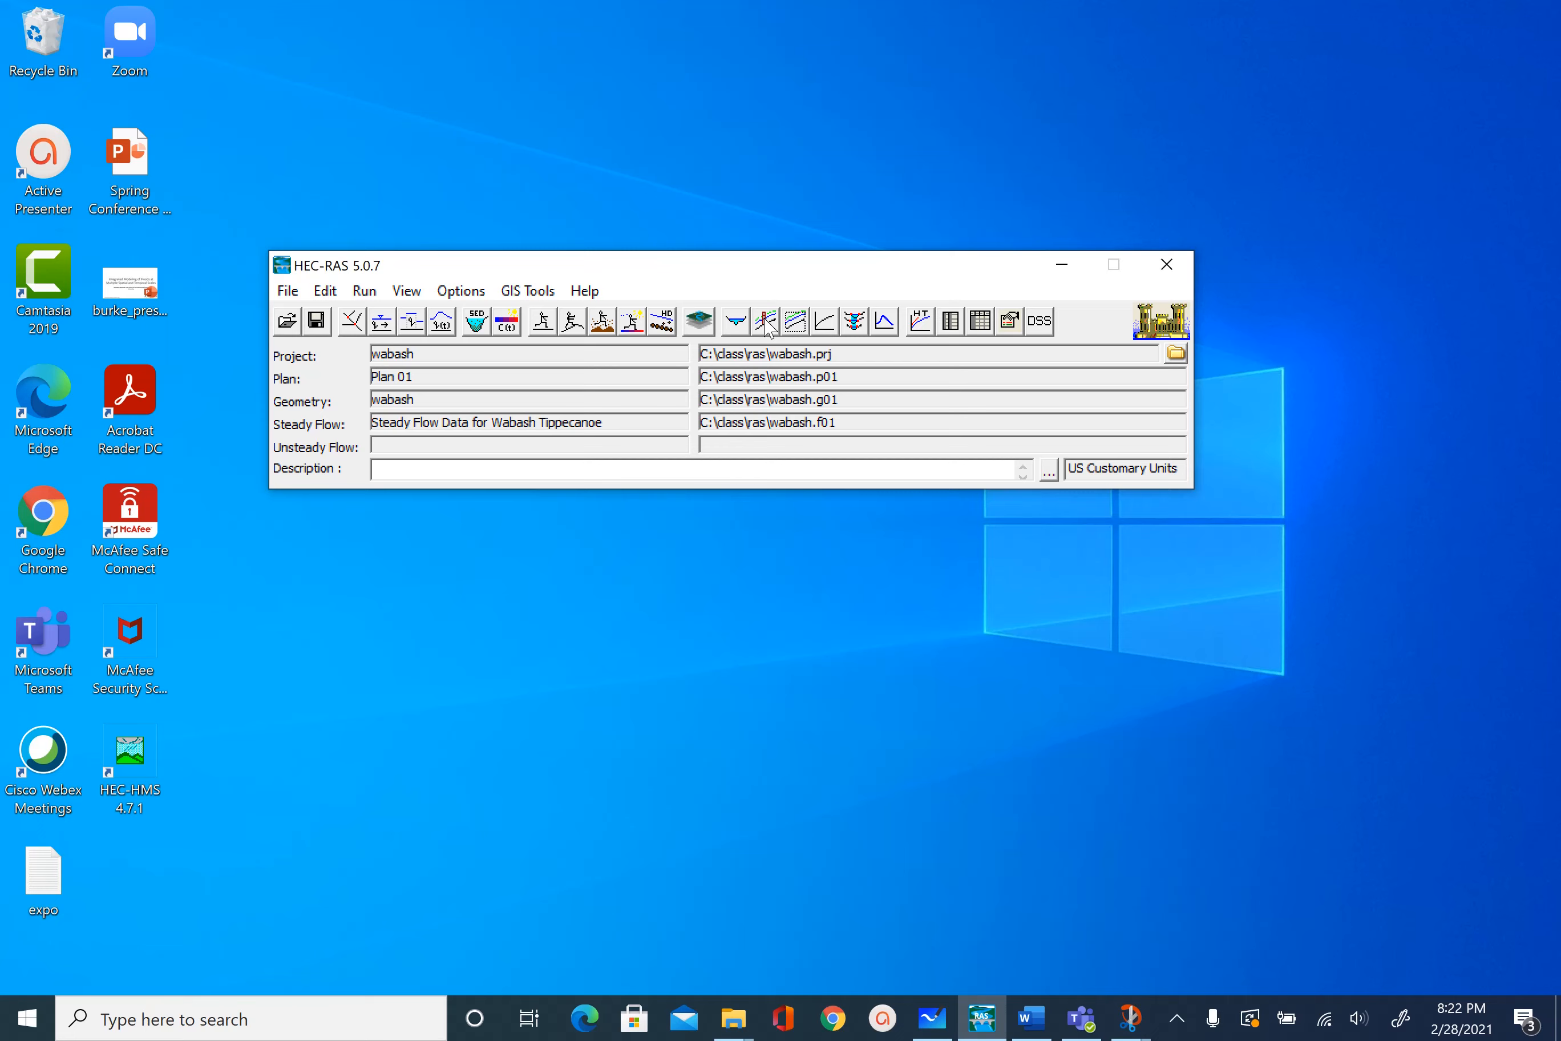
mouse_move(764, 321)
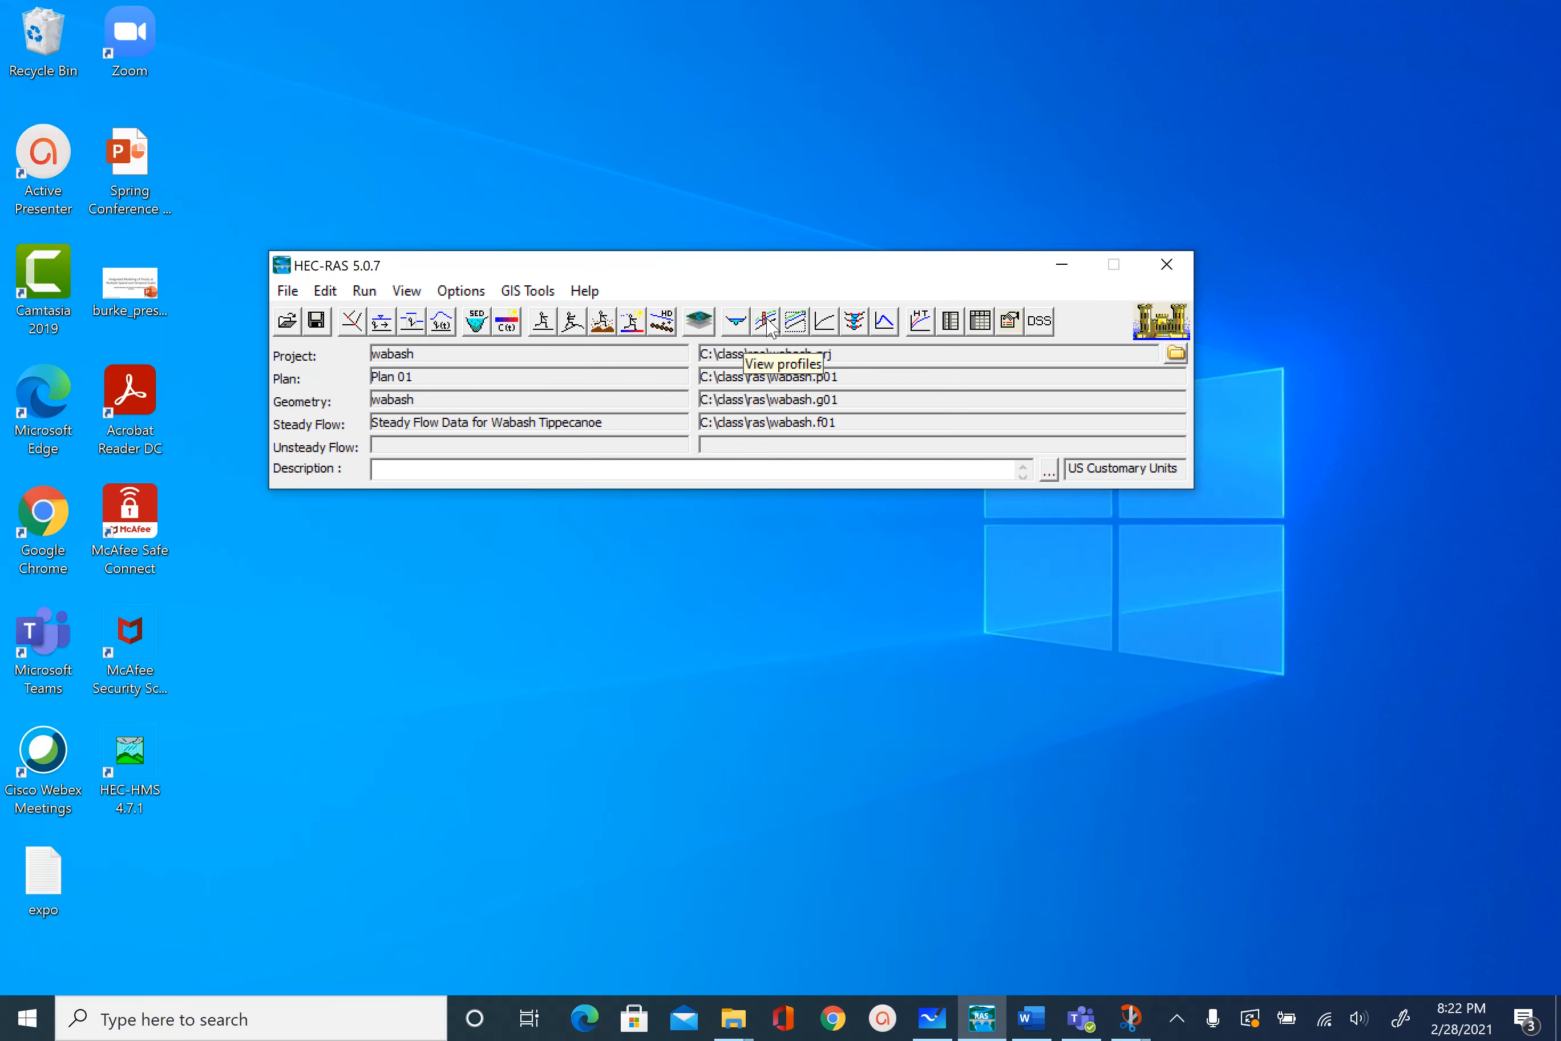
click(765, 321)
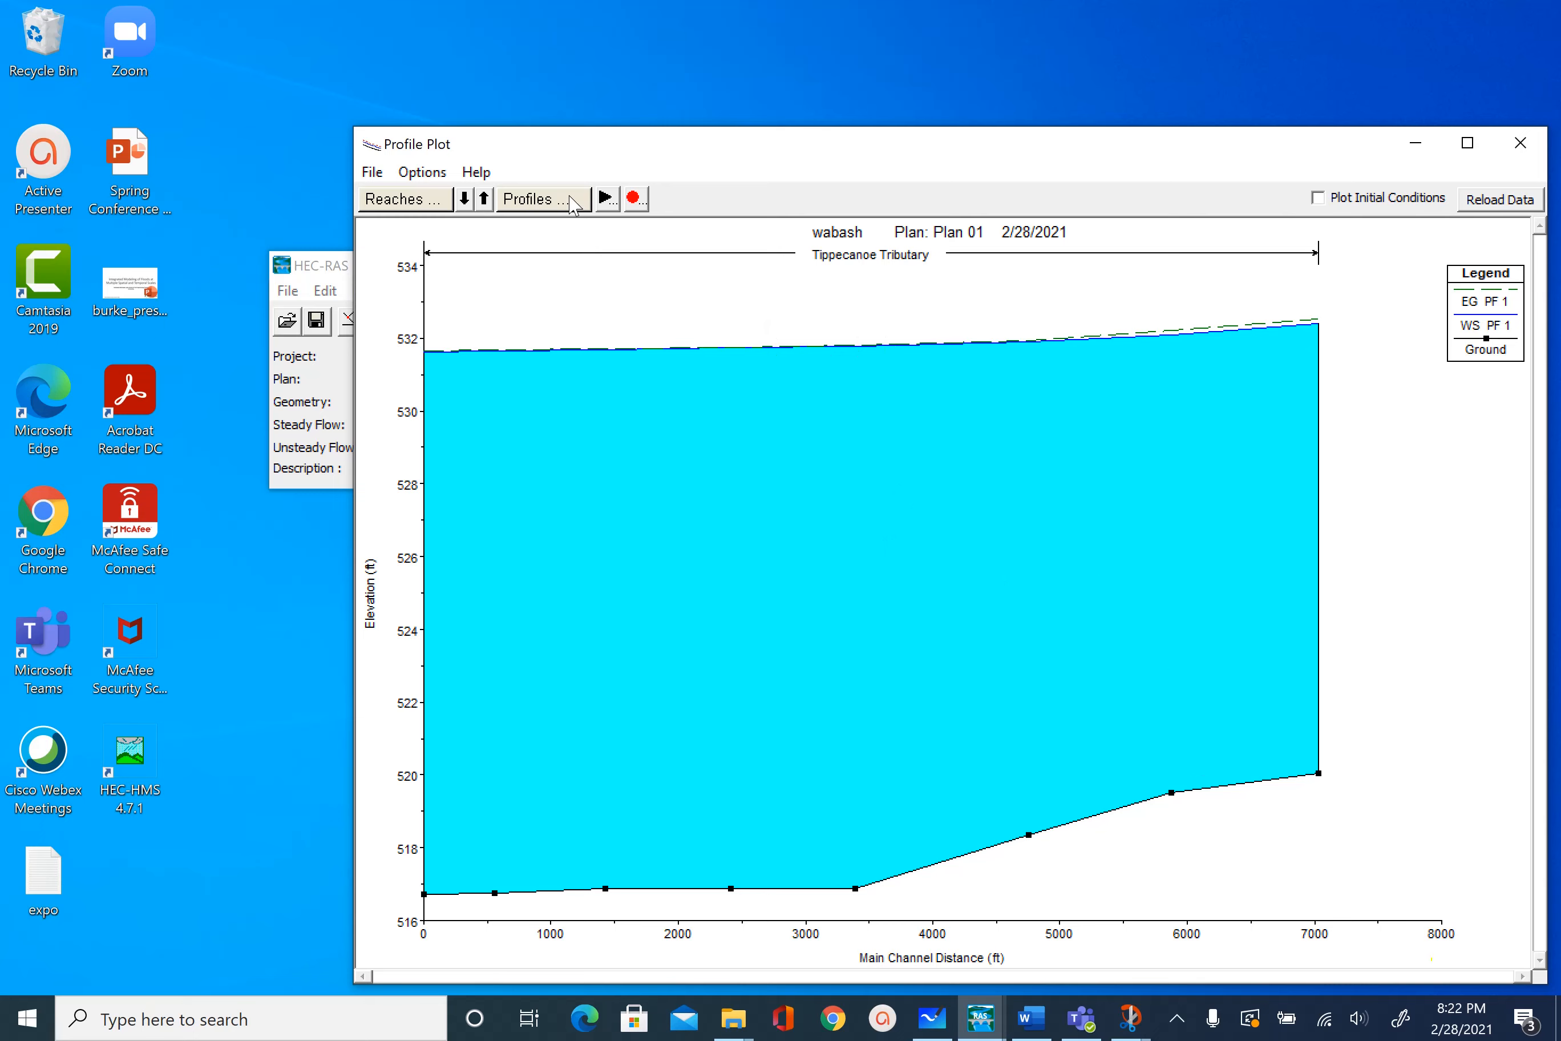
click(543, 199)
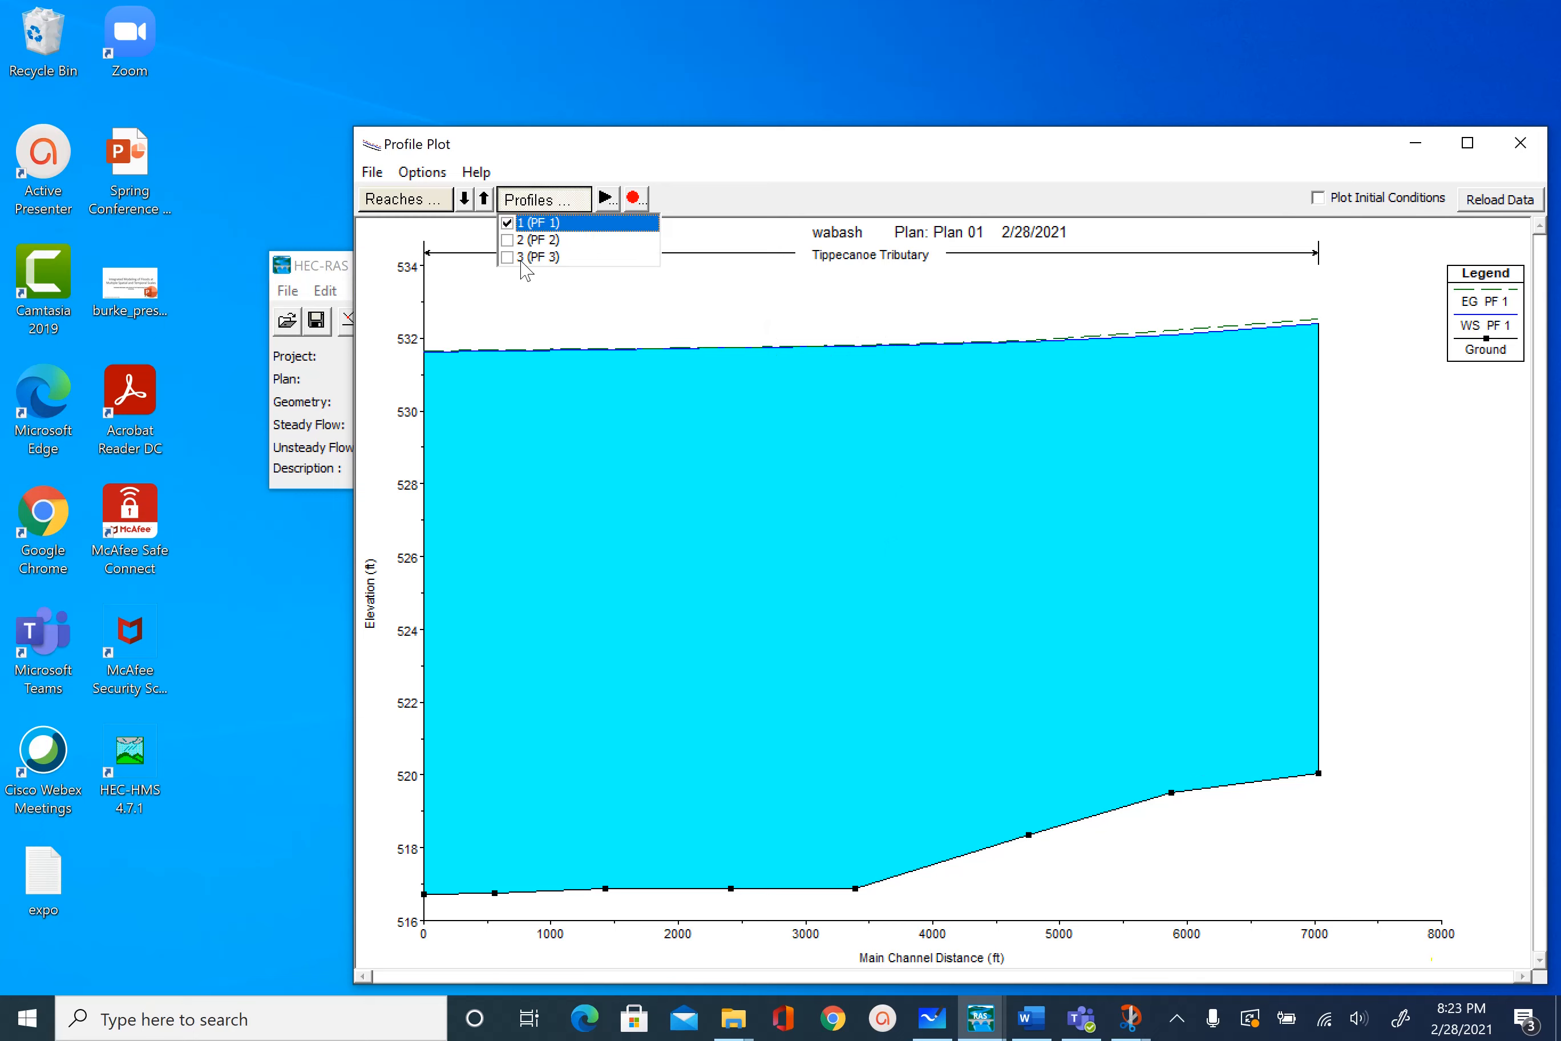
click(506, 240)
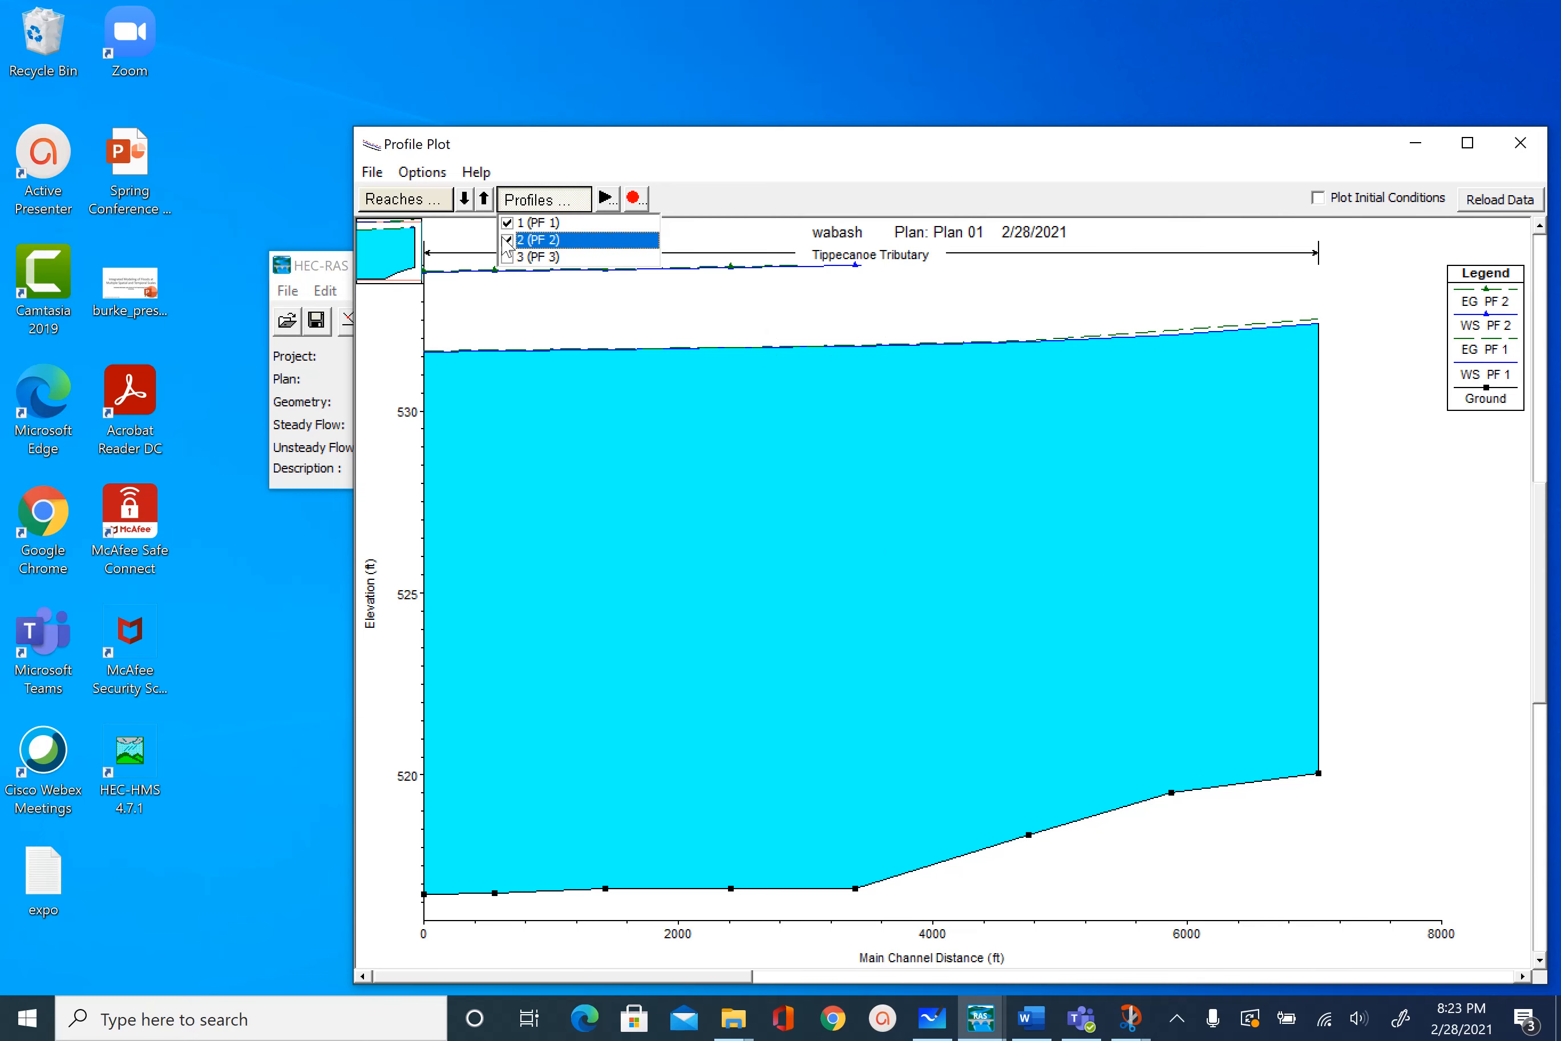
click(507, 223)
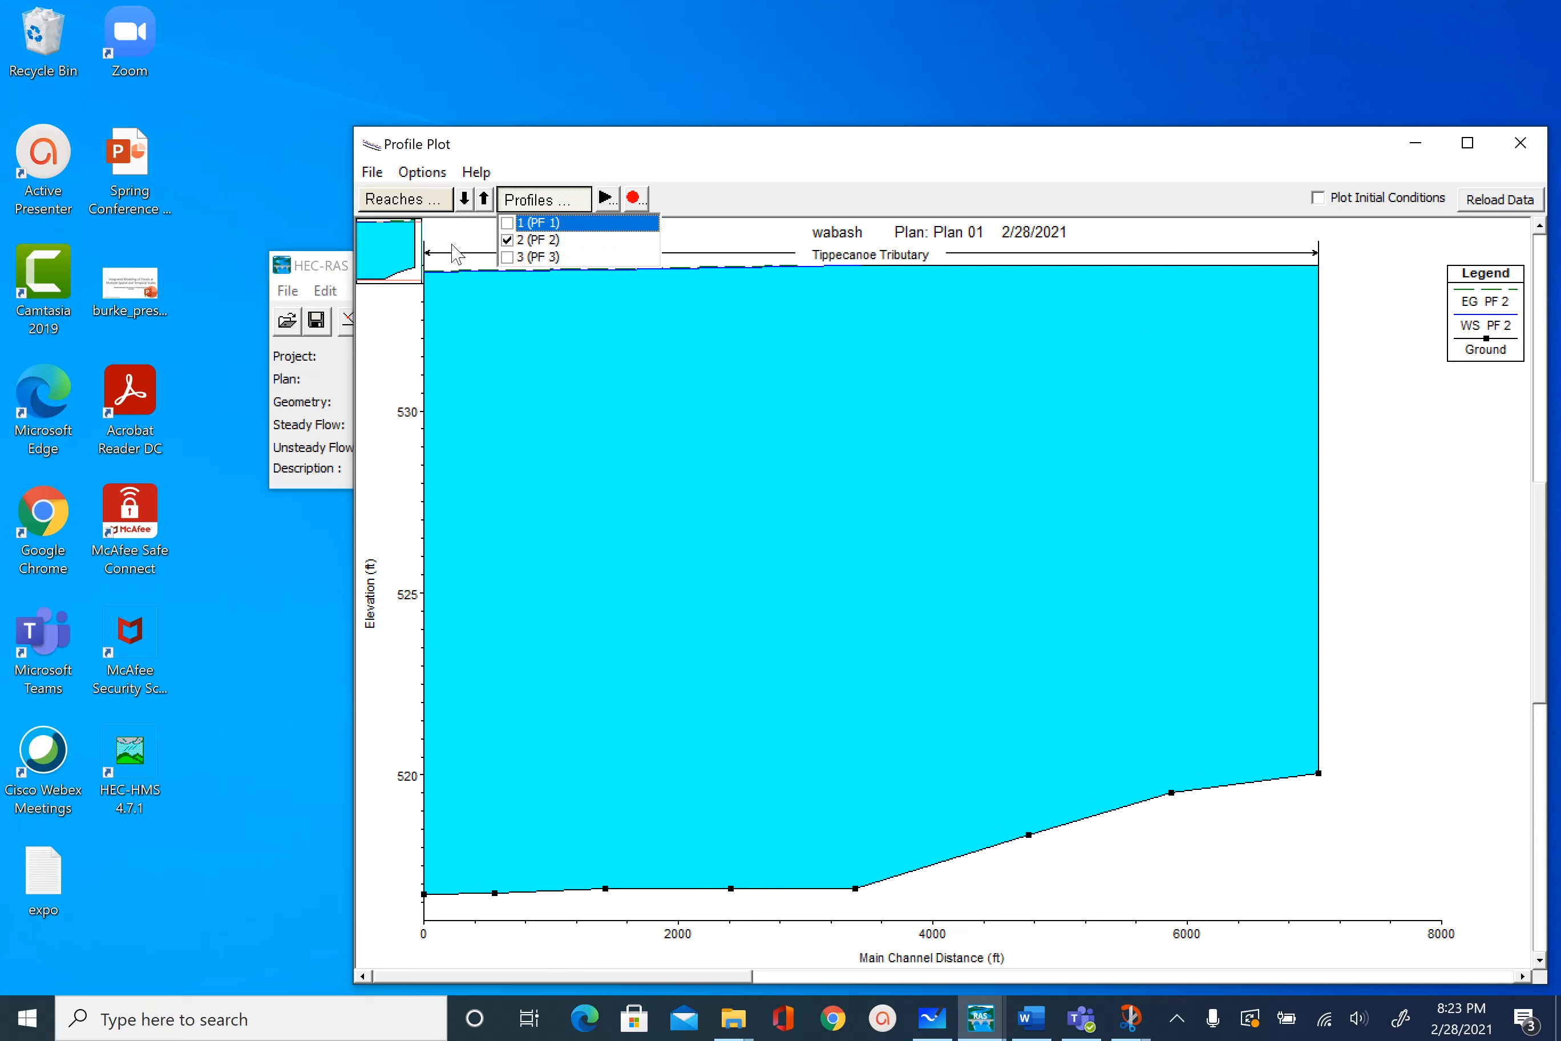
click(507, 257)
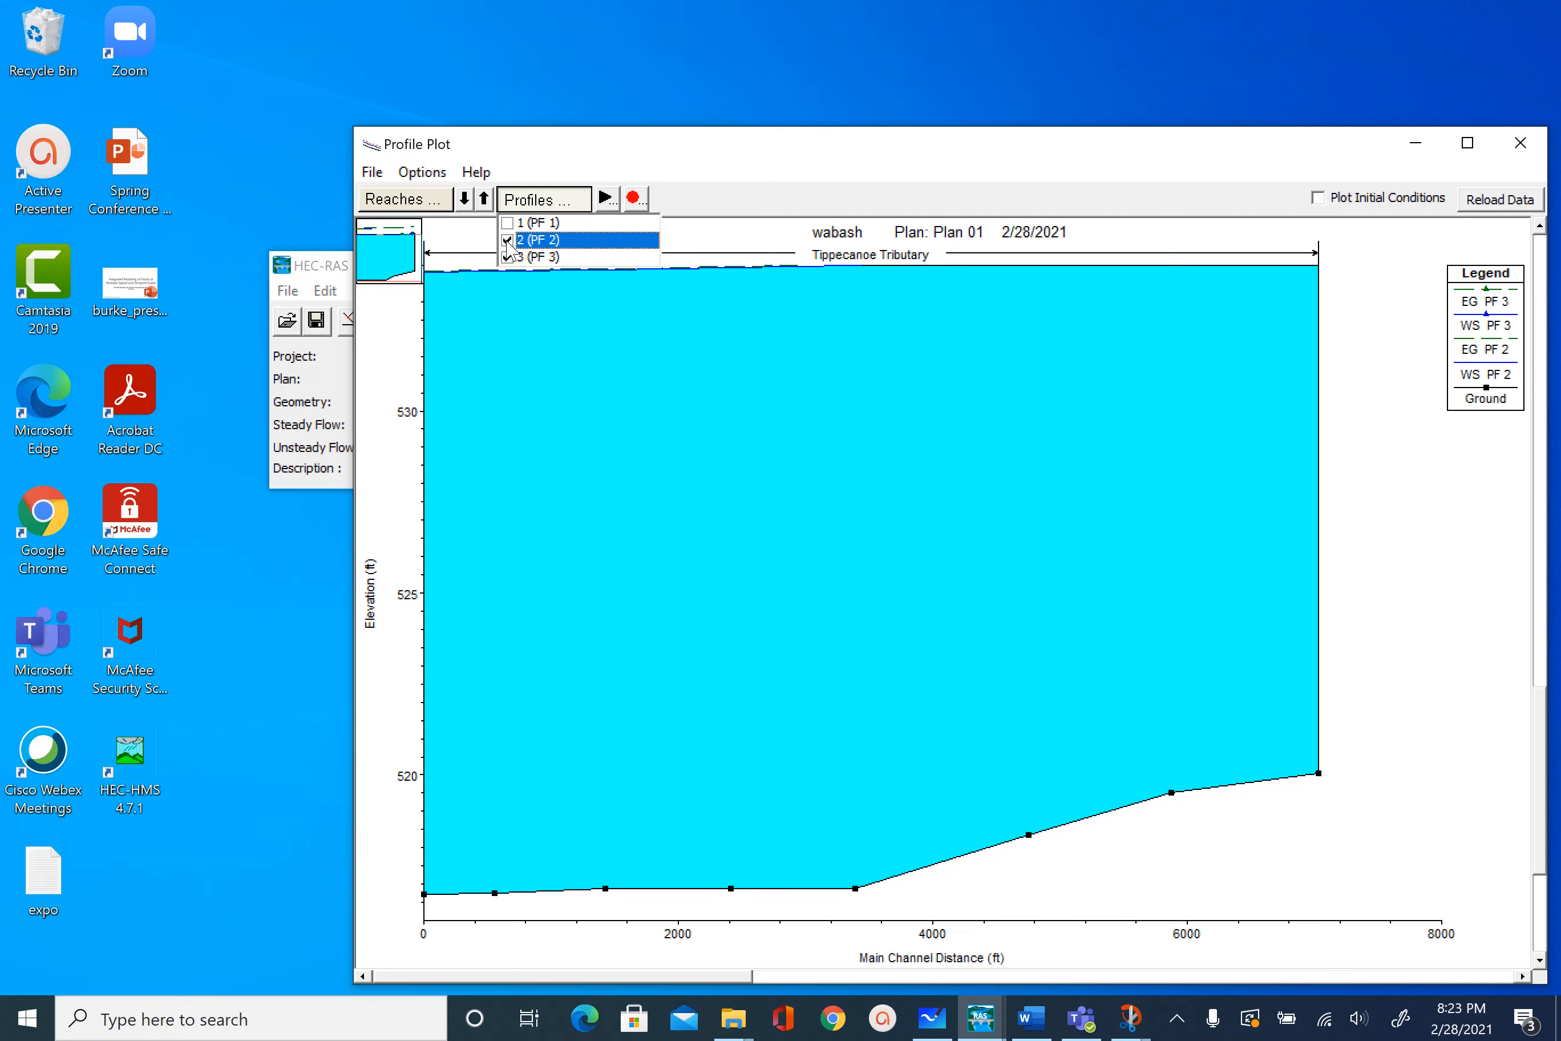
click(507, 222)
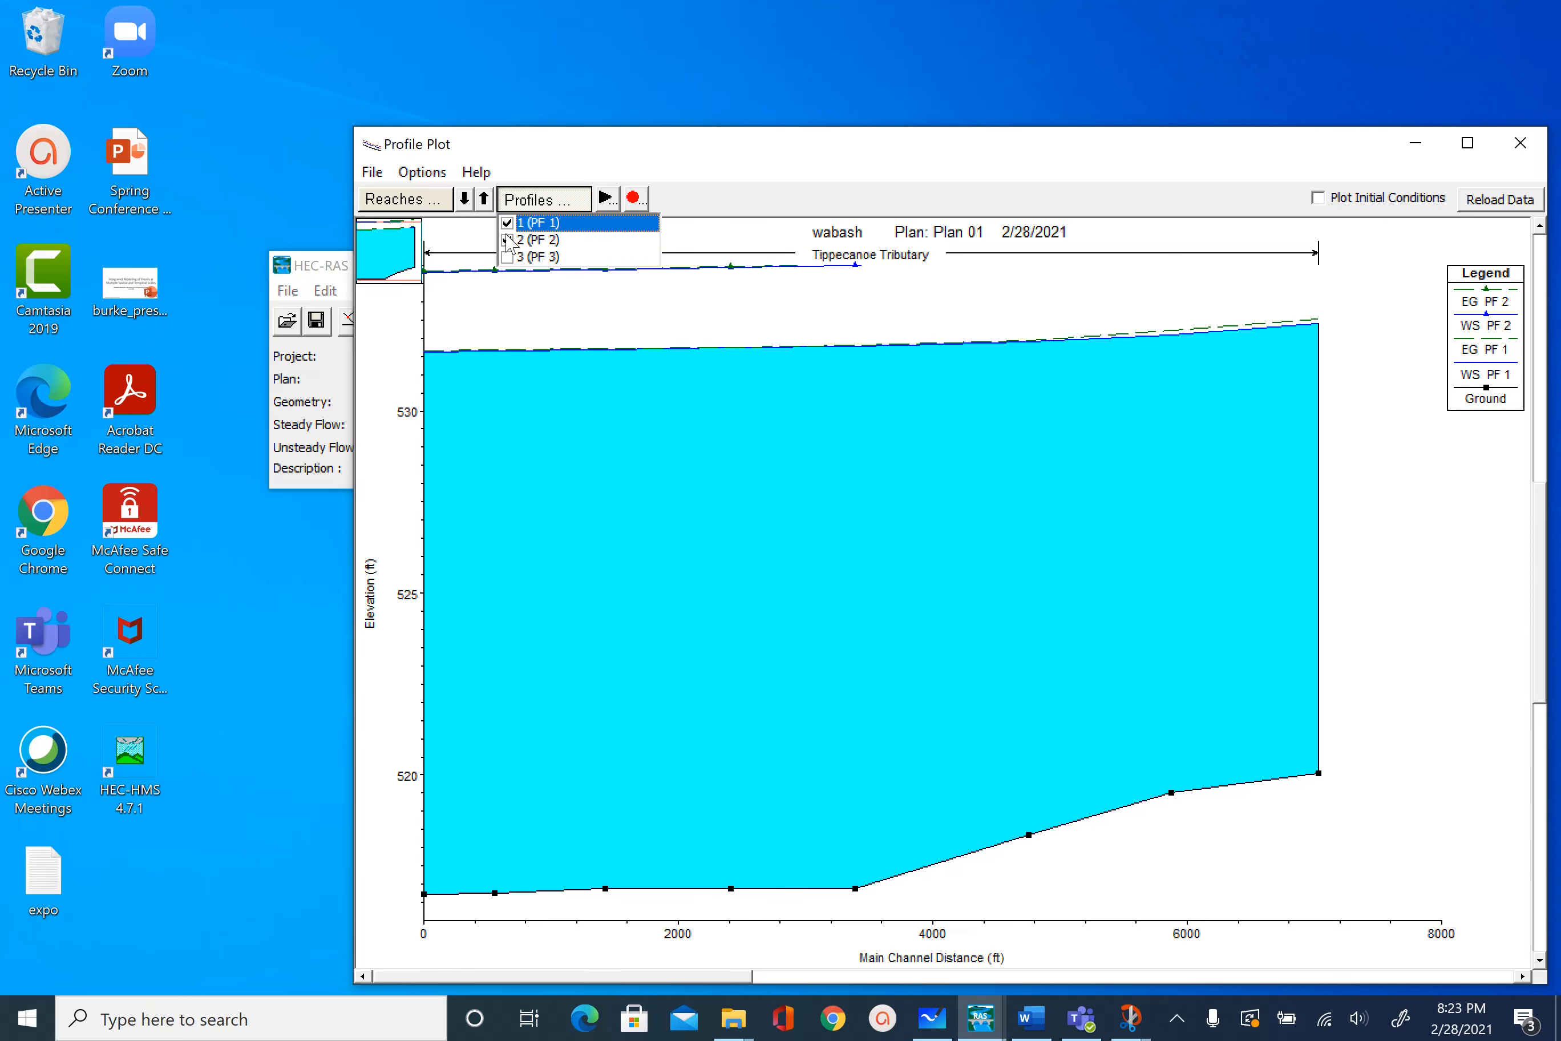
- Add the Wabash Upper and Lower reaches, narrow to Wabash Lower, then clear every reach
click(404, 199)
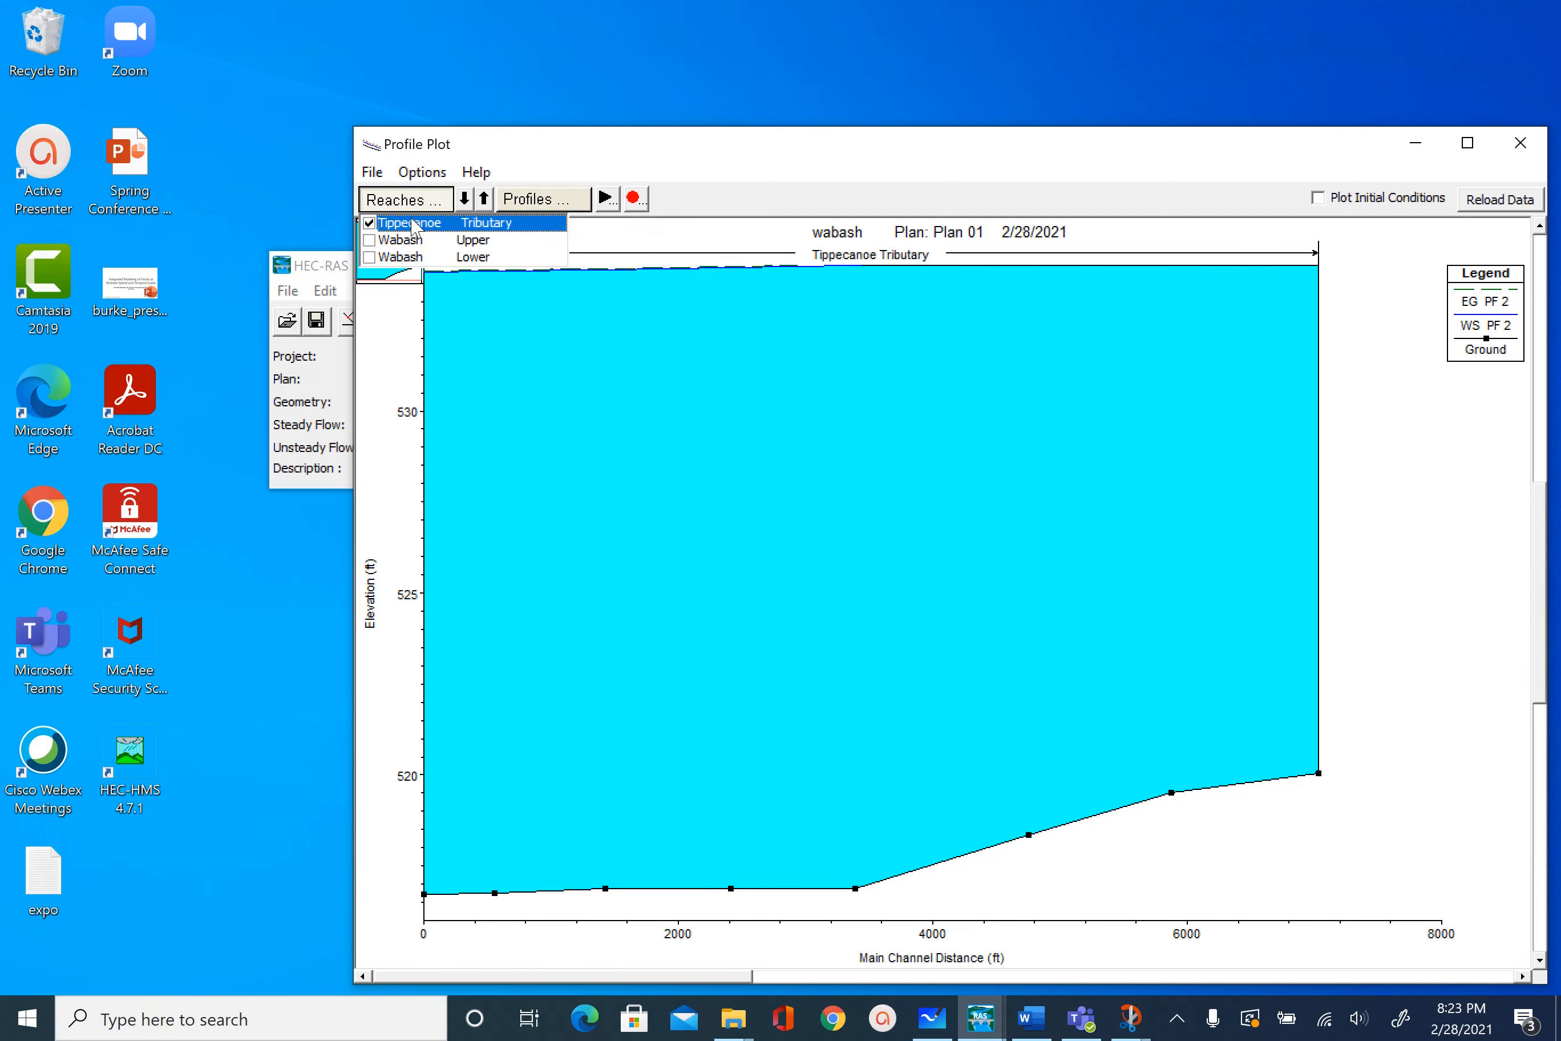
click(367, 239)
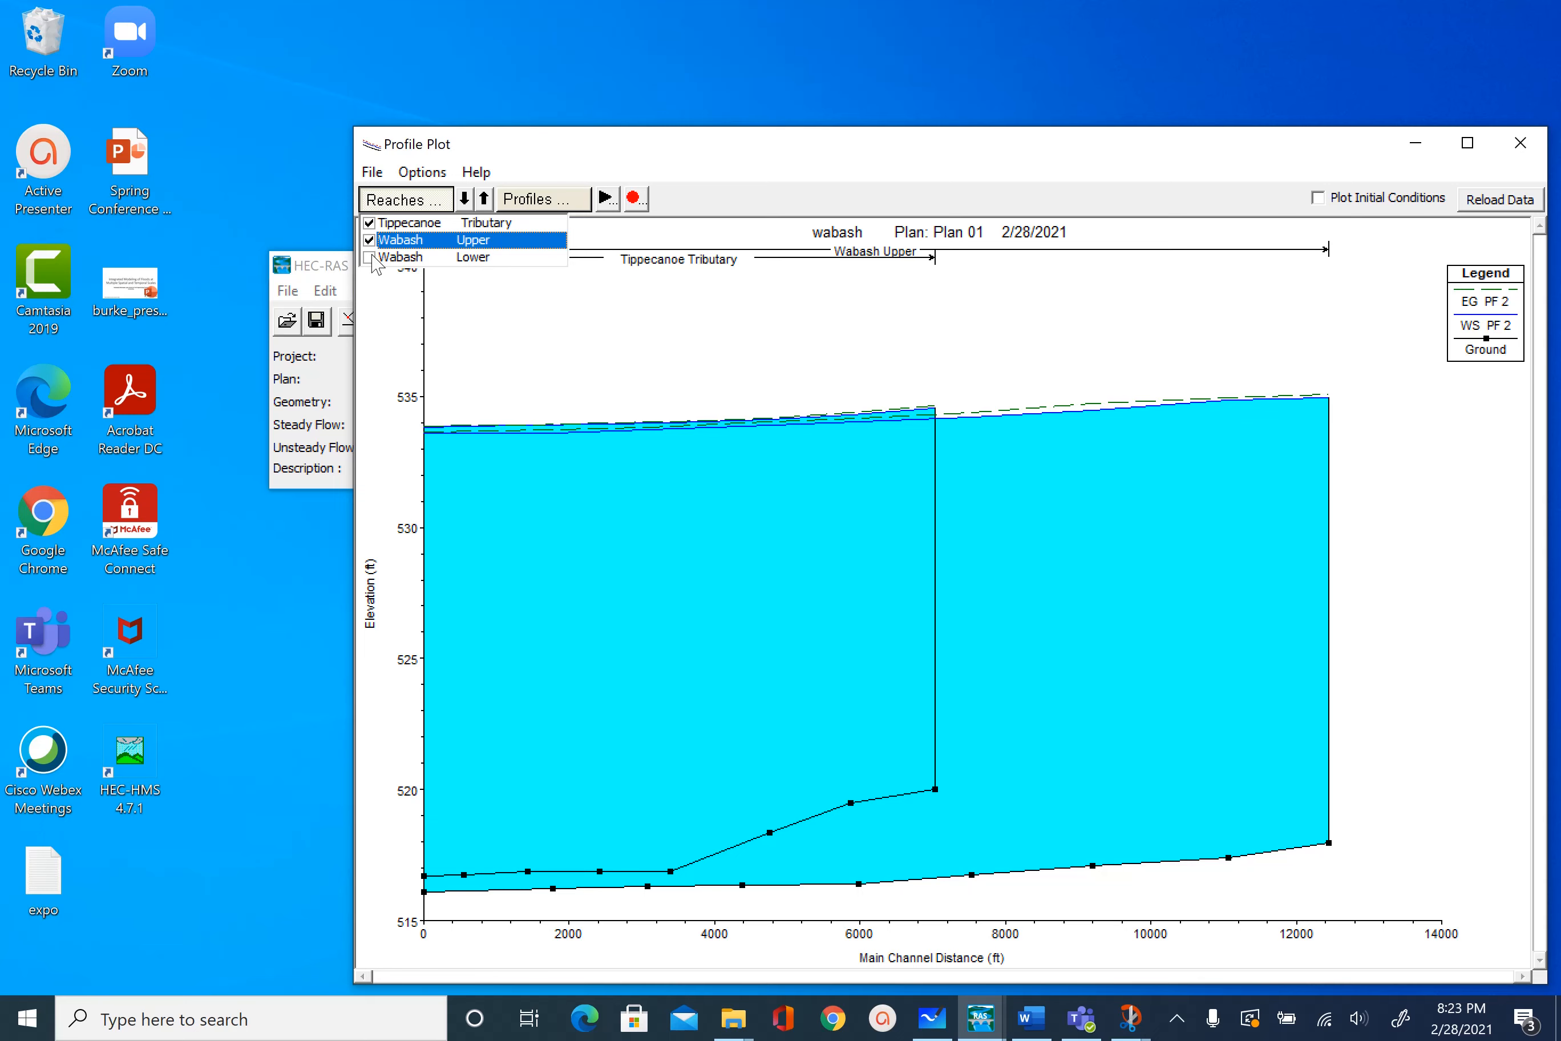
click(369, 257)
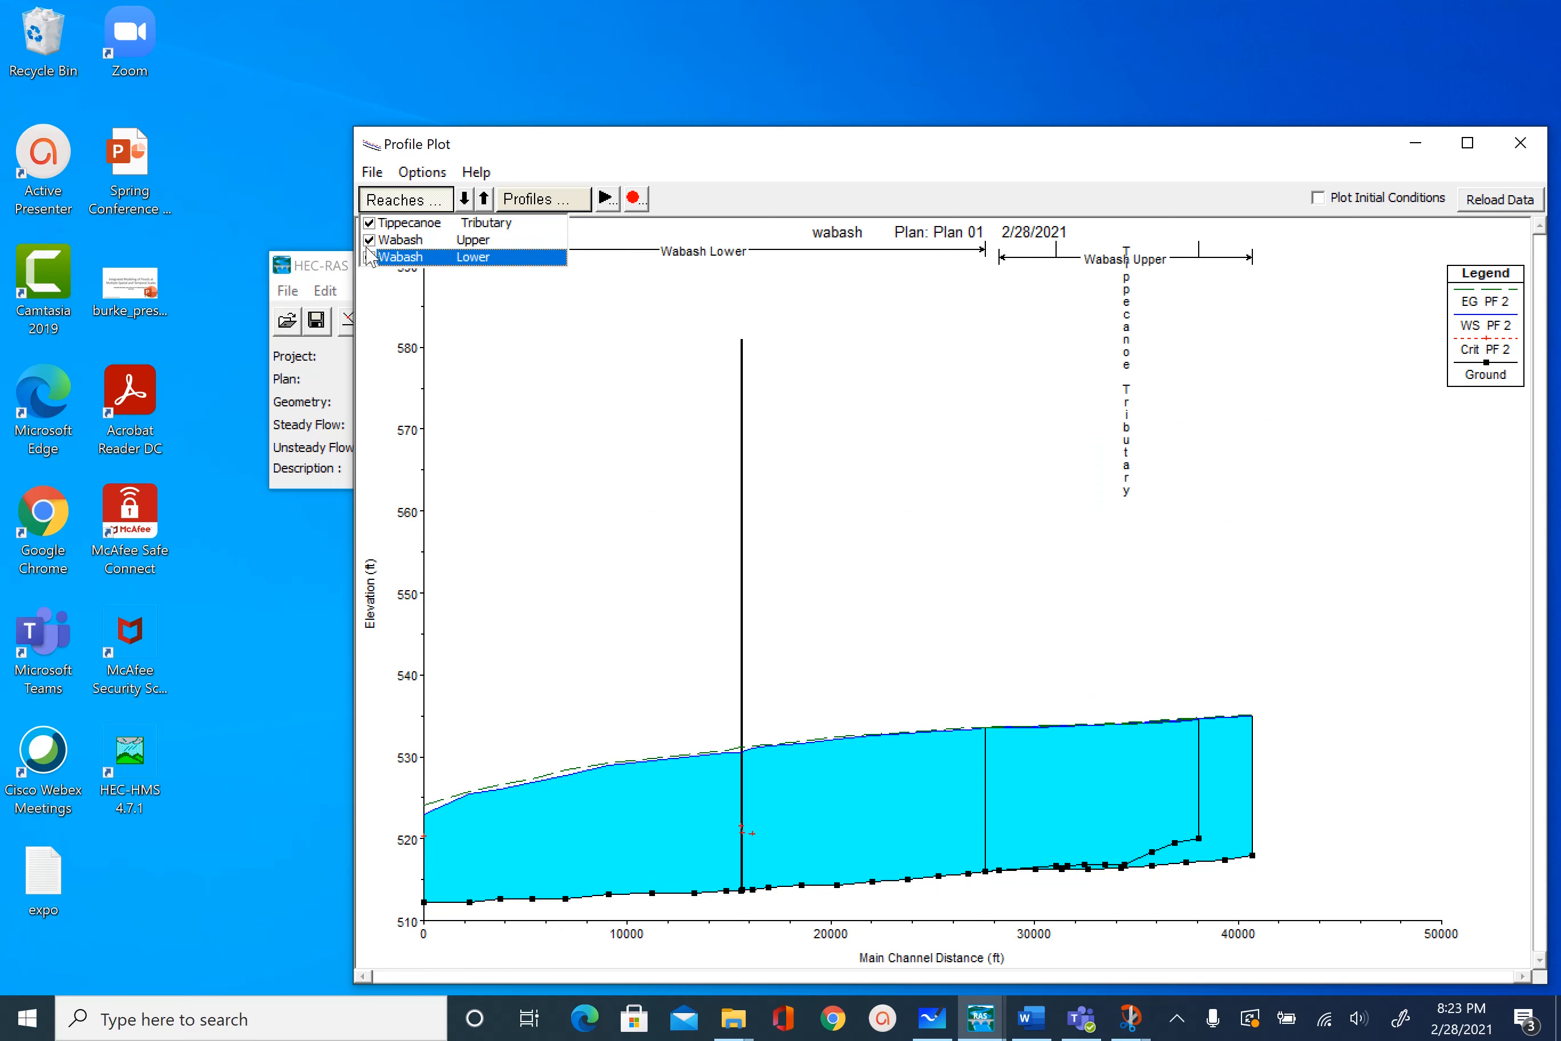
click(368, 223)
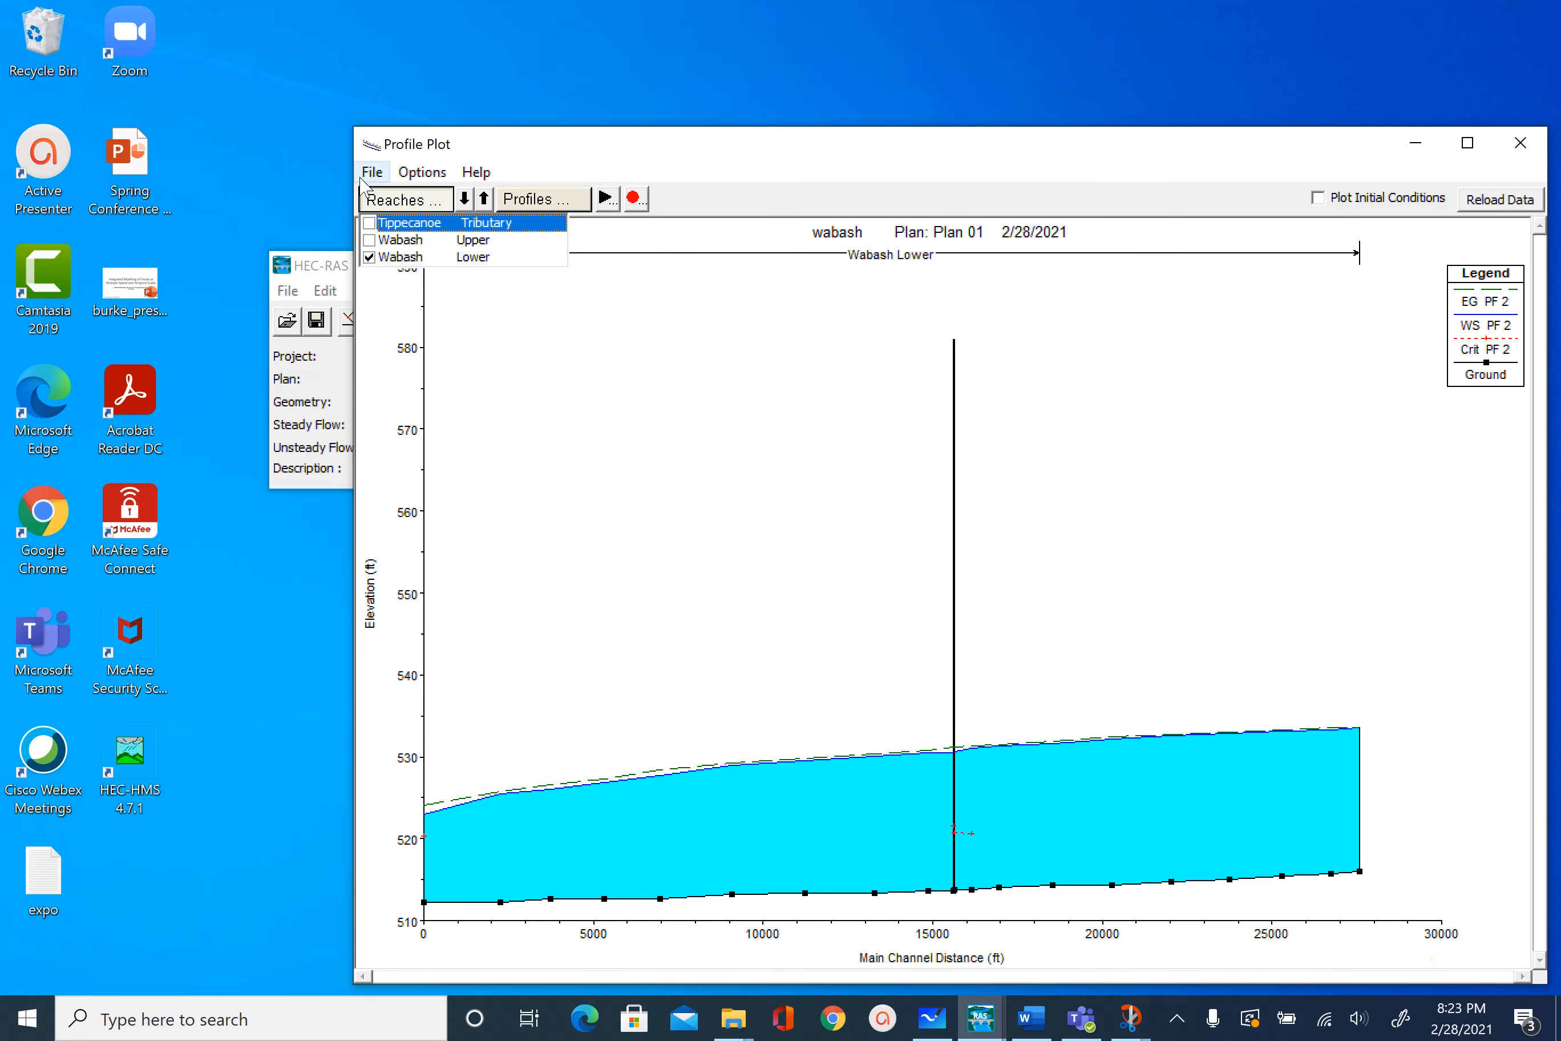
click(368, 257)
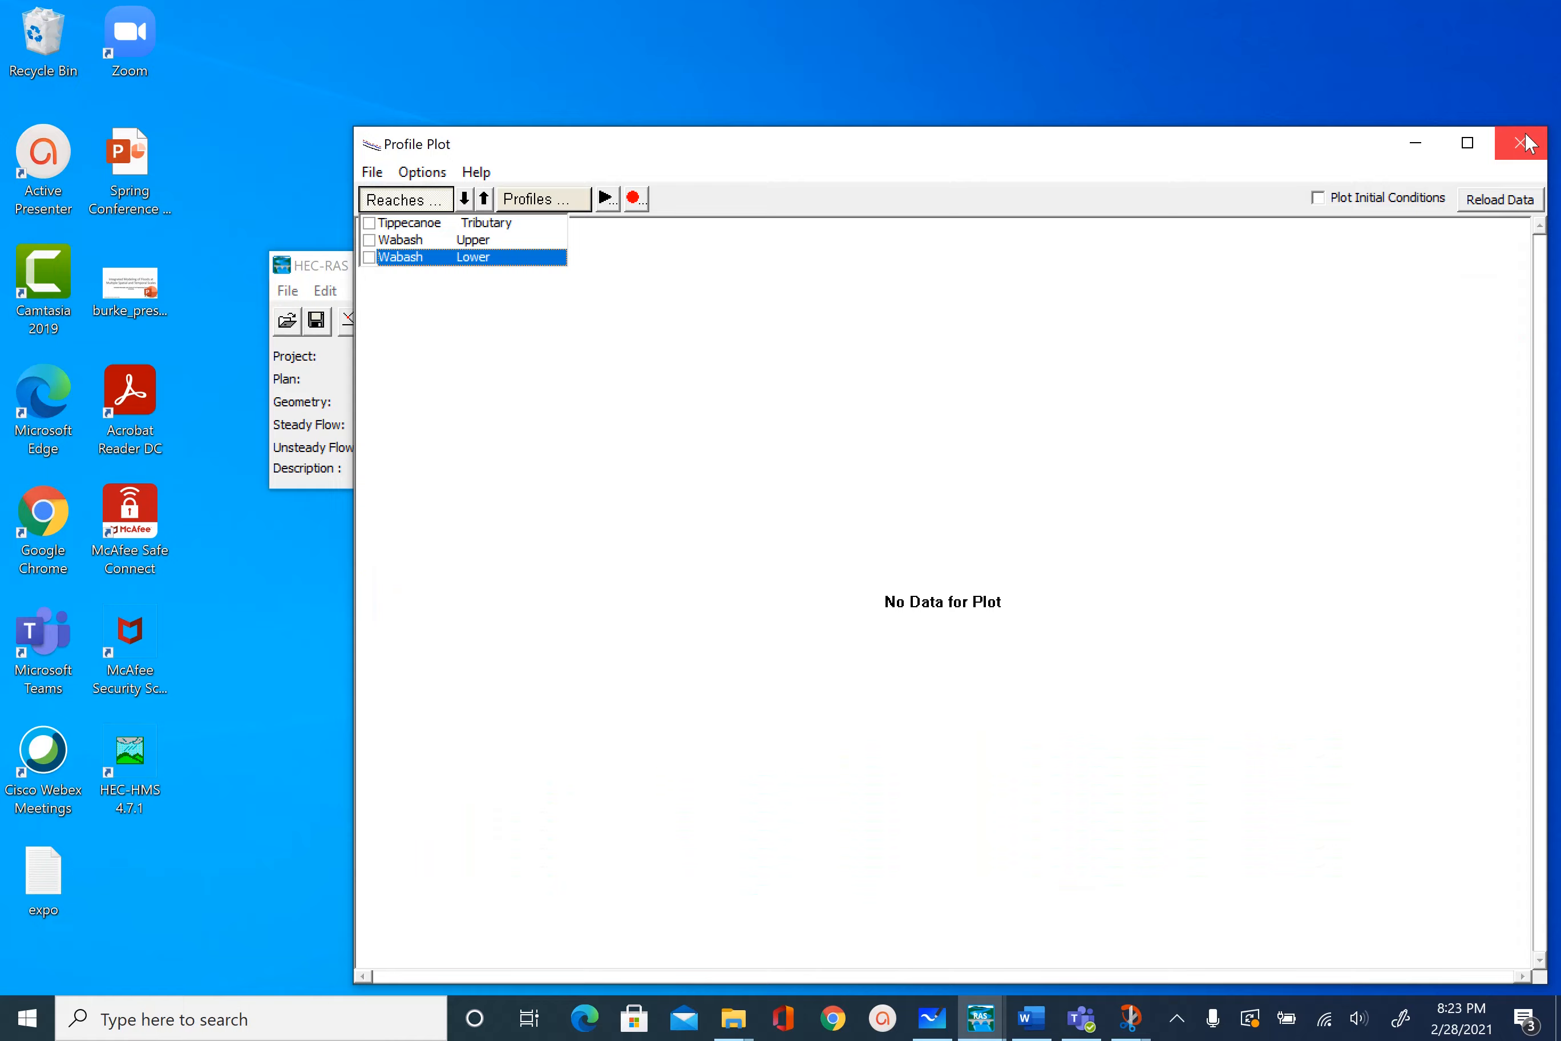
- Switch to the X-Y-Z perspective plot, play it, and narrow the reach to stations 5091 through 3233
click(1517, 143)
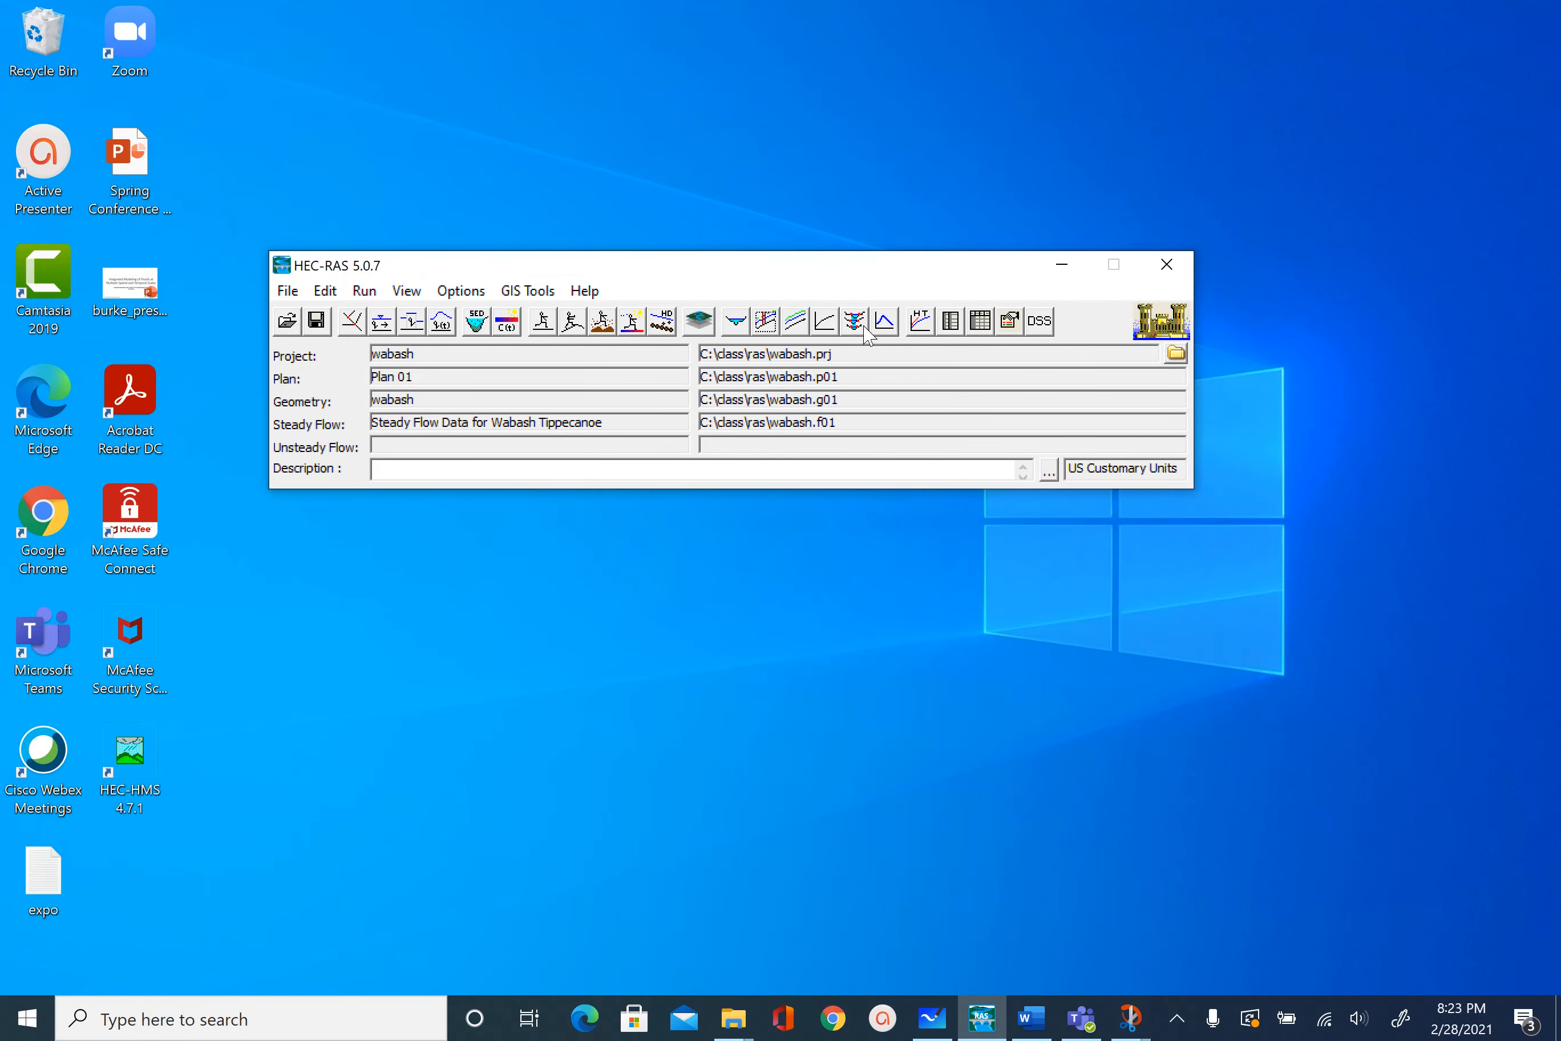
click(854, 321)
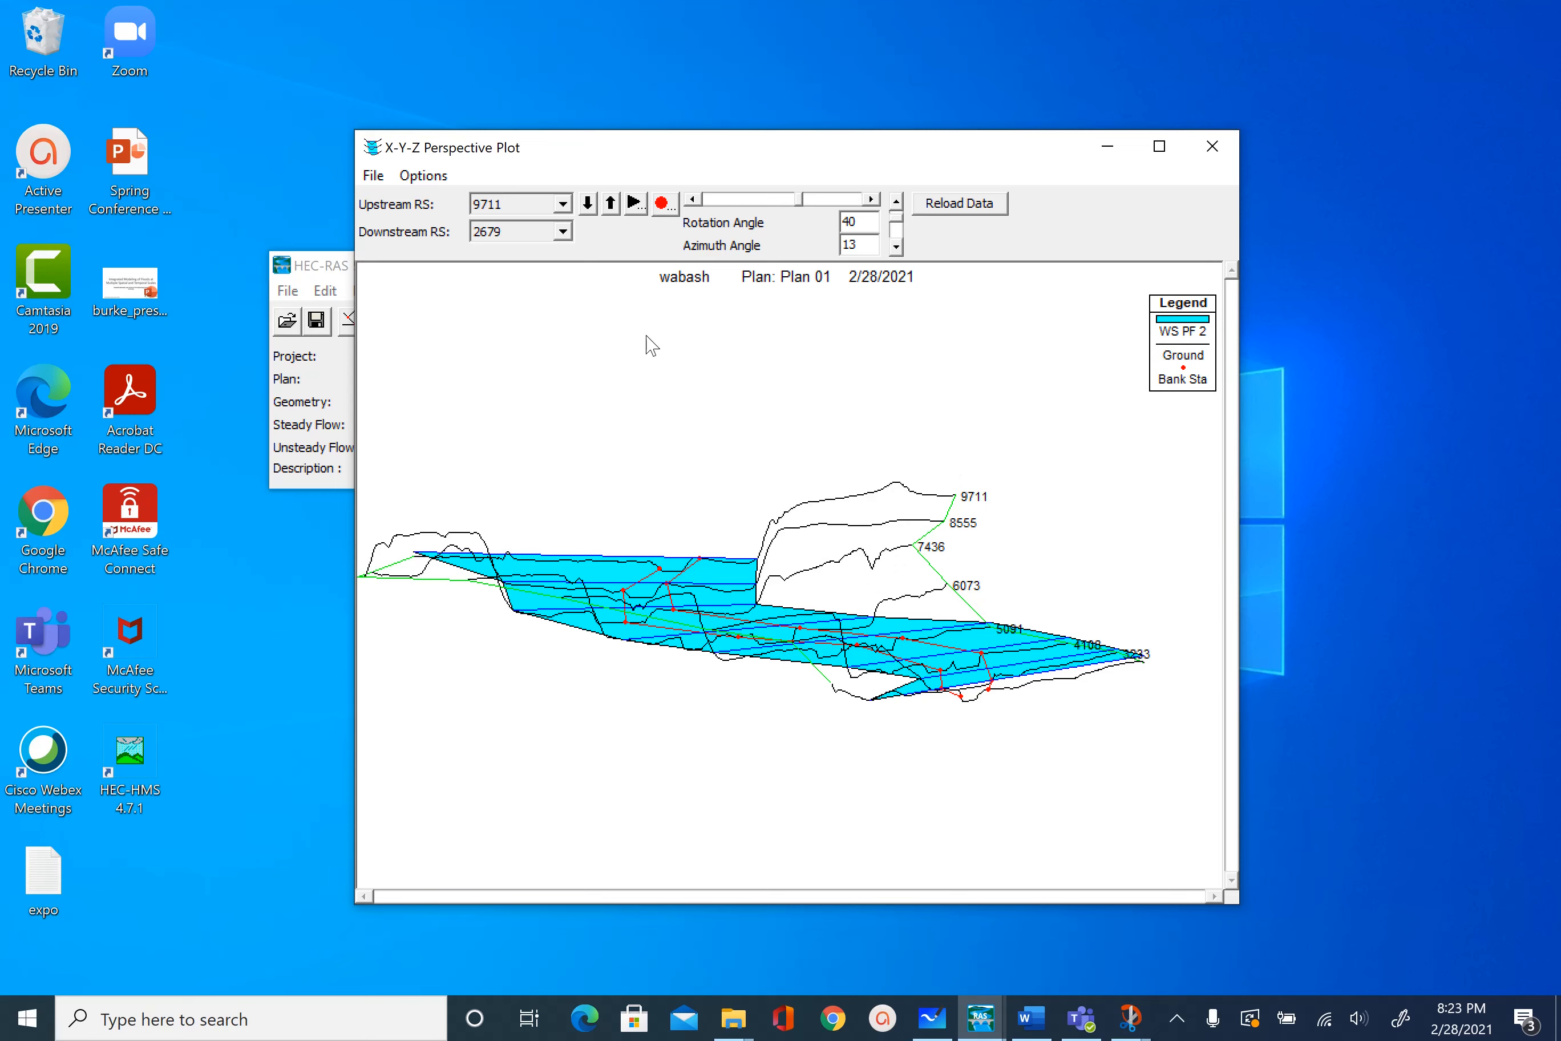
click(635, 204)
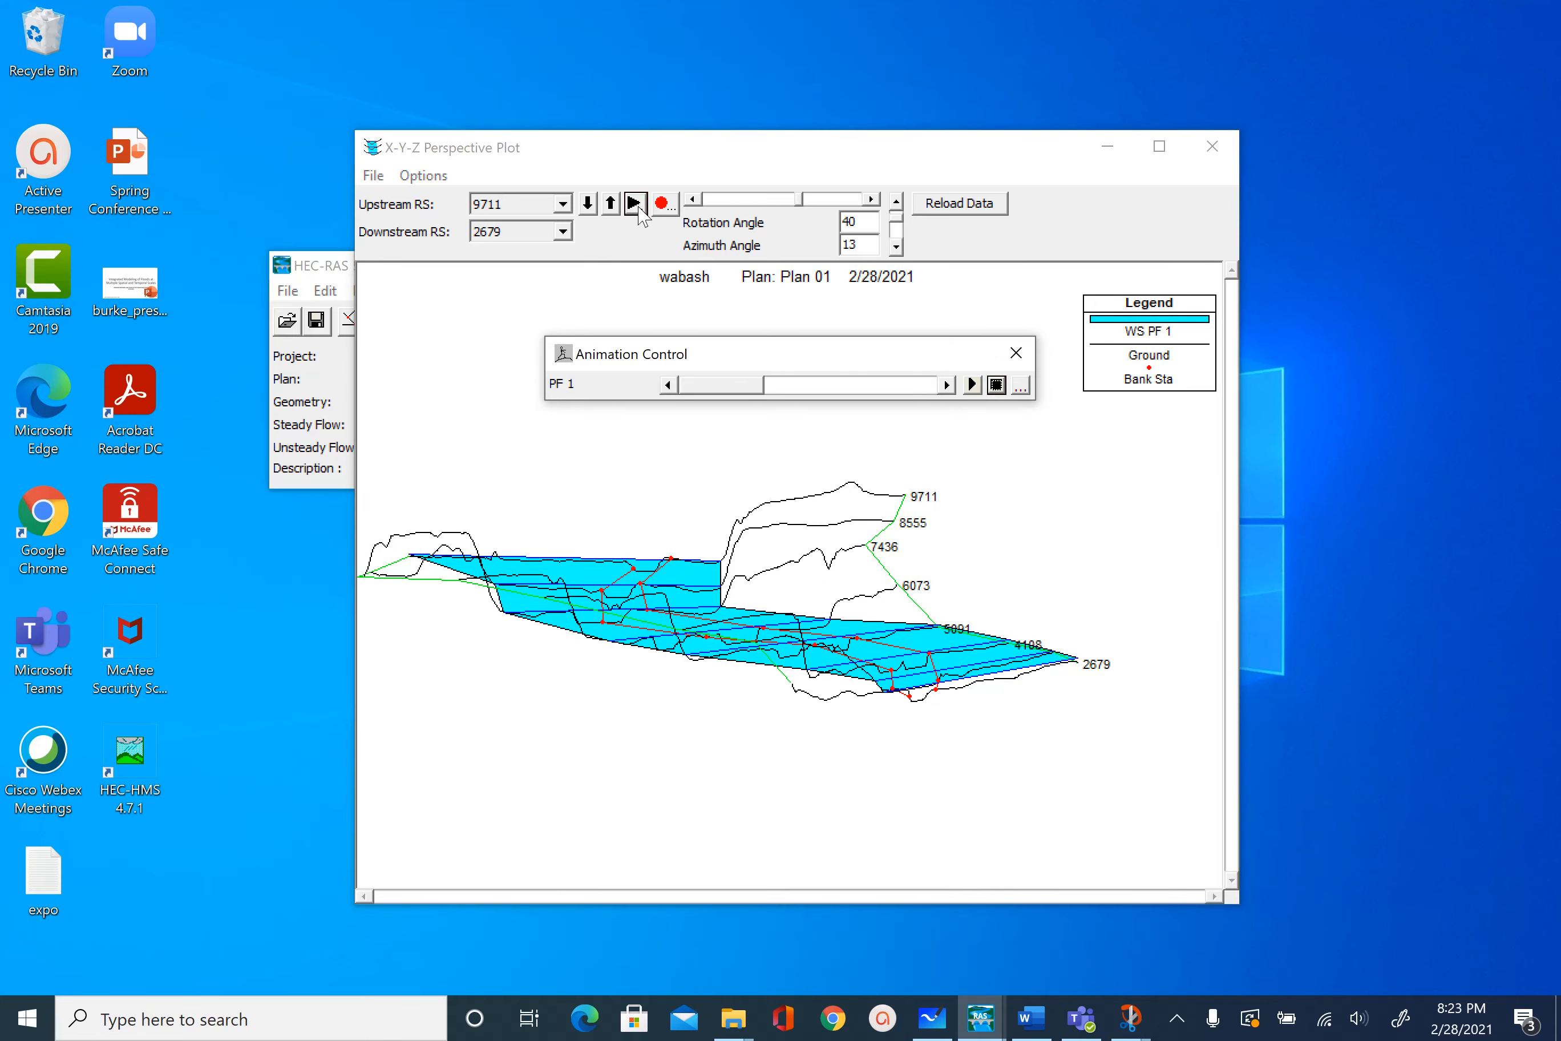
click(609, 203)
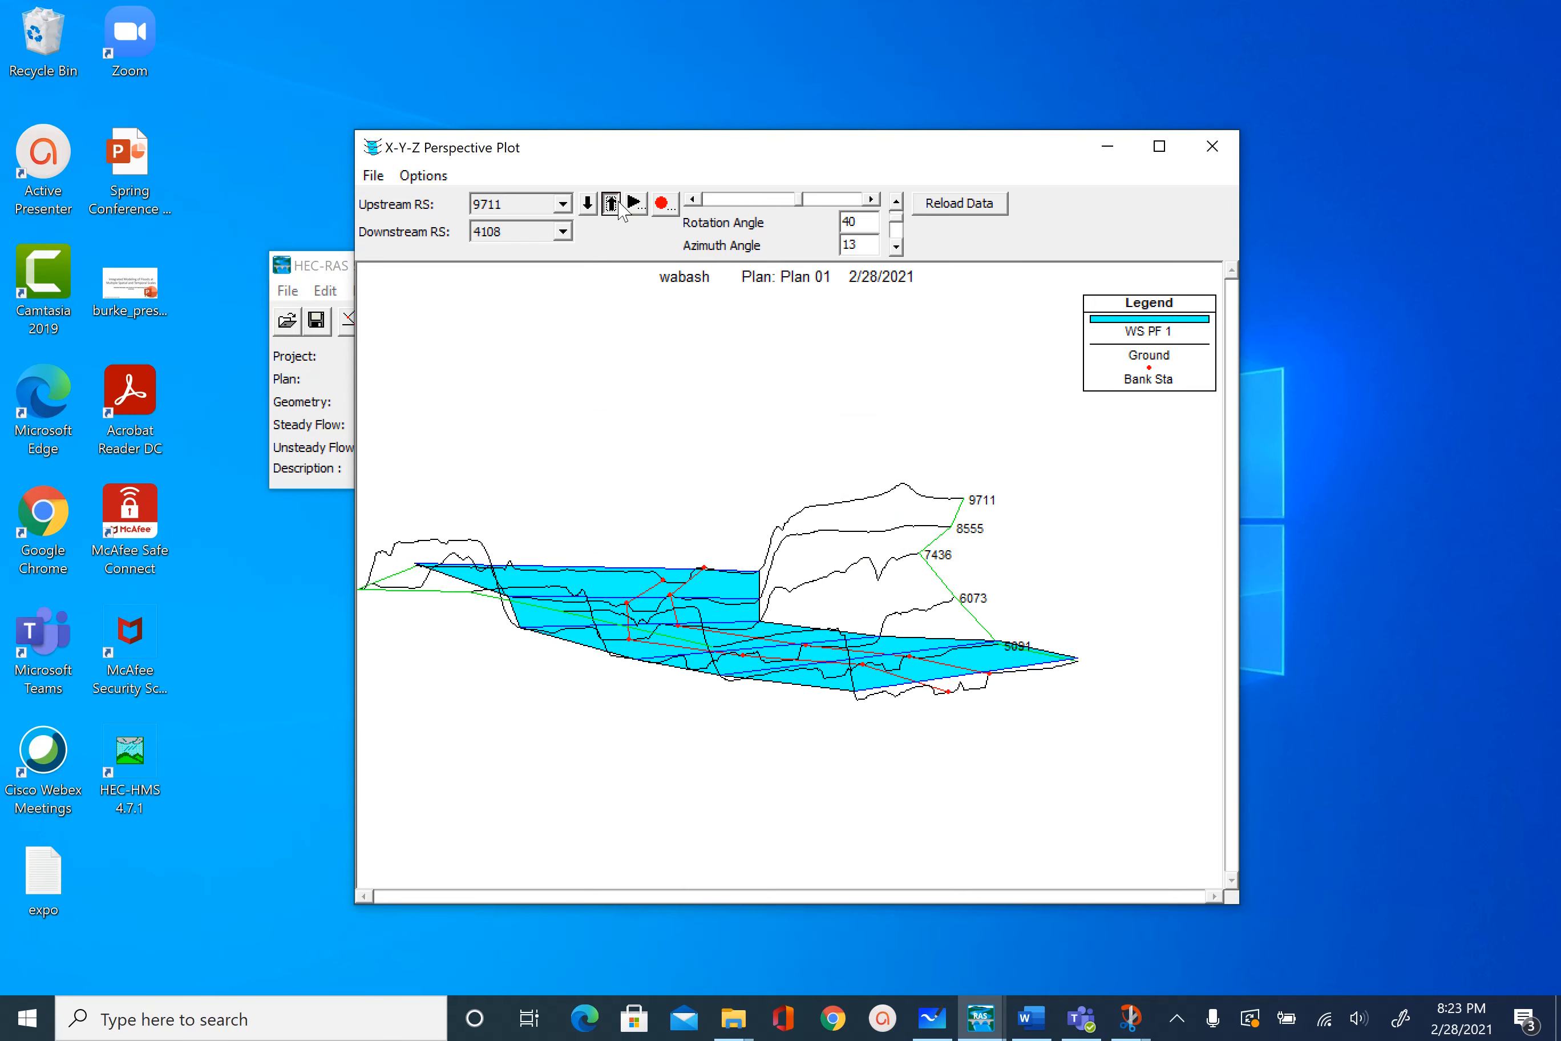
click(610, 204)
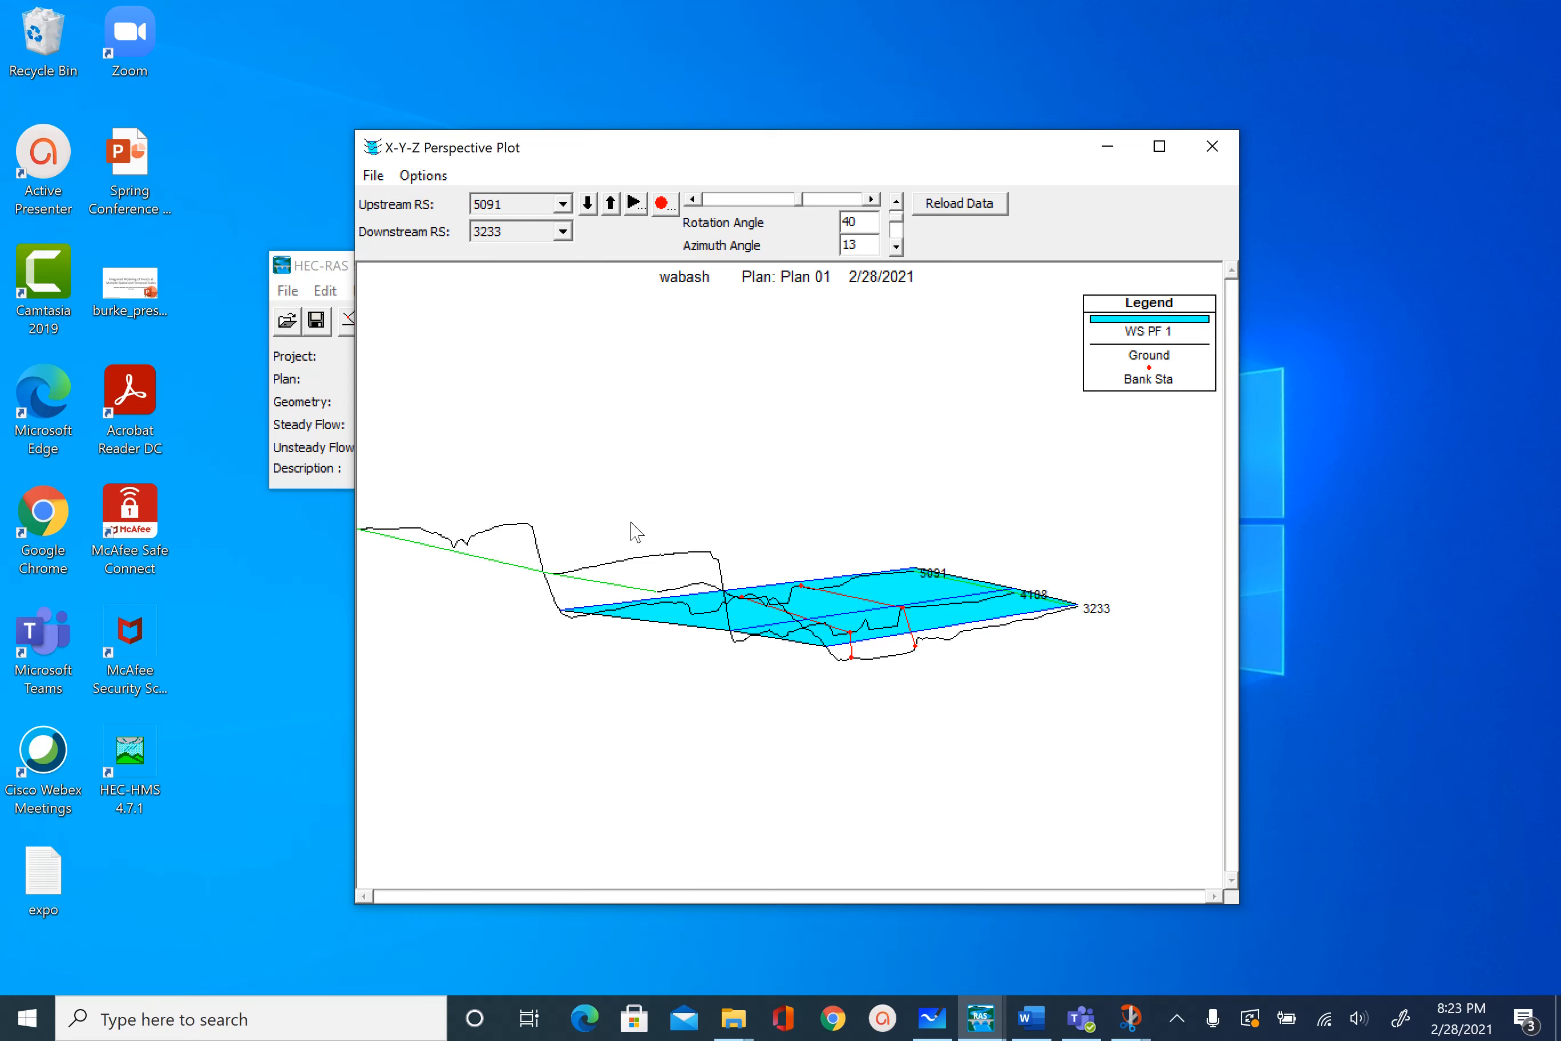
- Include every reach from All Rivers in the perspective plot and raise the rotation to 45
click(422, 176)
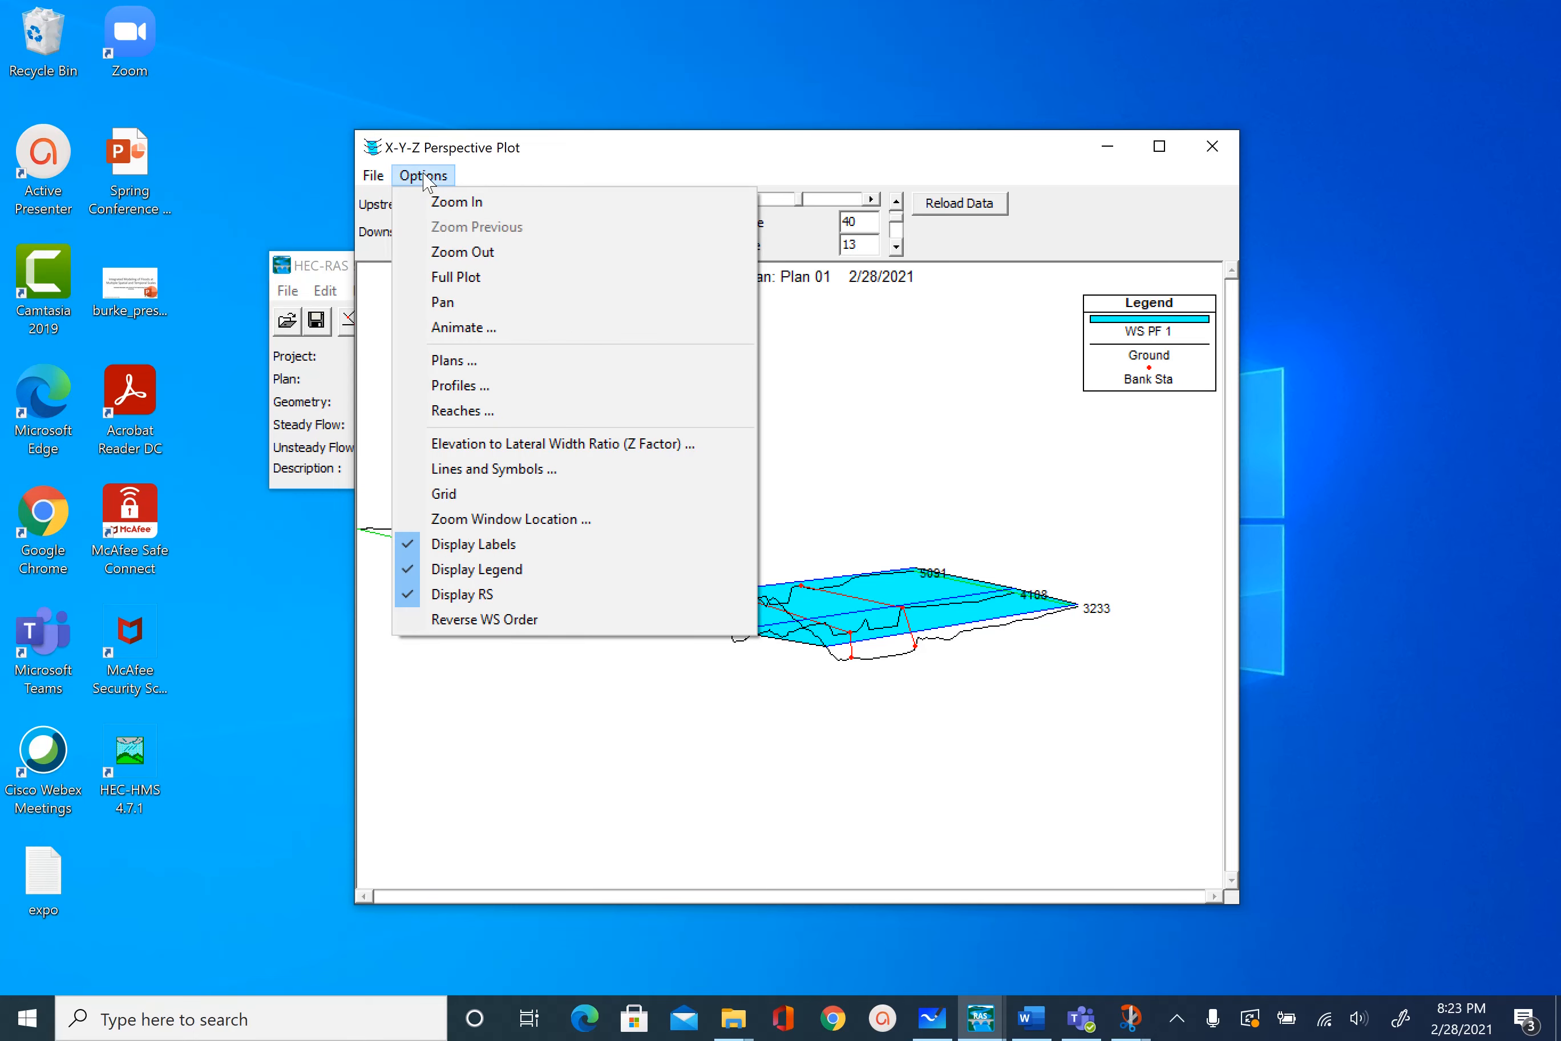
mouse_move(494, 392)
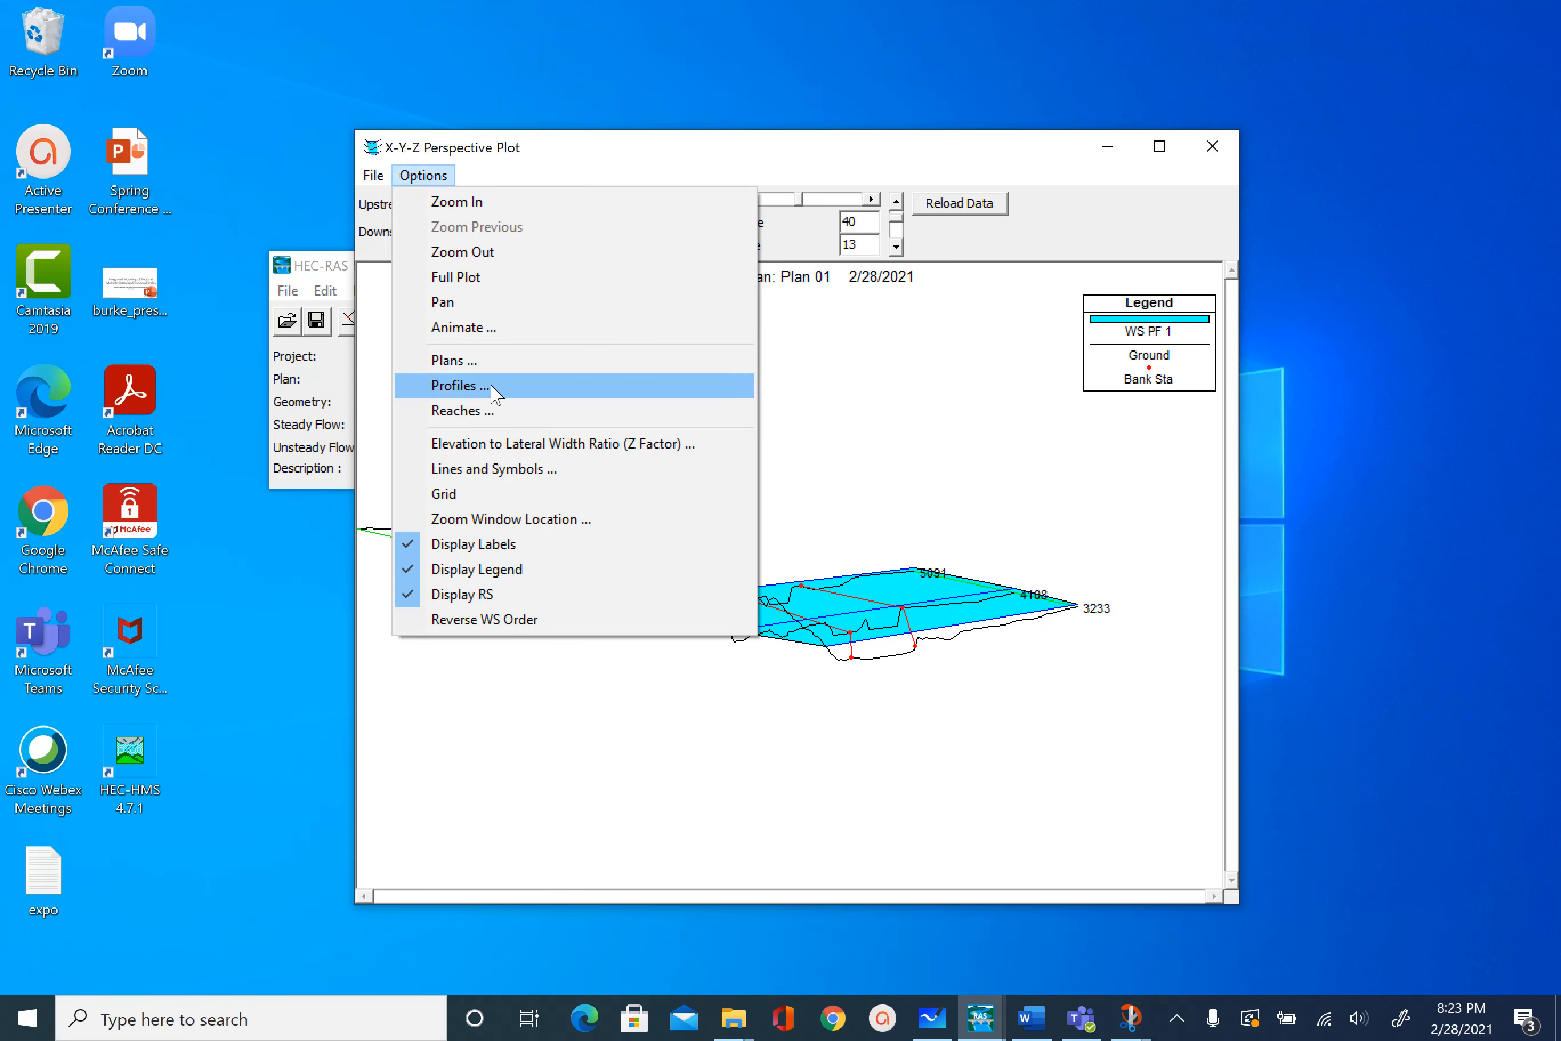
click(461, 411)
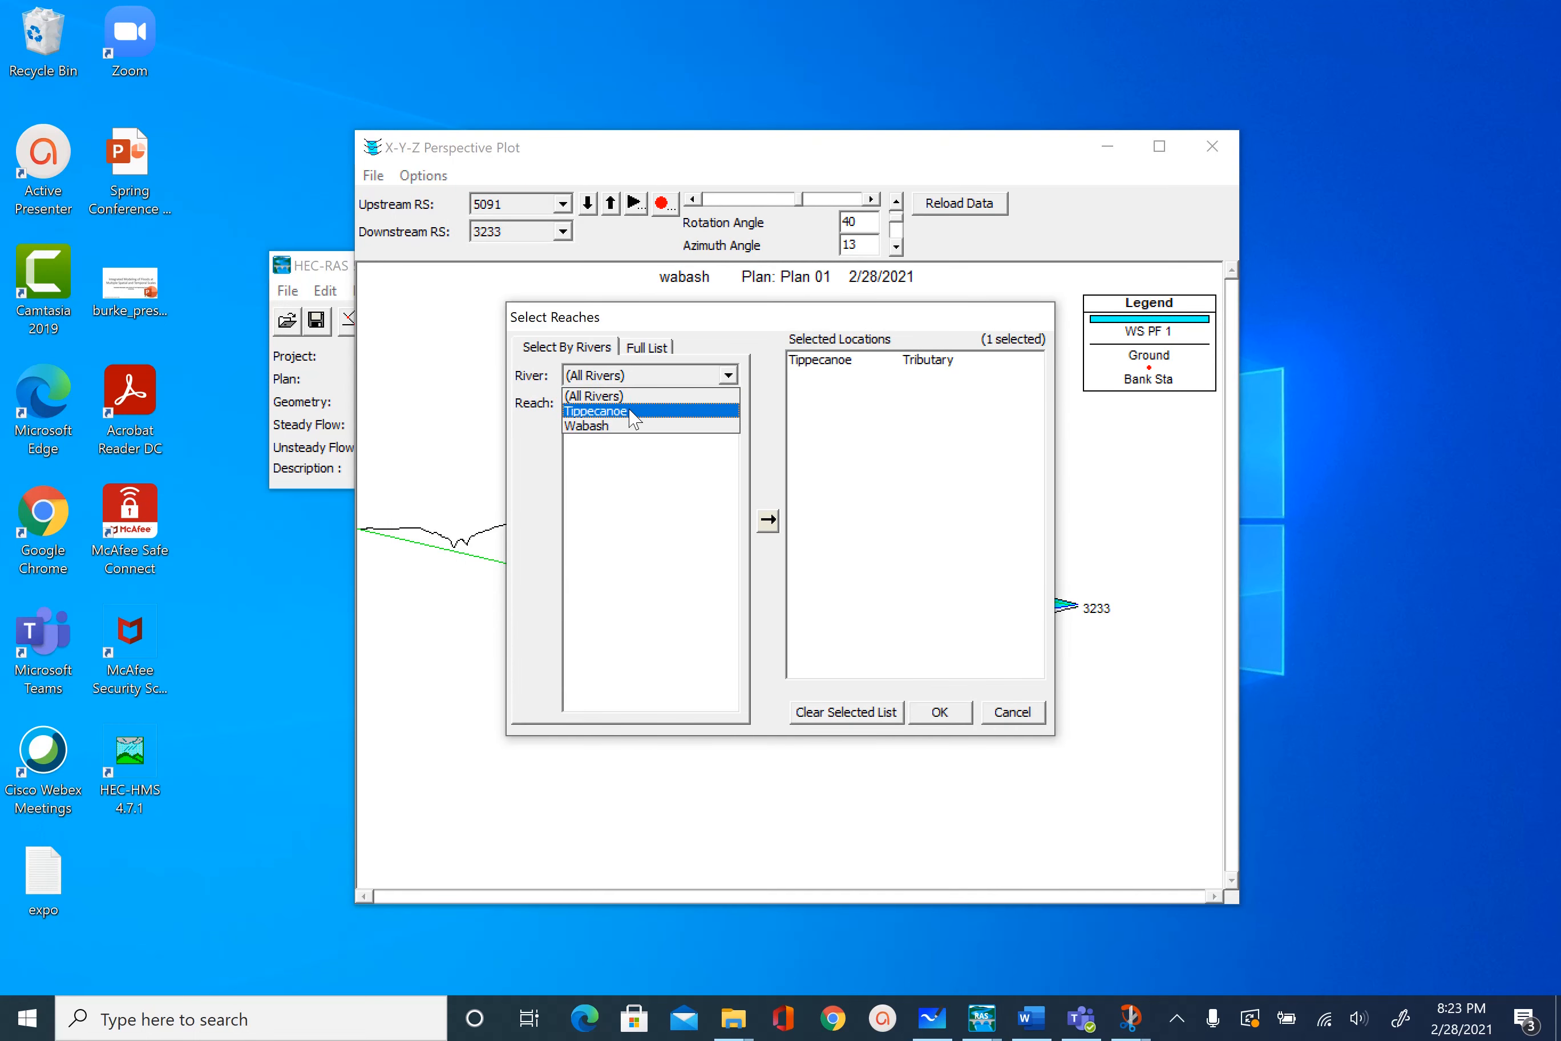
click(597, 410)
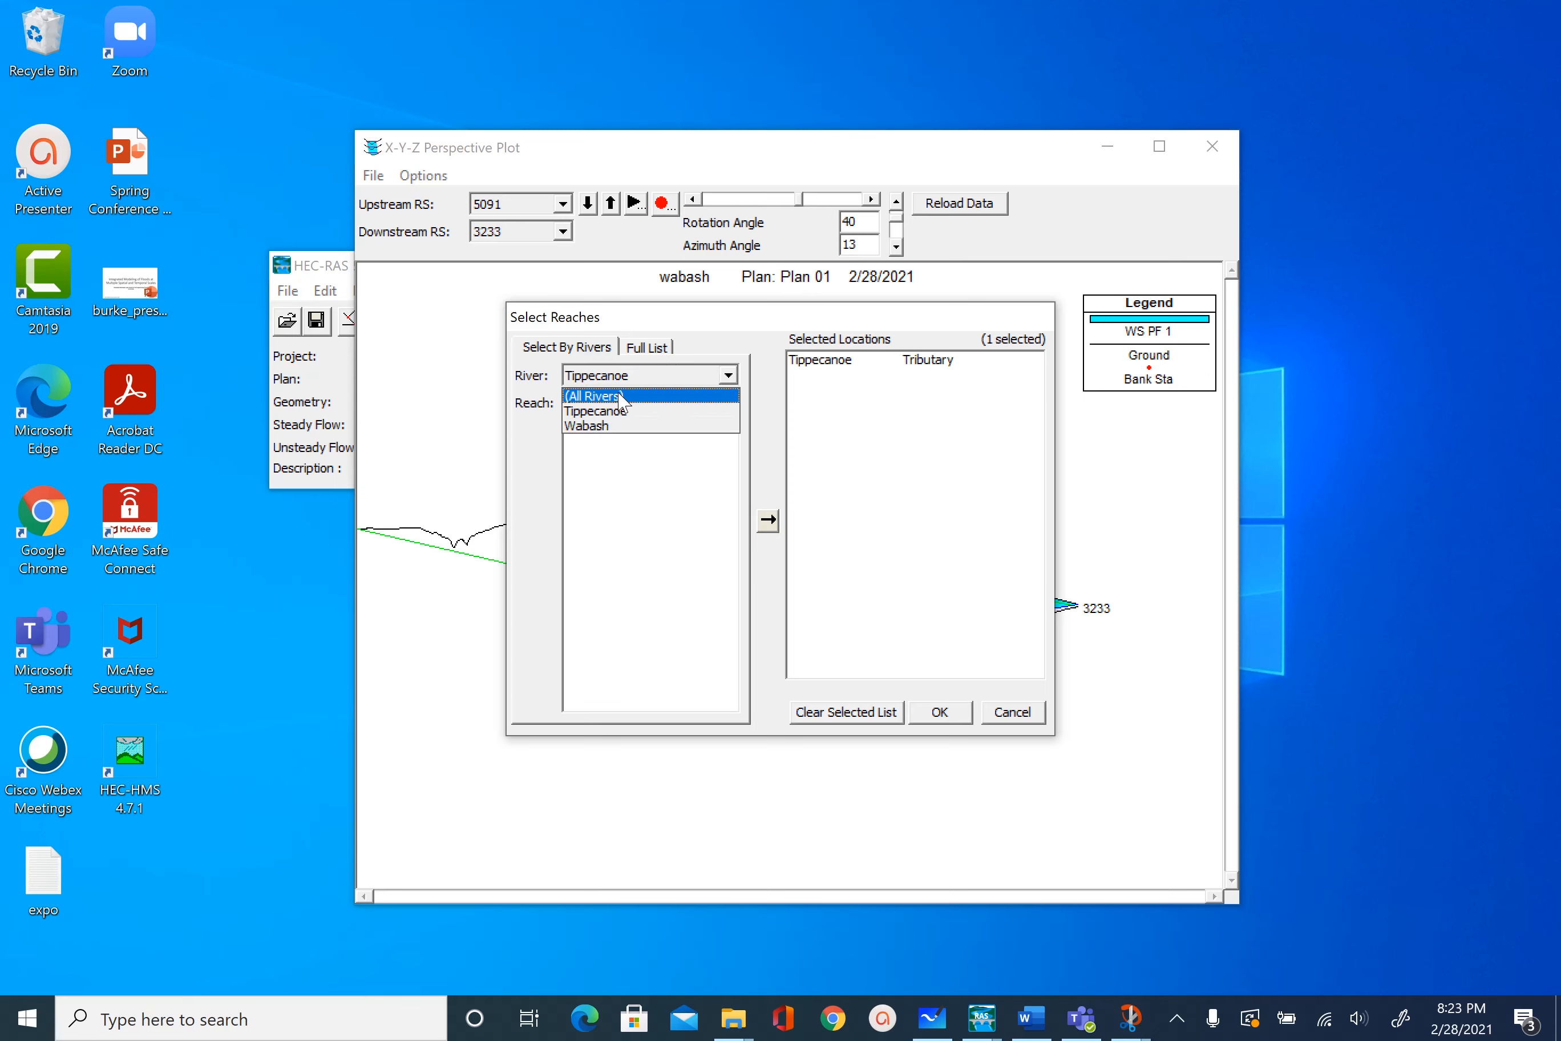
click(766, 519)
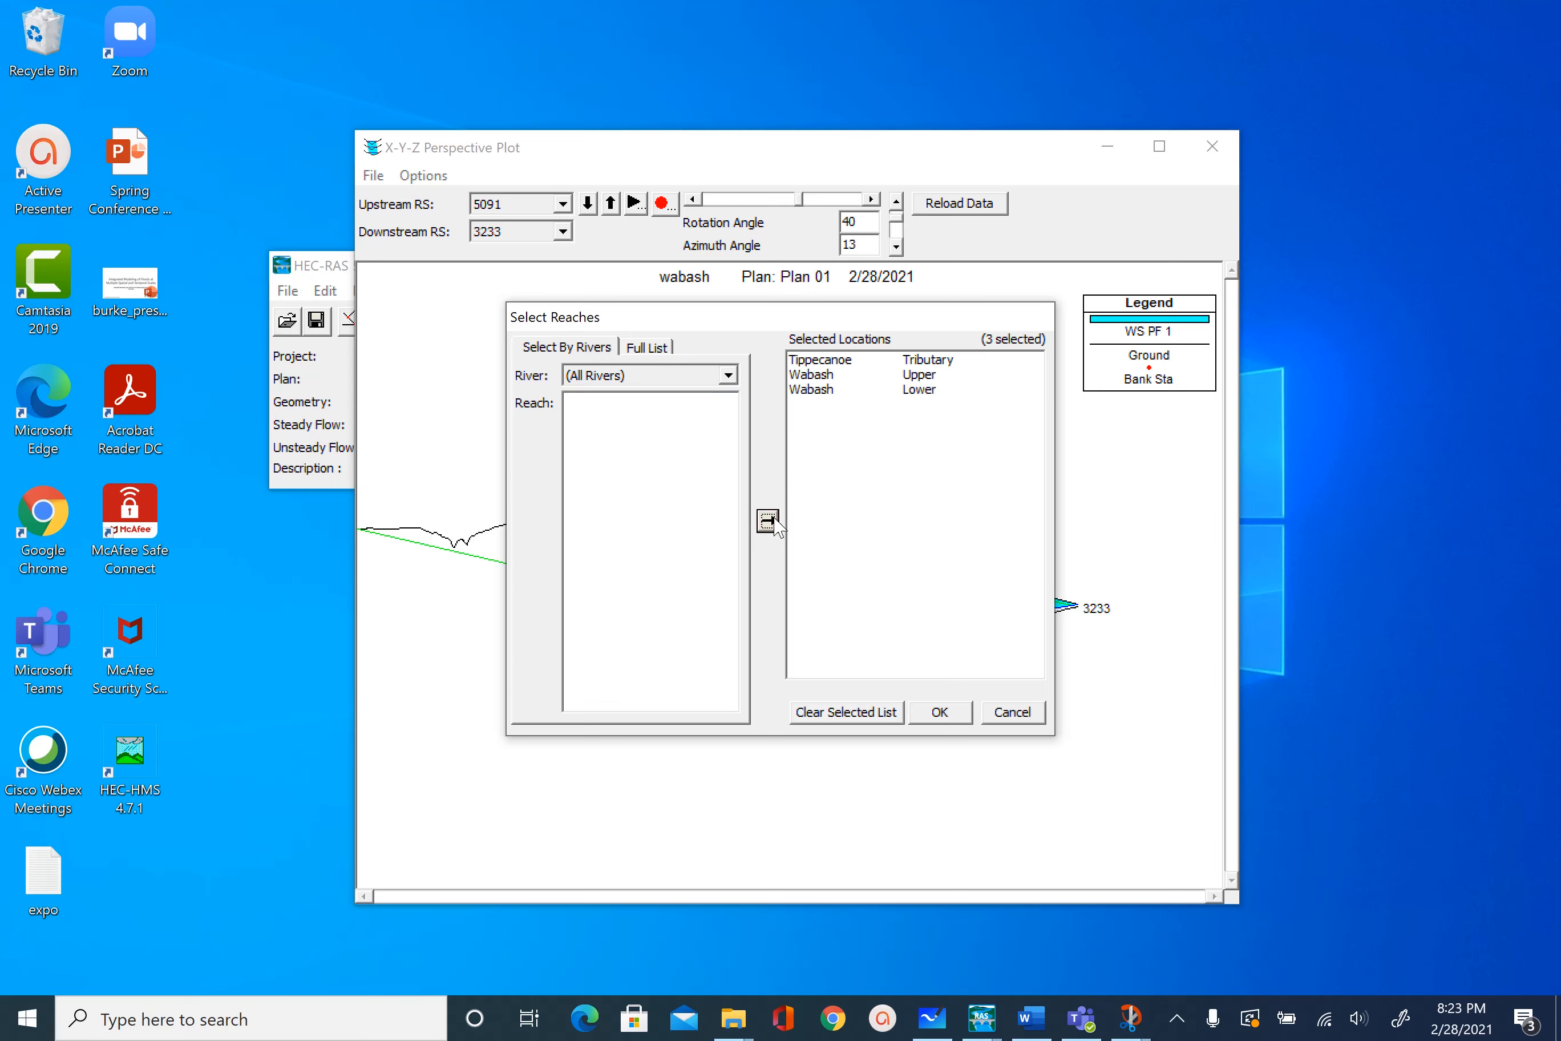
click(940, 712)
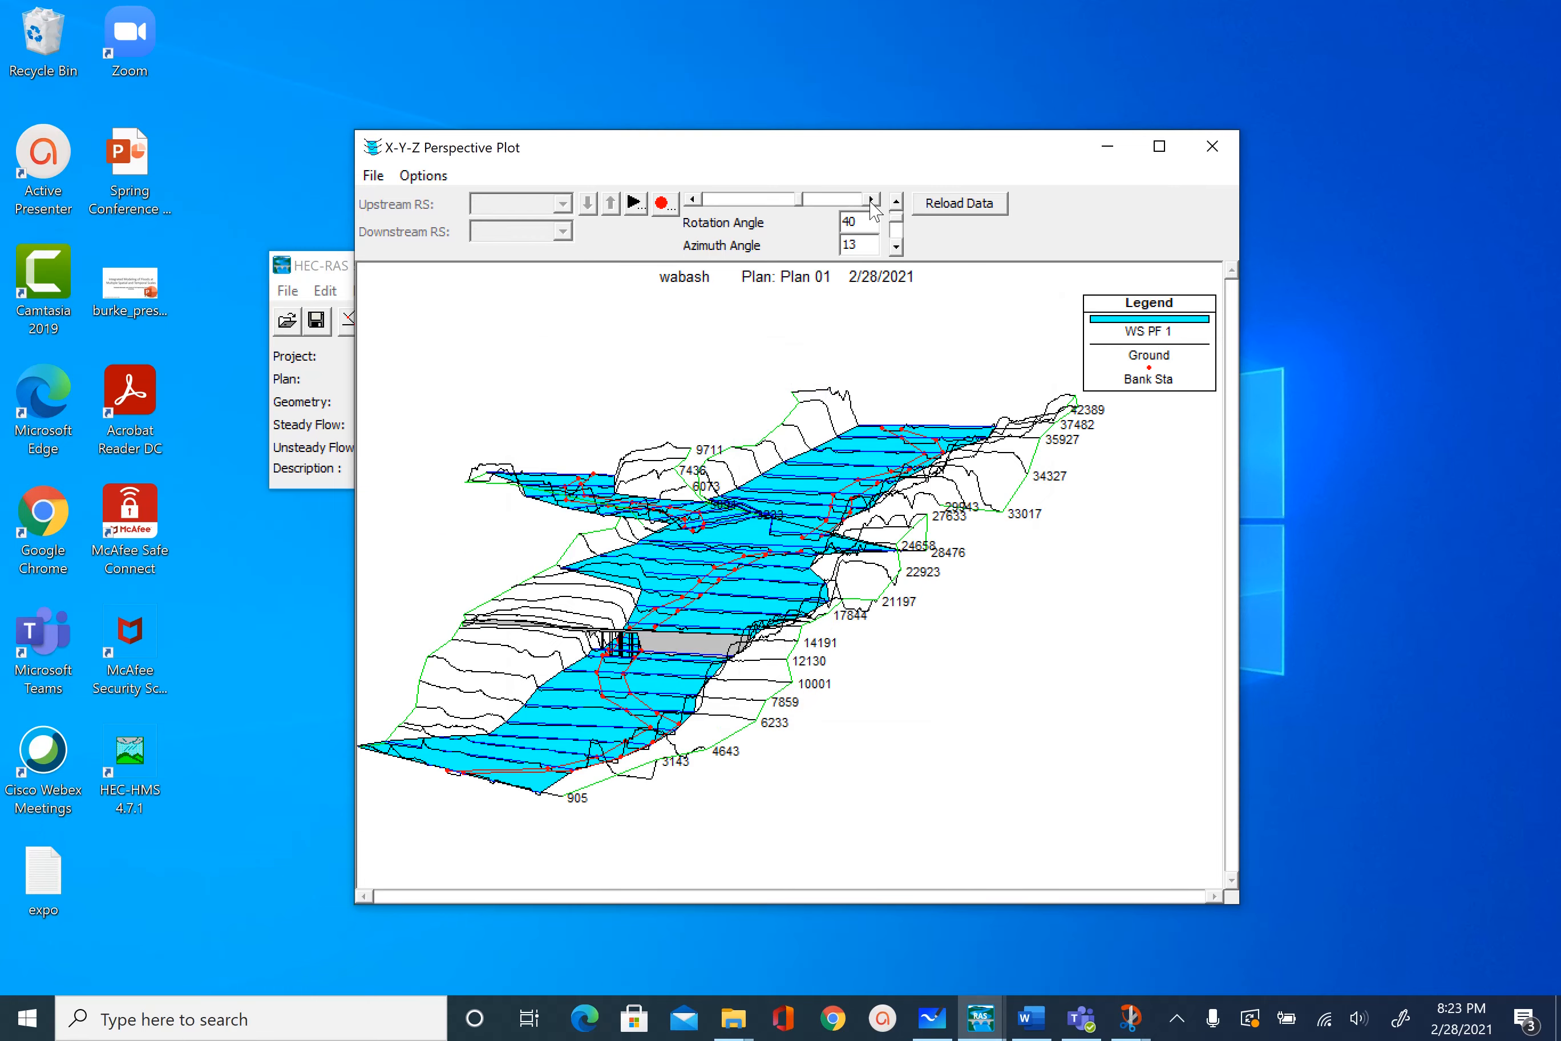
click(873, 200)
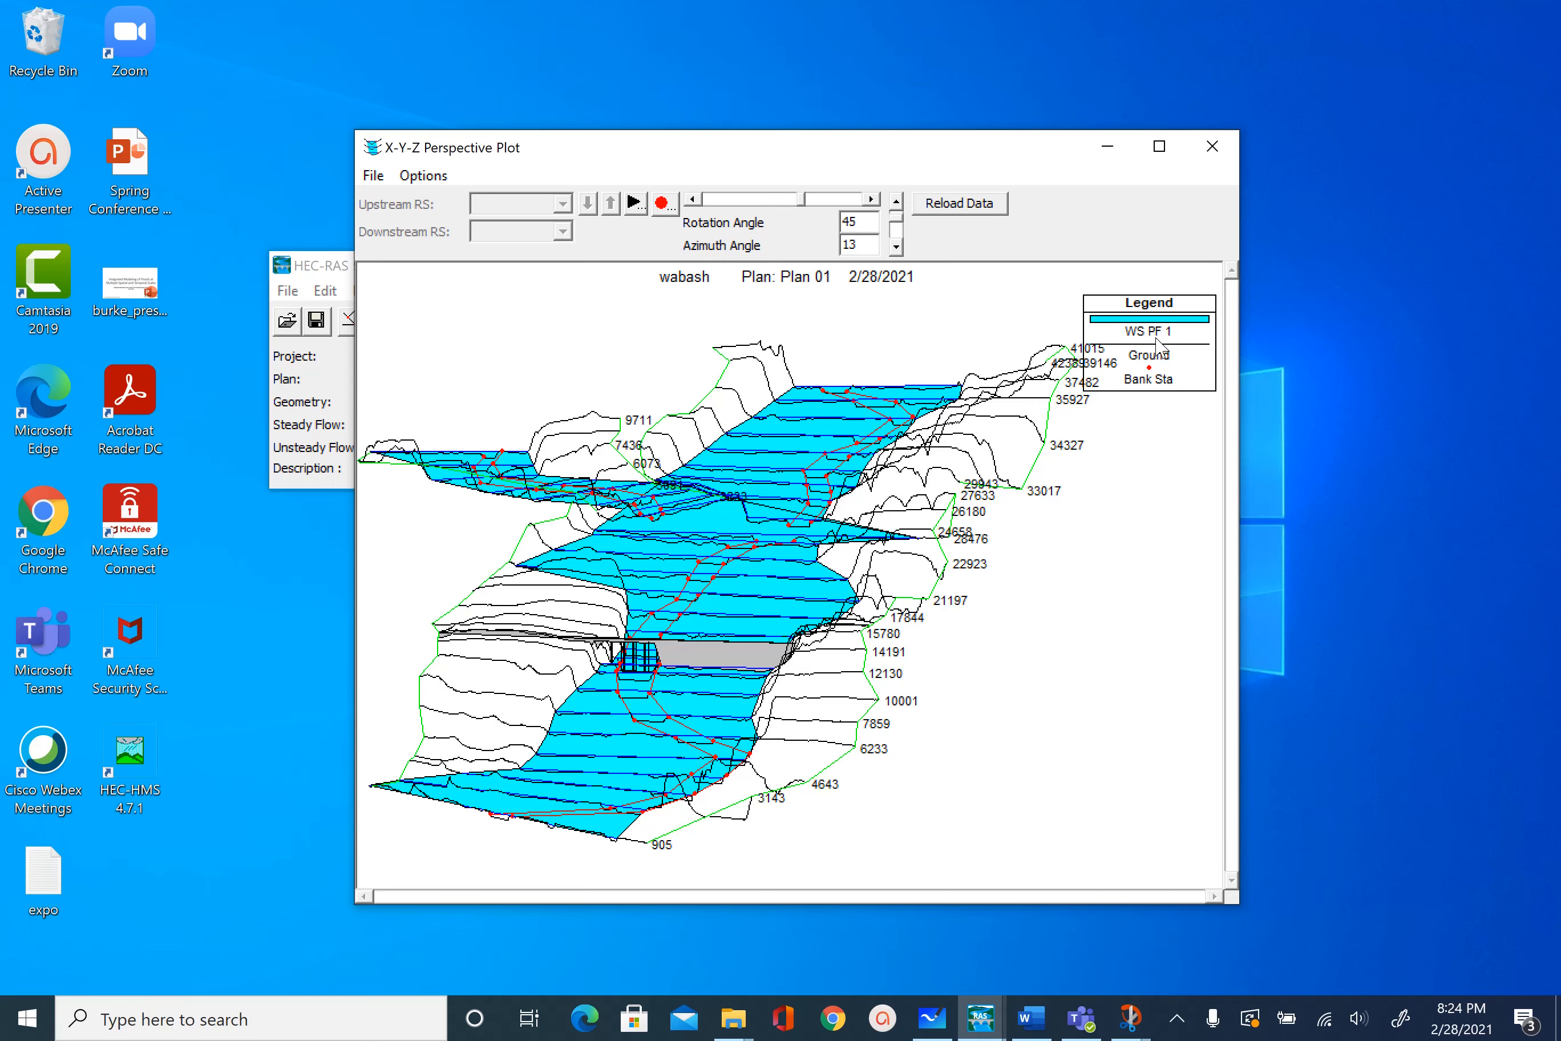
- Clear the plotted profiles and plot only PF 3 in the perspective view
click(422, 175)
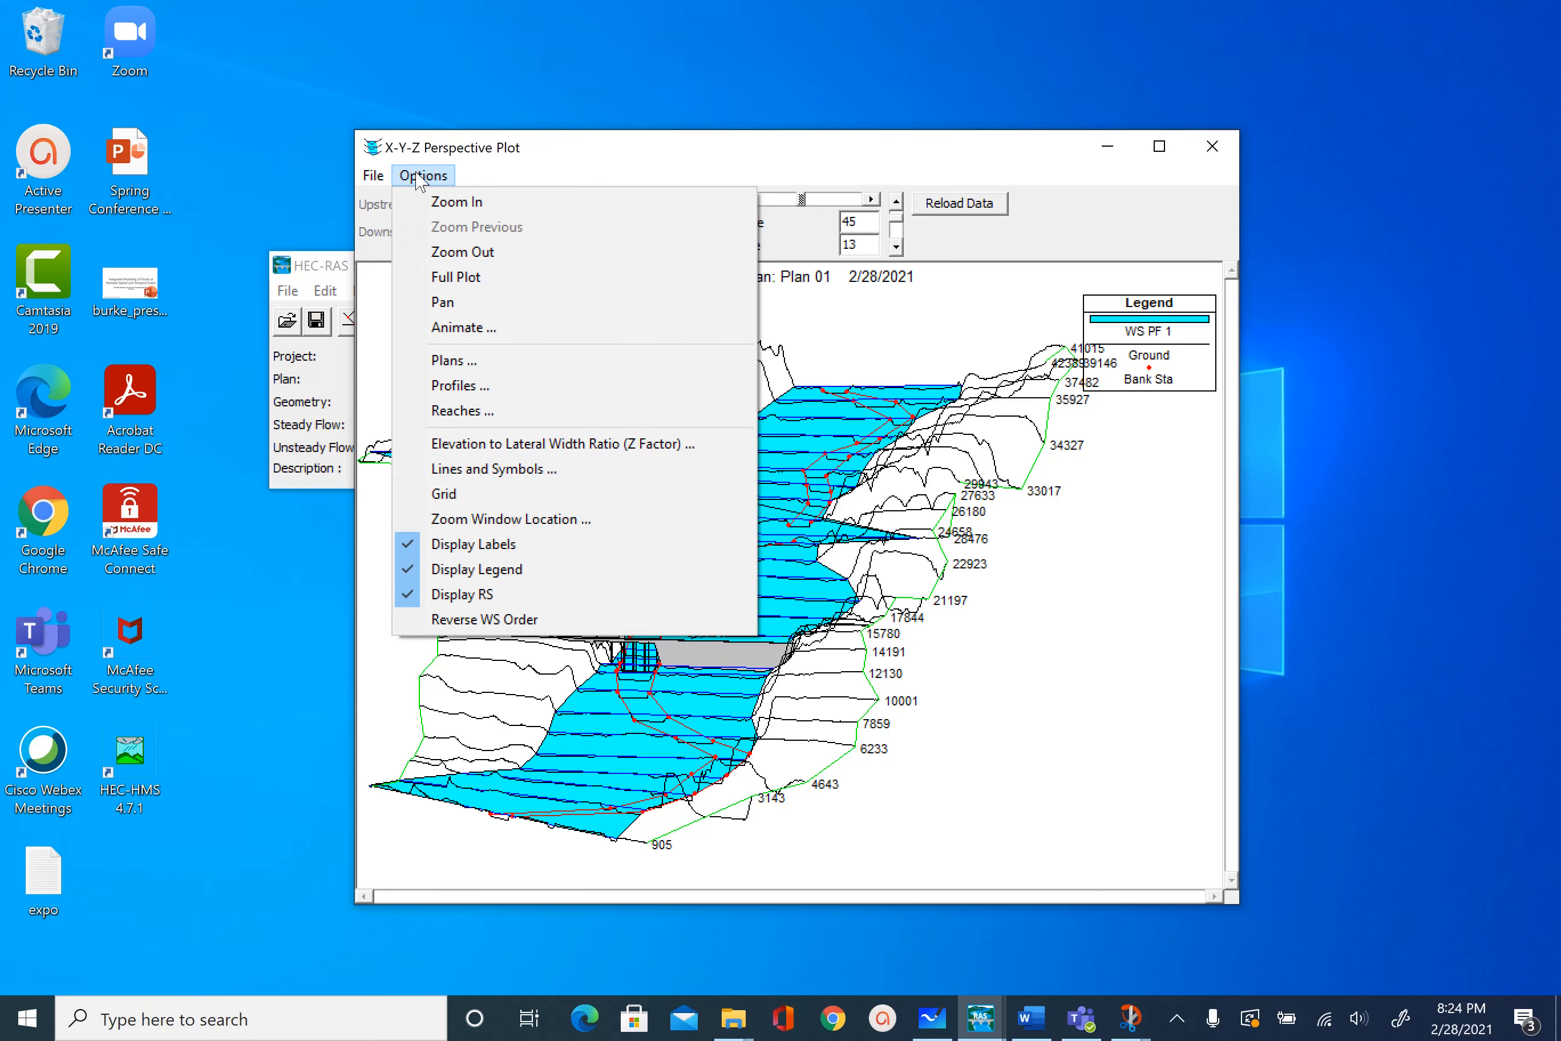
click(460, 385)
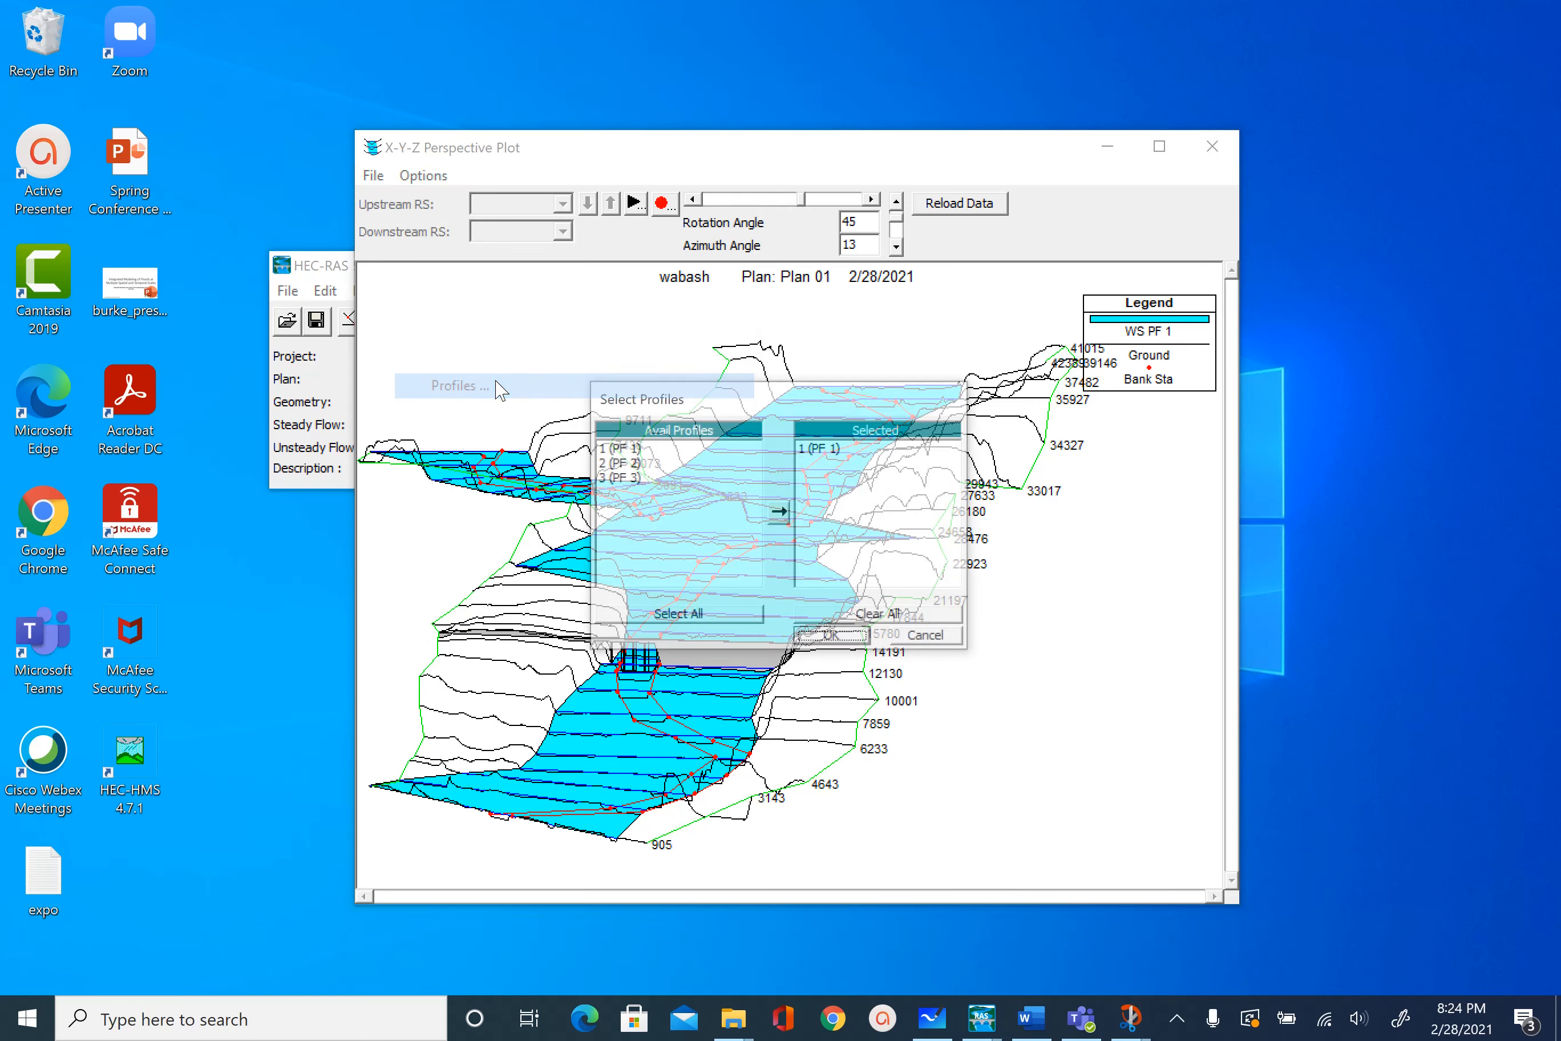
click(619, 463)
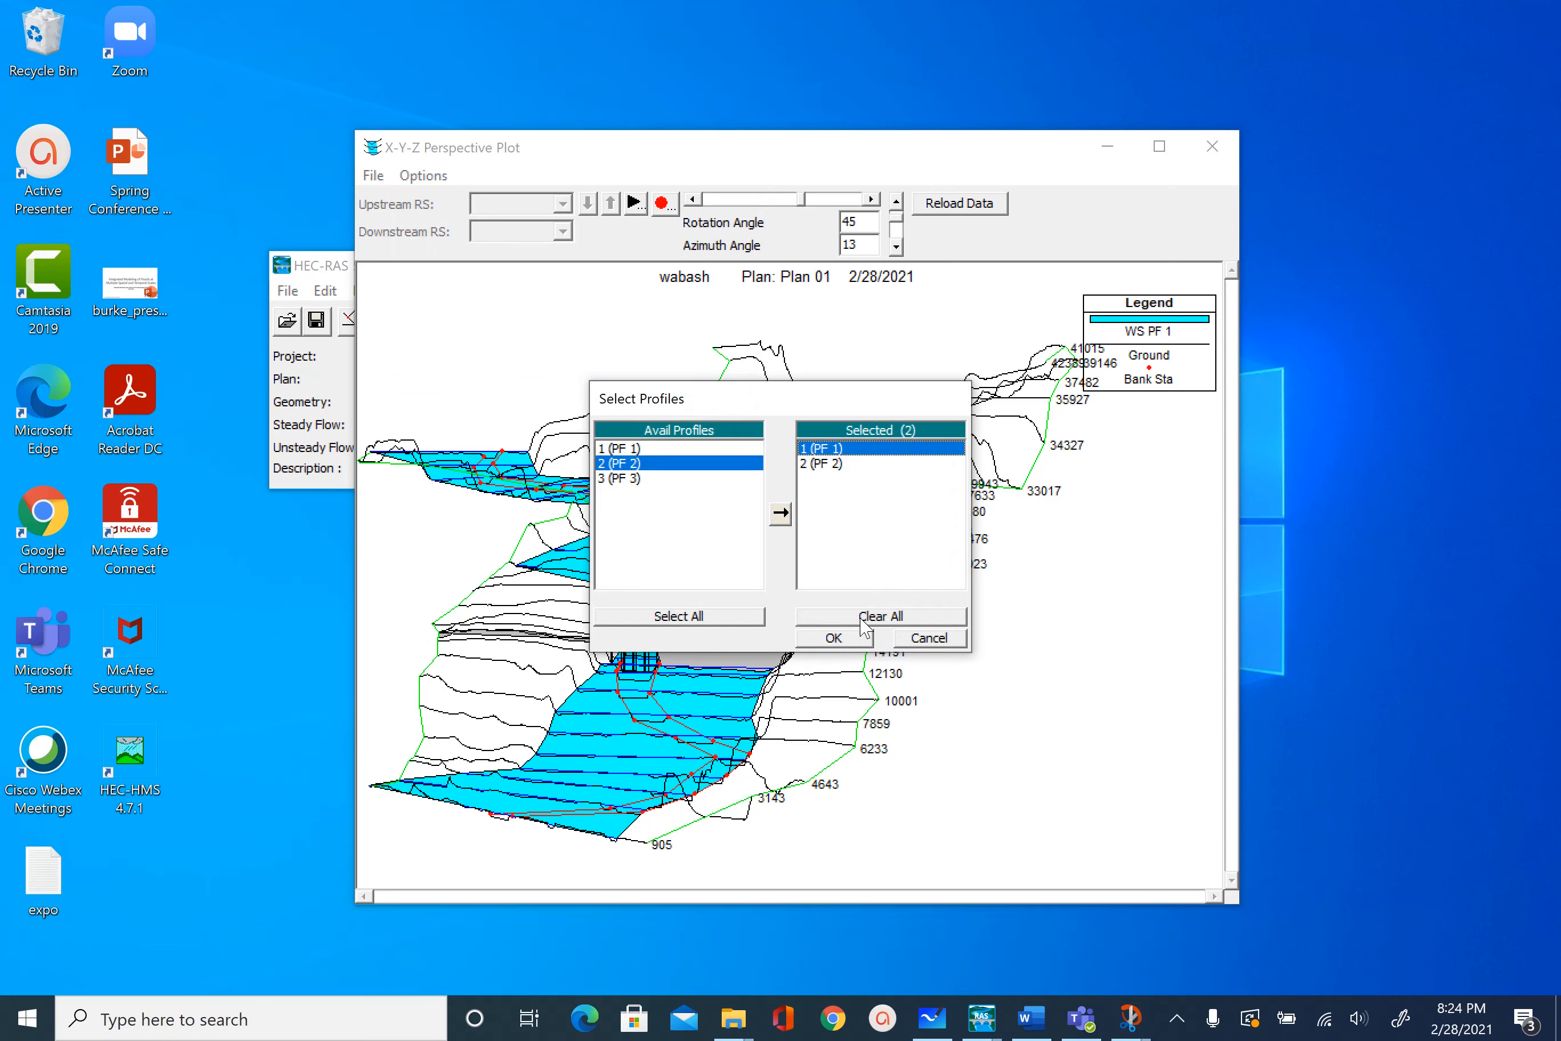
click(880, 616)
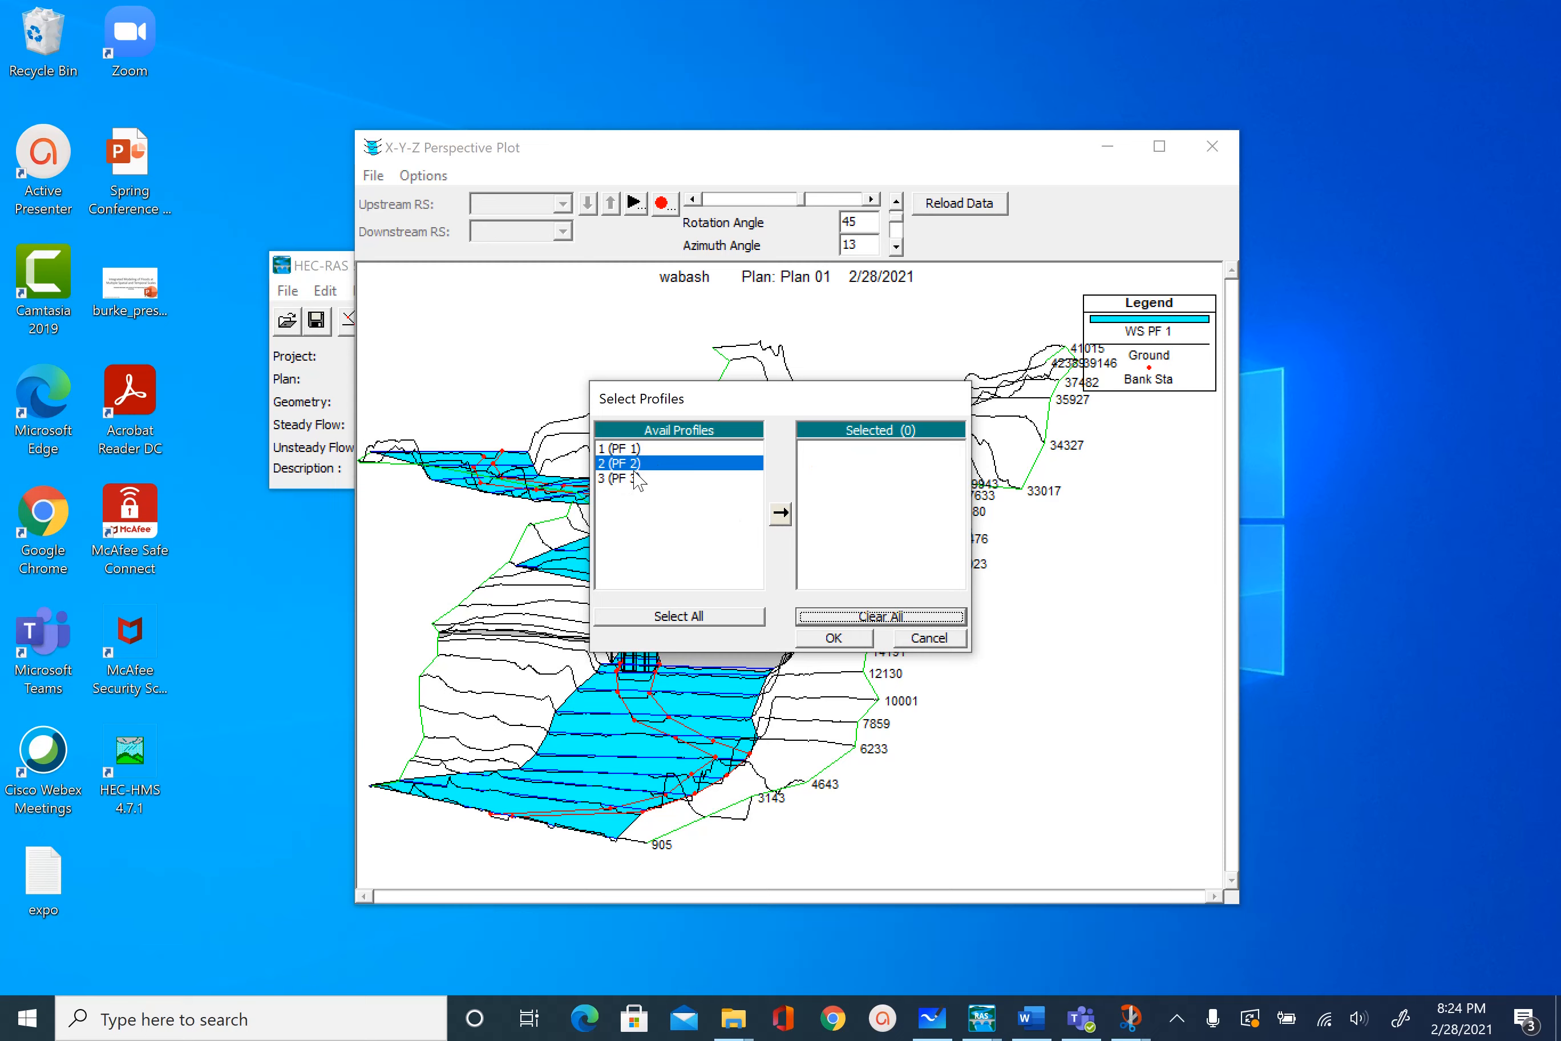
click(620, 479)
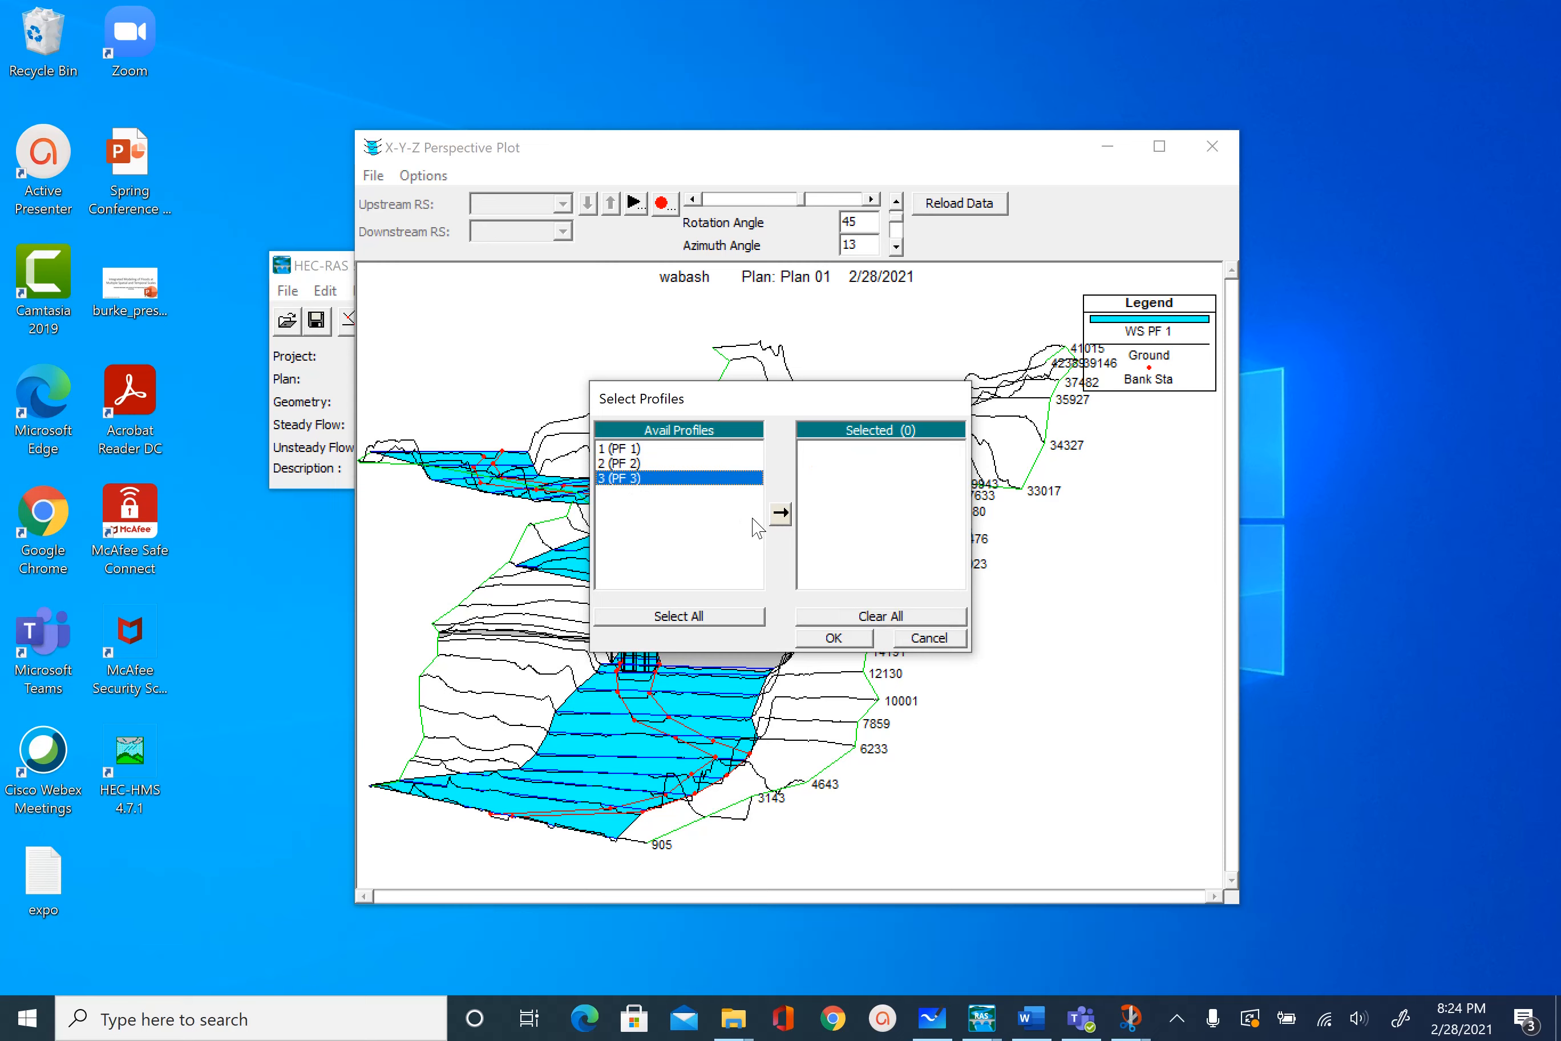
click(781, 512)
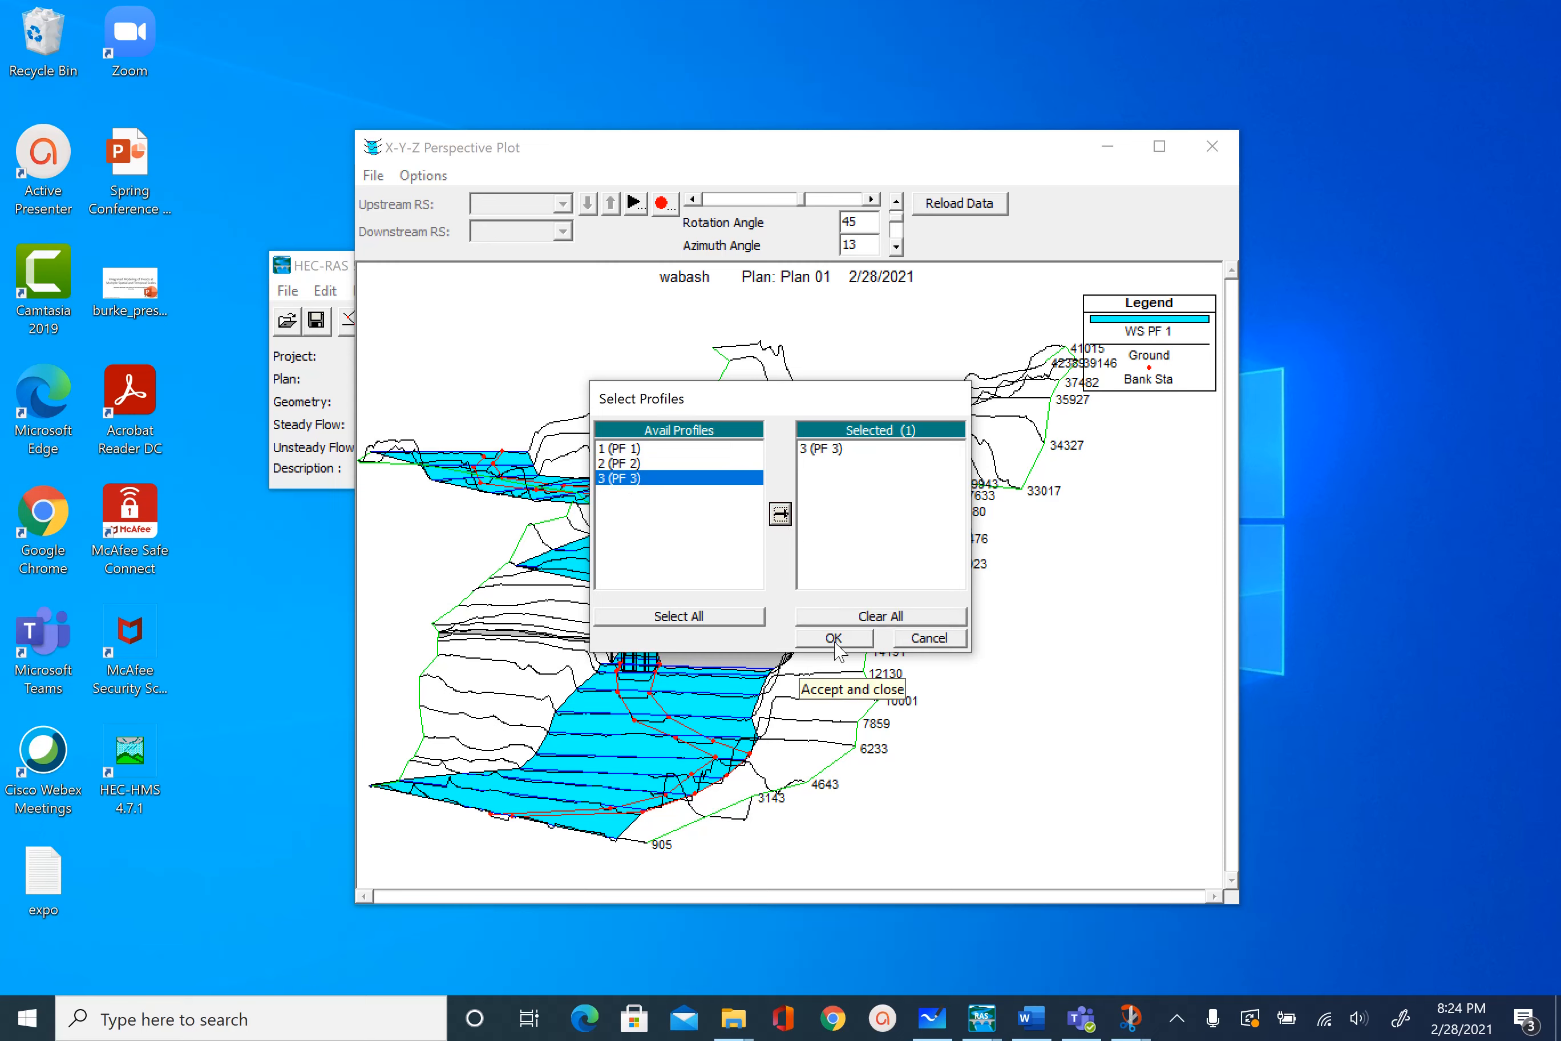
click(833, 638)
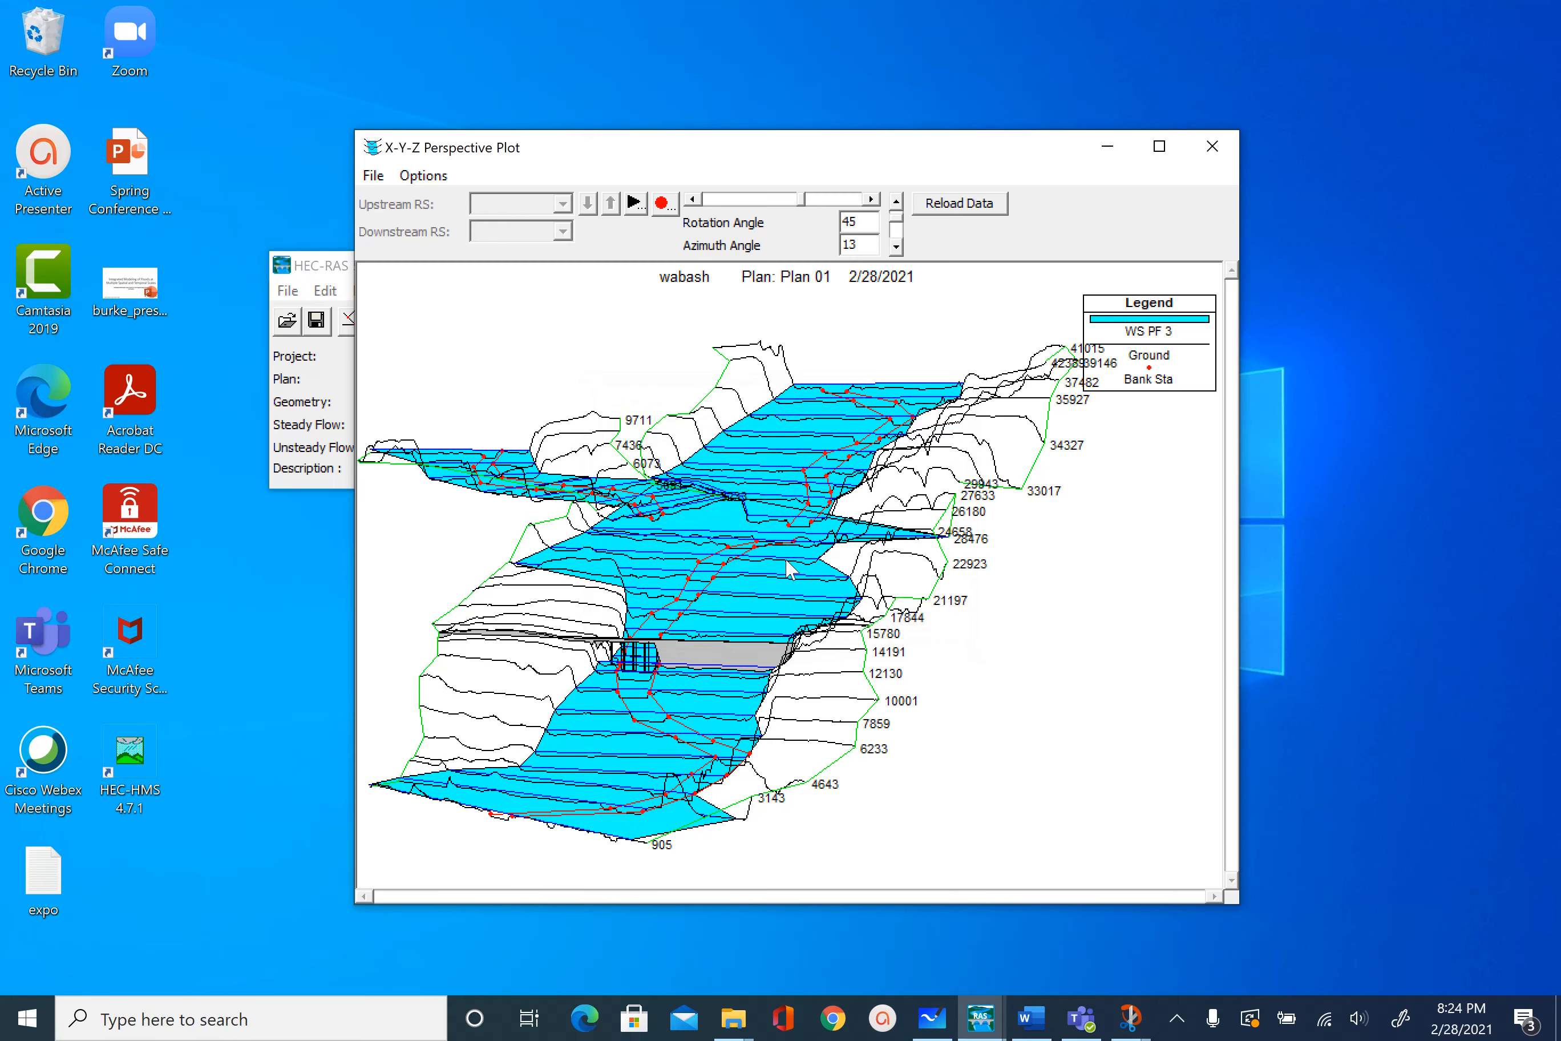
mouse_move(631, 675)
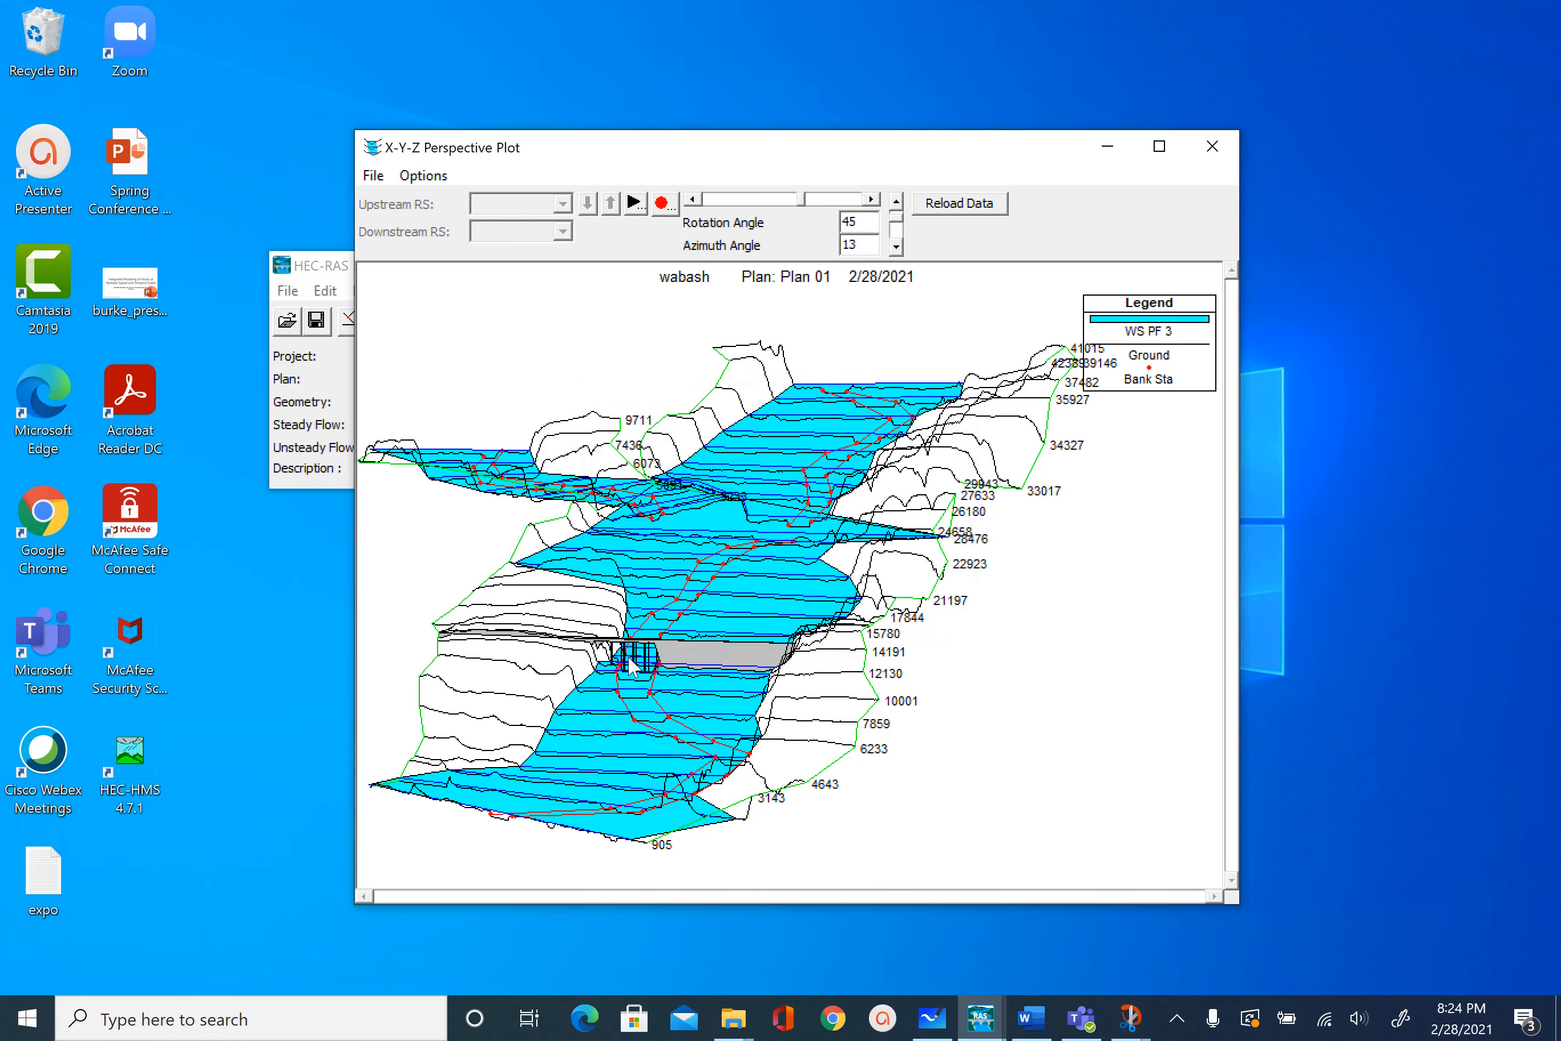
mouse_move(634, 216)
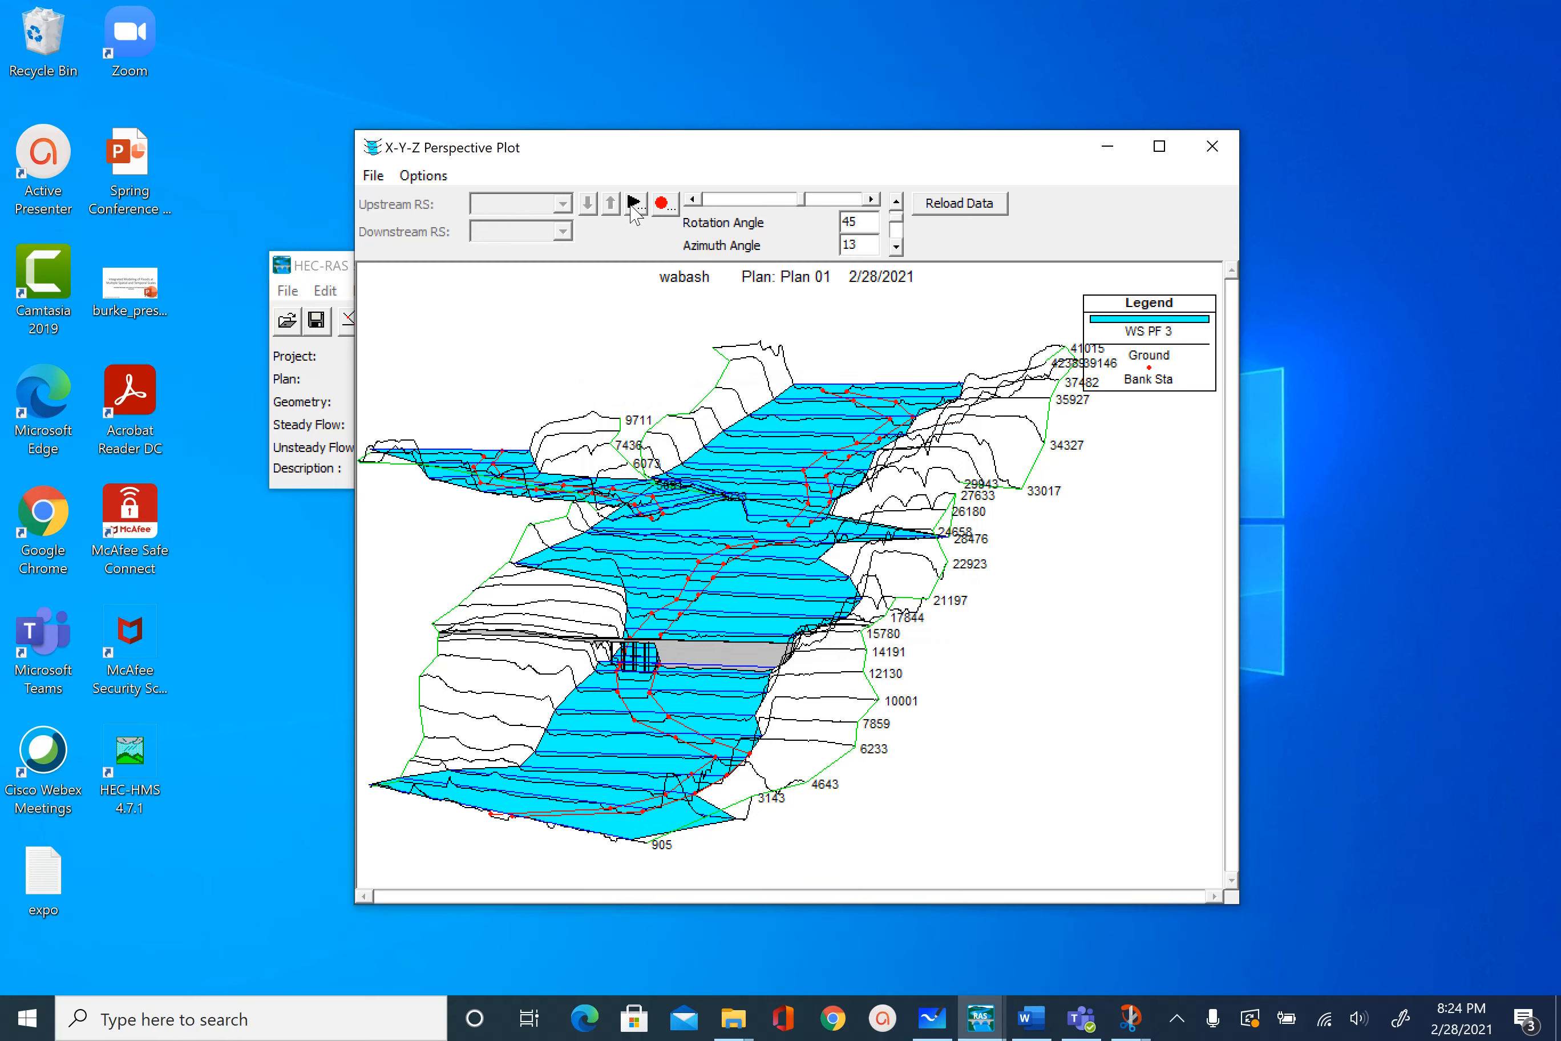
- Play the profile animation, then set the view to rotation 50 and azimuth 10
click(635, 204)
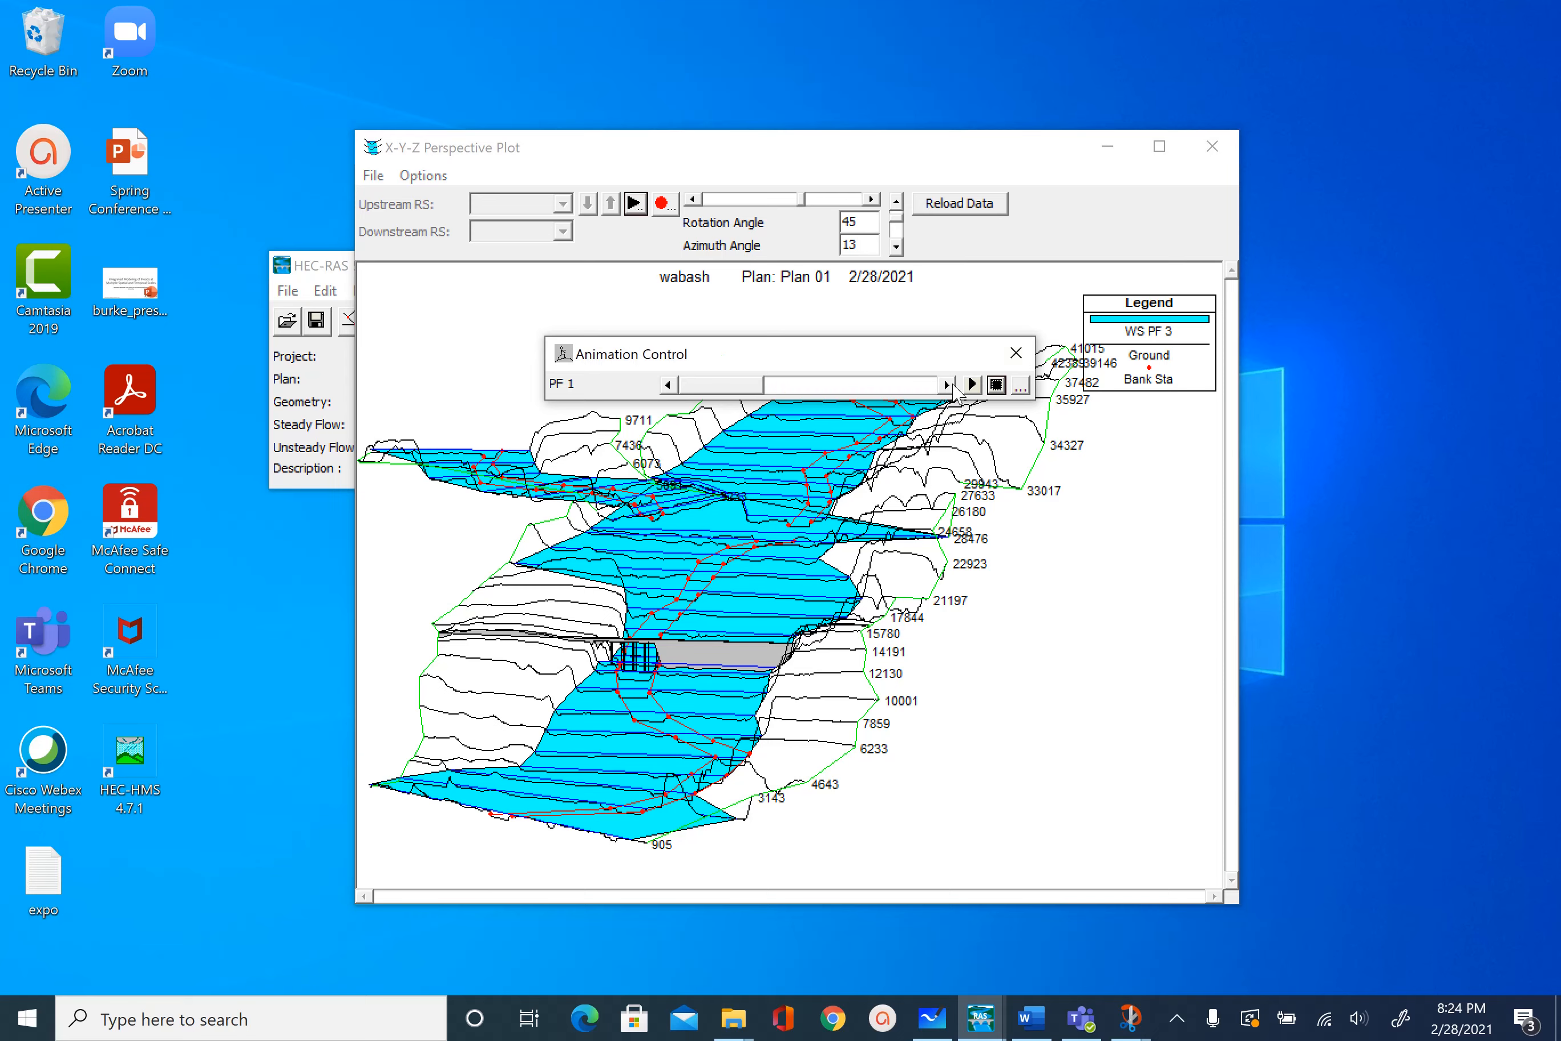
click(971, 385)
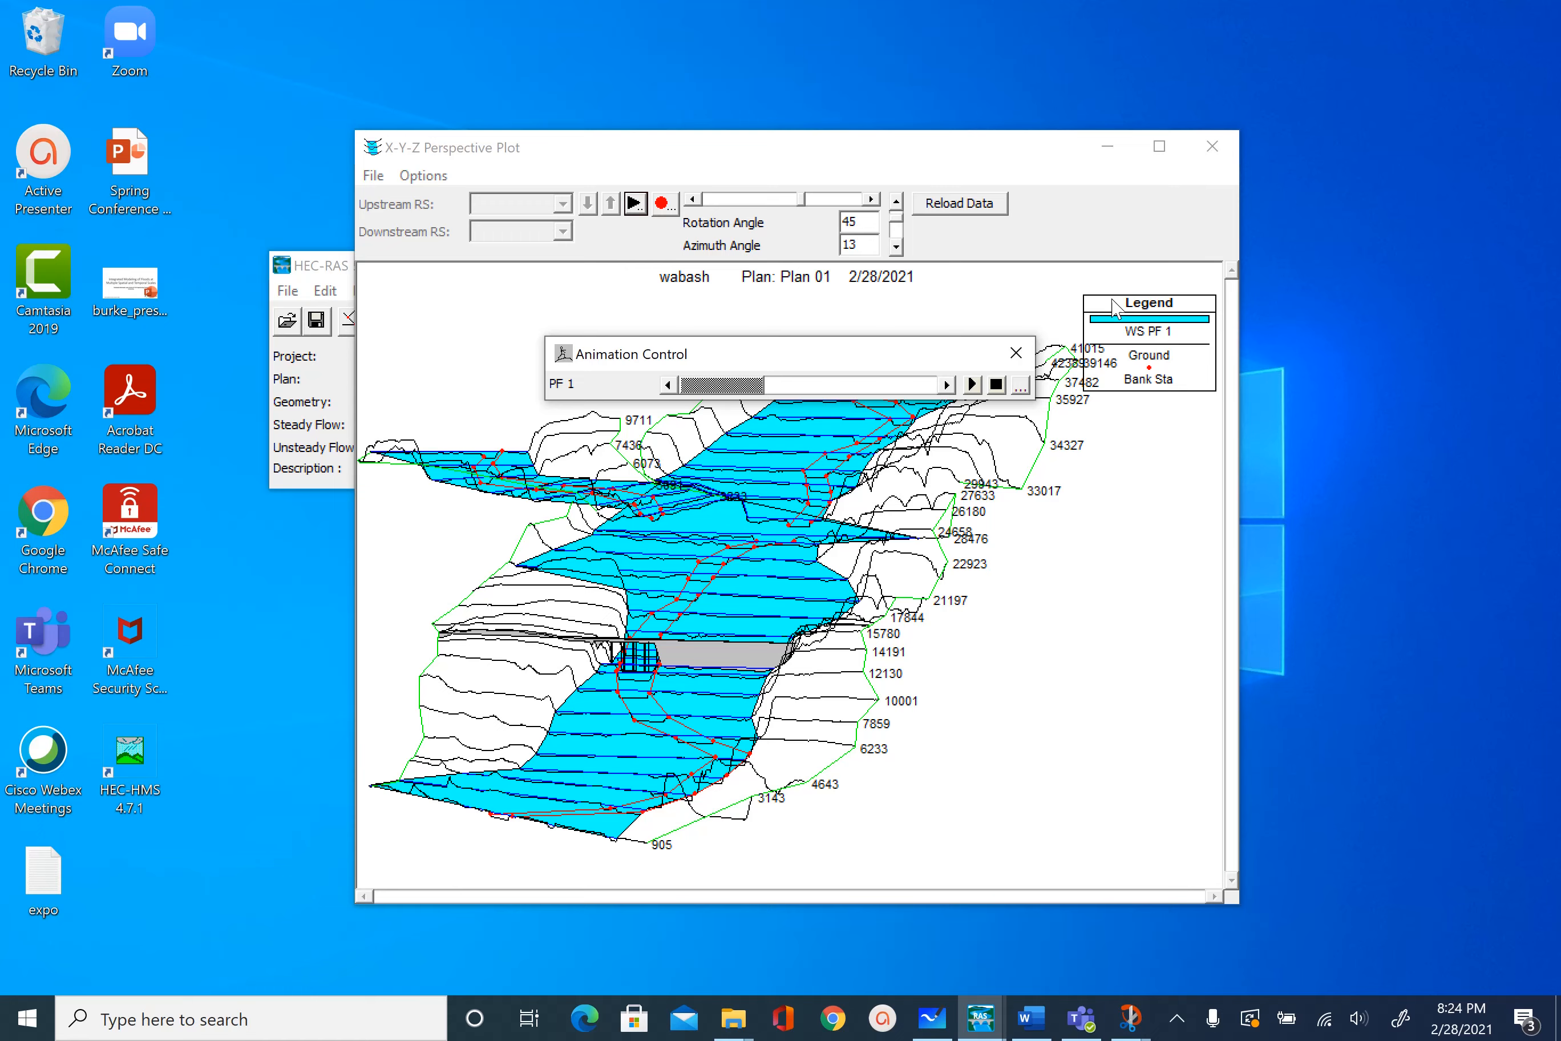
click(1015, 353)
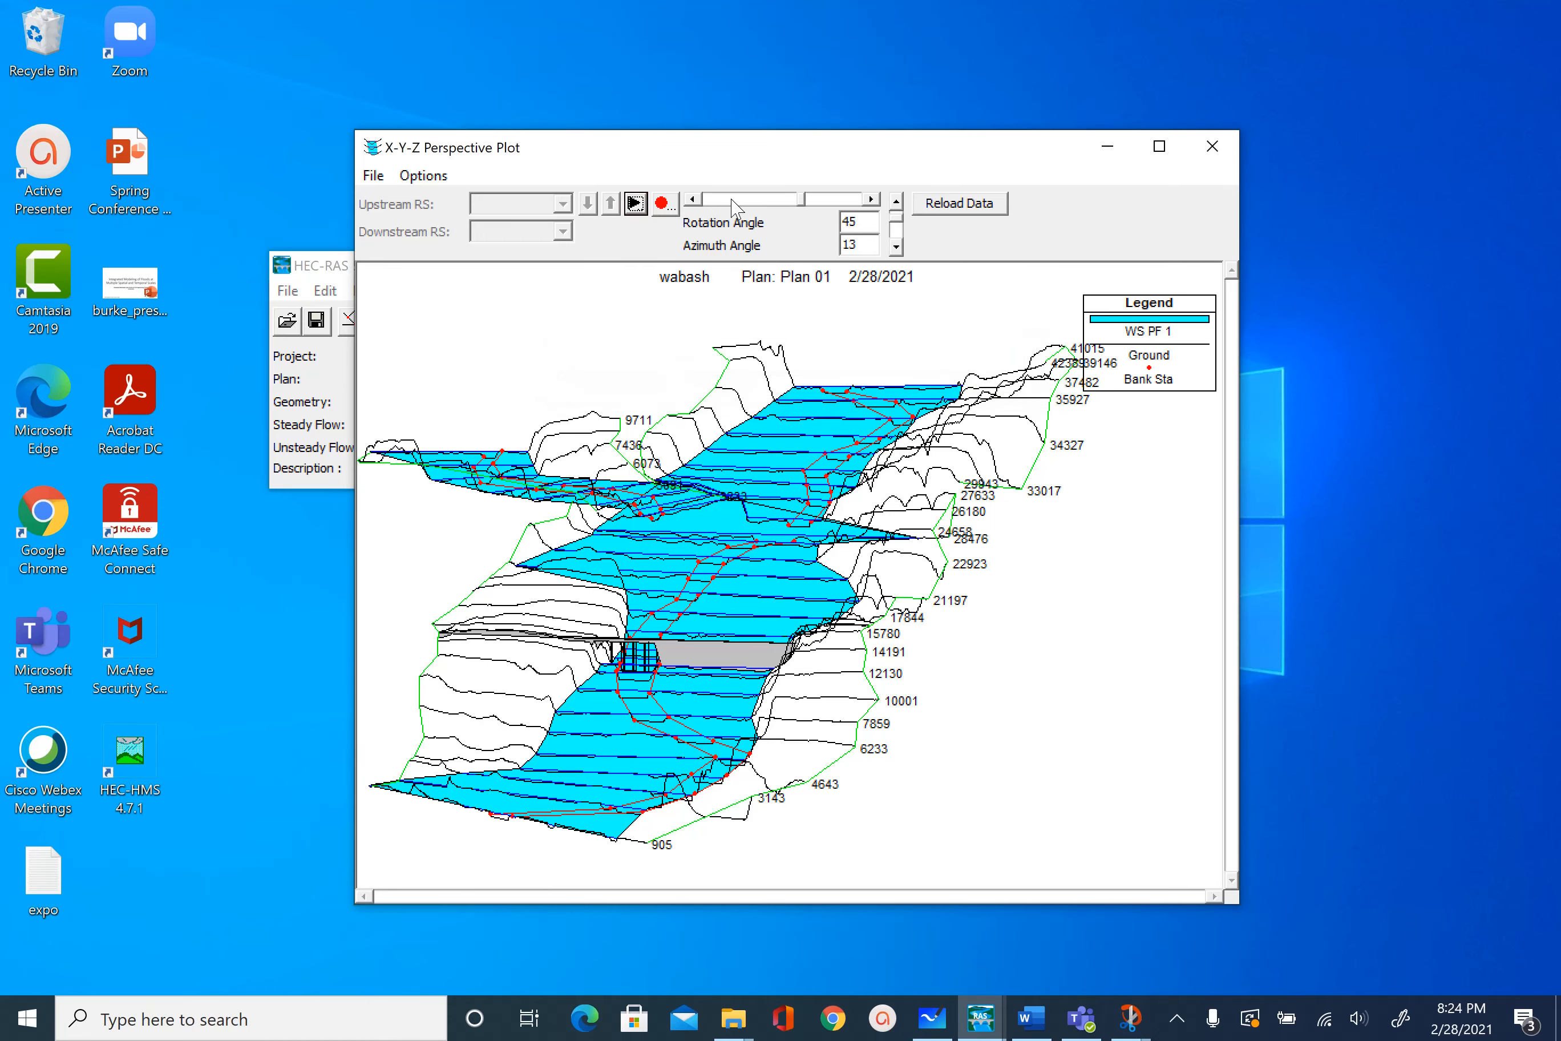
click(871, 199)
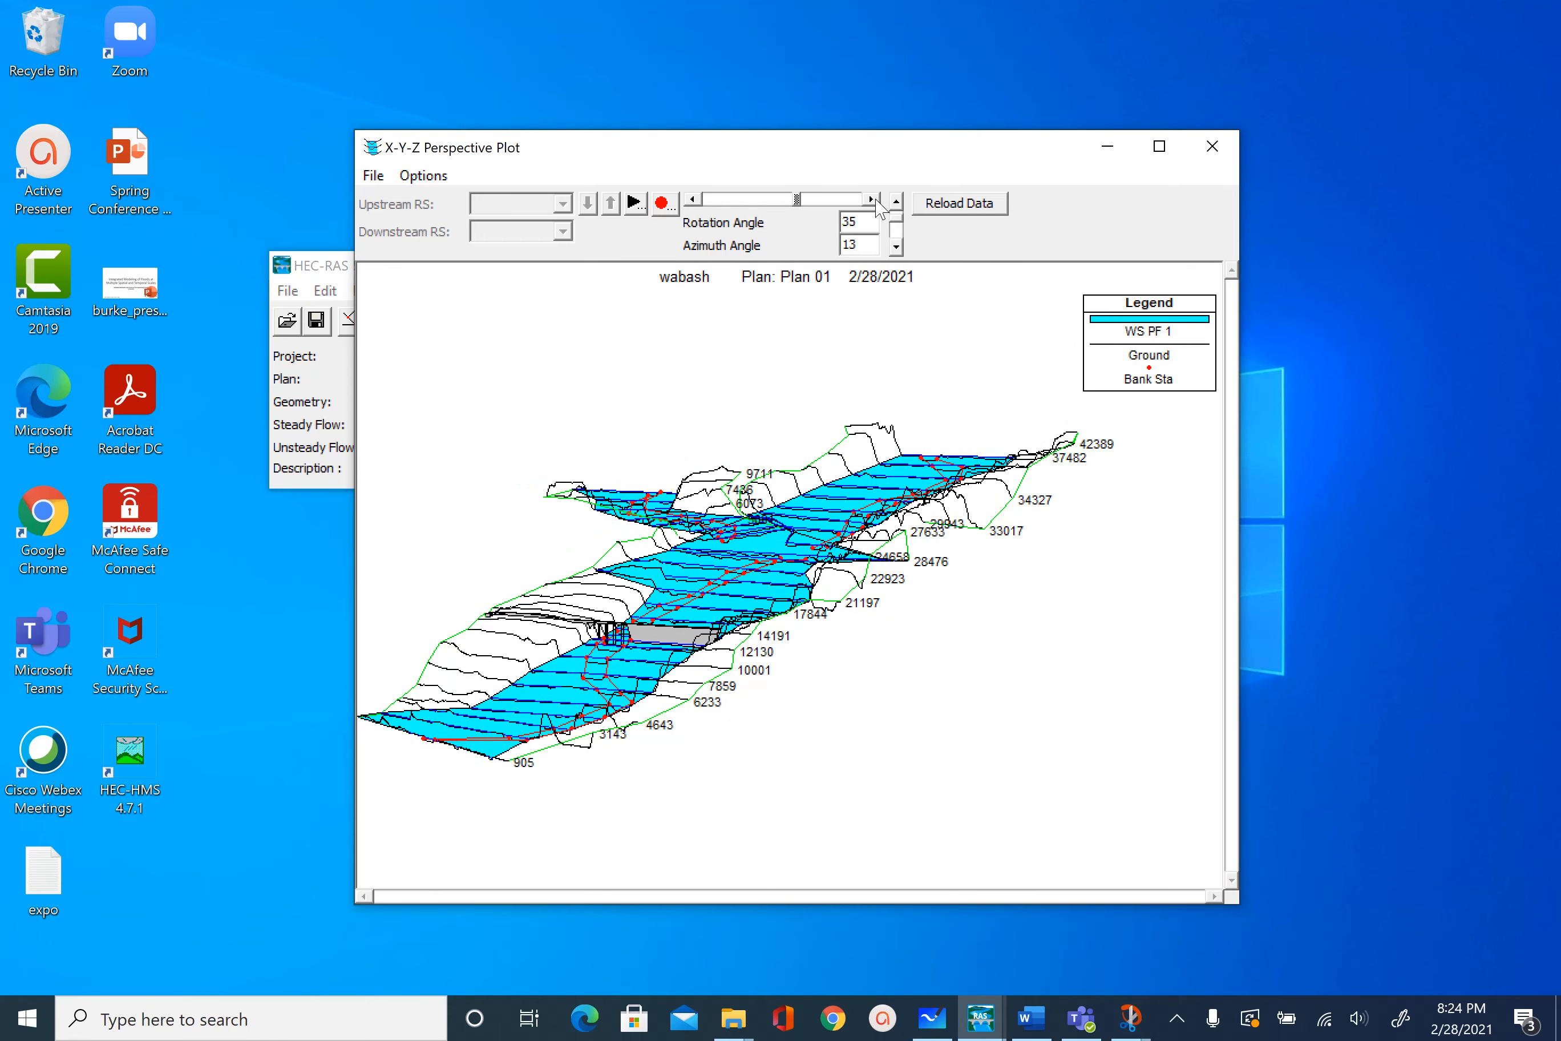
click(894, 247)
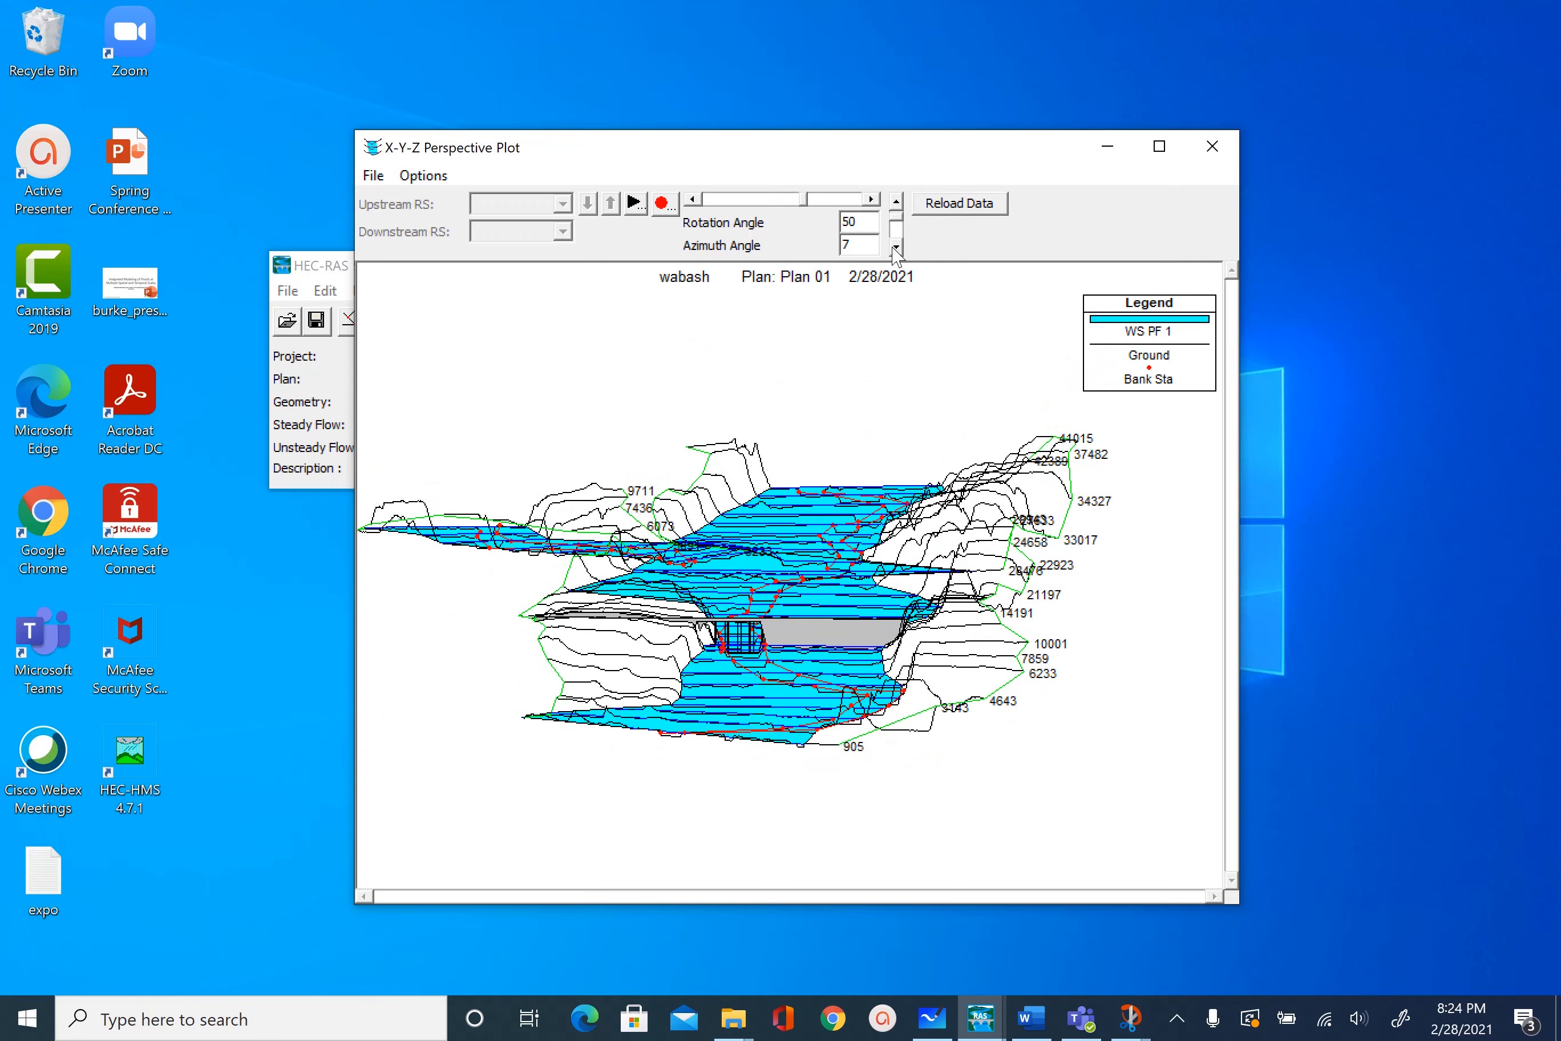
click(894, 199)
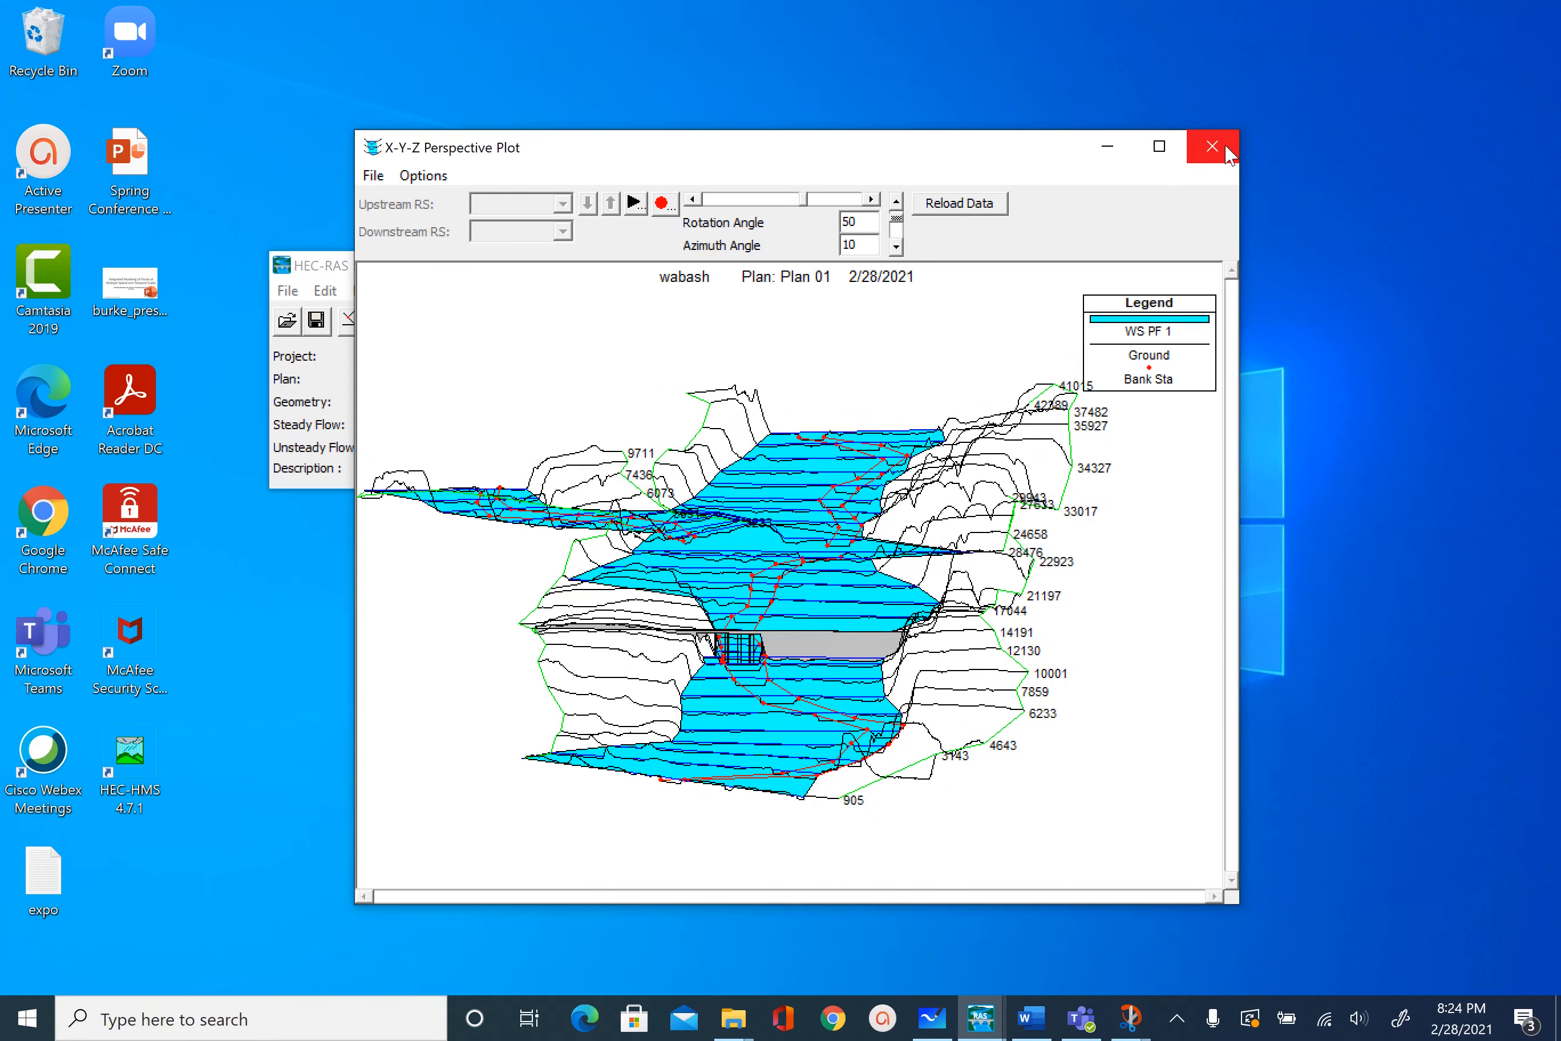
mouse_move(1230, 160)
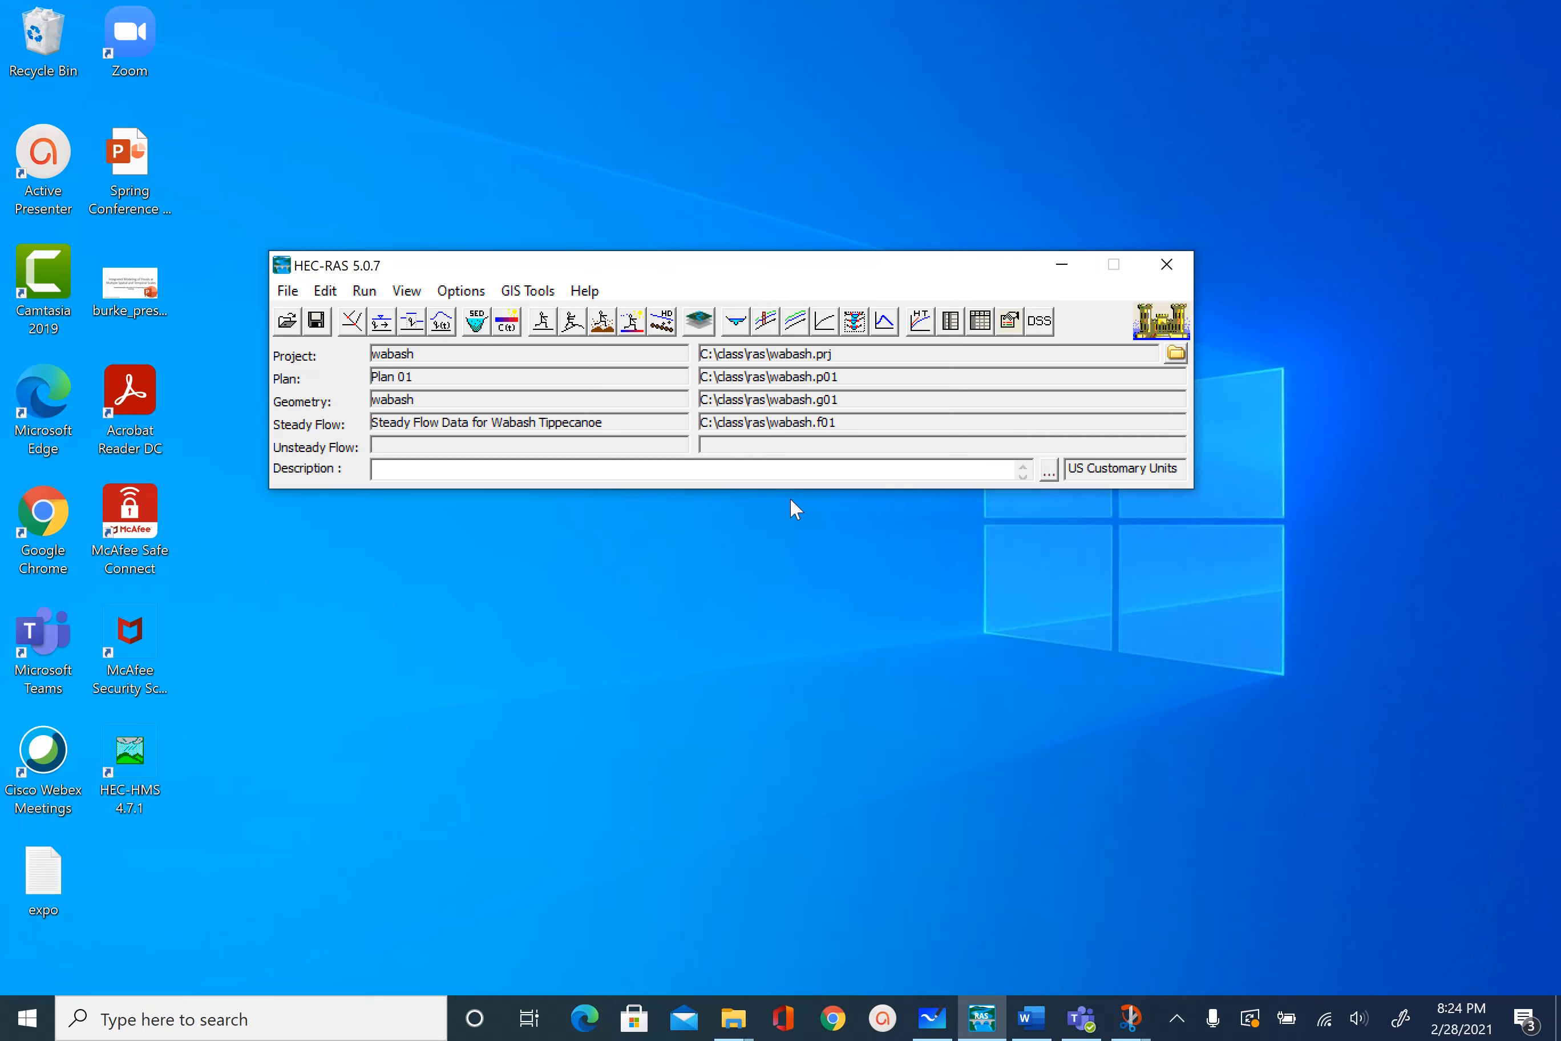
mouse_move(698, 322)
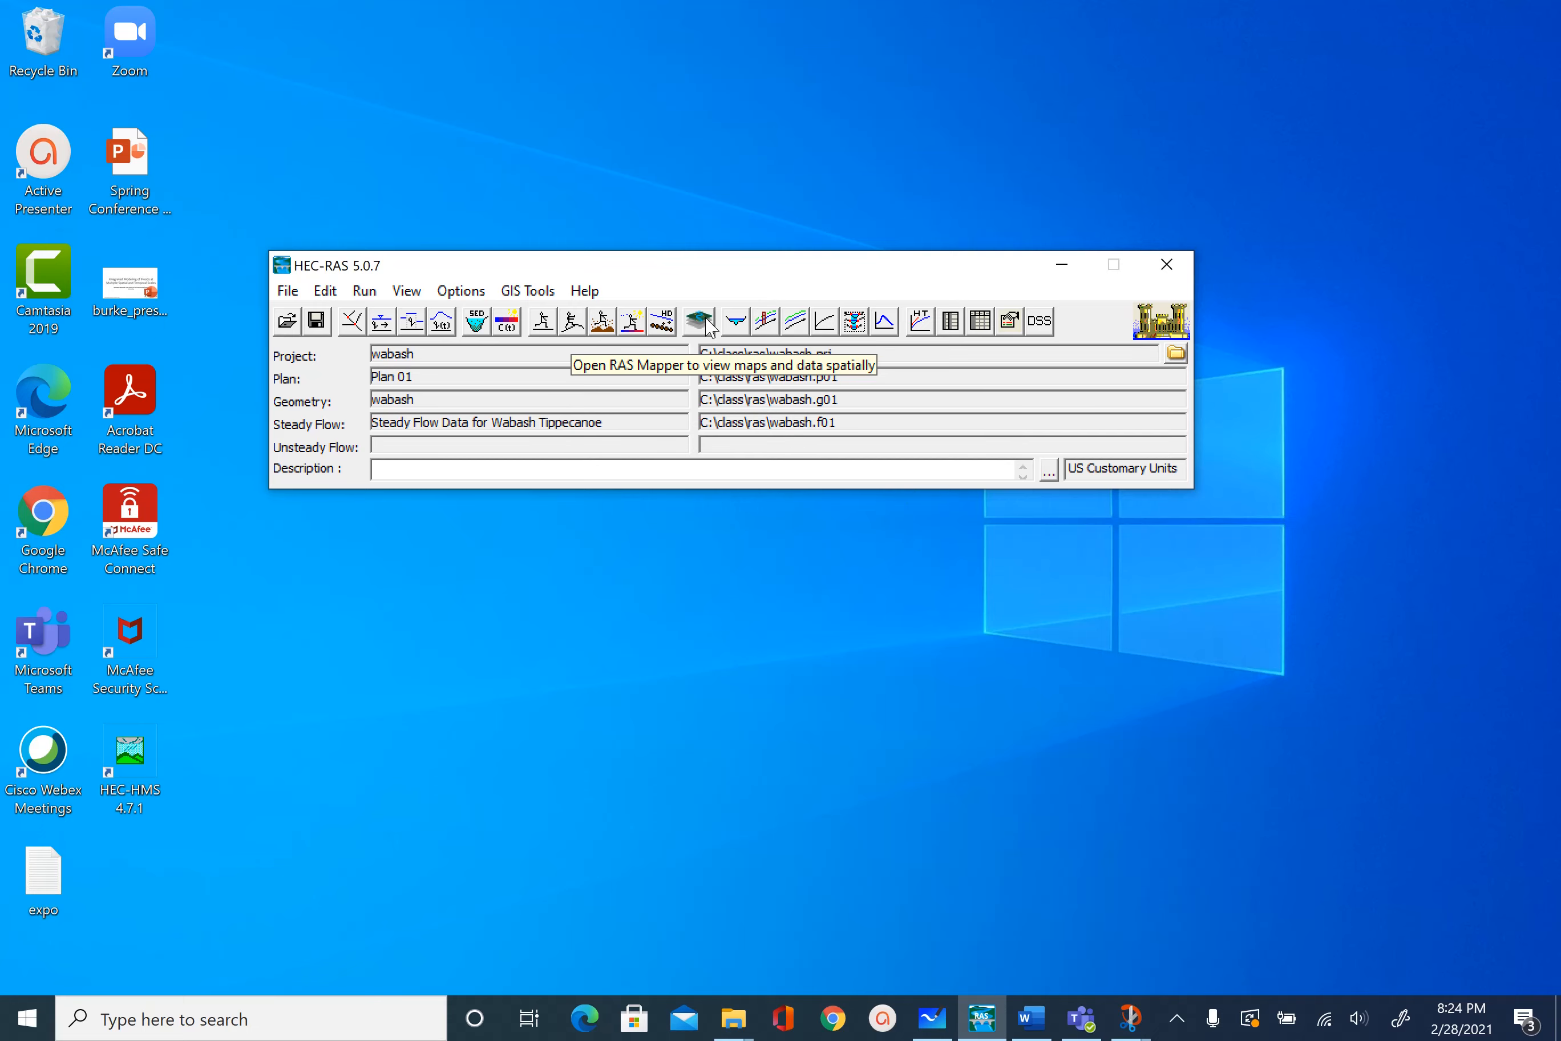
- Launch RAS Mapper, expand Results, and turn on Plan 01 with its Depth (PF 1) layer
click(698, 321)
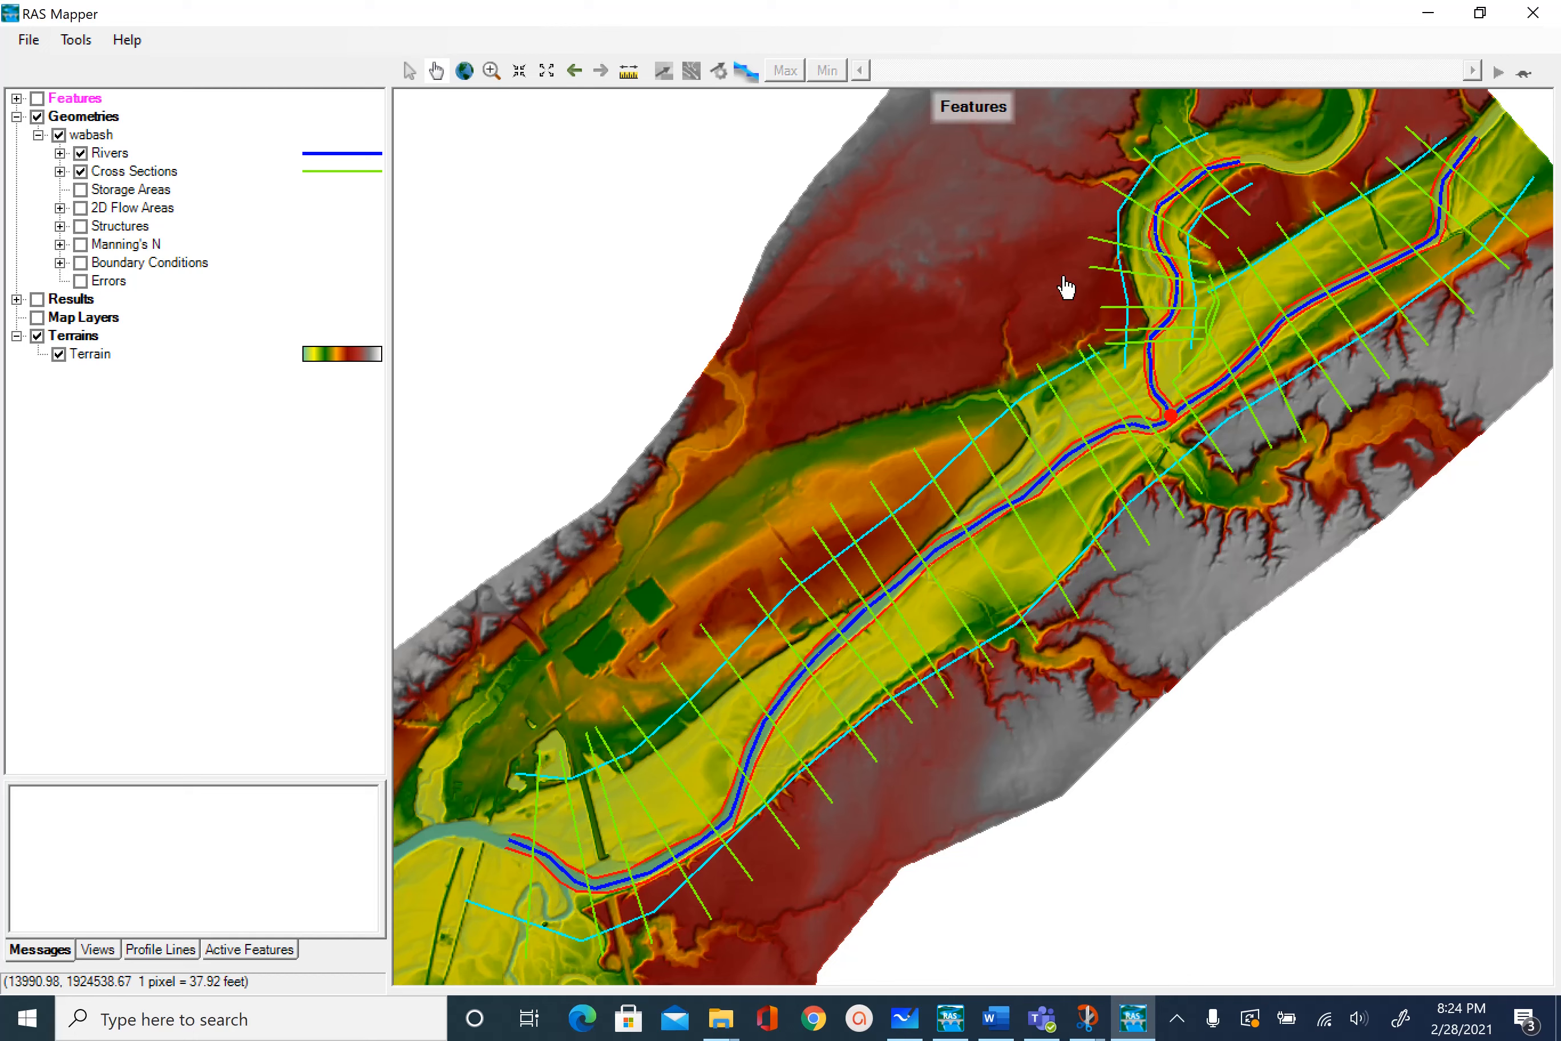
mouse_move(395, 430)
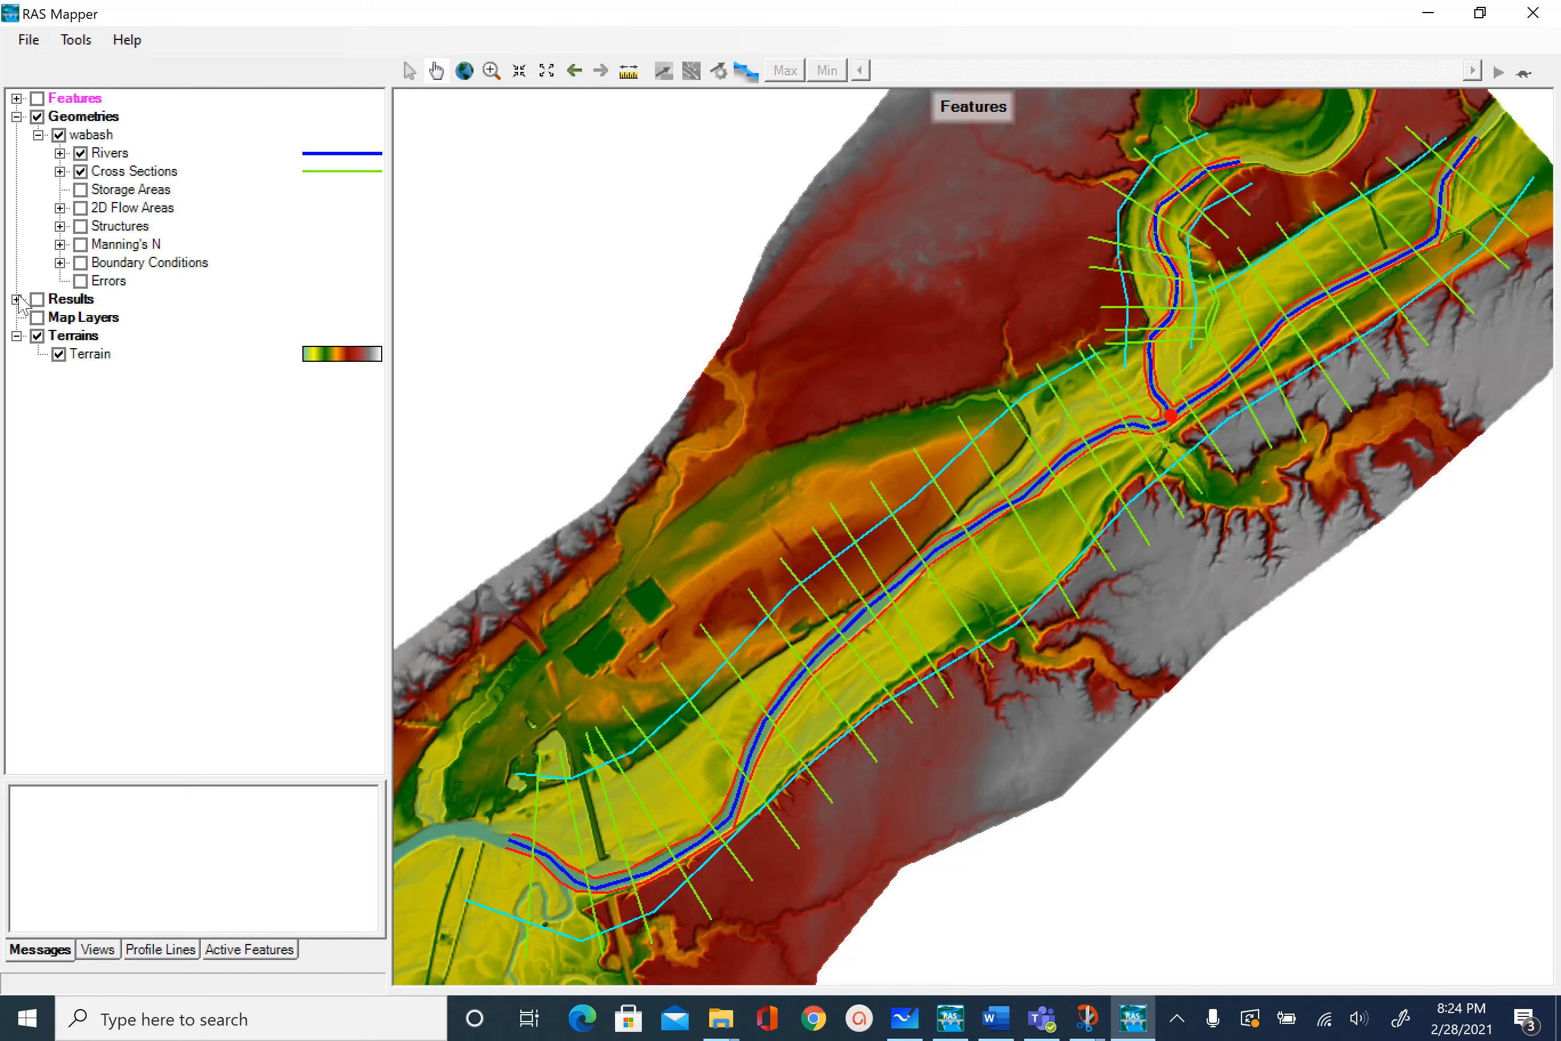
click(20, 299)
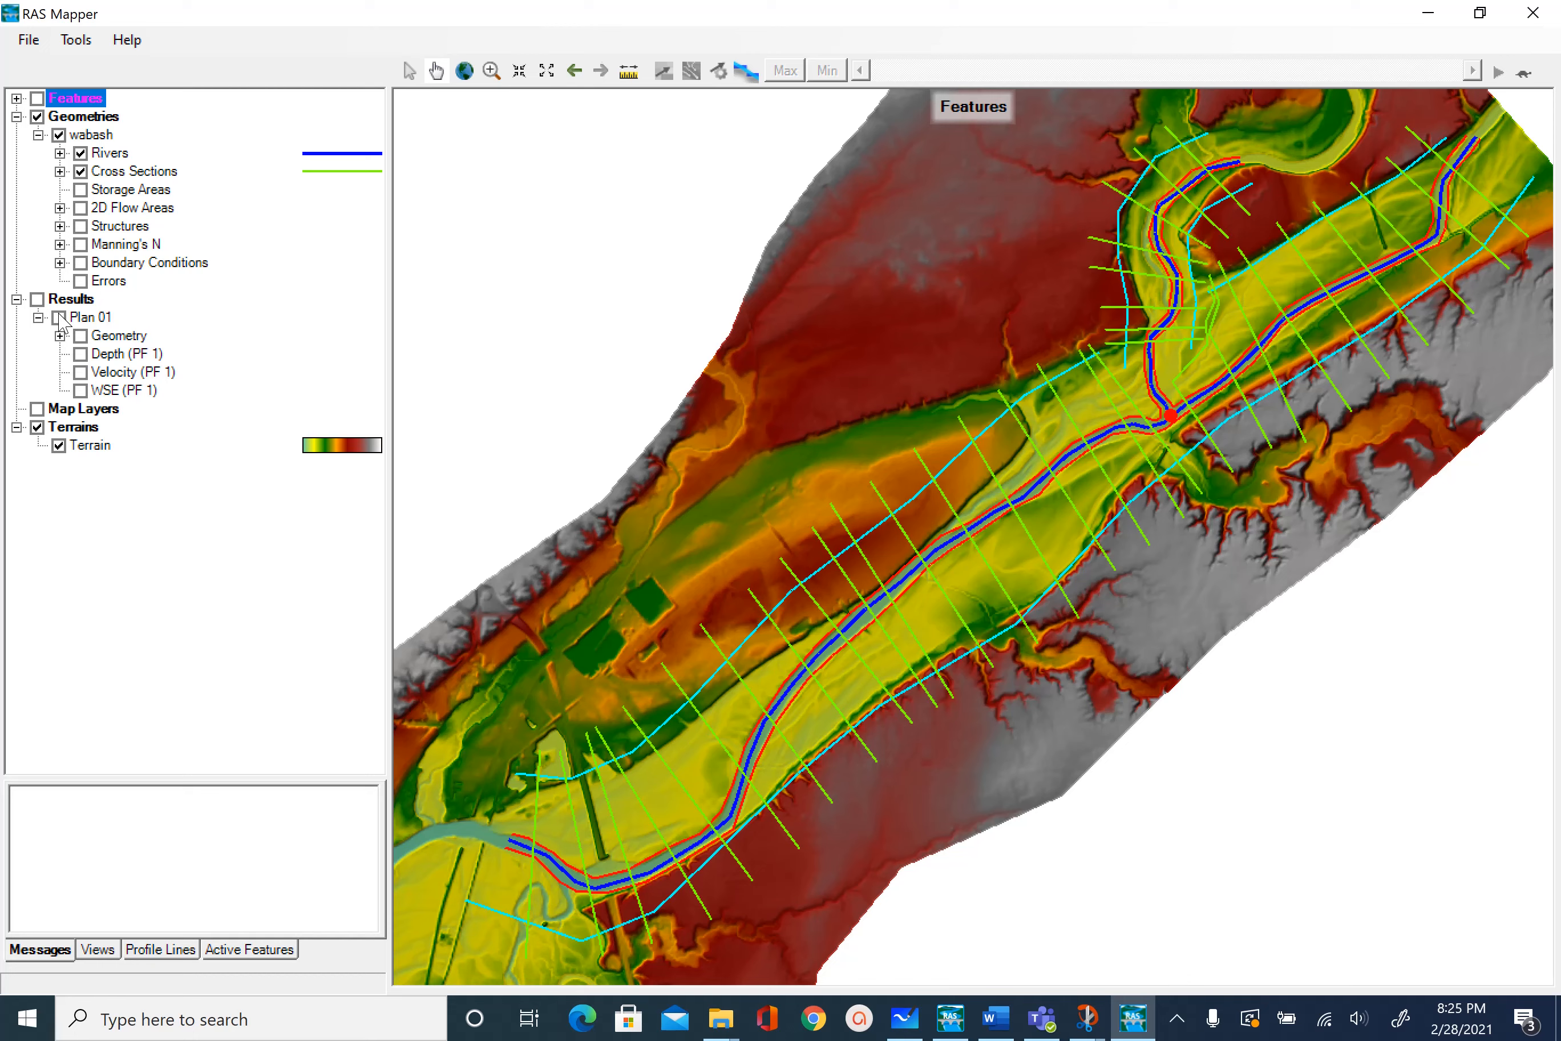
click(59, 317)
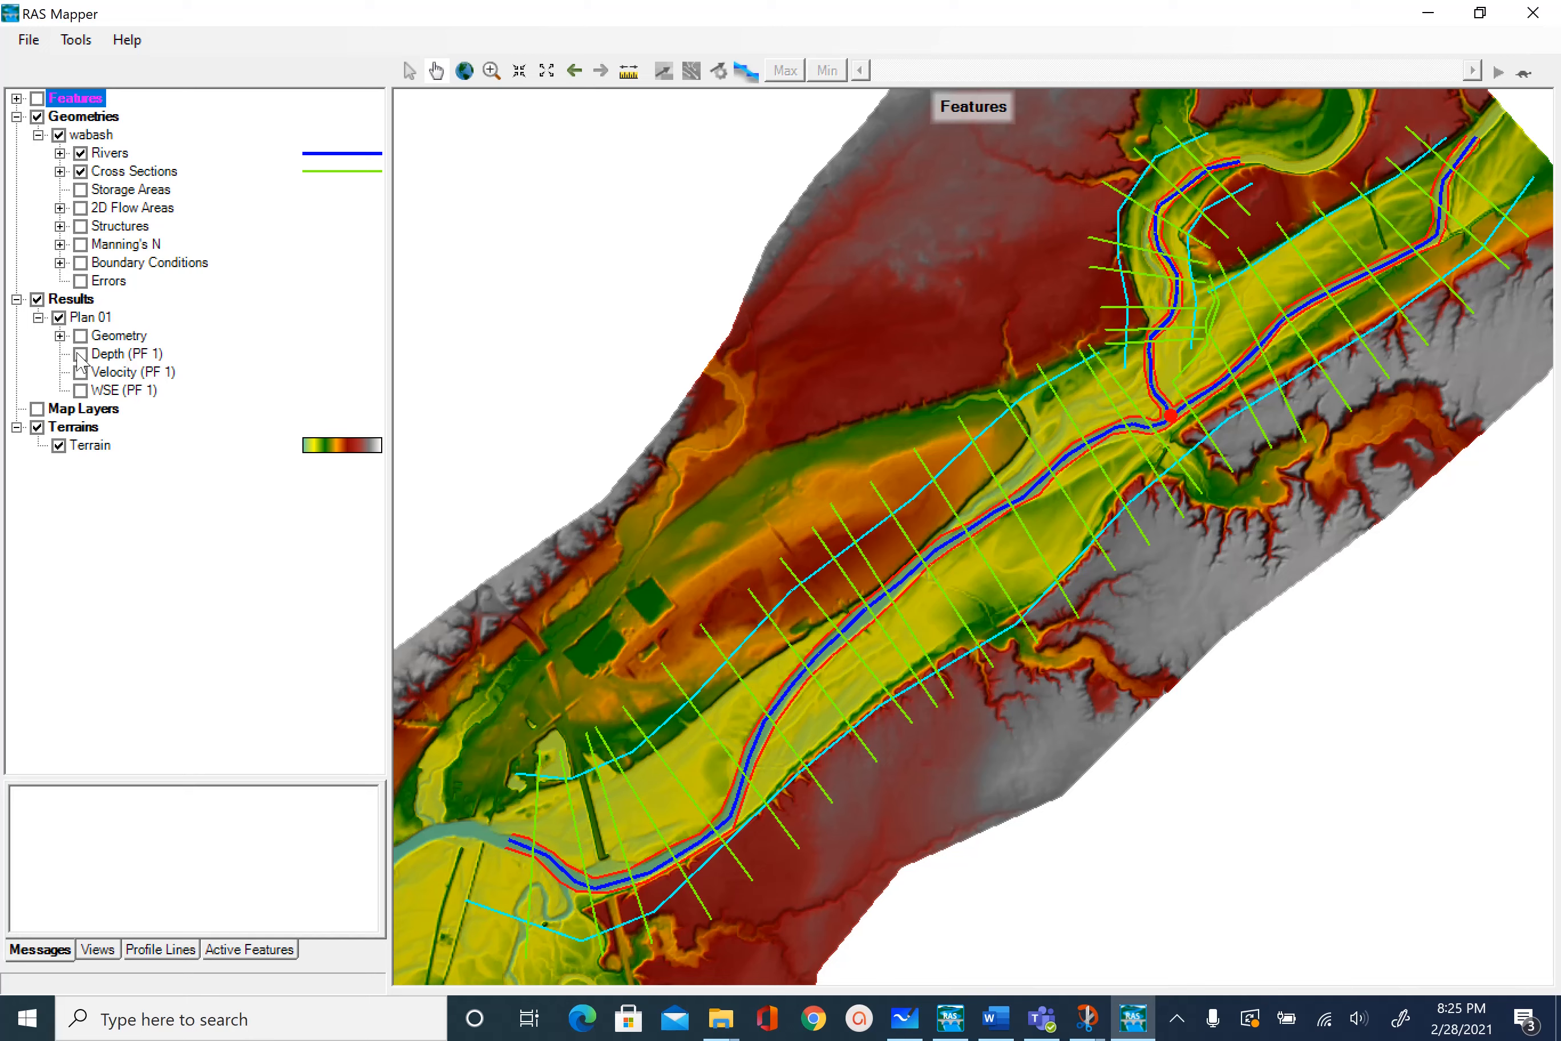
click(80, 354)
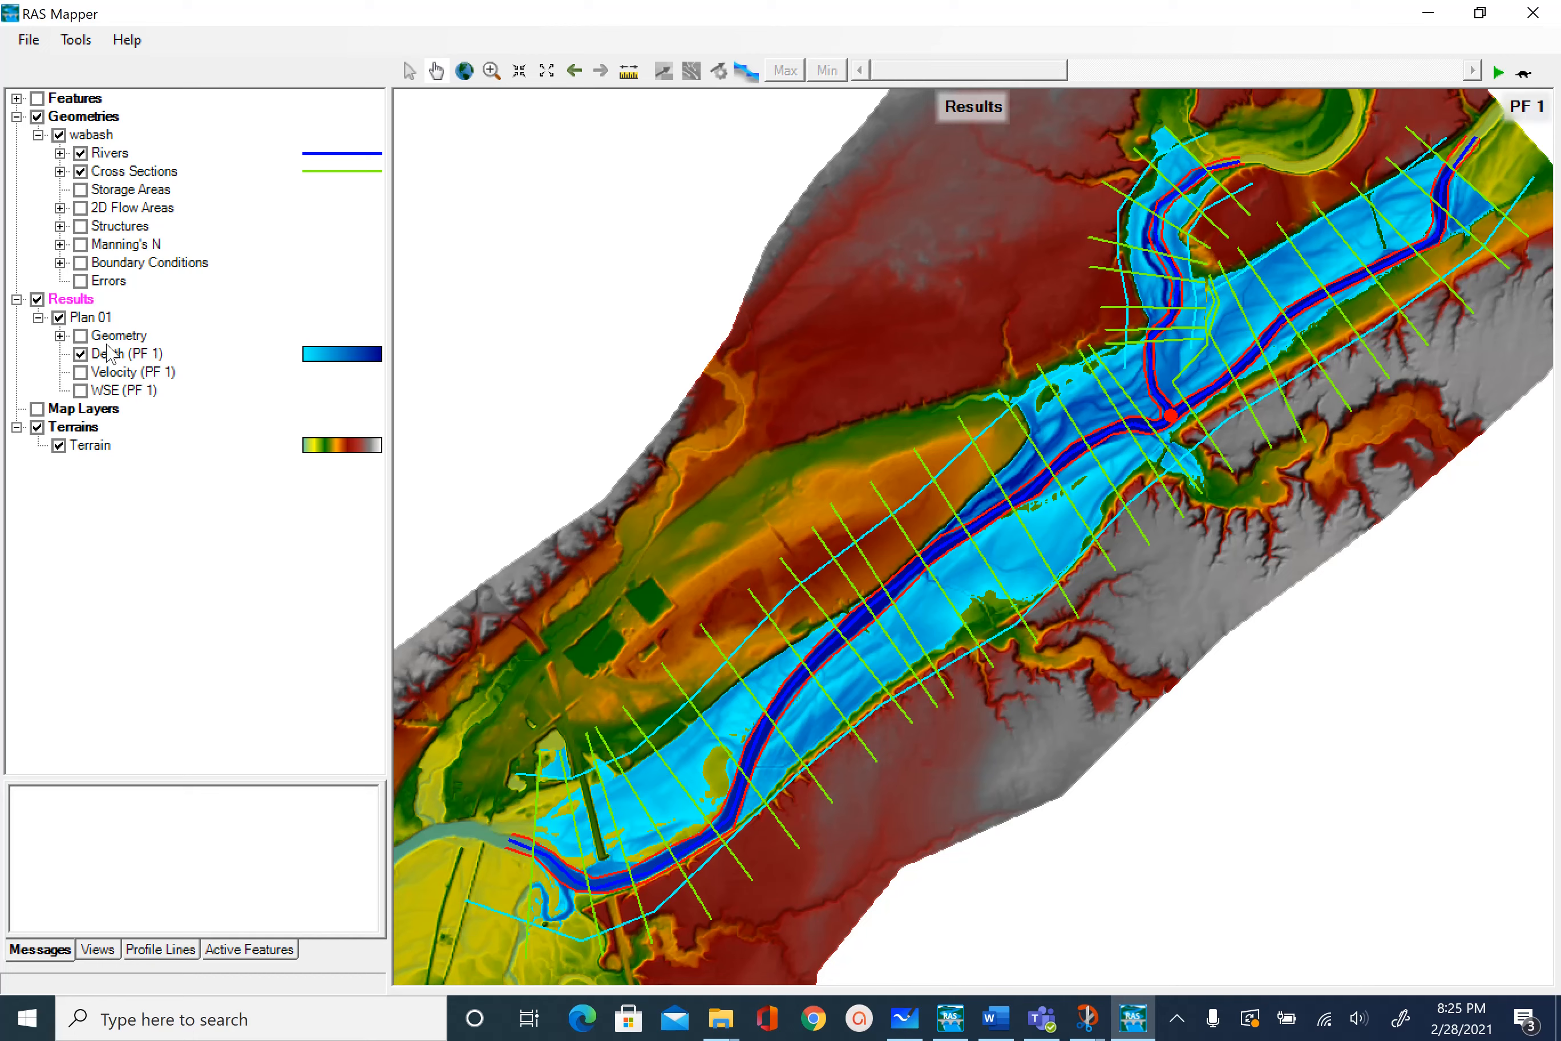
- Add a Depth results map for flow profile PF 3 under the Plan 01 results
click(89, 317)
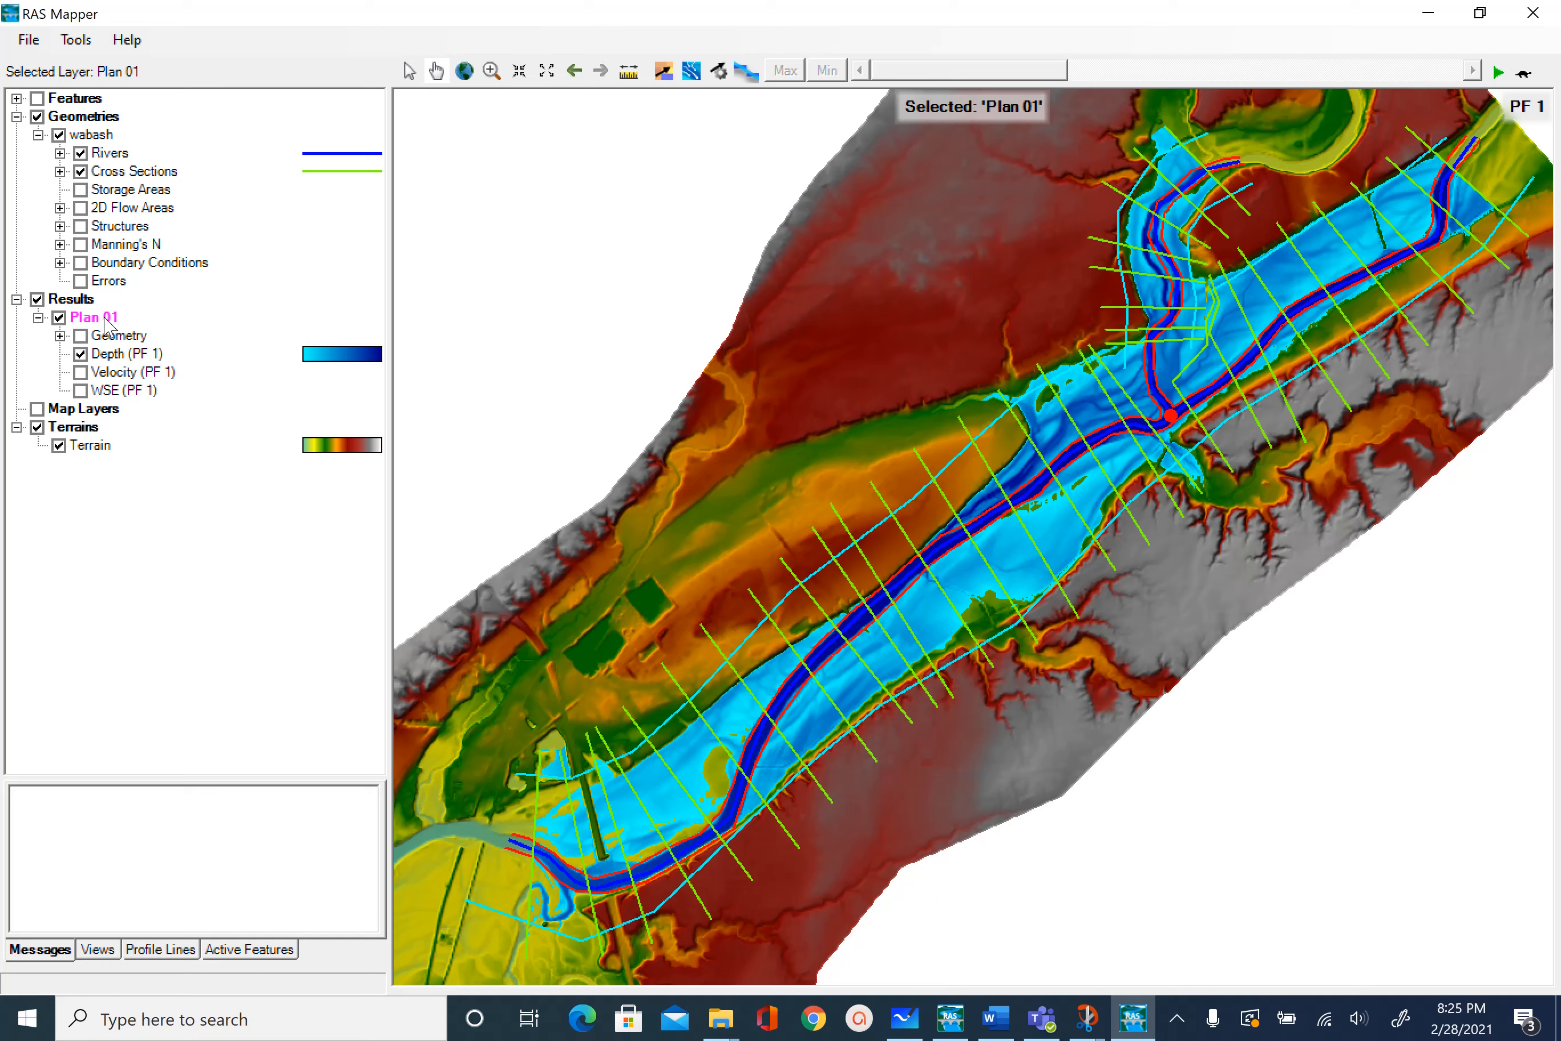
right_click(103, 317)
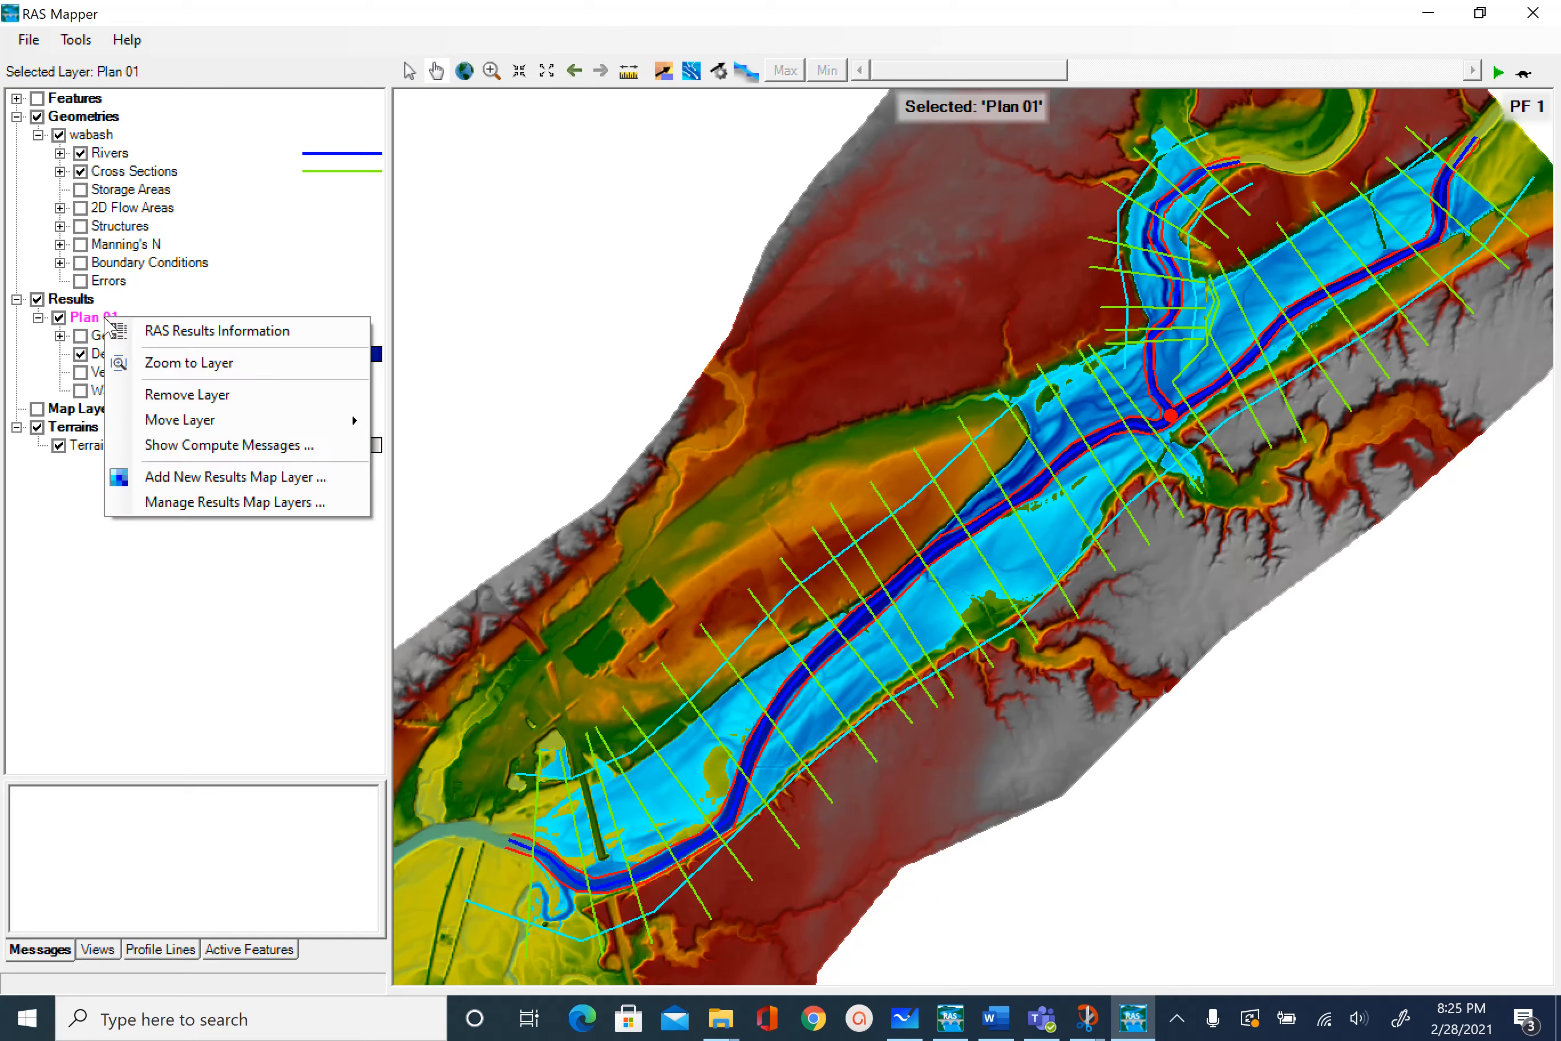
mouse_move(260, 491)
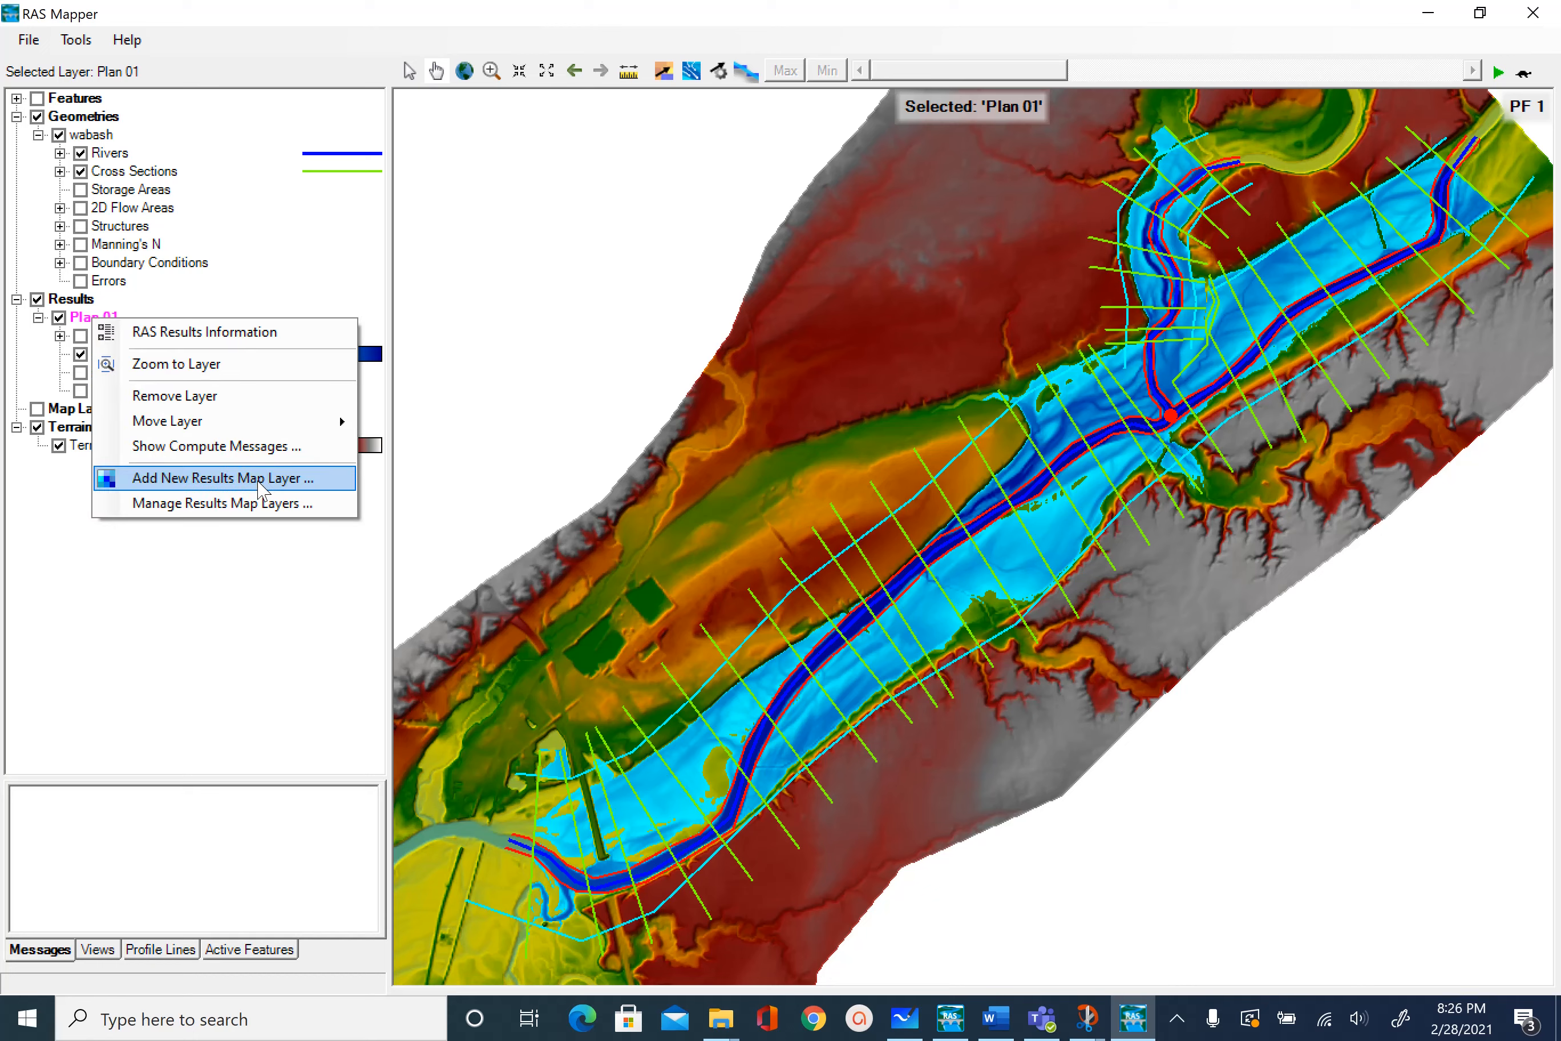
click(222, 478)
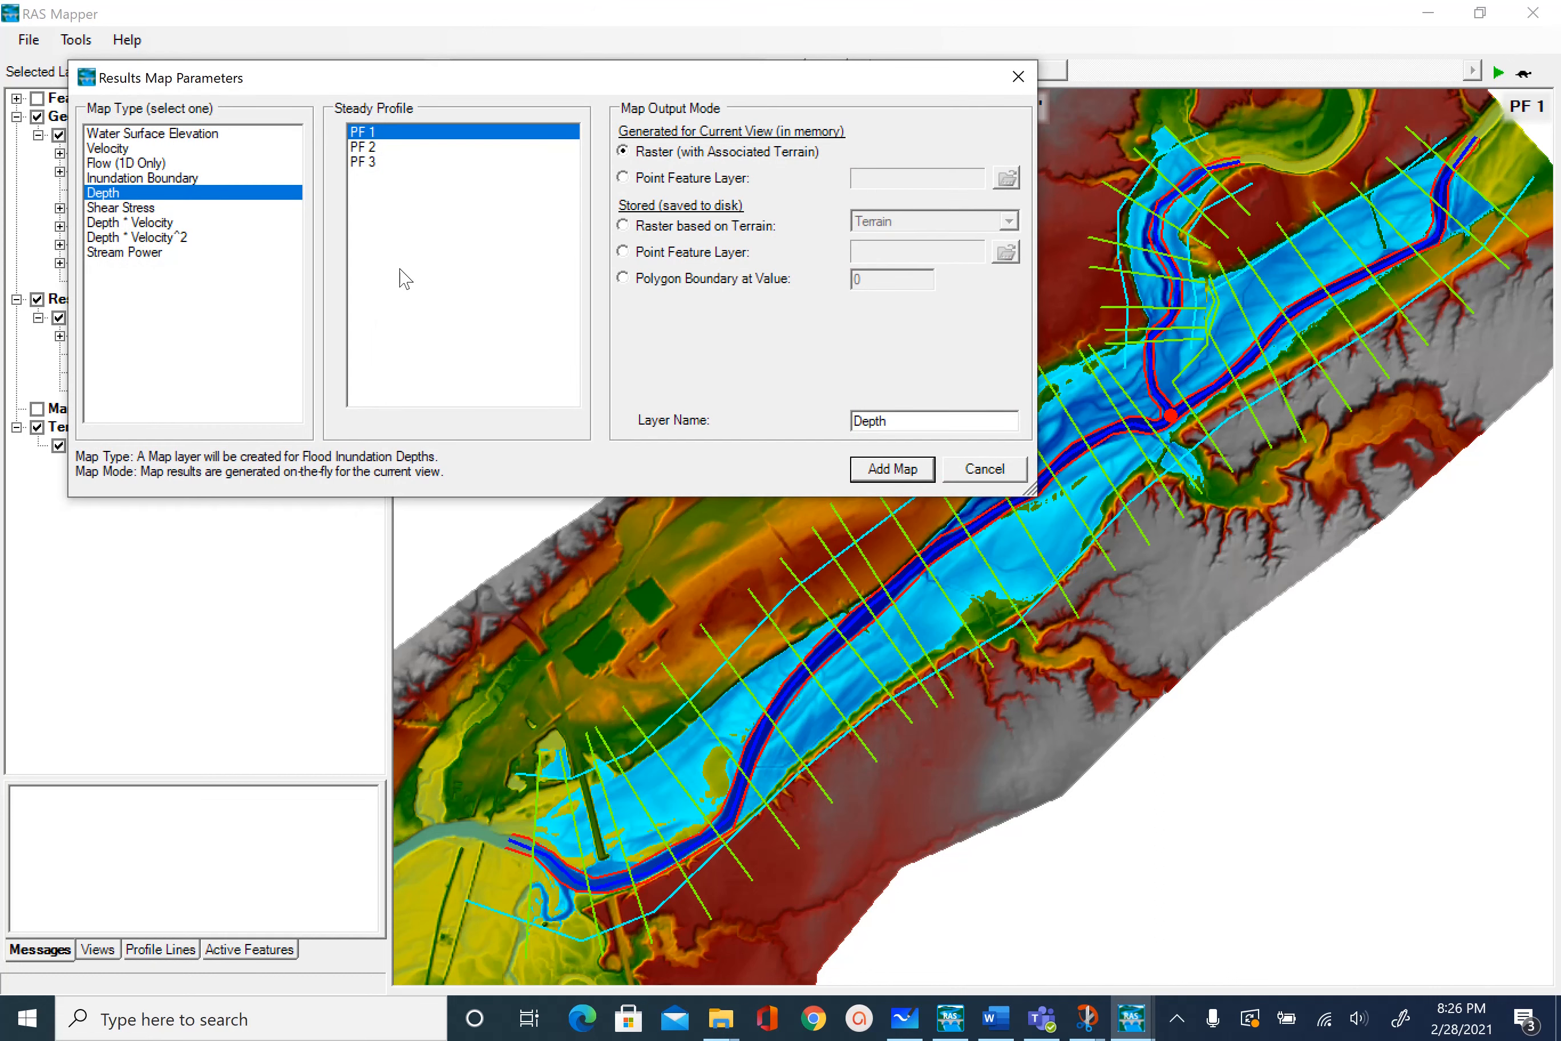
click(363, 147)
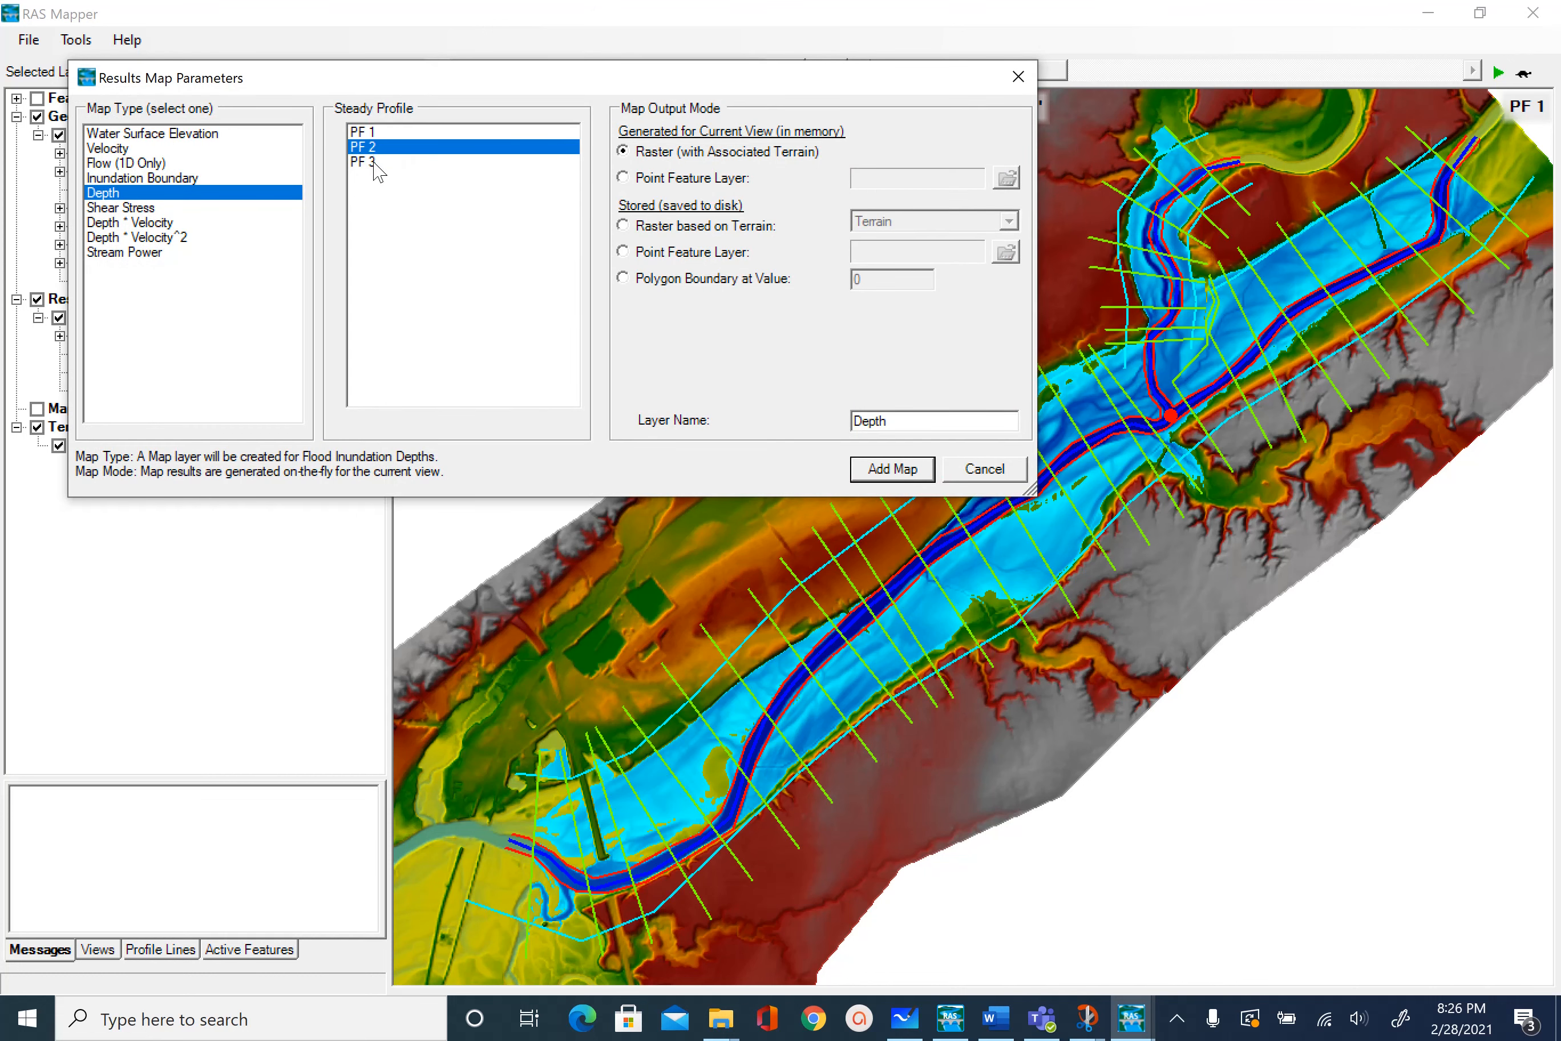
click(361, 162)
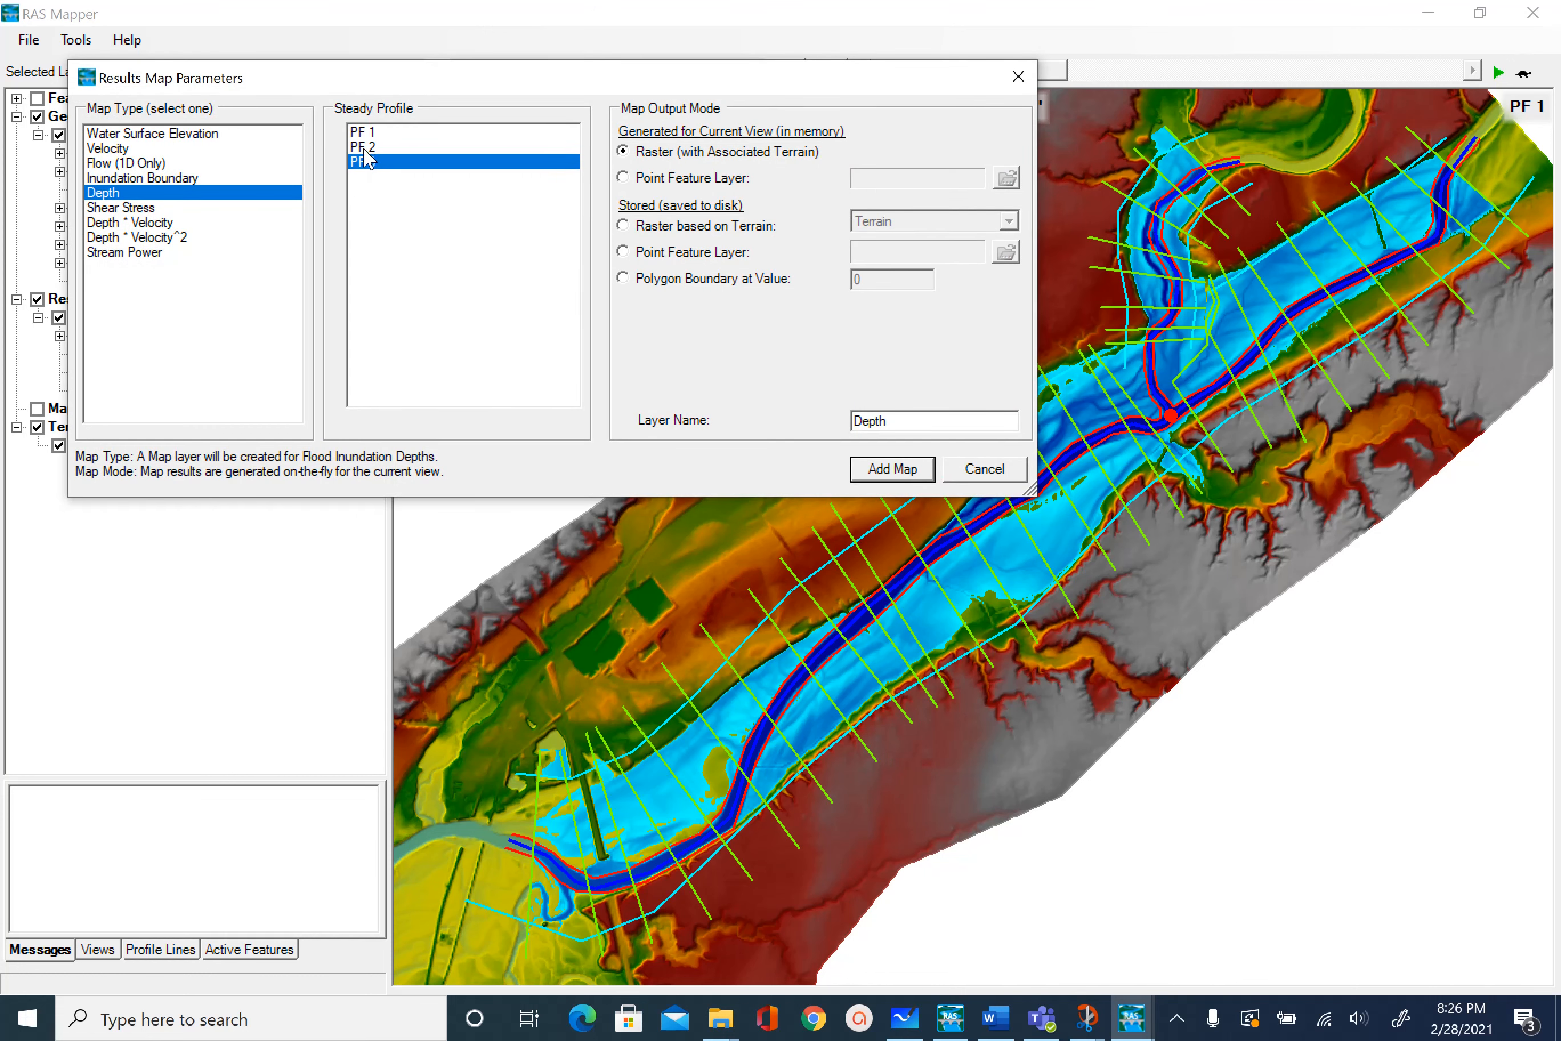
click(892, 468)
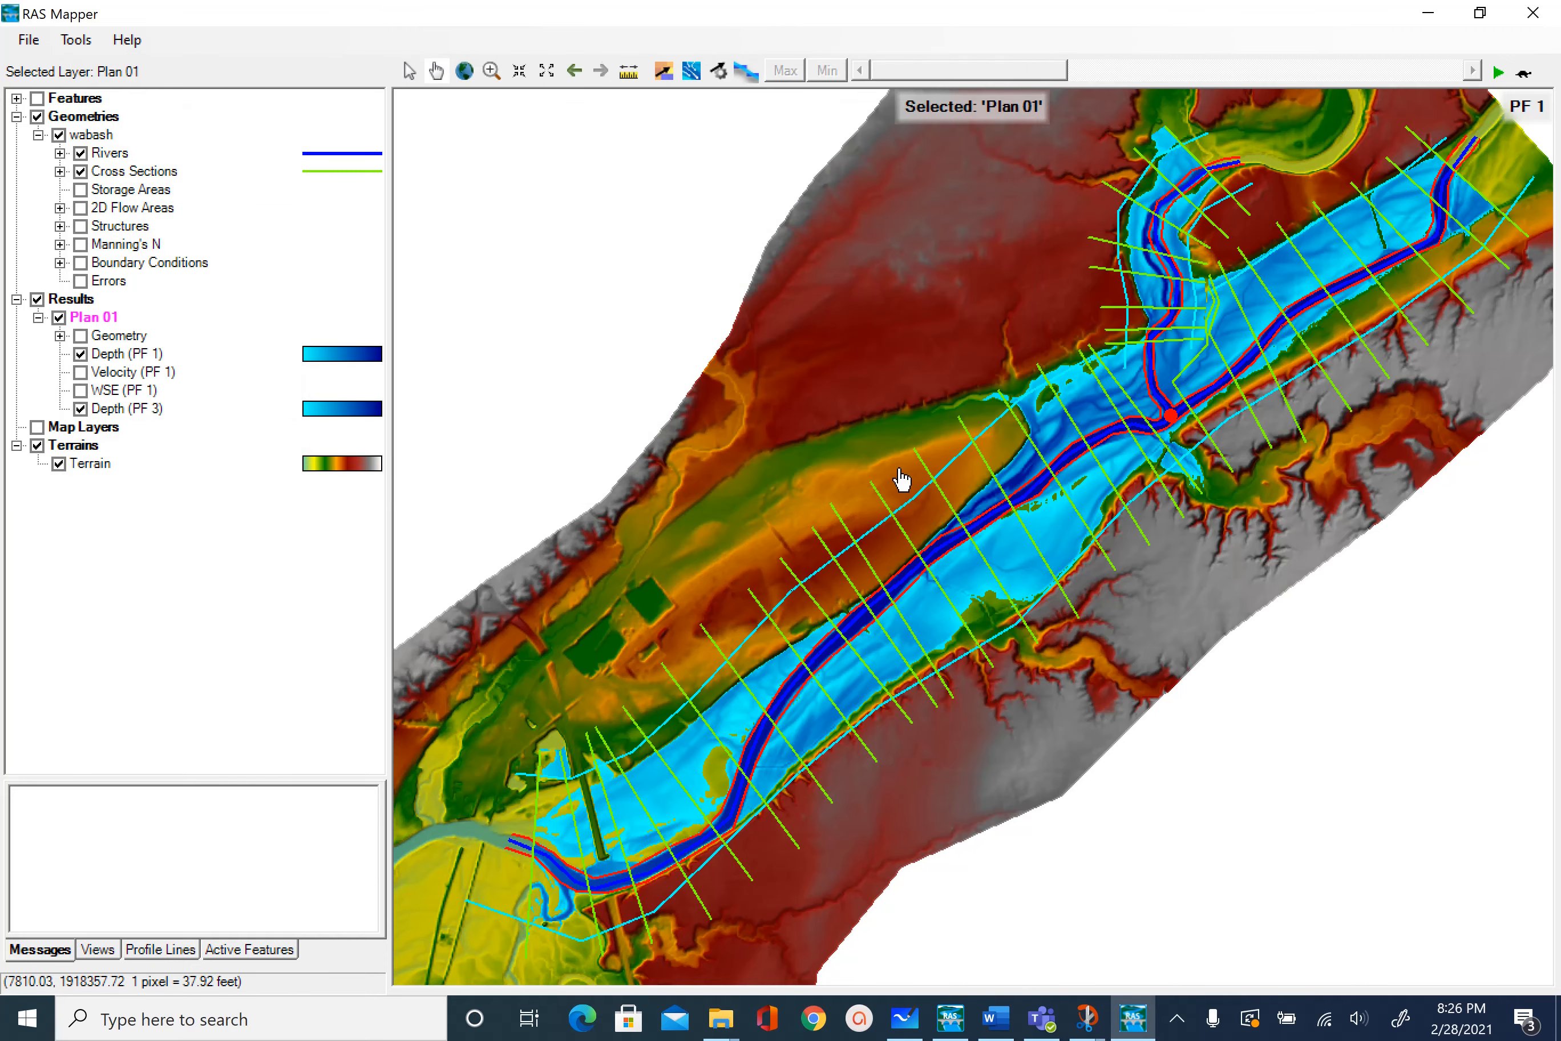
mouse_move(119, 453)
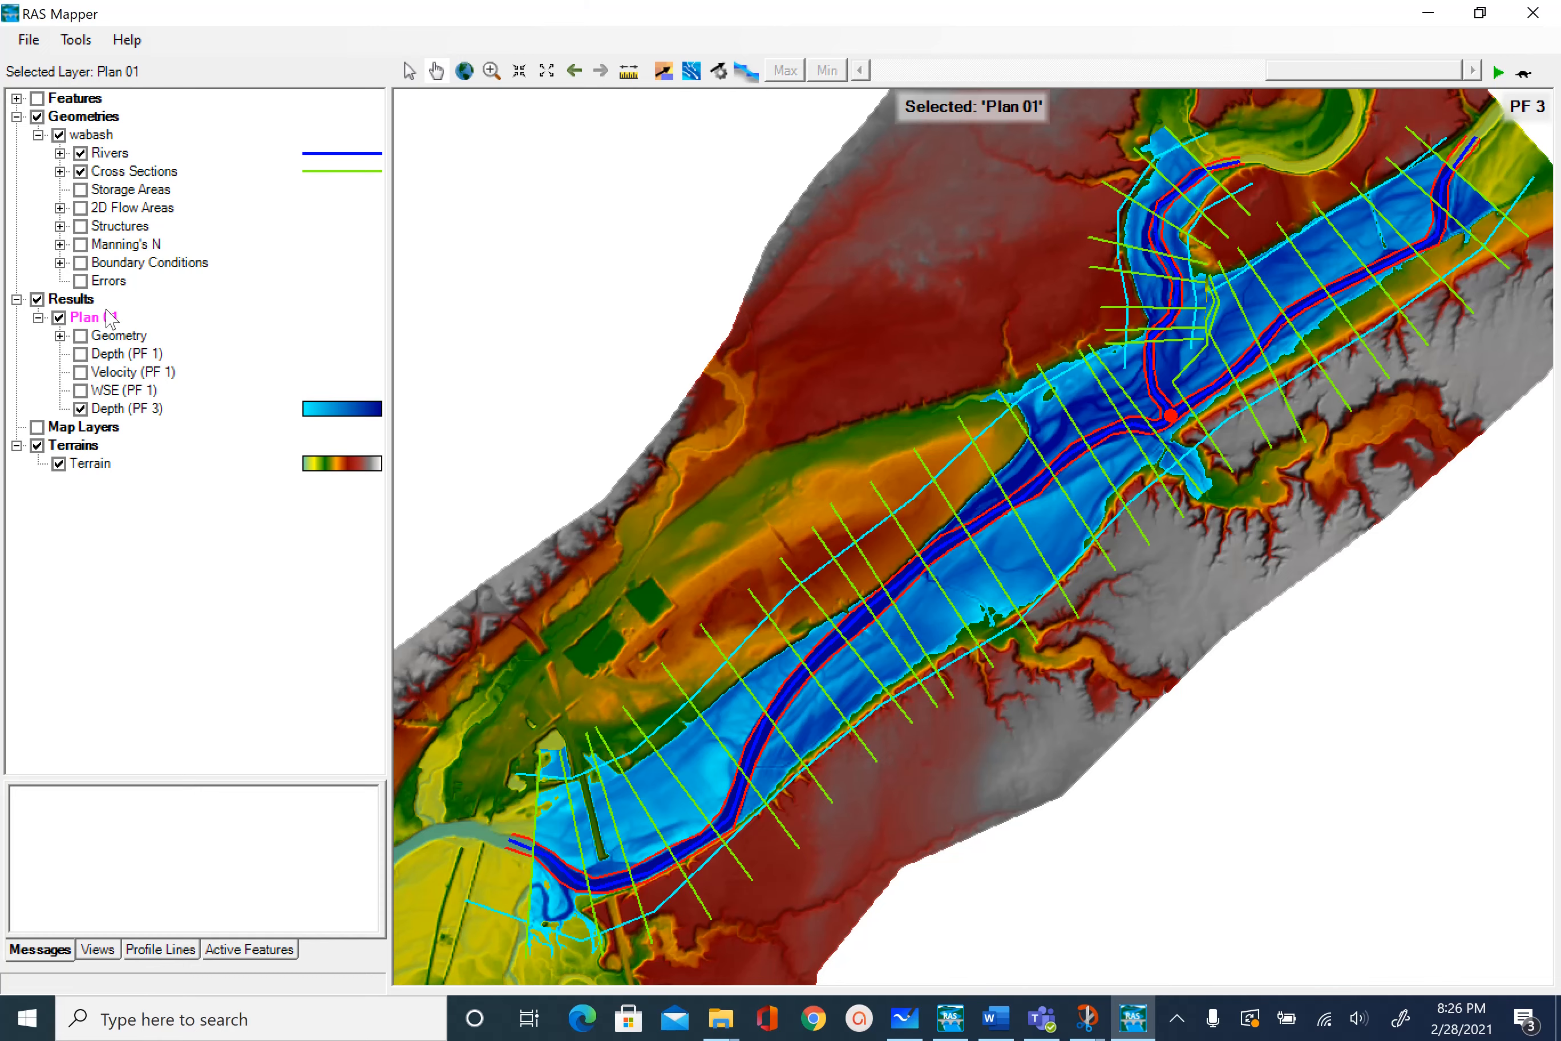
- Add a Depth results map for flow profile PF 2 under Plan 01
right_click(85, 317)
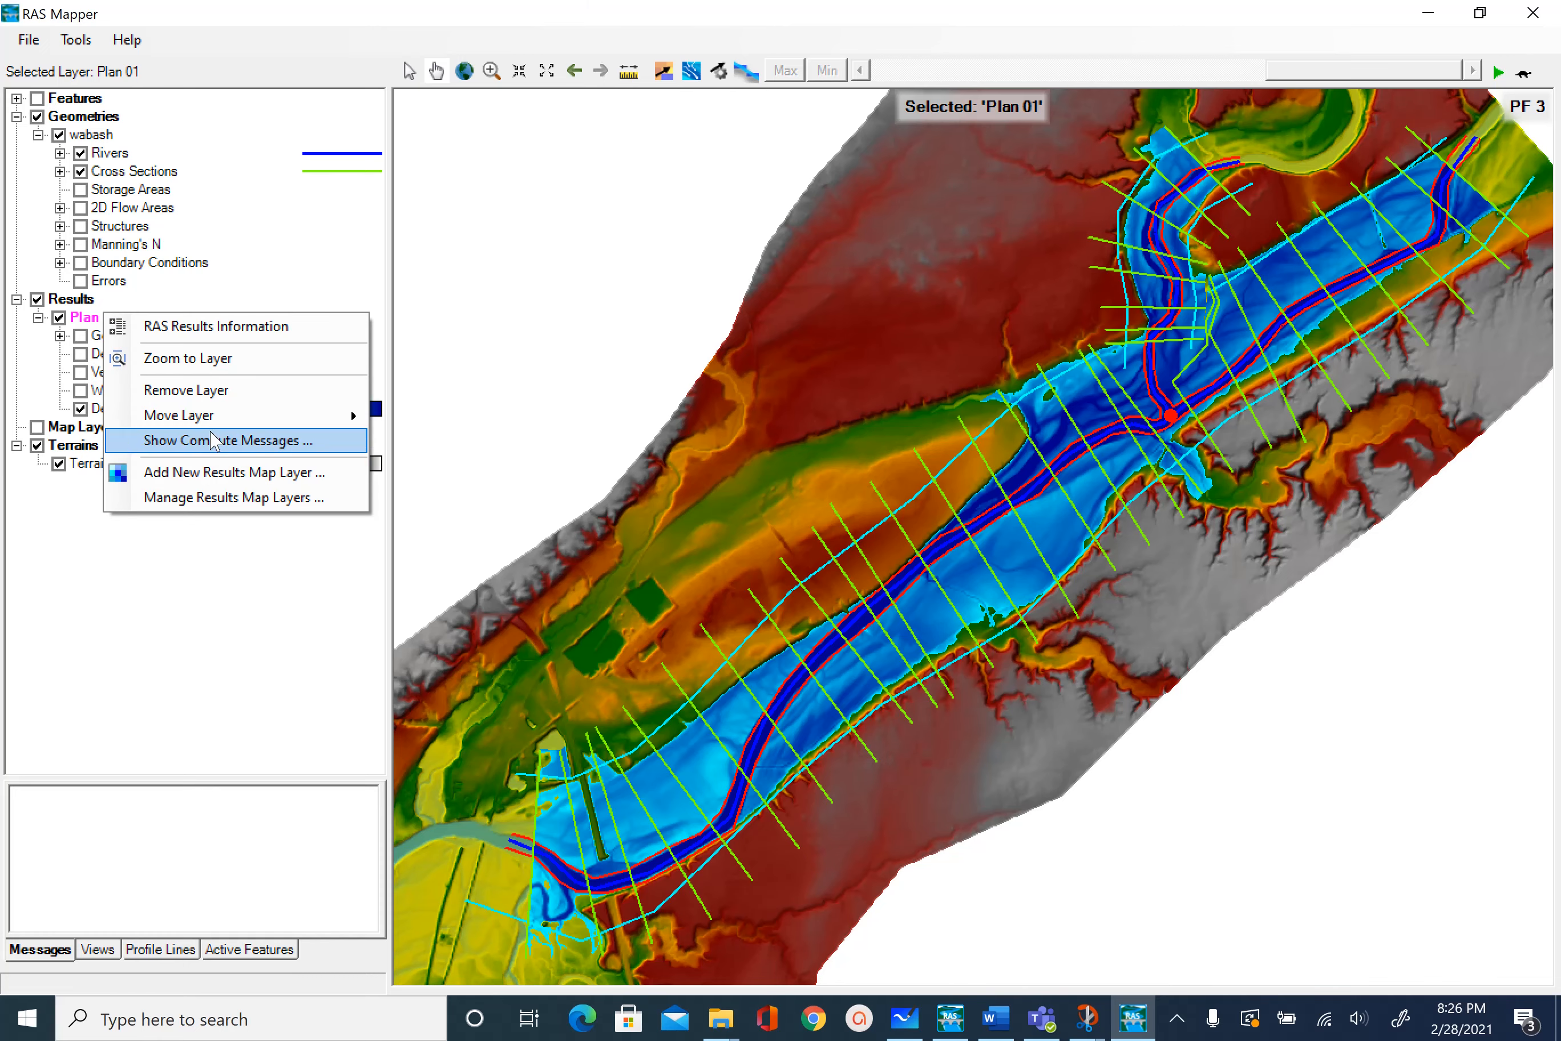
click(234, 472)
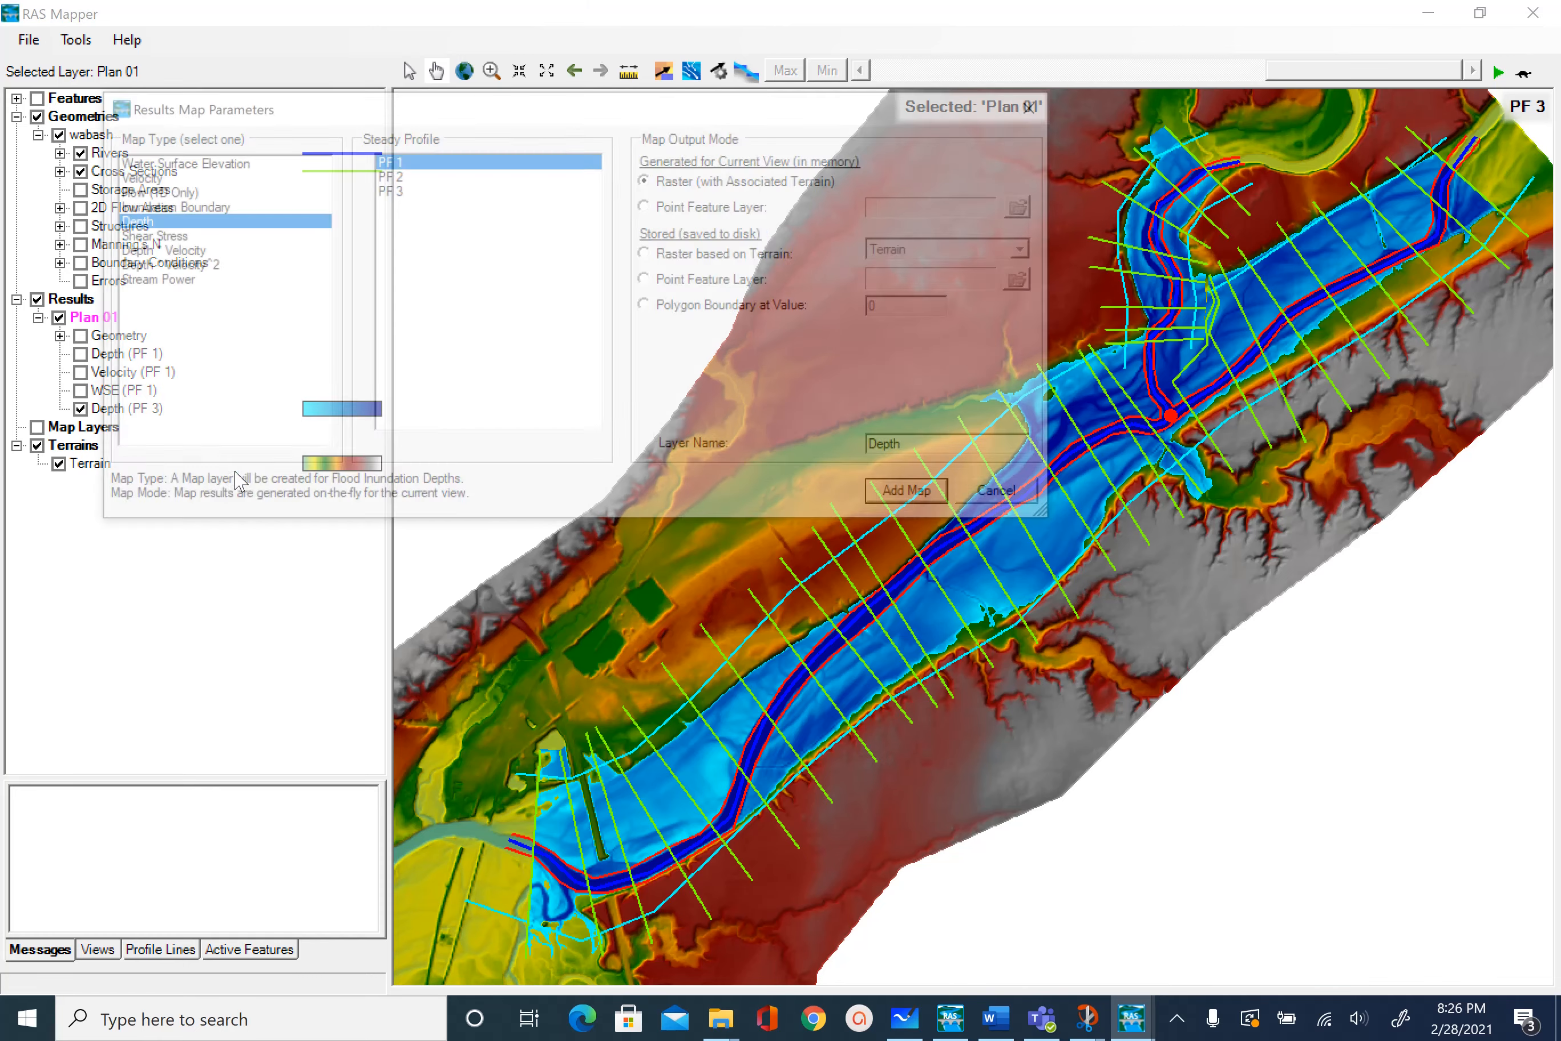
click(391, 176)
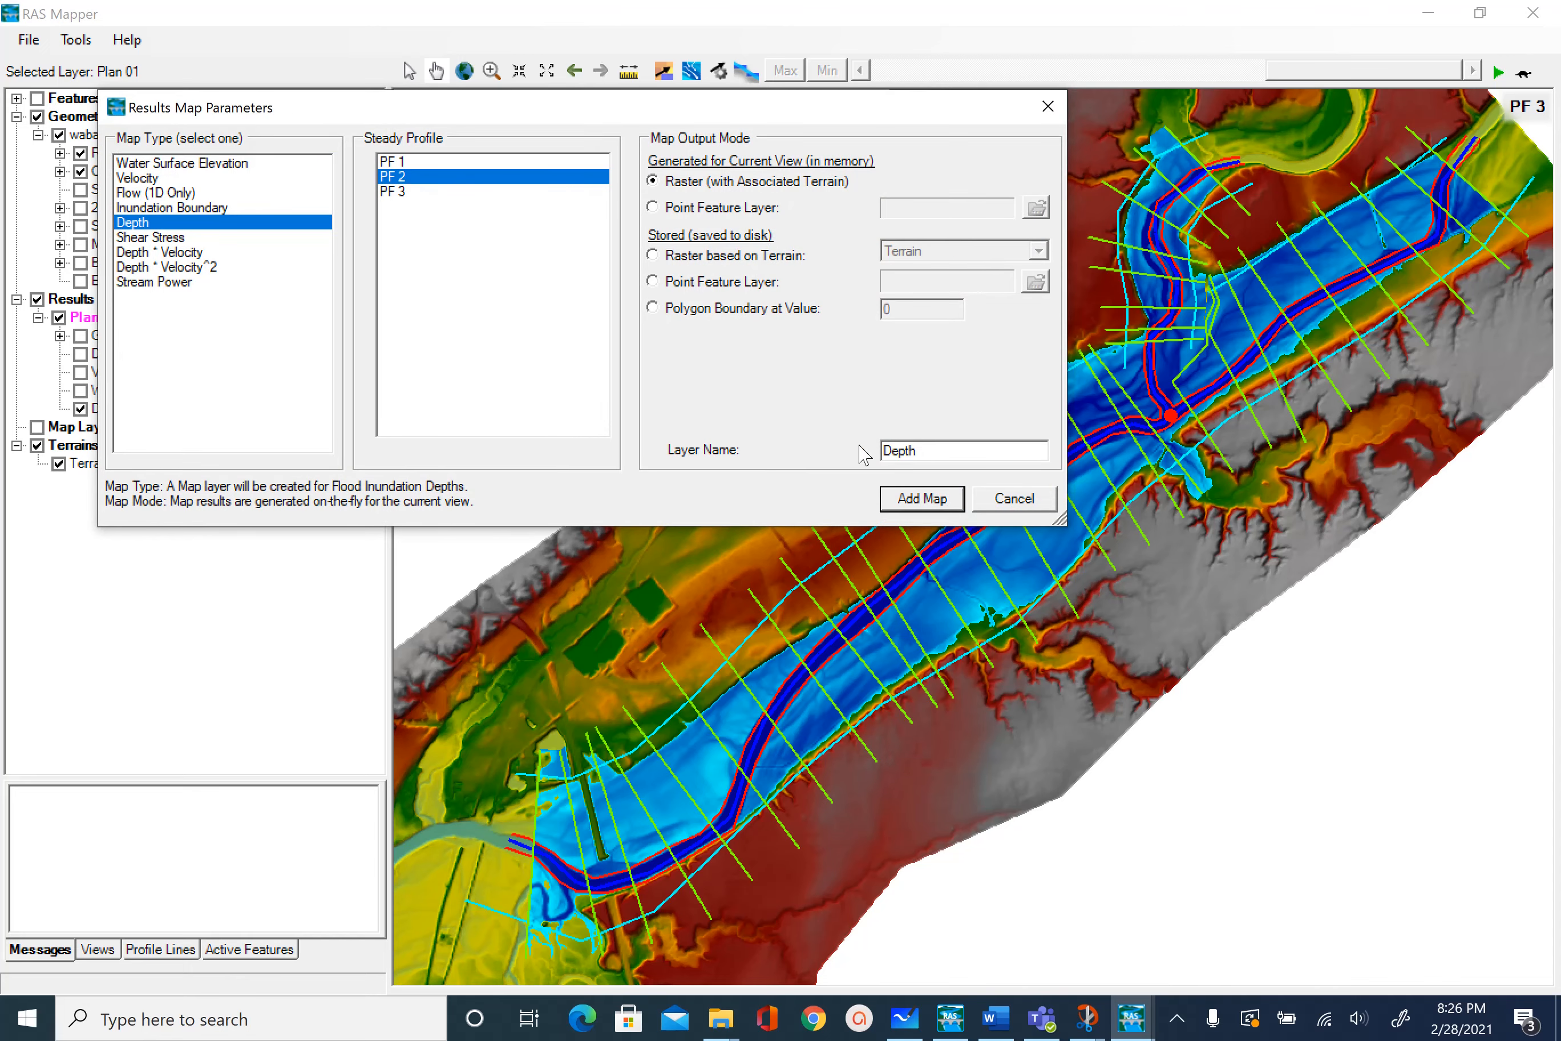
click(922, 498)
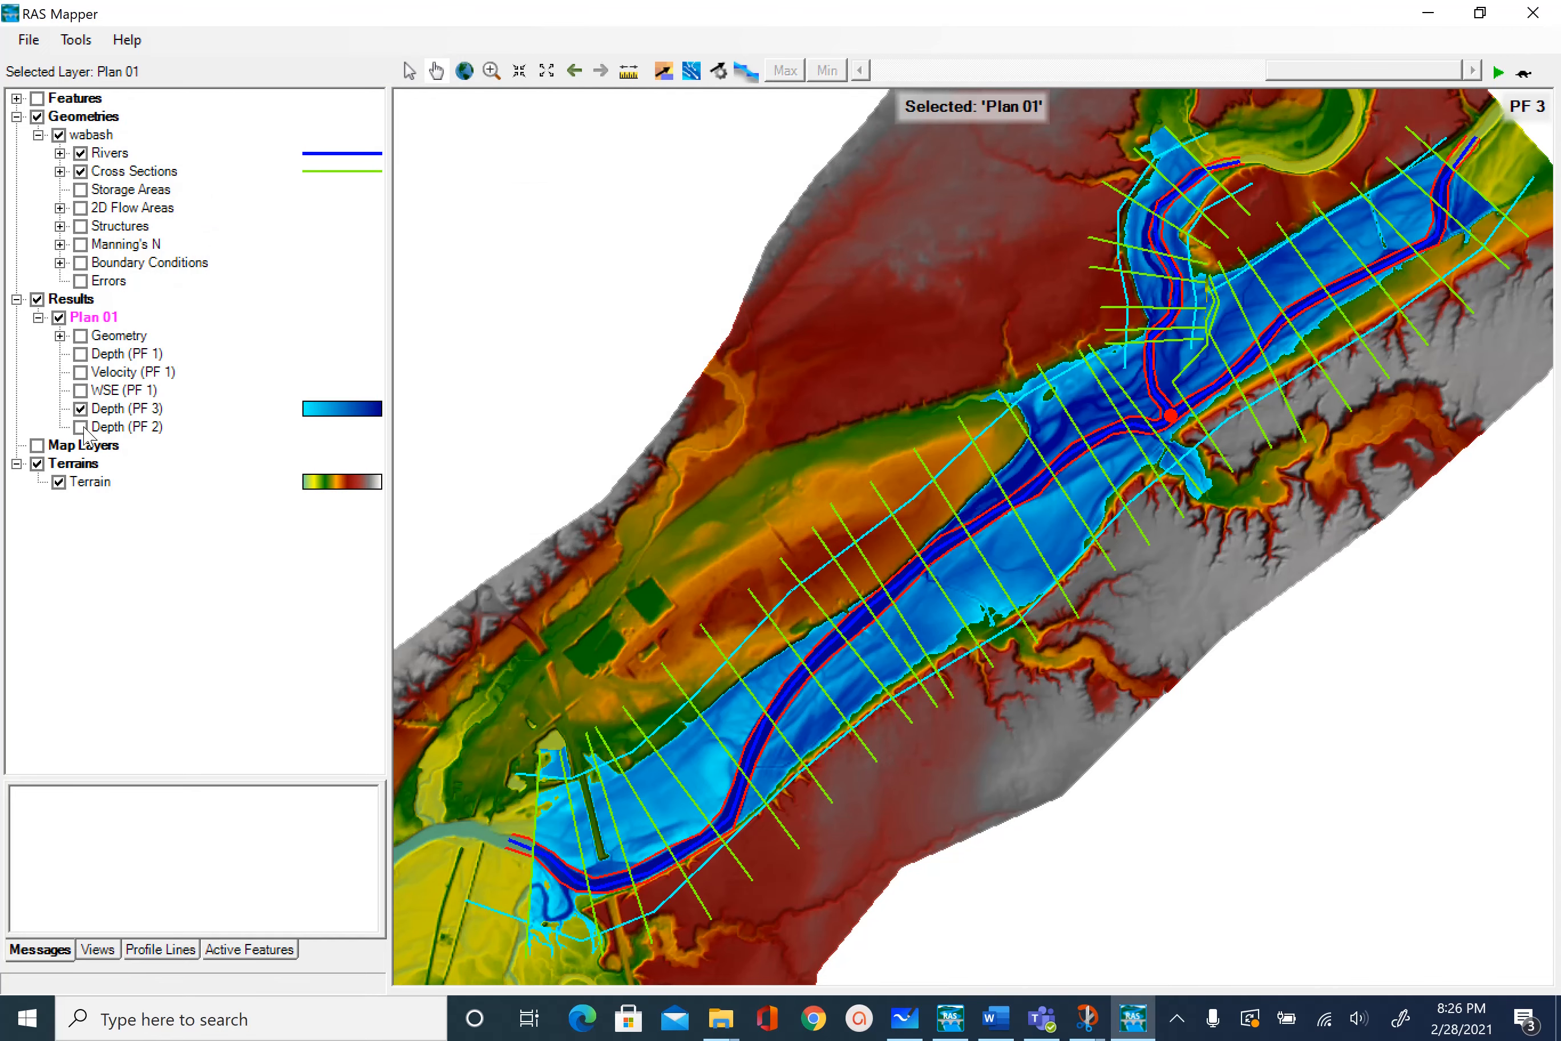
mouse_move(85, 418)
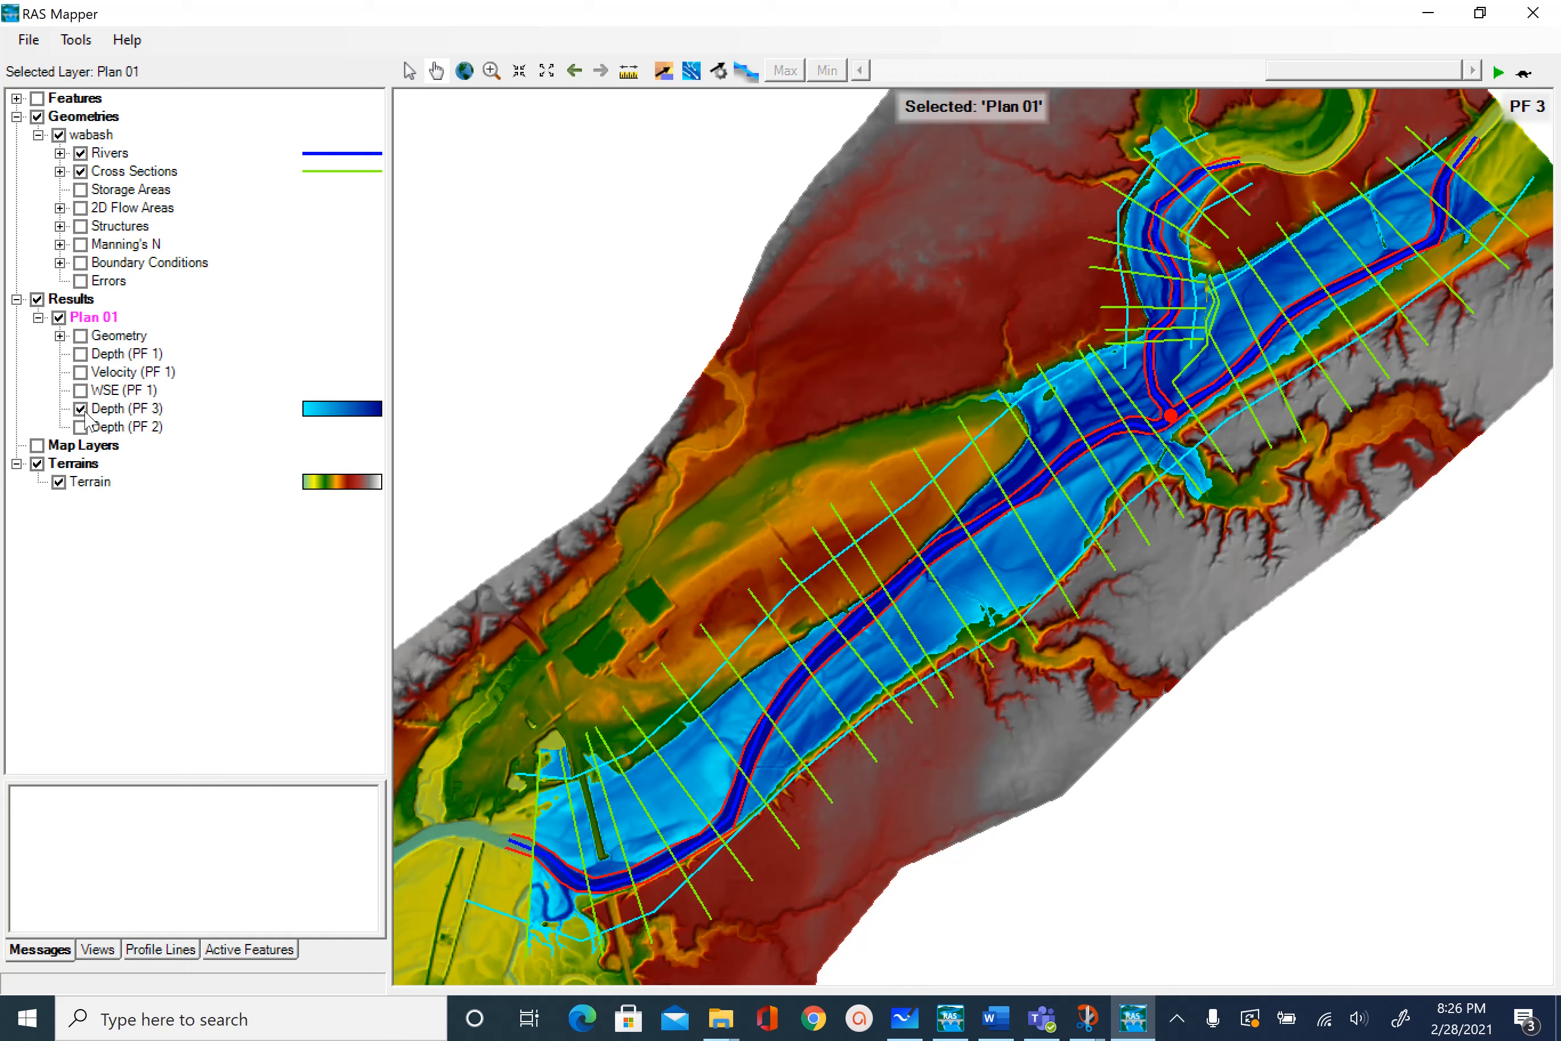
- Show the Depth (PF 2) map briefly, then hide it leaving only terrain
click(80, 427)
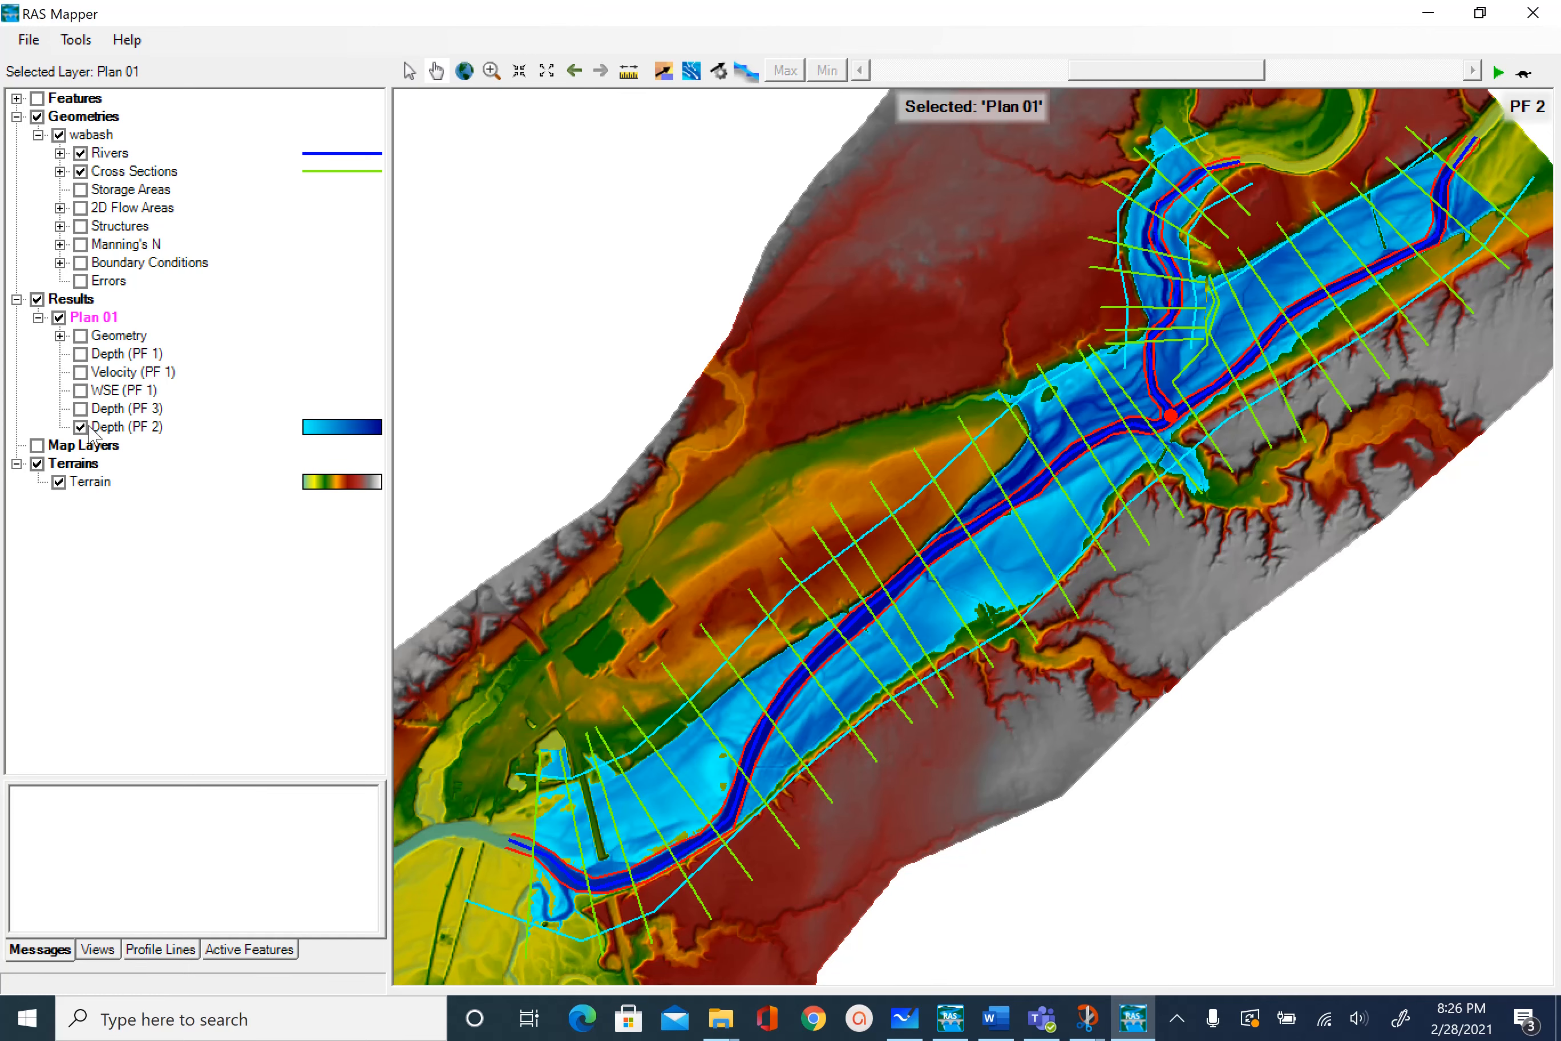
click(79, 426)
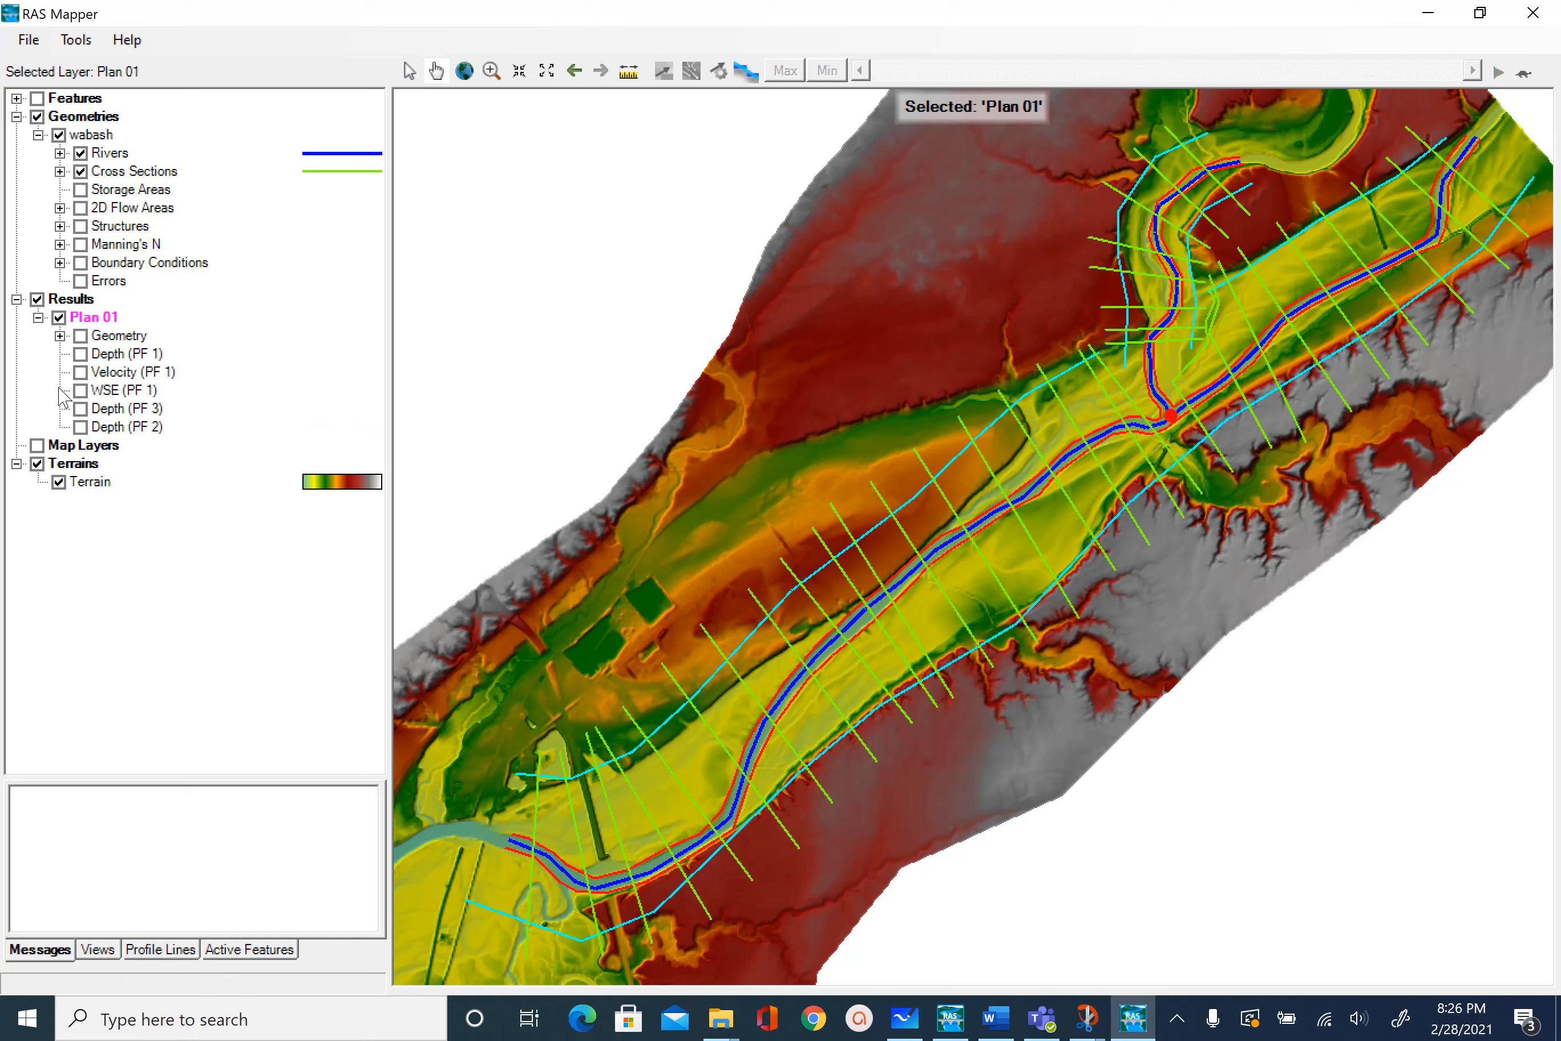
- Toggle Depth (PF 1) and Velocity (PF 1), ending with only the PF 1 velocity map visible
click(80, 372)
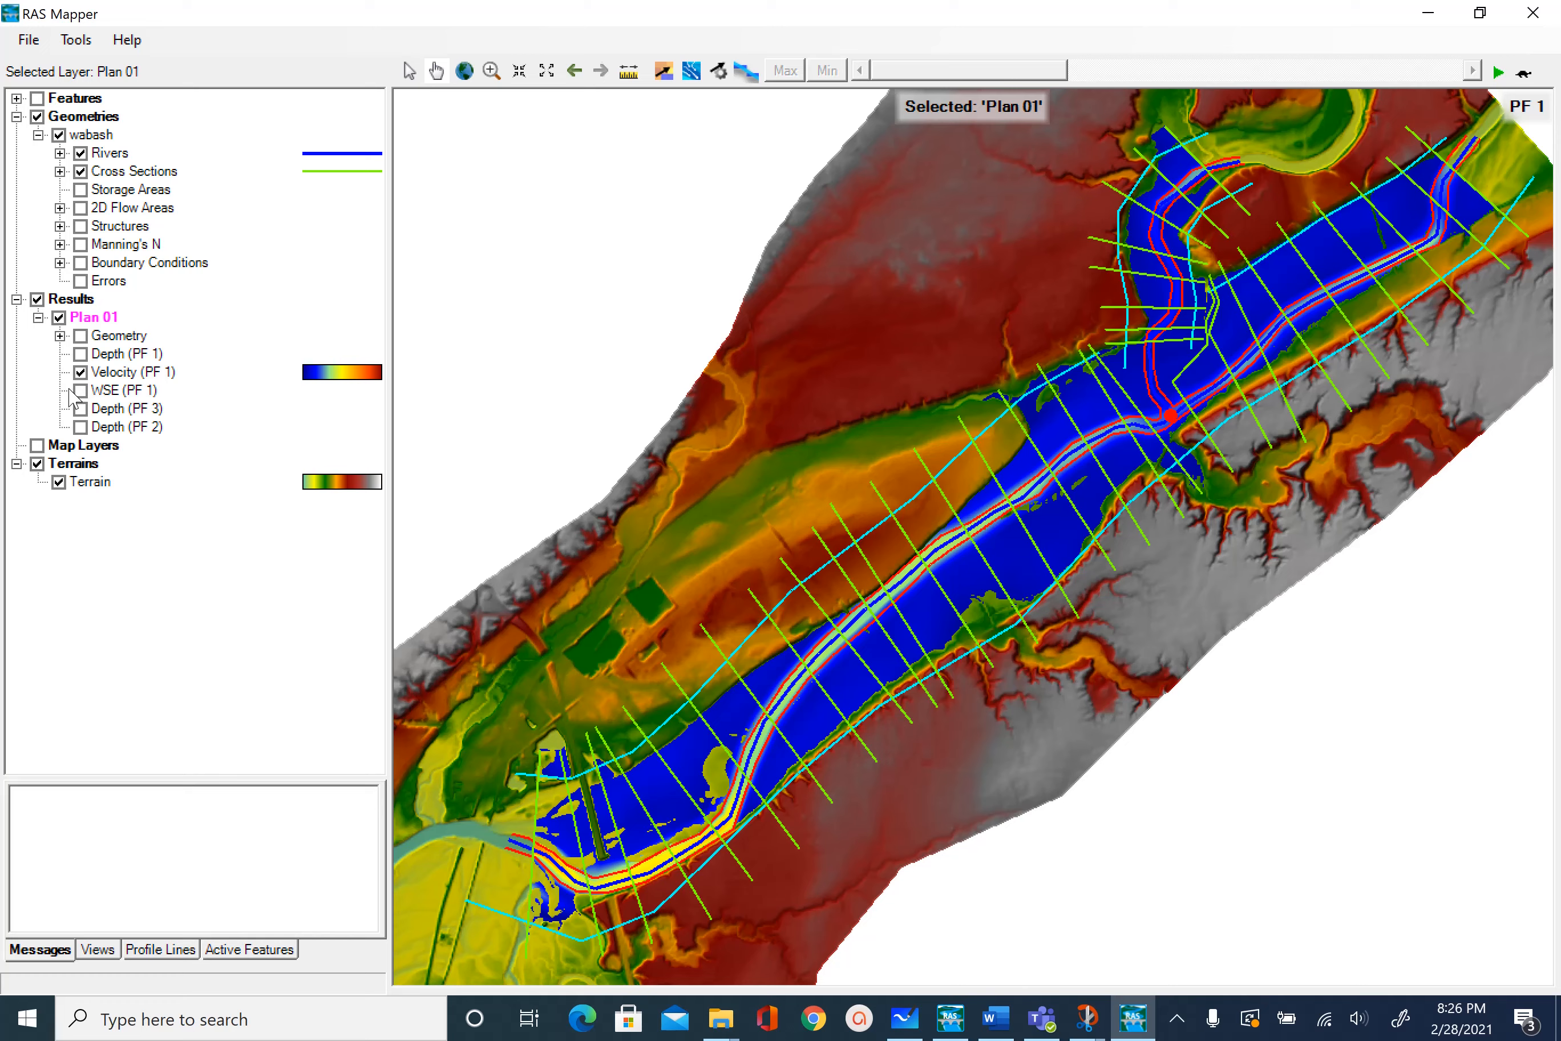
click(80, 354)
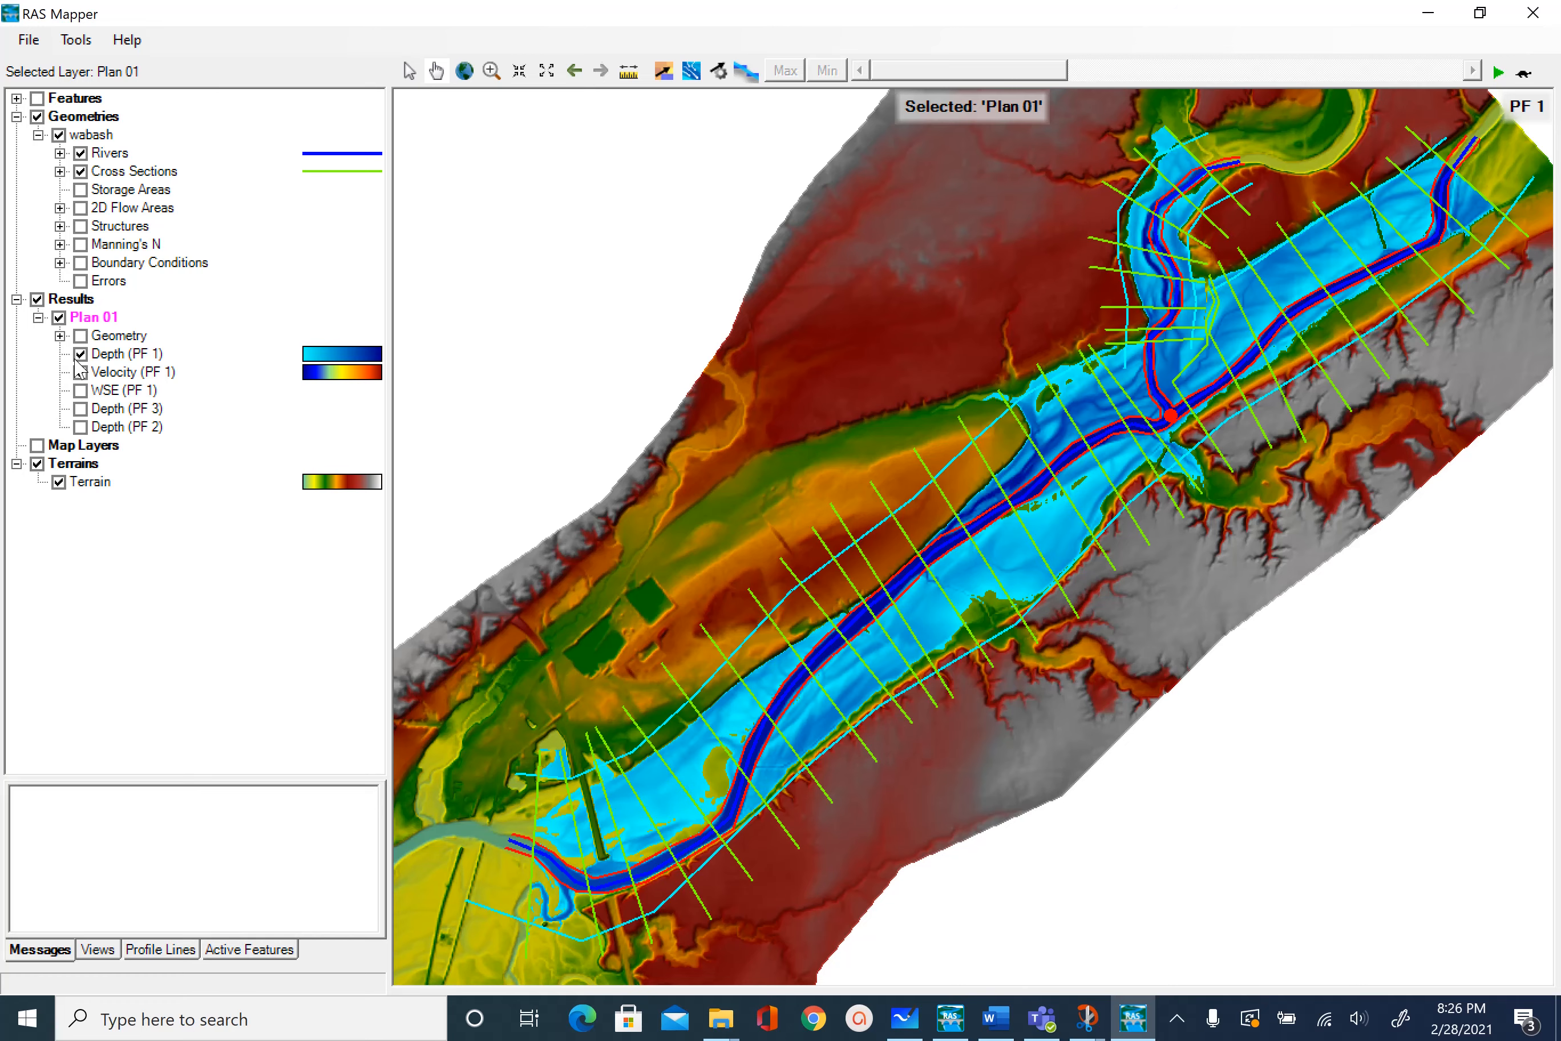
click(80, 353)
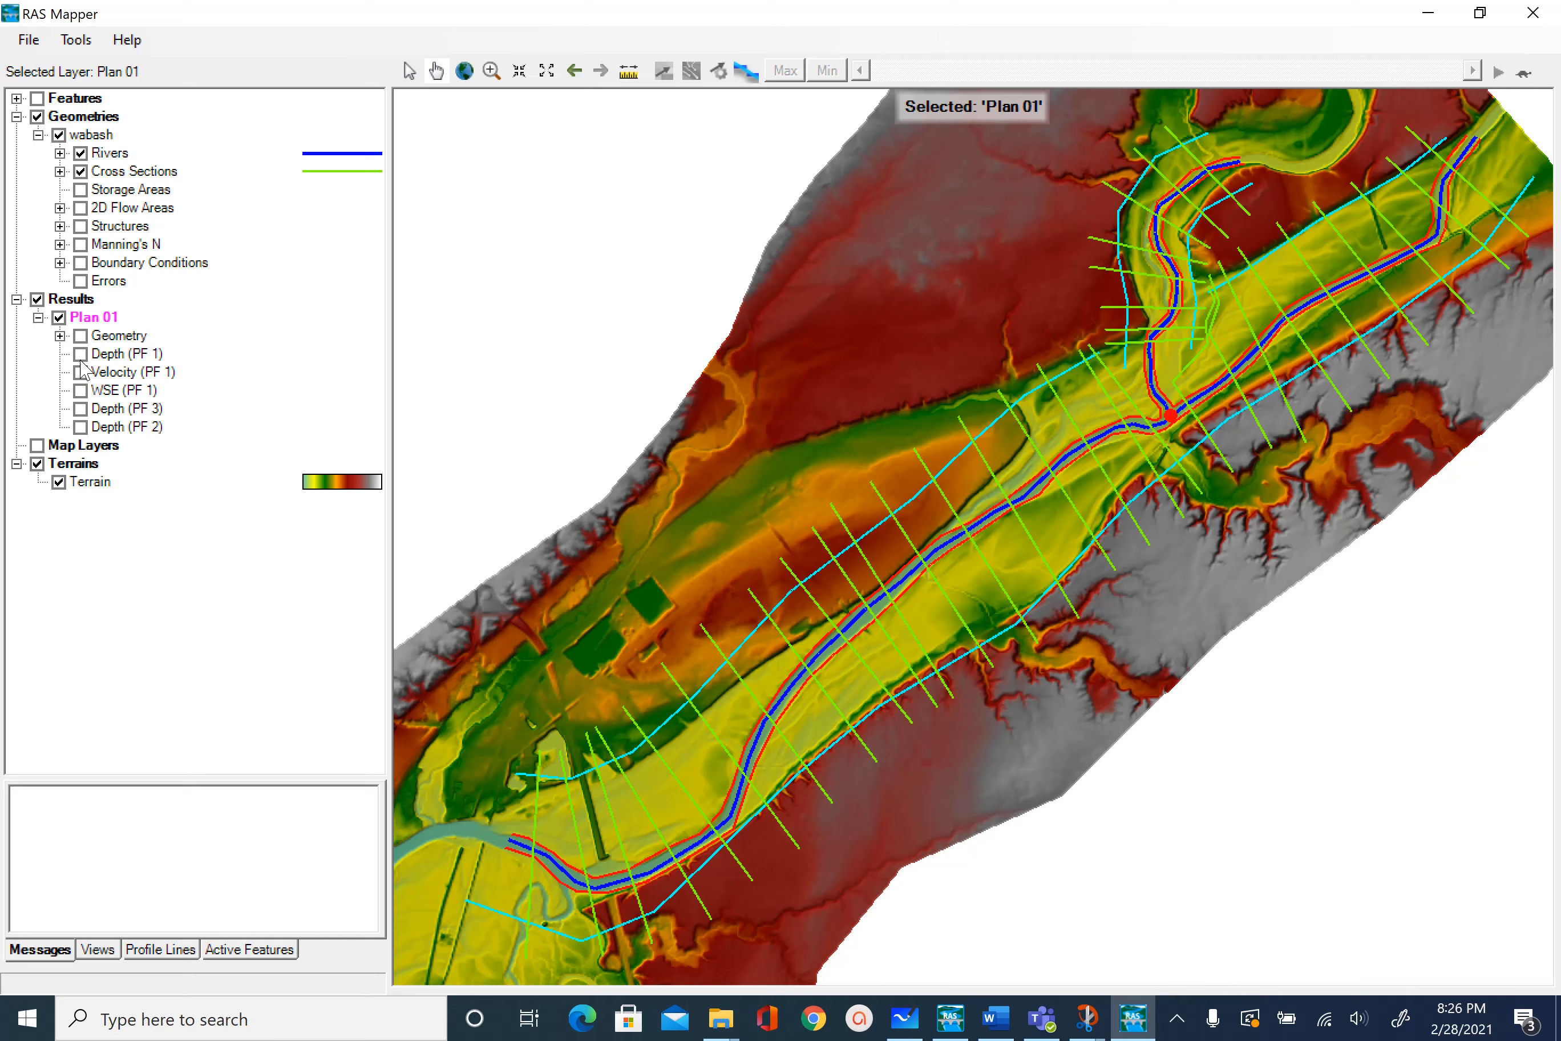
click(80, 372)
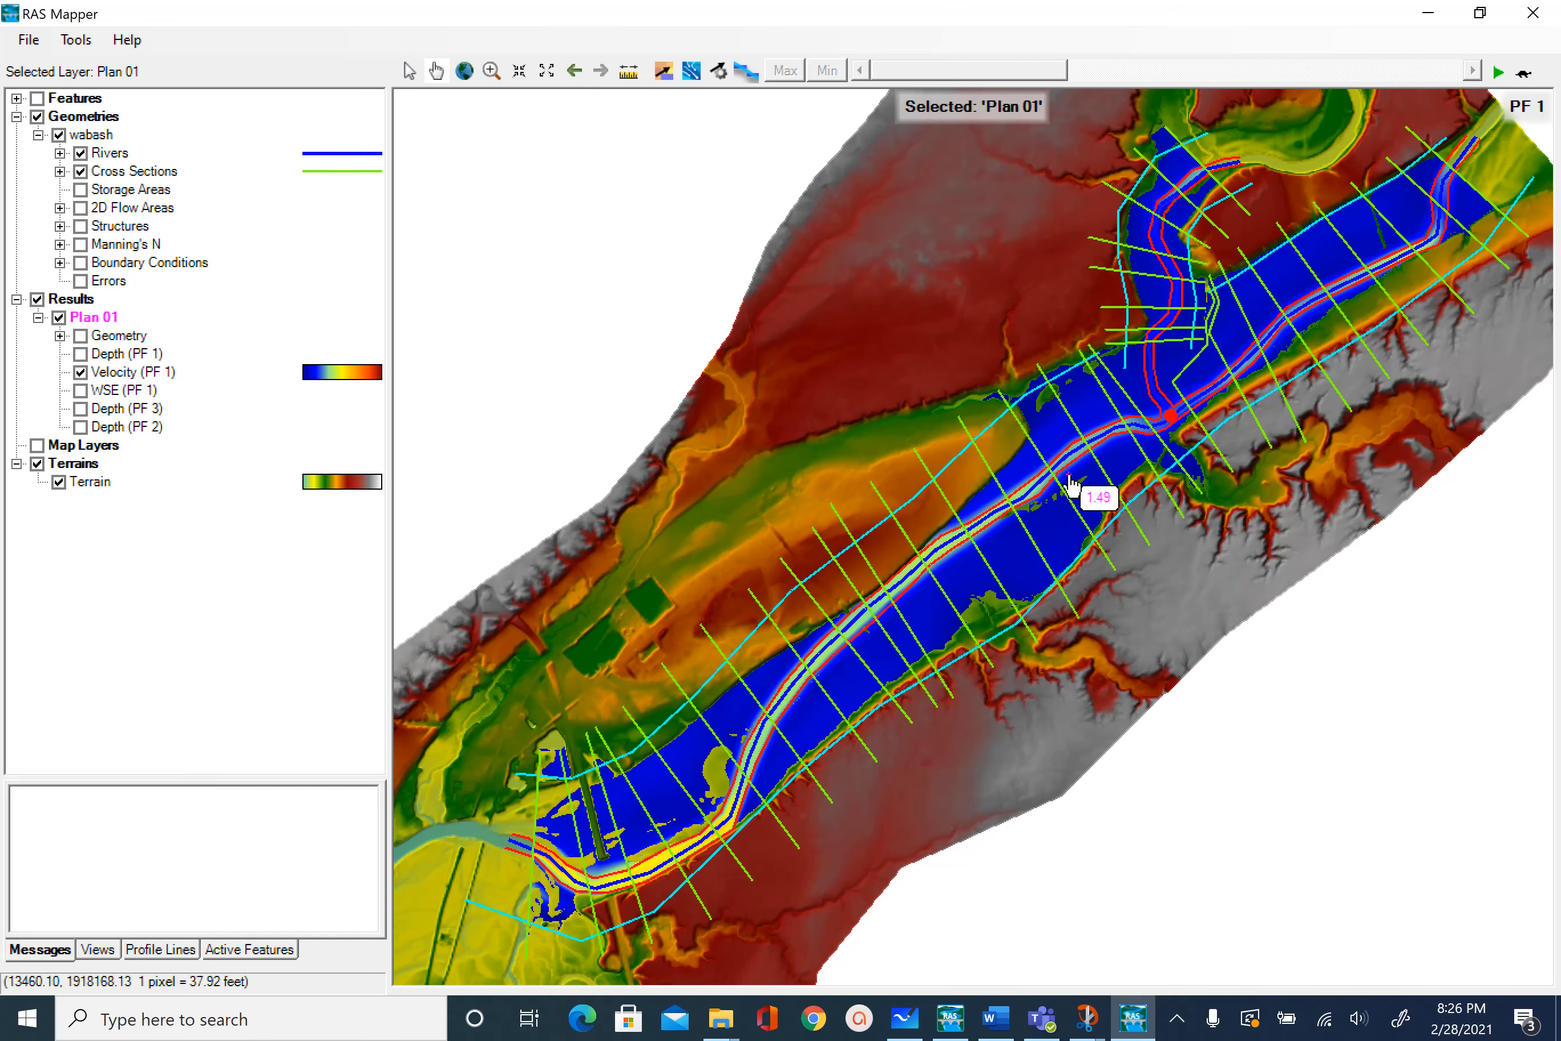
mouse_move(1014, 584)
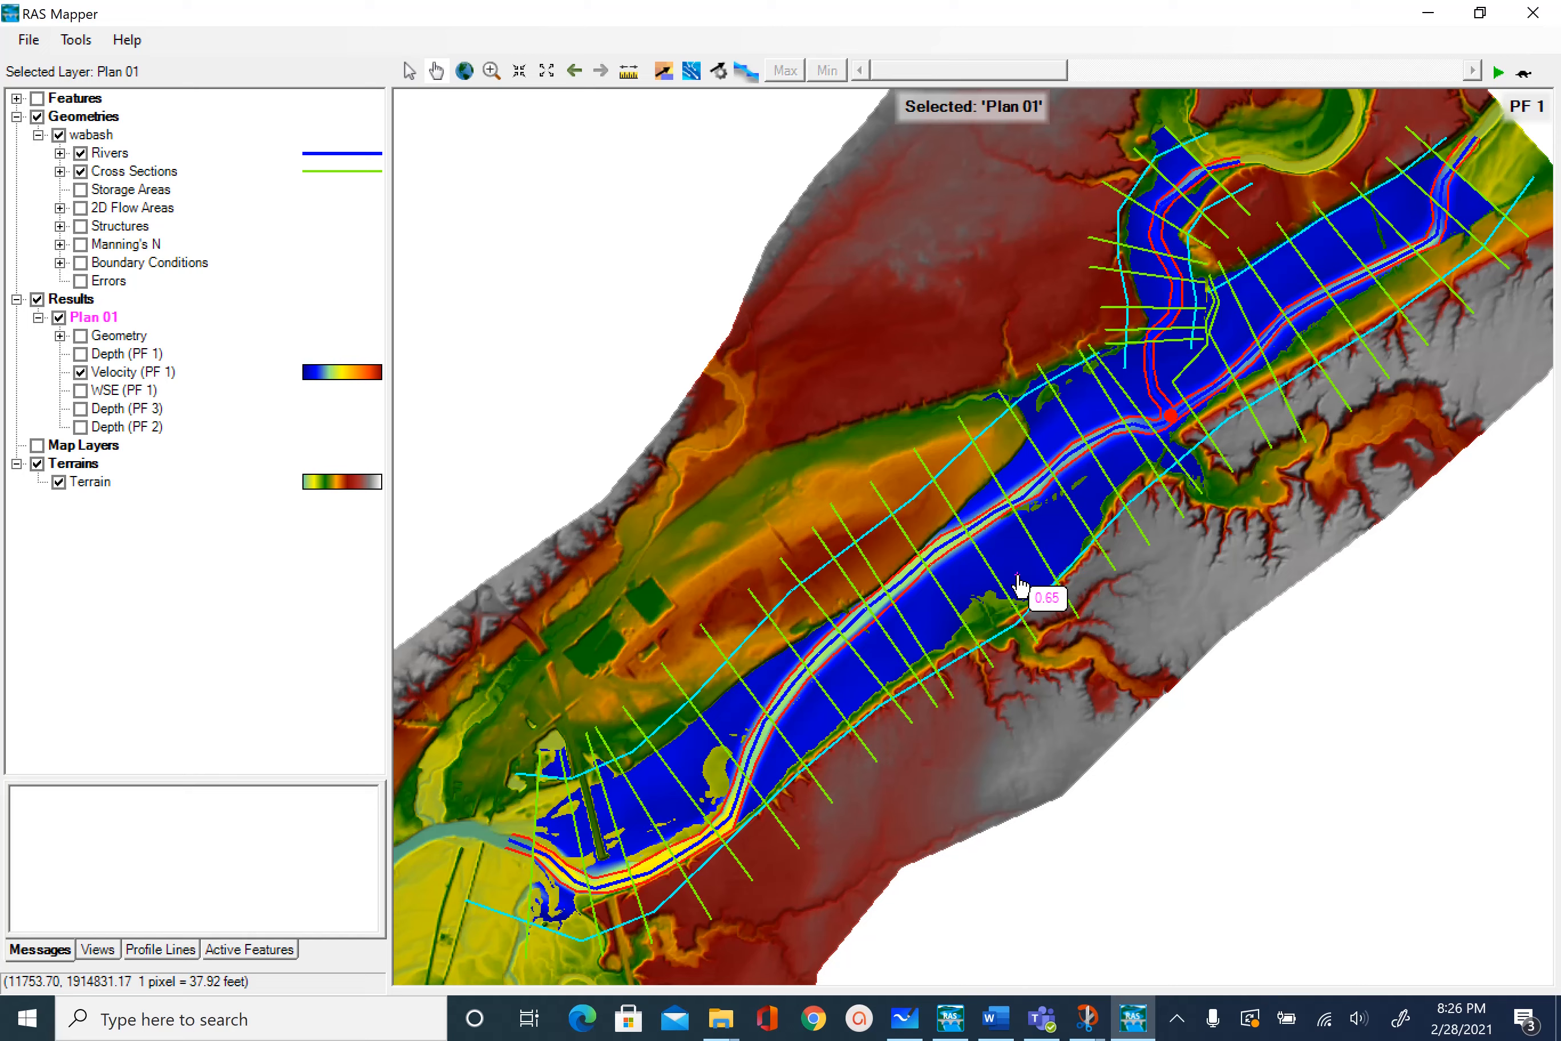
mouse_move(1279, 270)
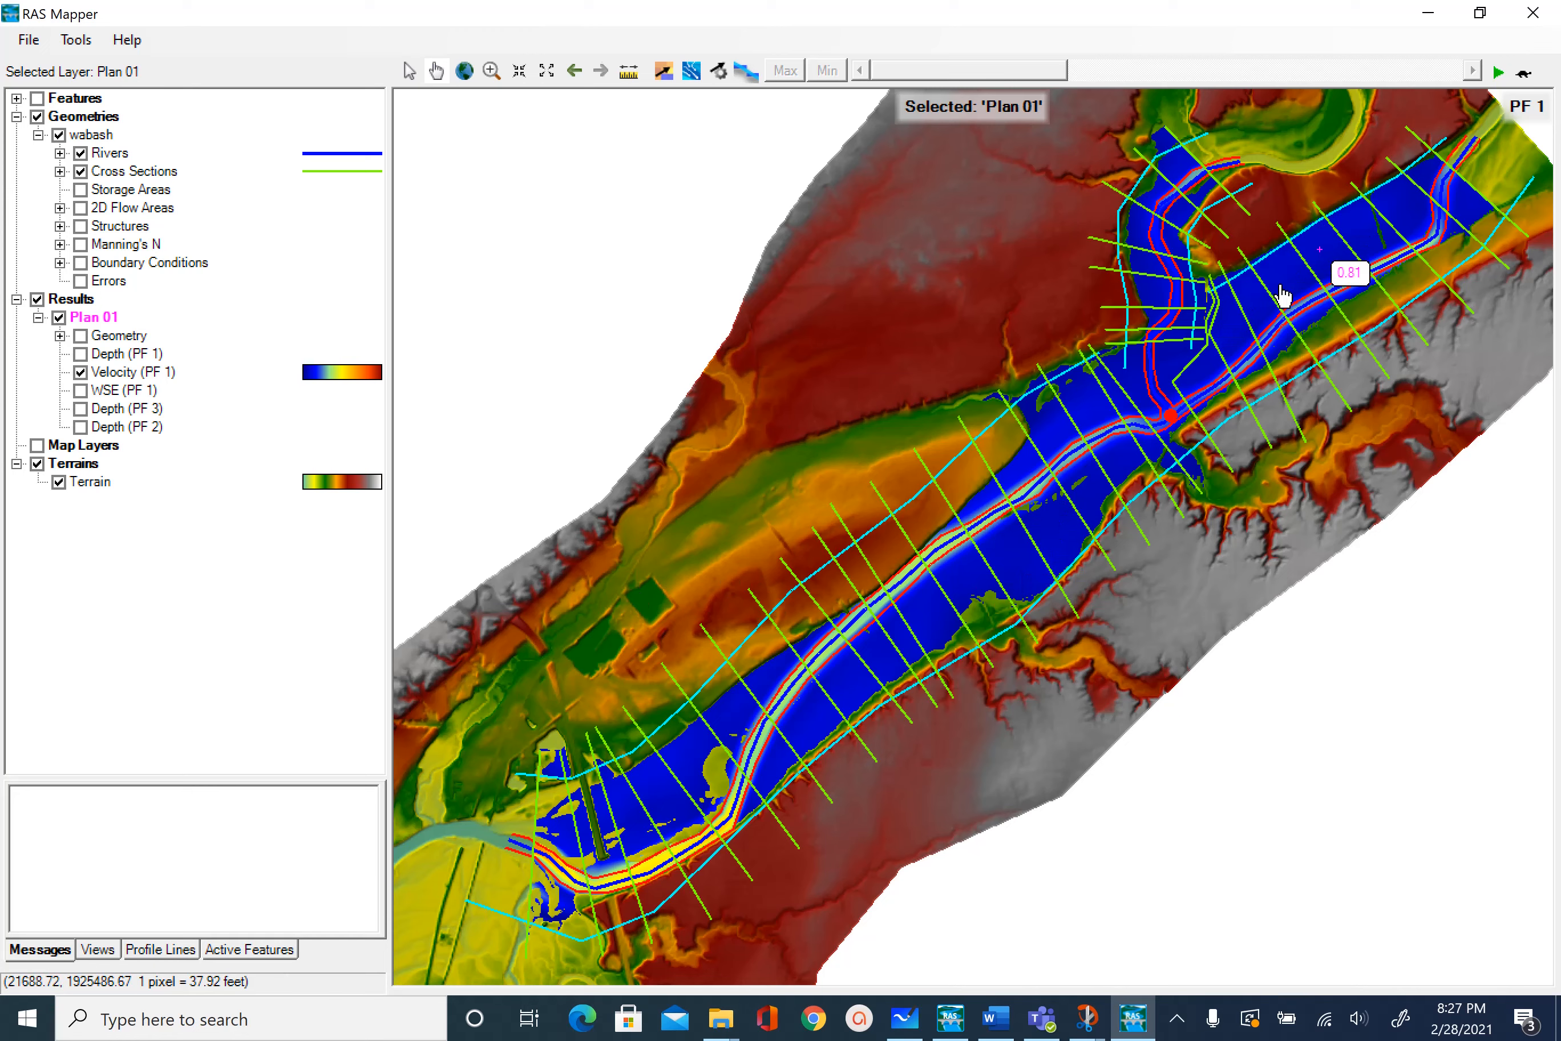
- Hide Velocity (PF 1), show the WSE (PF 1) map over terrain, then close RAS Mapper
click(79, 391)
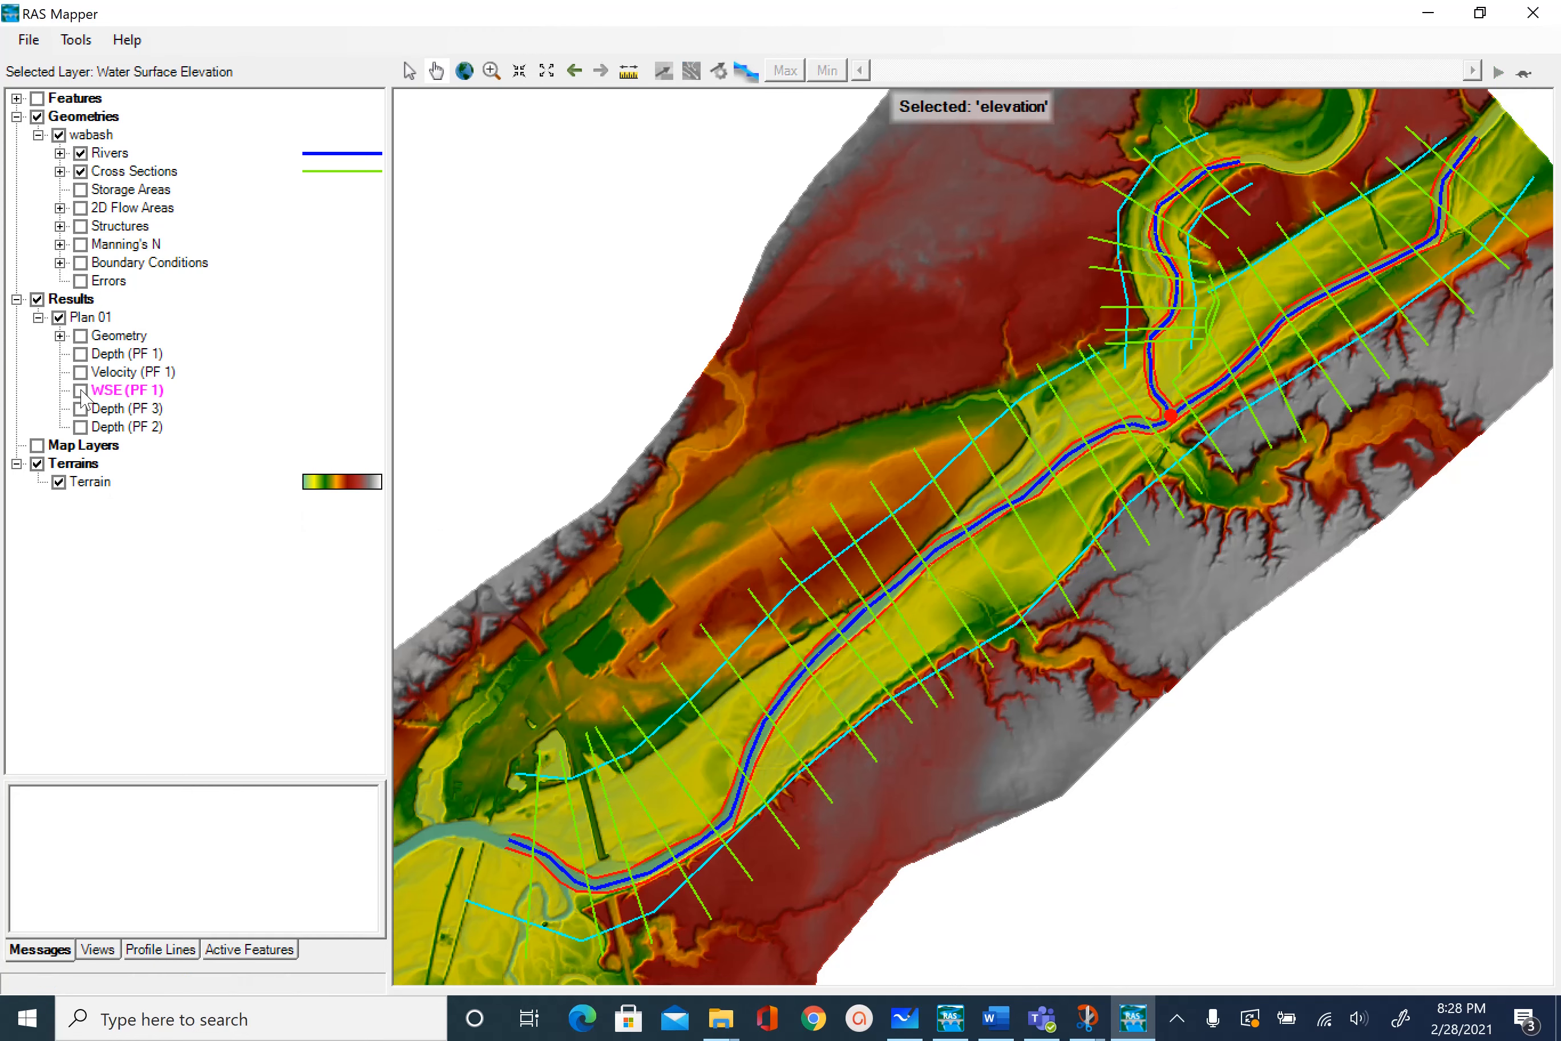
click(80, 427)
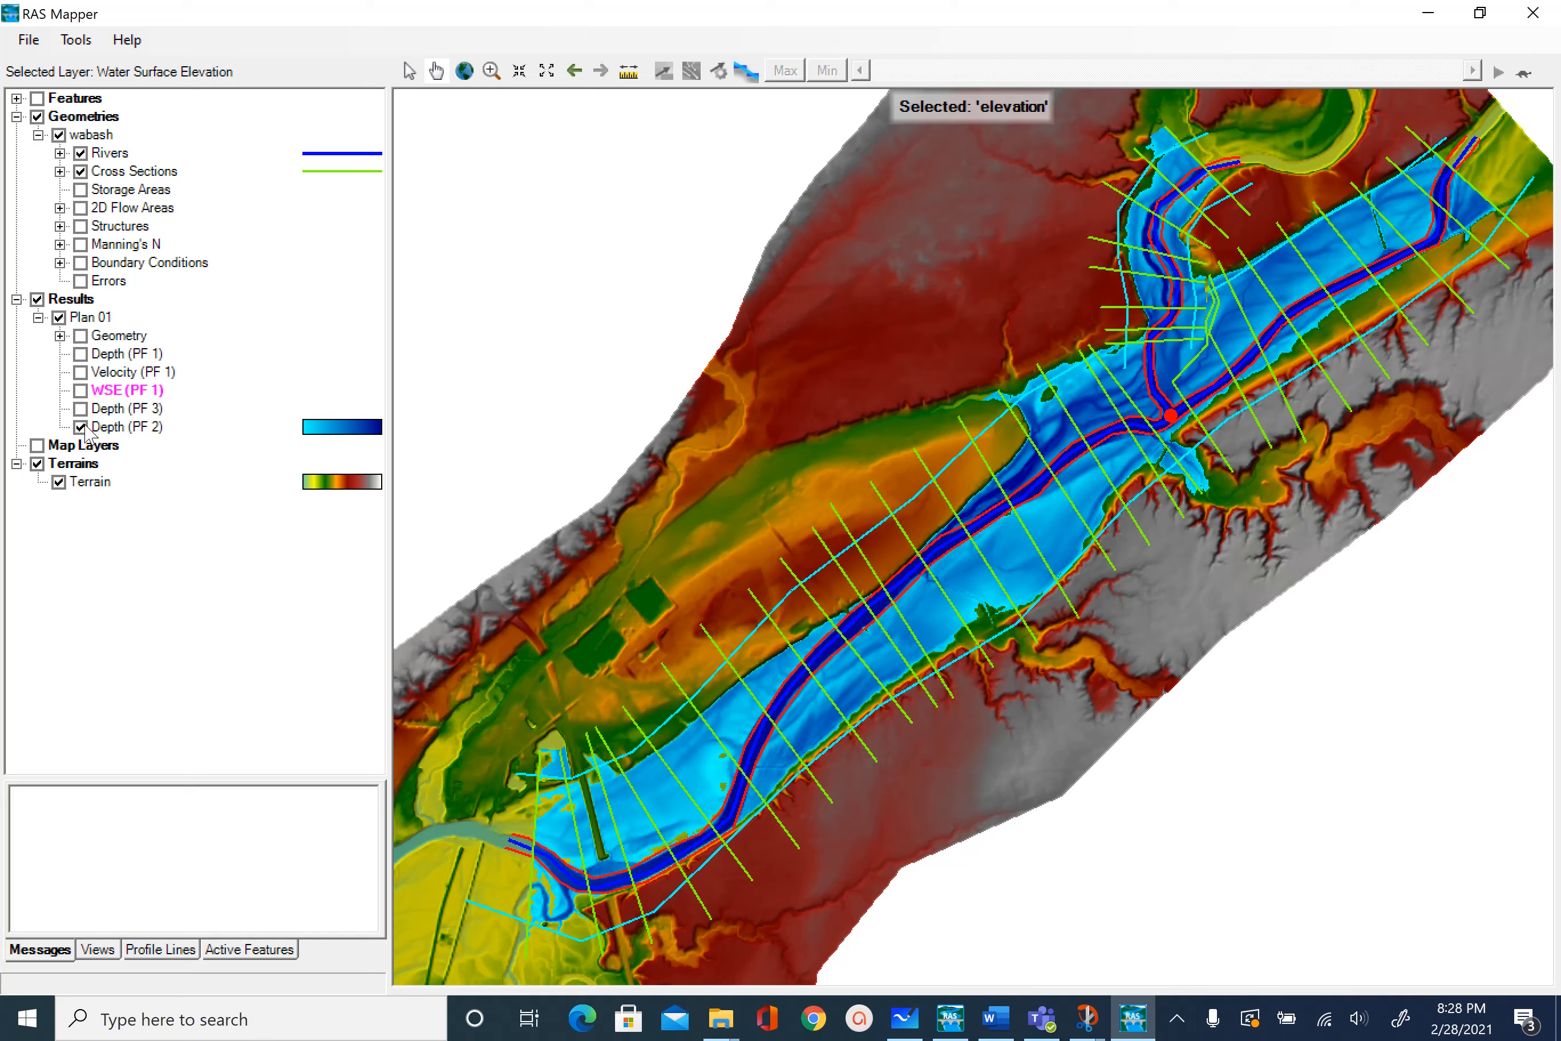
click(80, 372)
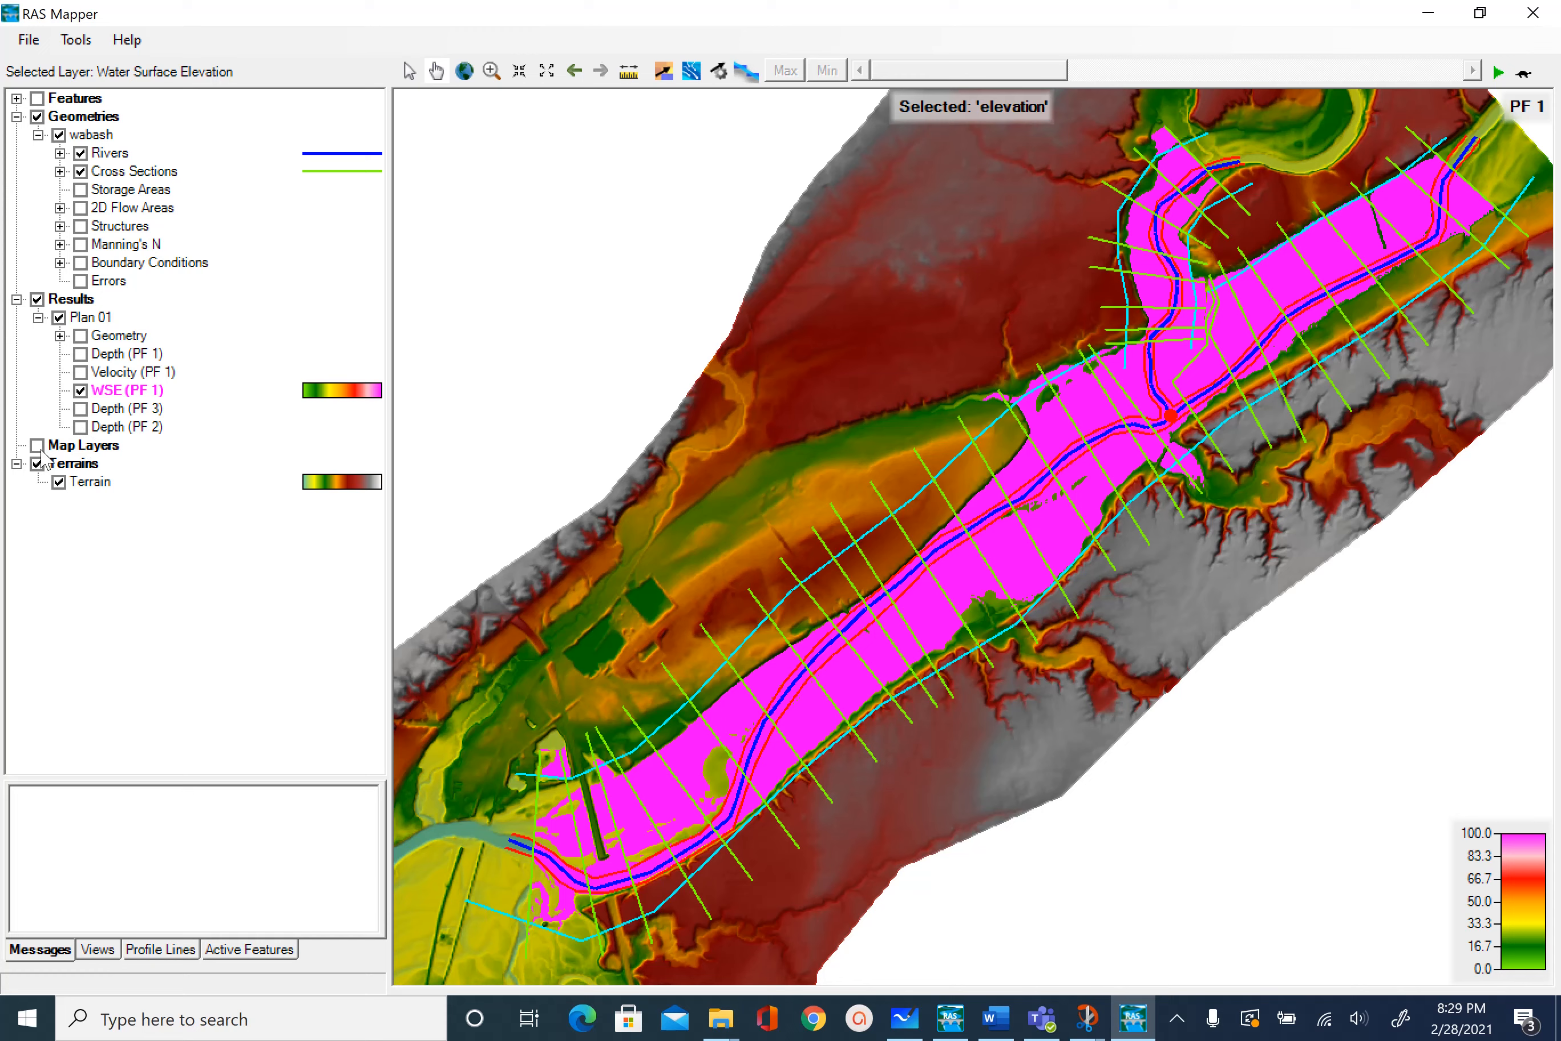
click(80, 445)
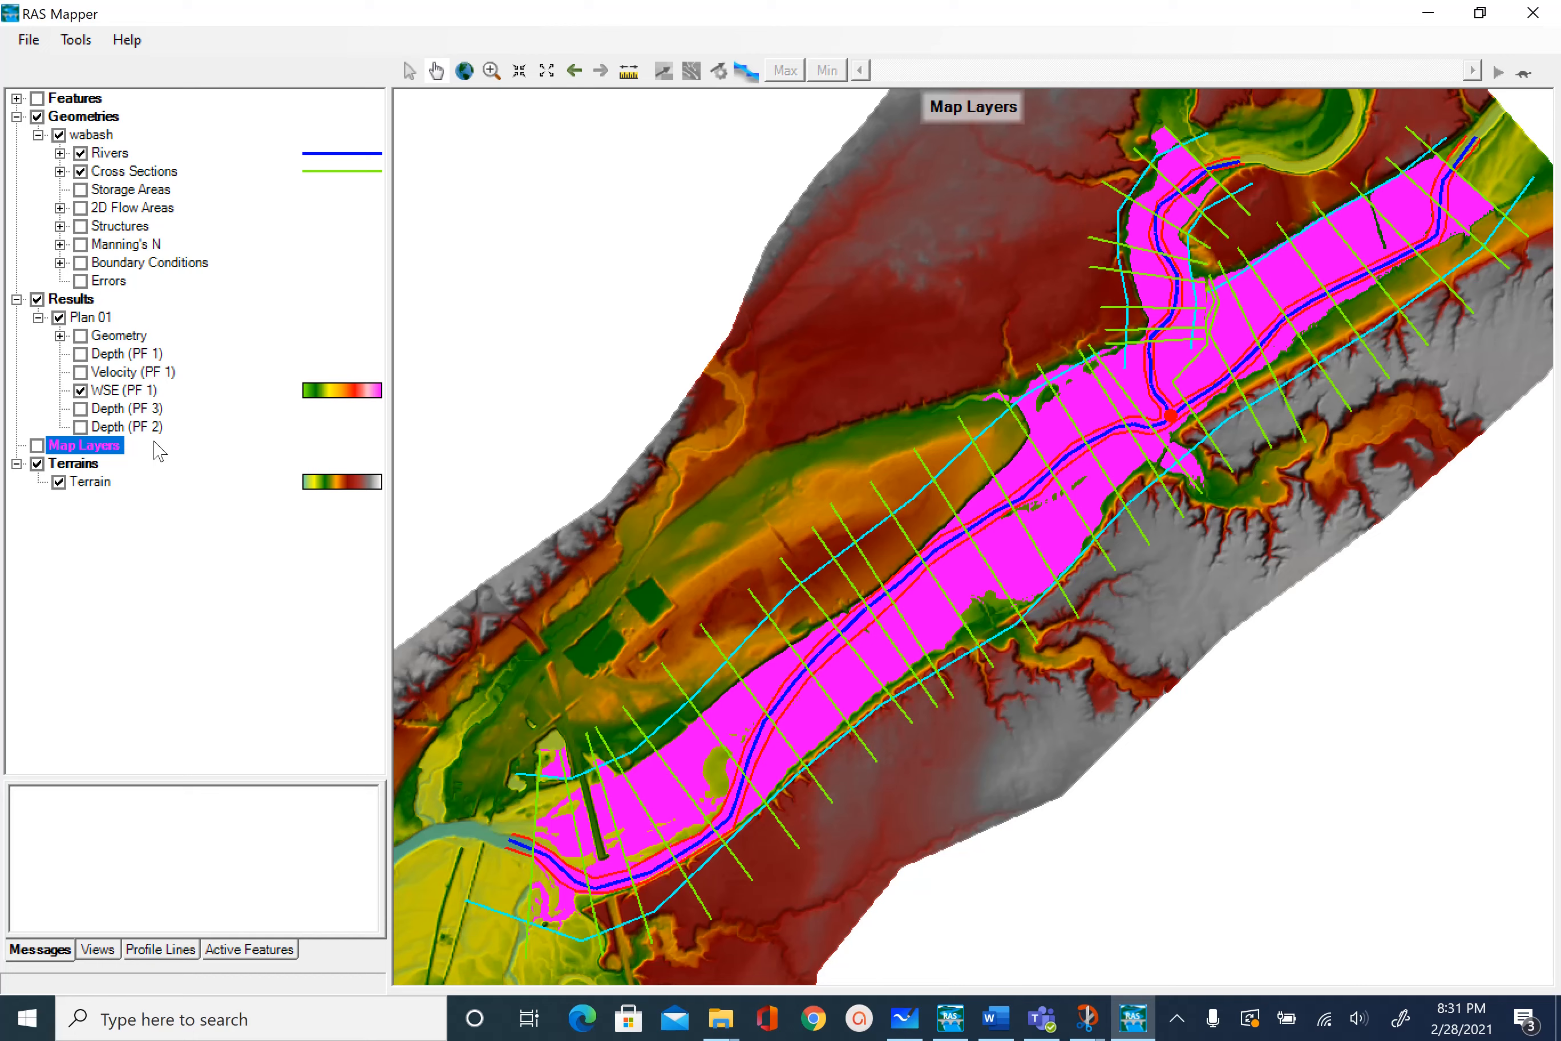
click(29, 40)
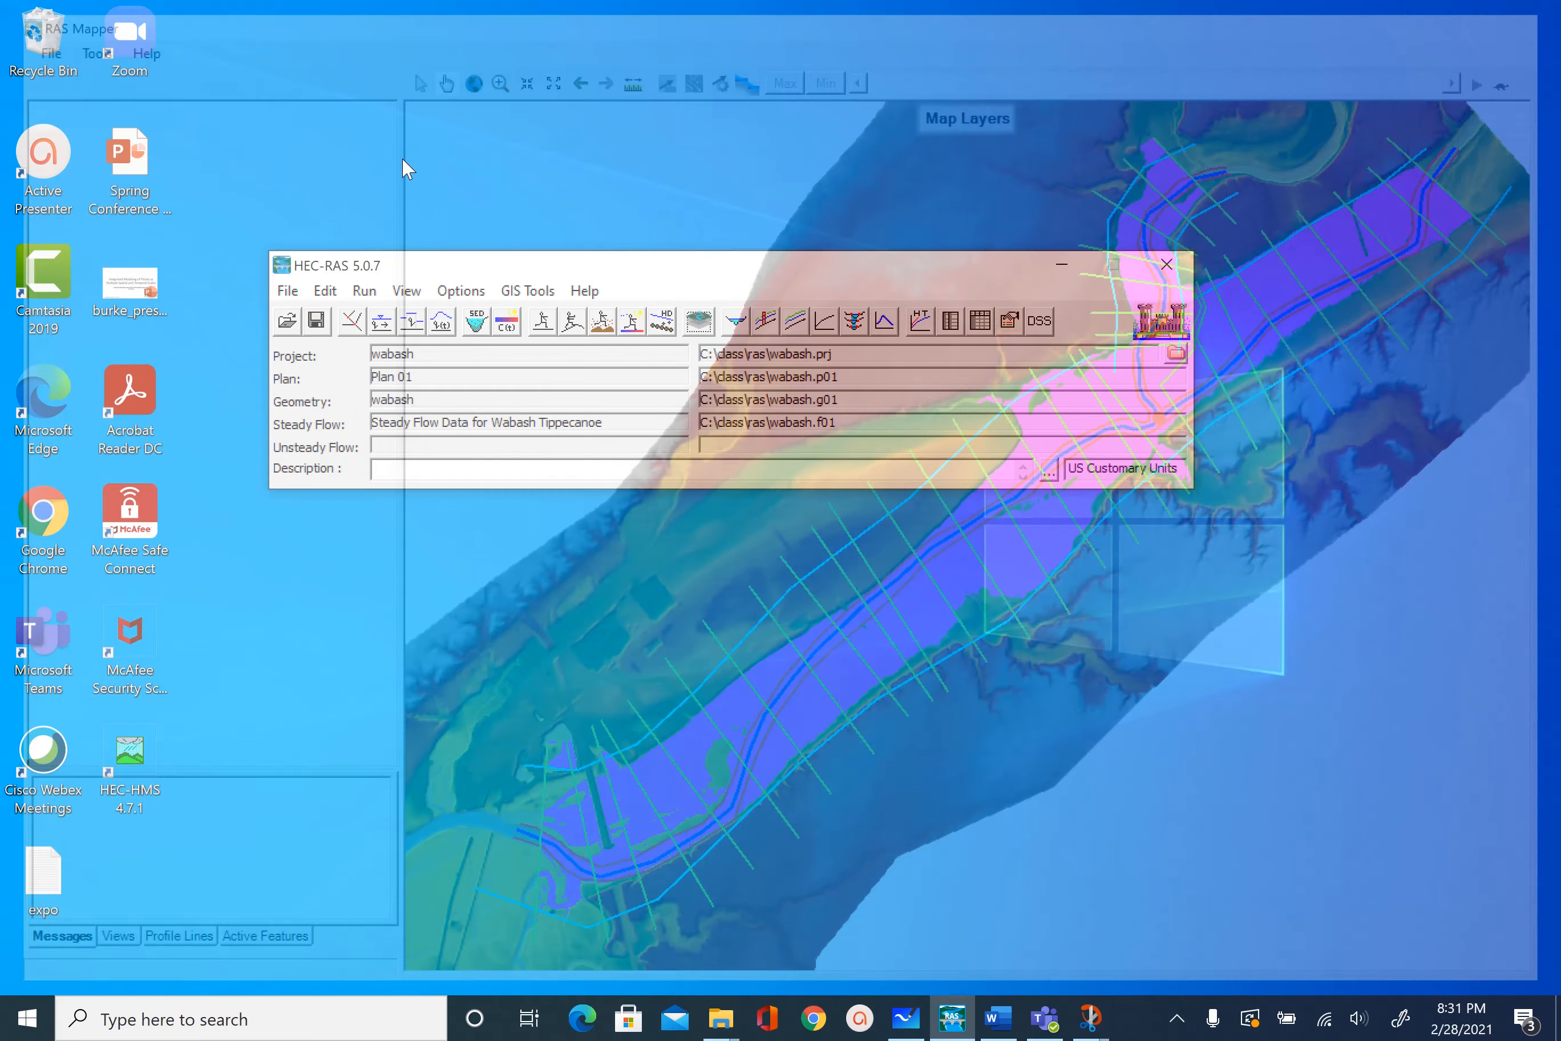
- Save the wabash project via File > Save Project
click(288, 291)
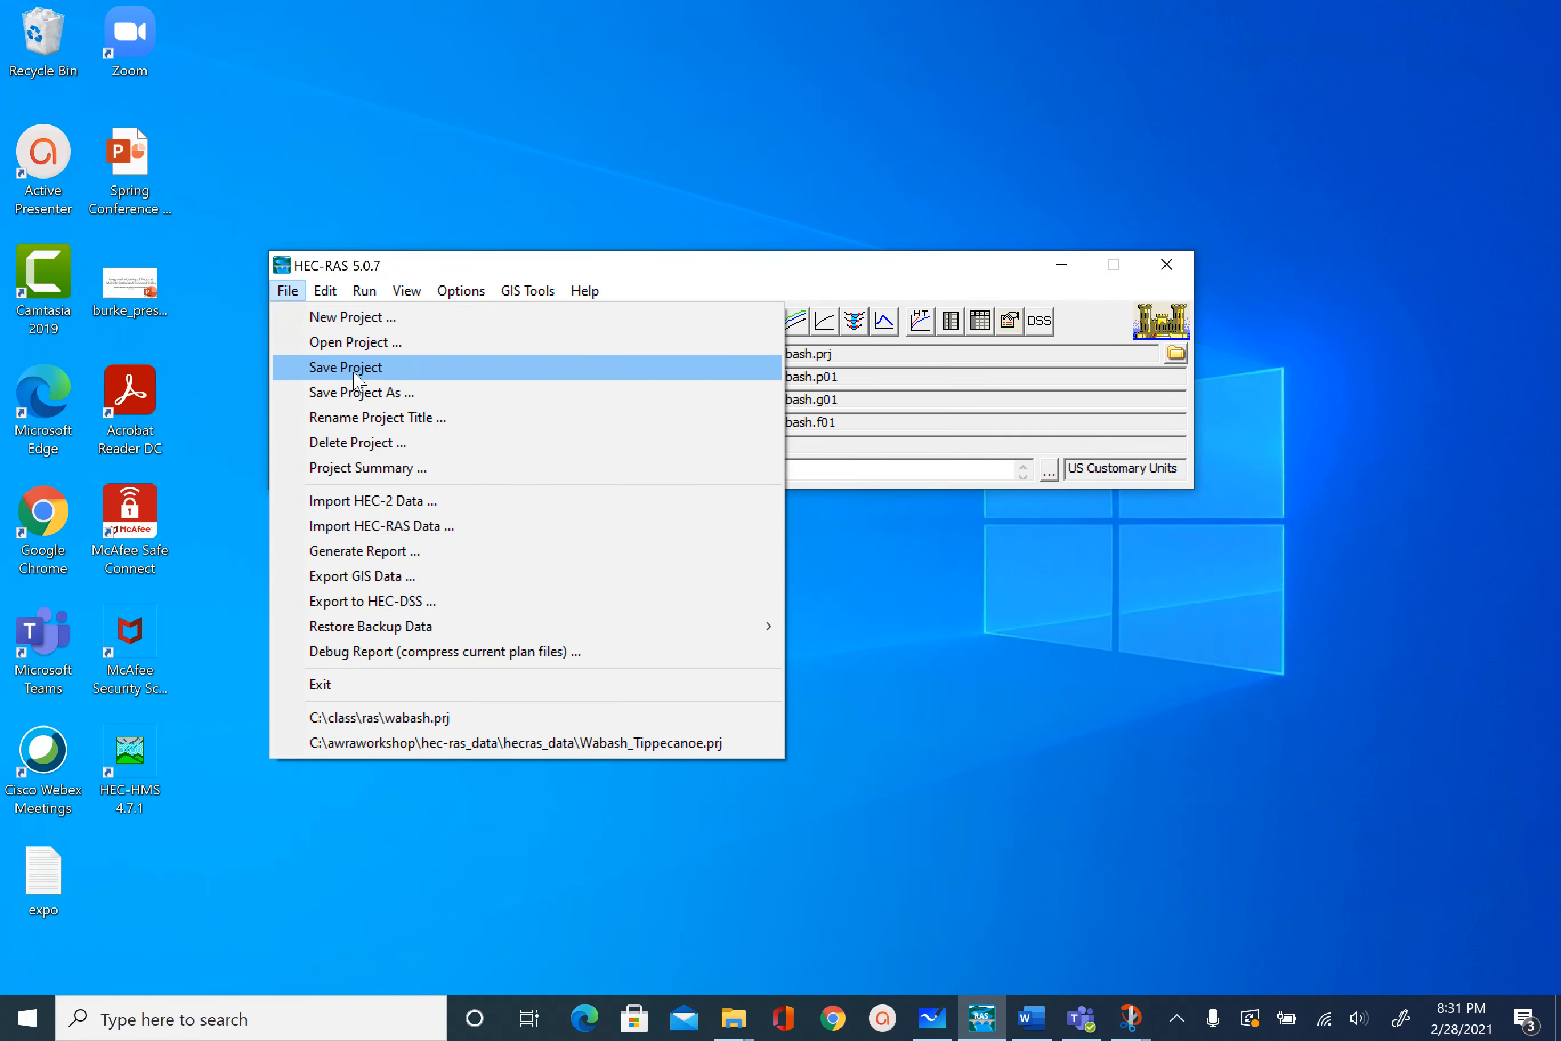
click(345, 367)
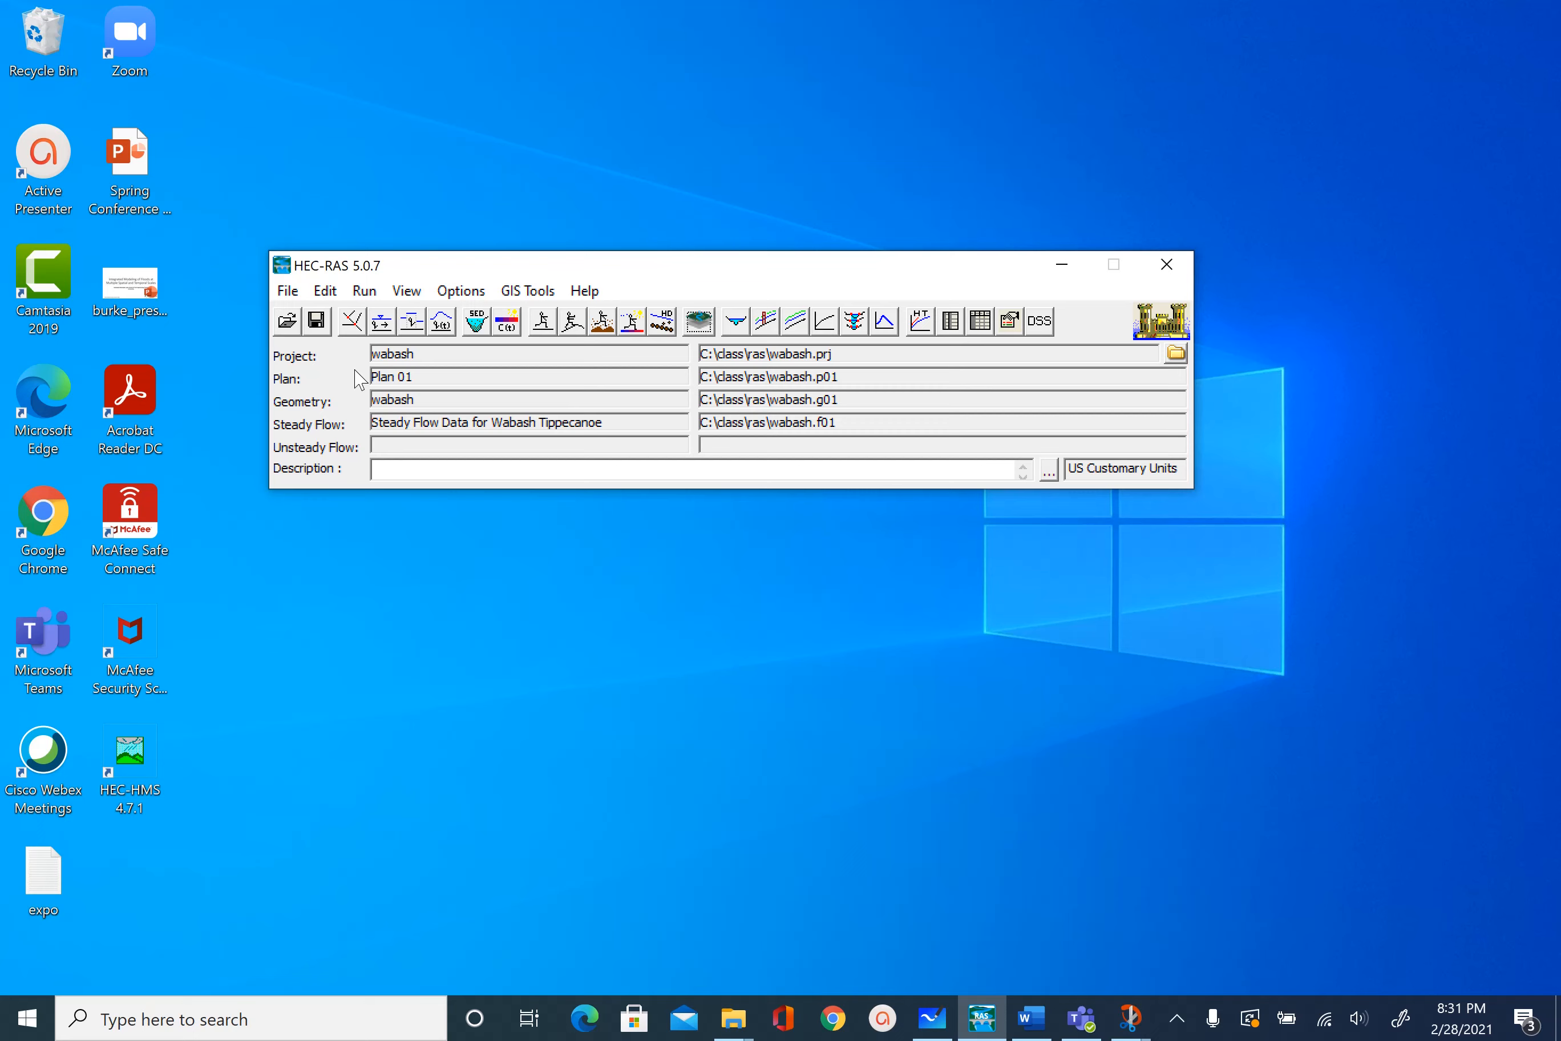